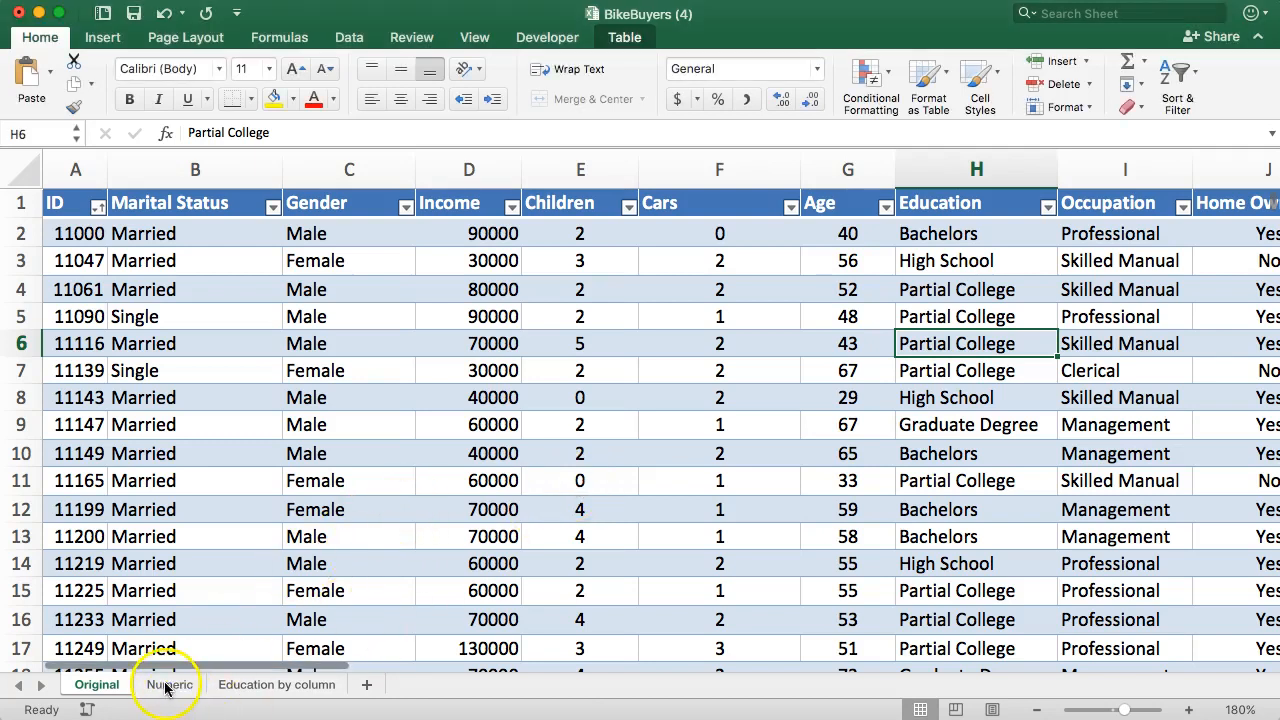
# - Switch to the Numeric sheet and look across its encoded columns toward the Prediction column
pyautogui.click(168, 684)
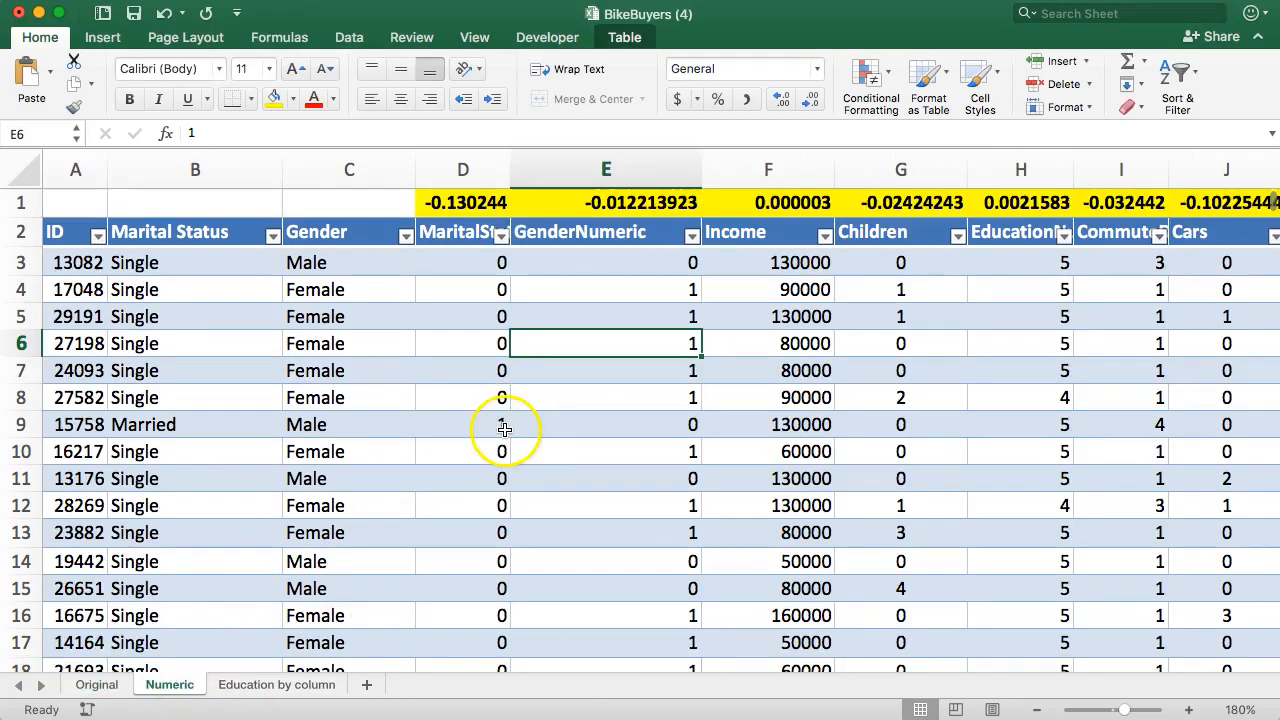
pyautogui.hscroll(3)
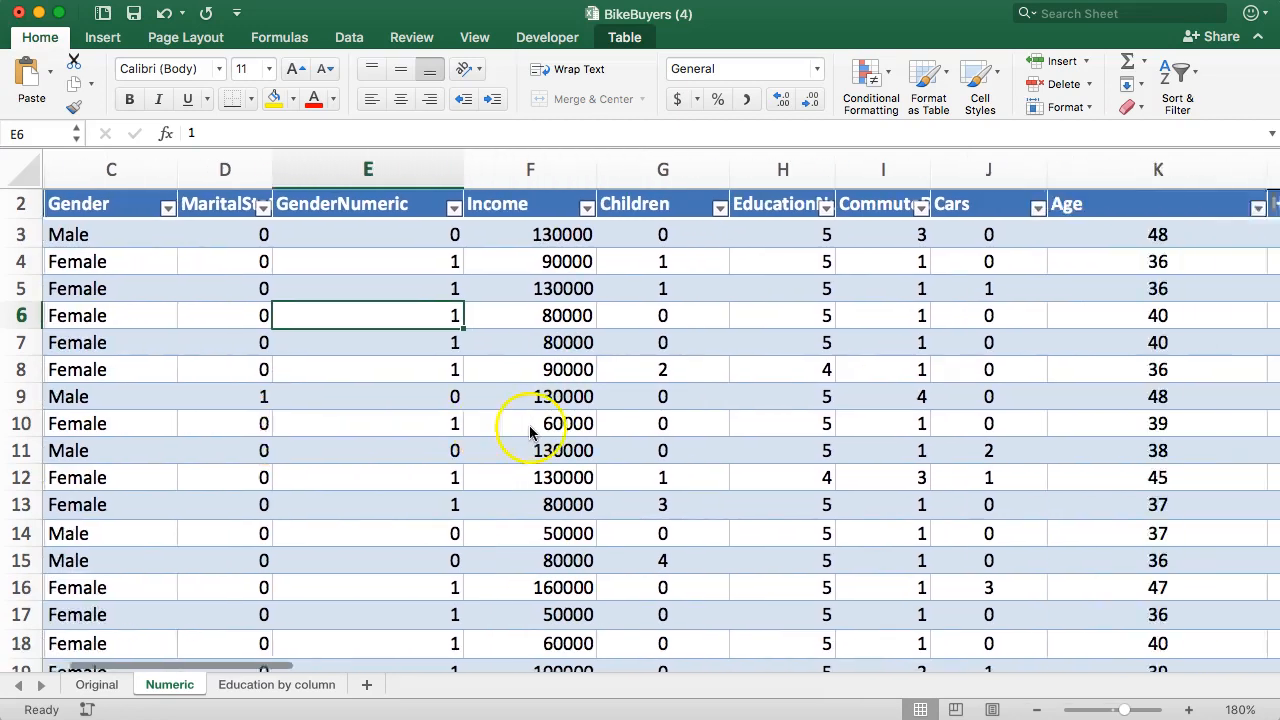
pyautogui.hscroll(3)
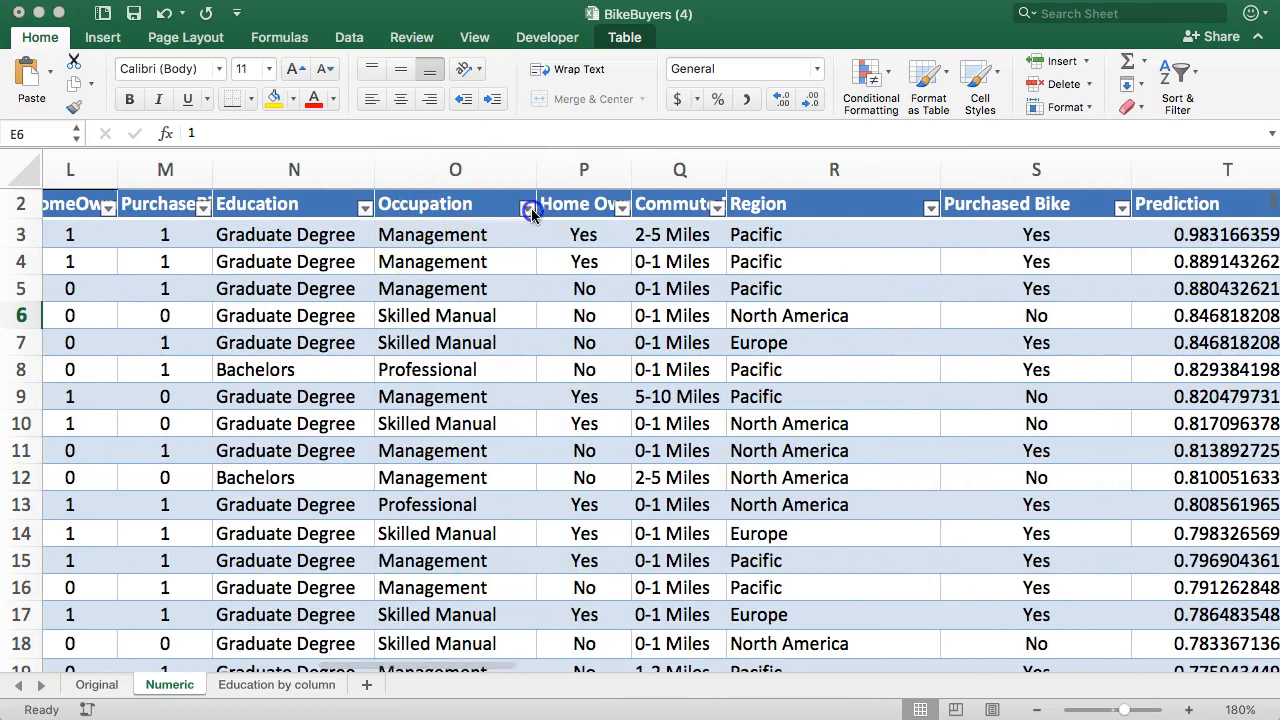
pyautogui.click(528, 206)
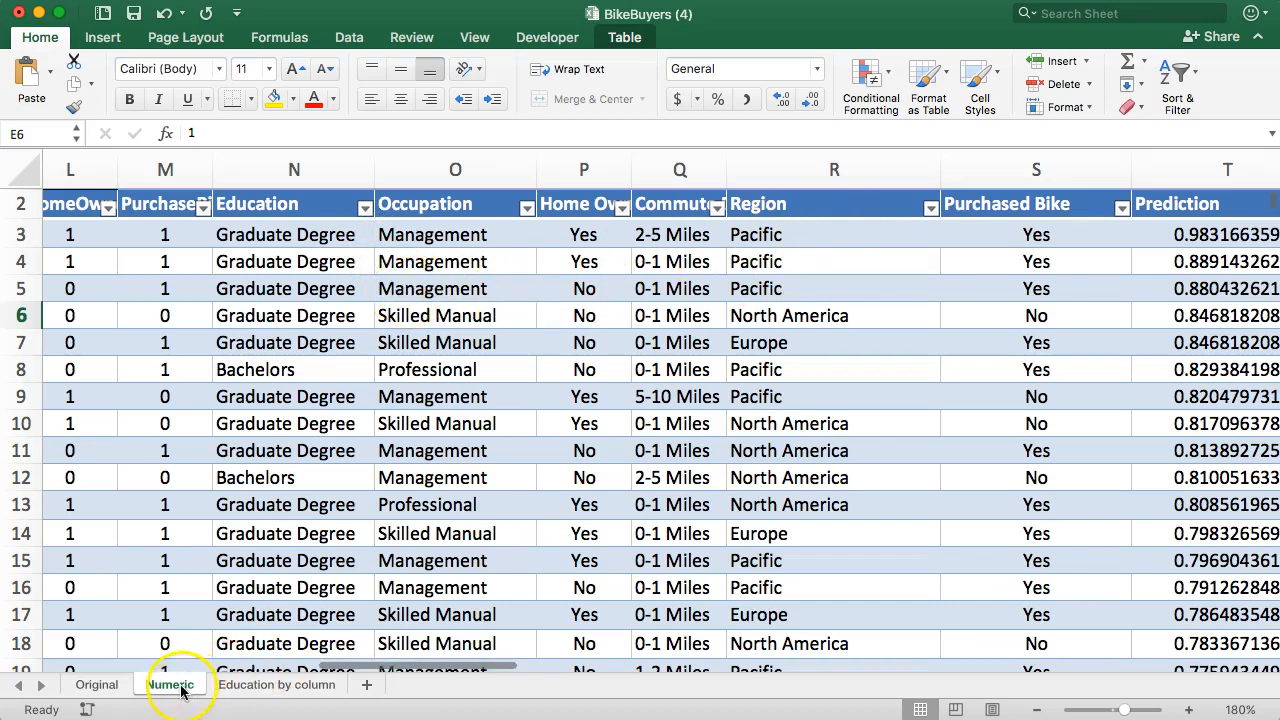
pyautogui.hscroll(-3)
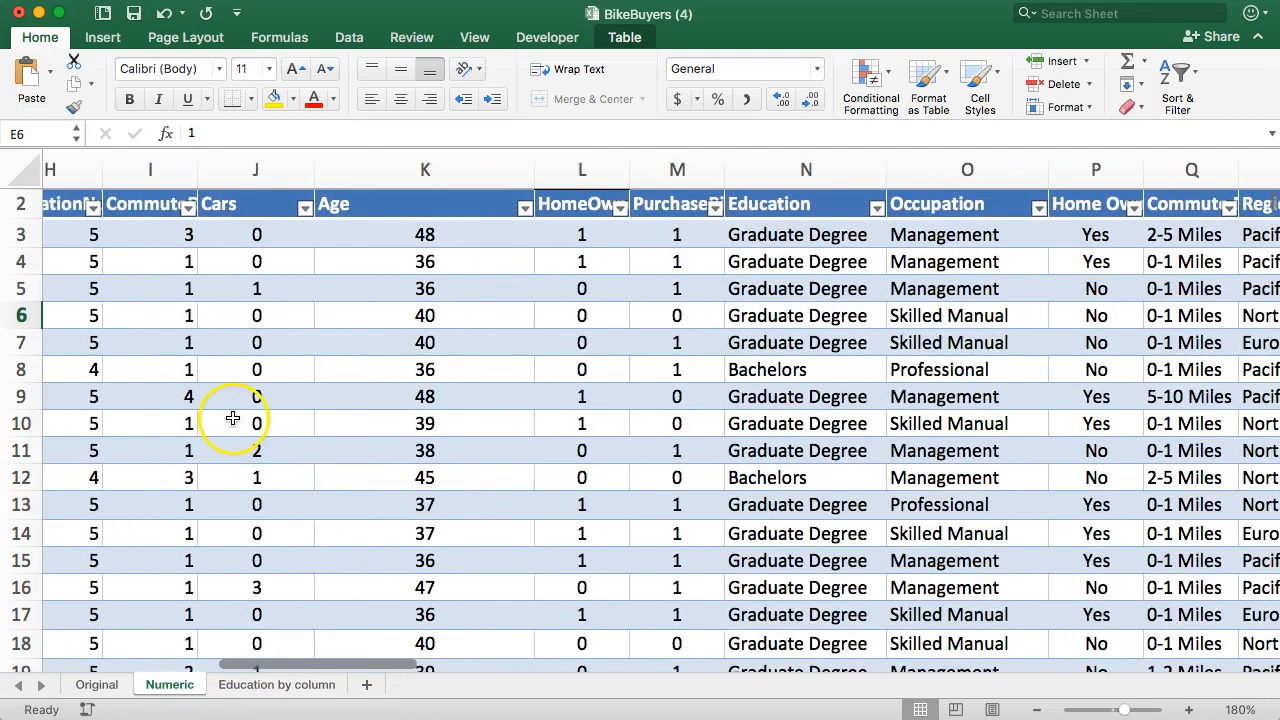
pyautogui.hscroll(3)
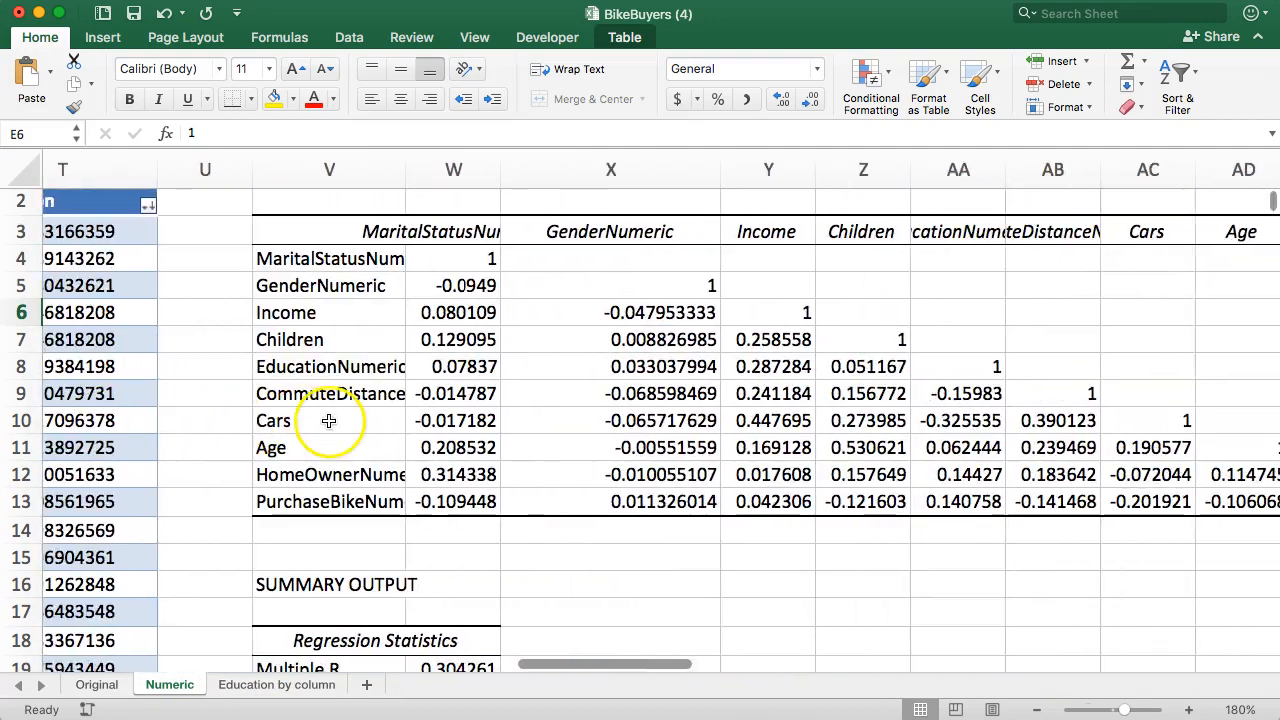
pyautogui.scroll(-3)
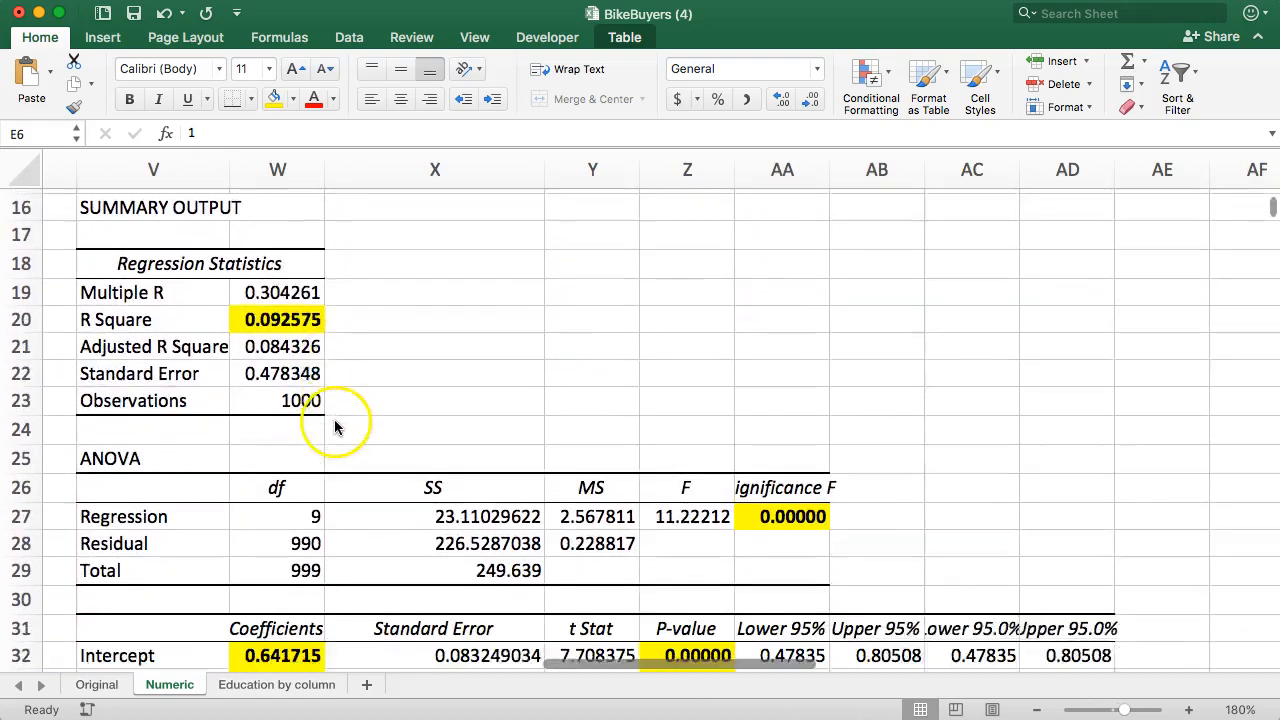
pyautogui.scroll(-3)
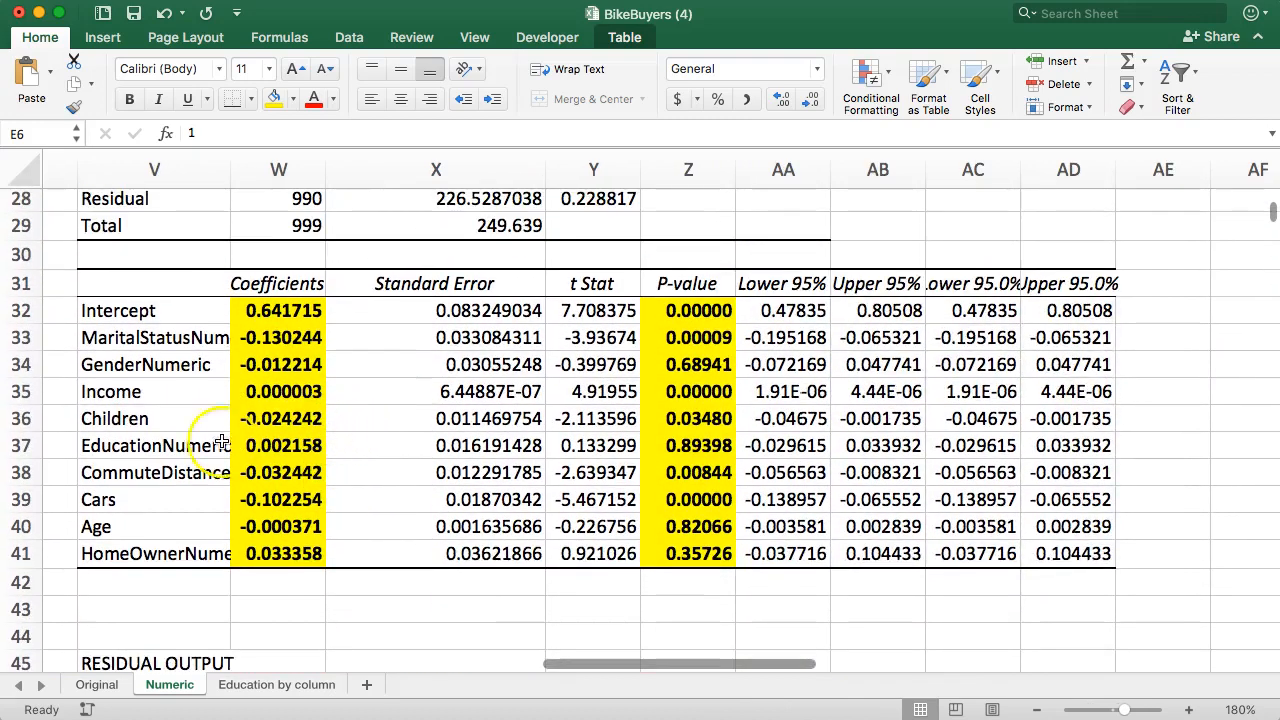
pyautogui.click(156, 444)
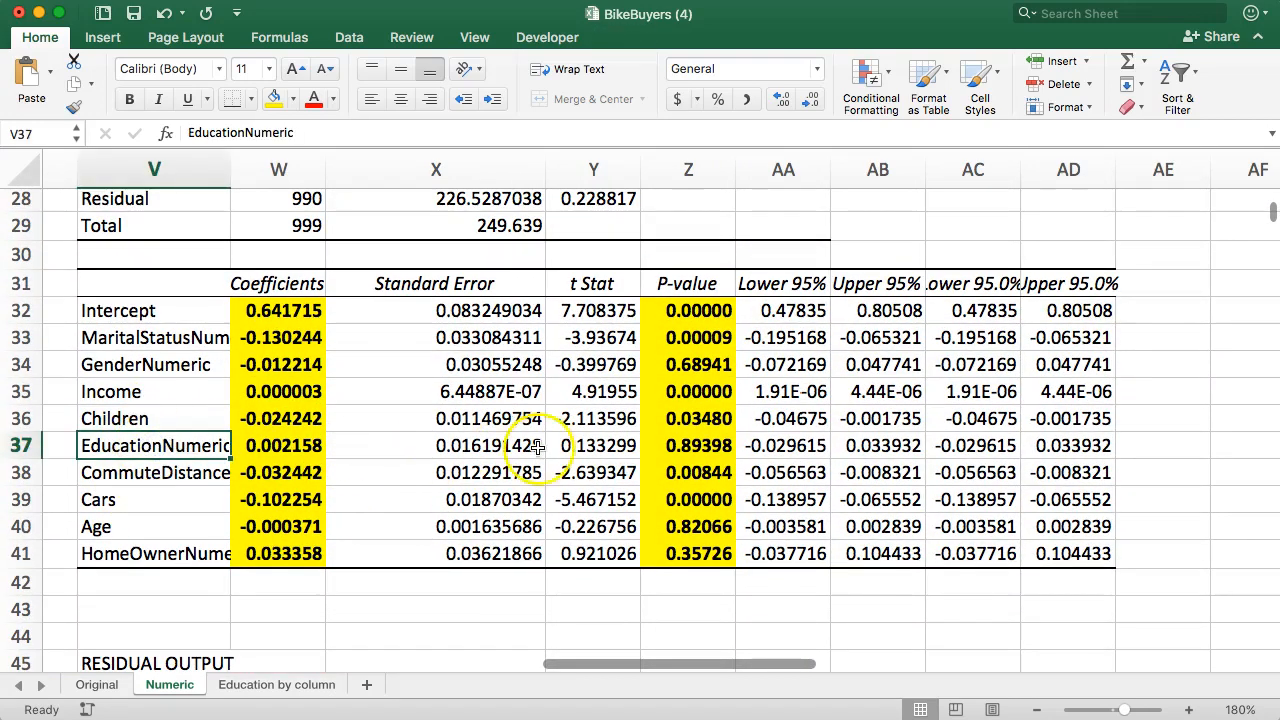
pyautogui.moveTo(678, 446)
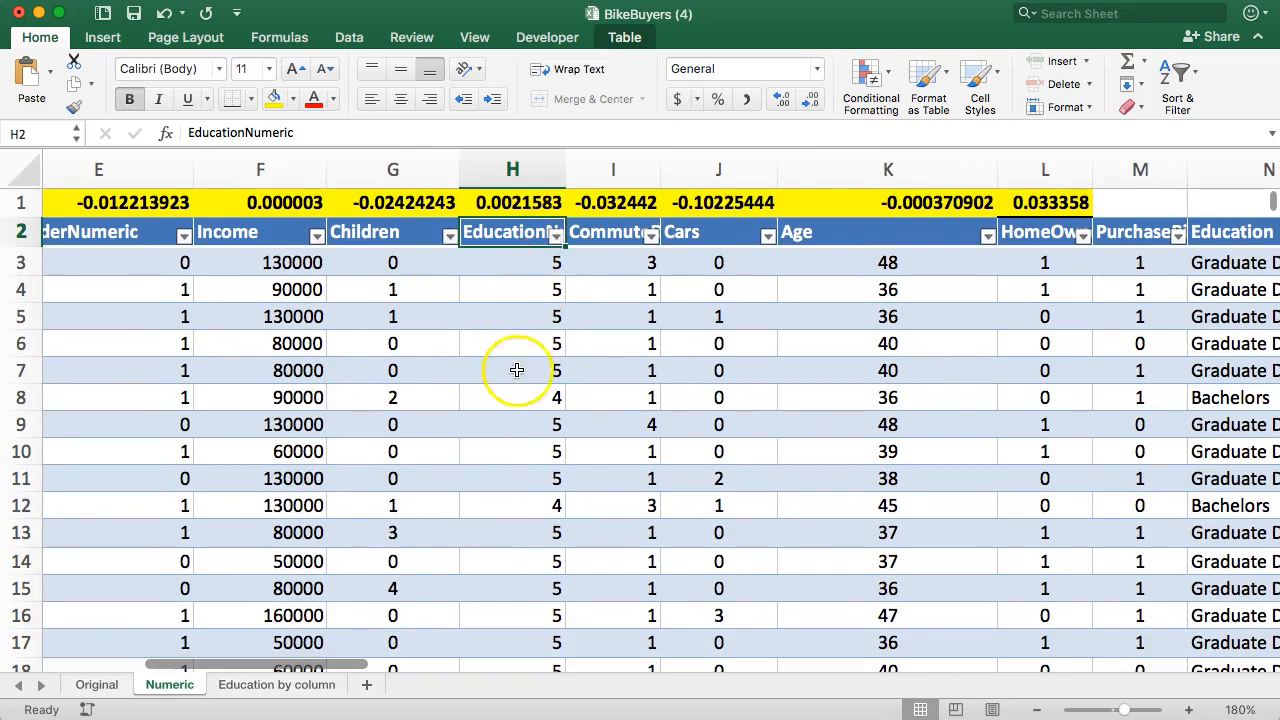
# - Inspect Graduate Degree and Bachelors entries, then list the Education column's distinct filter values
pyautogui.hscroll(3)
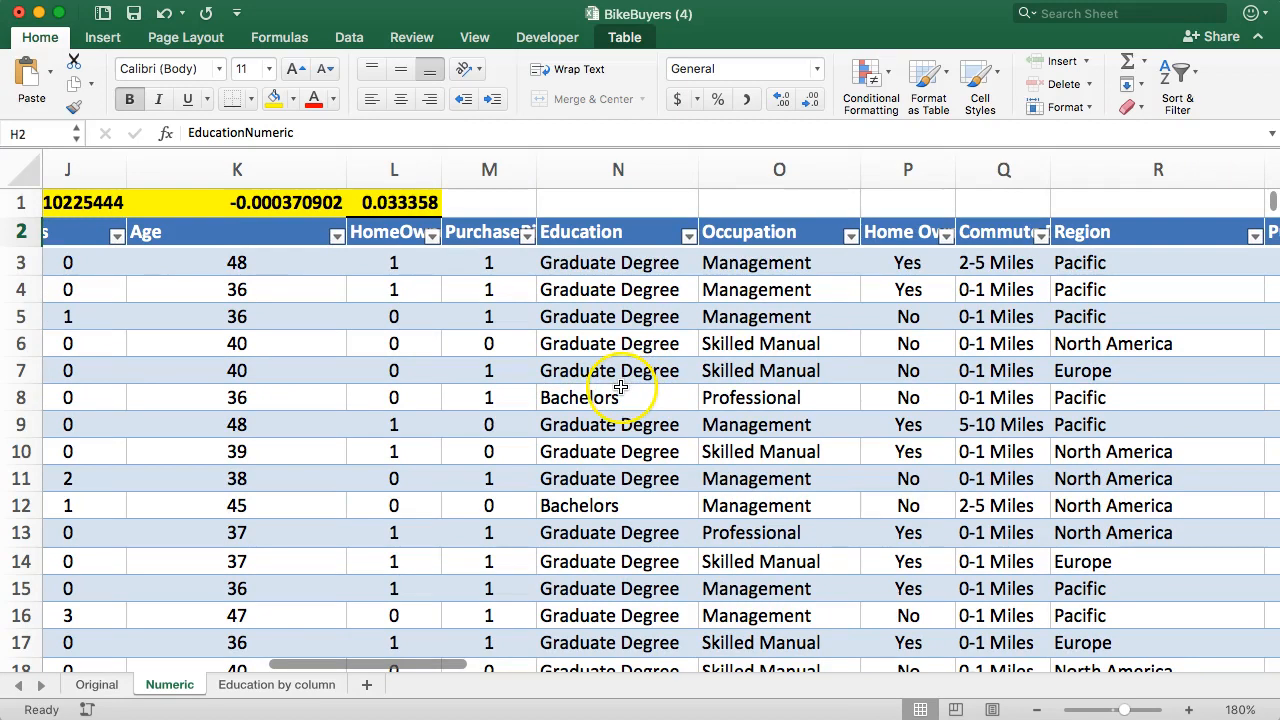
pyautogui.moveTo(604, 380)
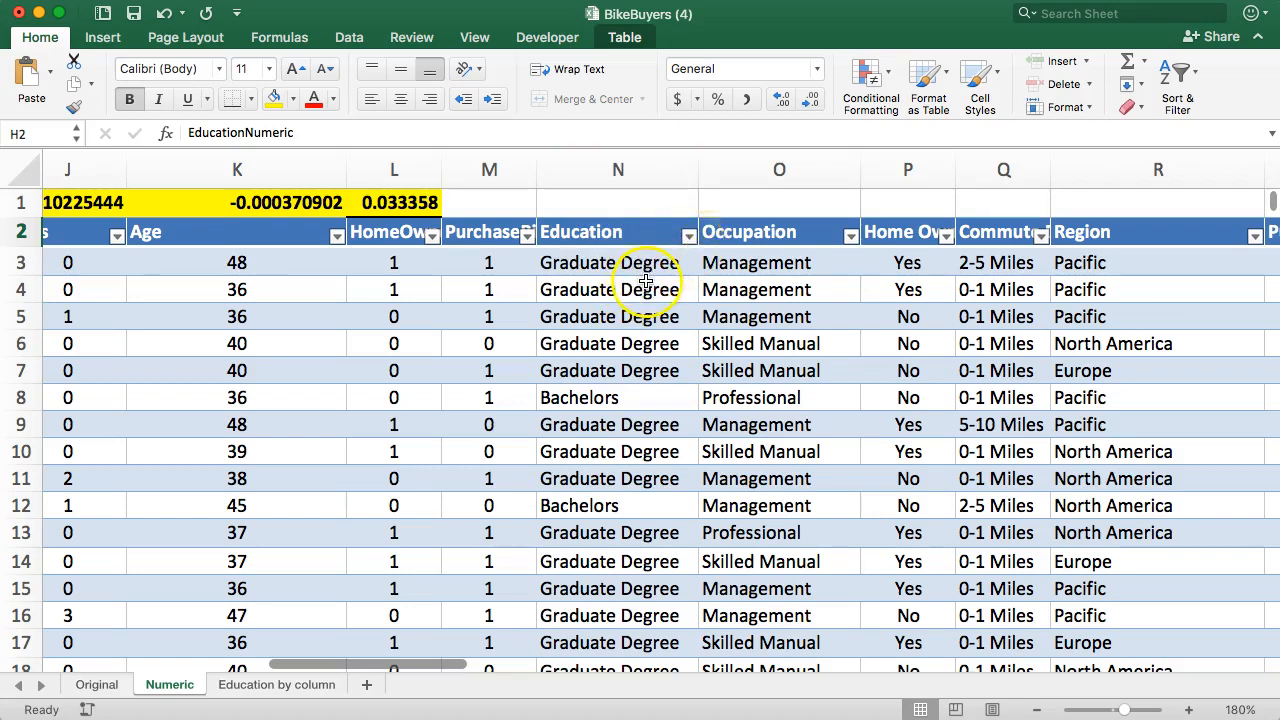
pyautogui.click(616, 288)
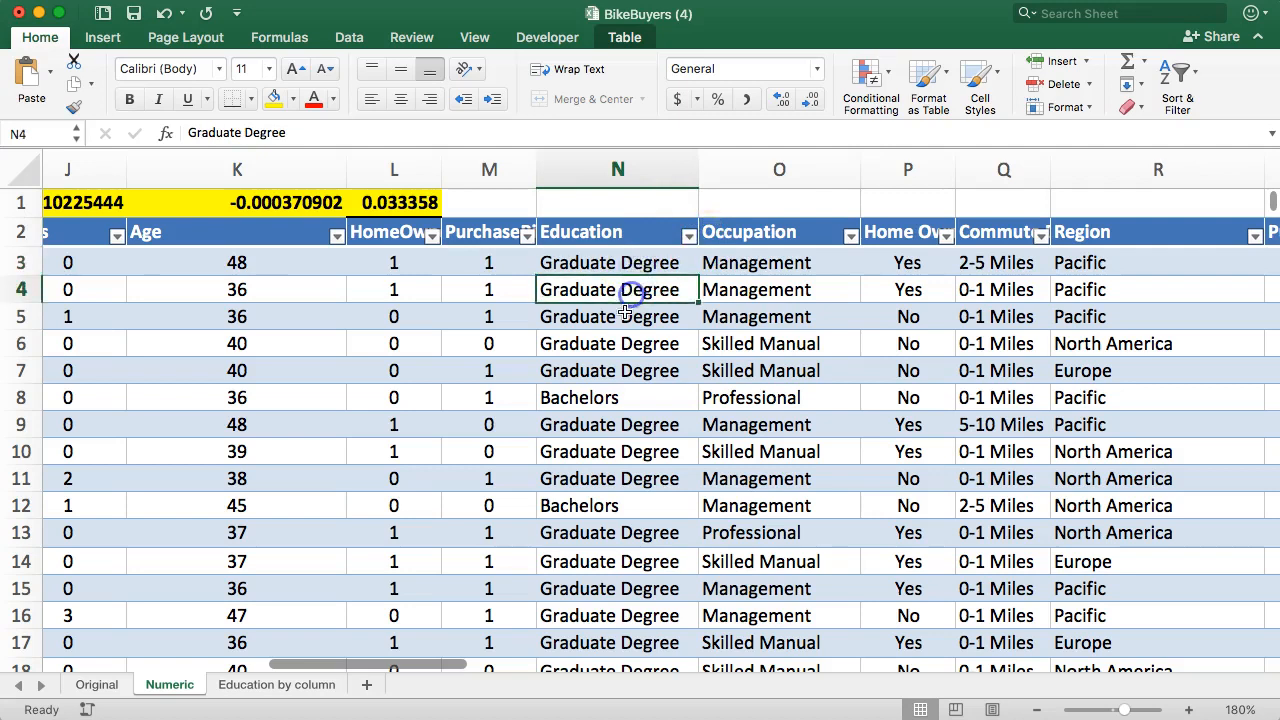
pyautogui.click(596, 396)
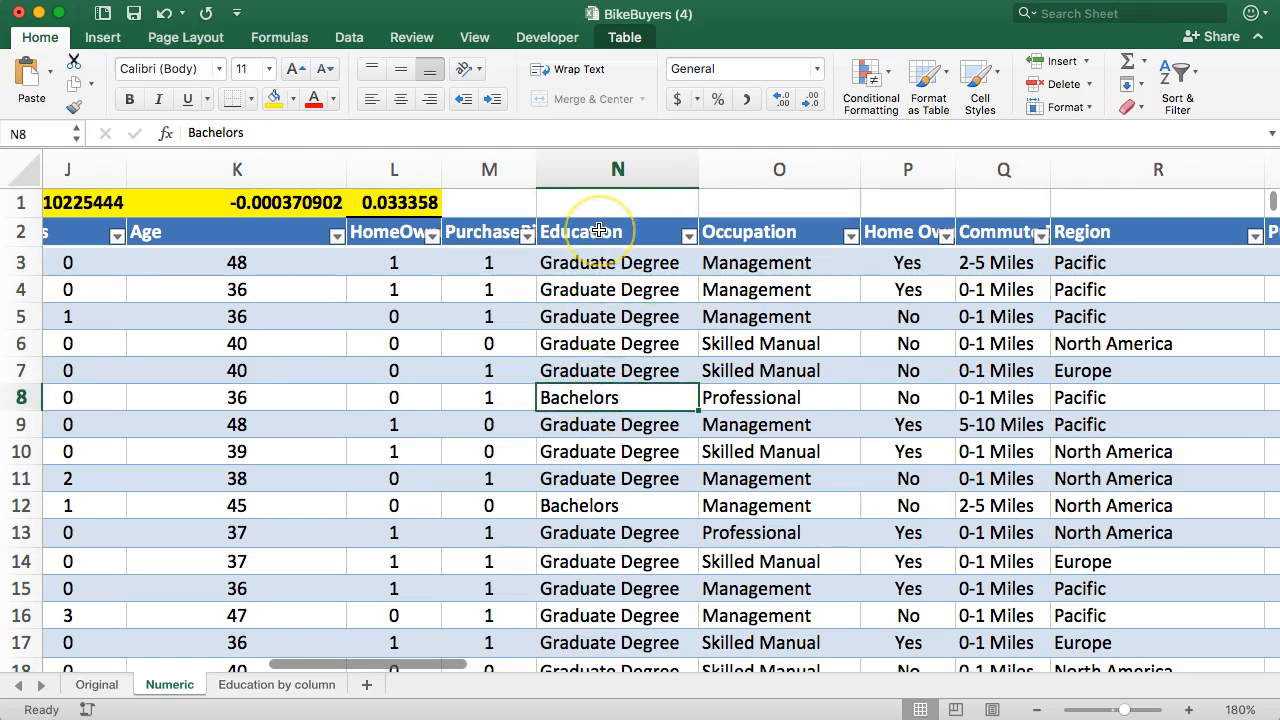
pyautogui.moveTo(604, 424)
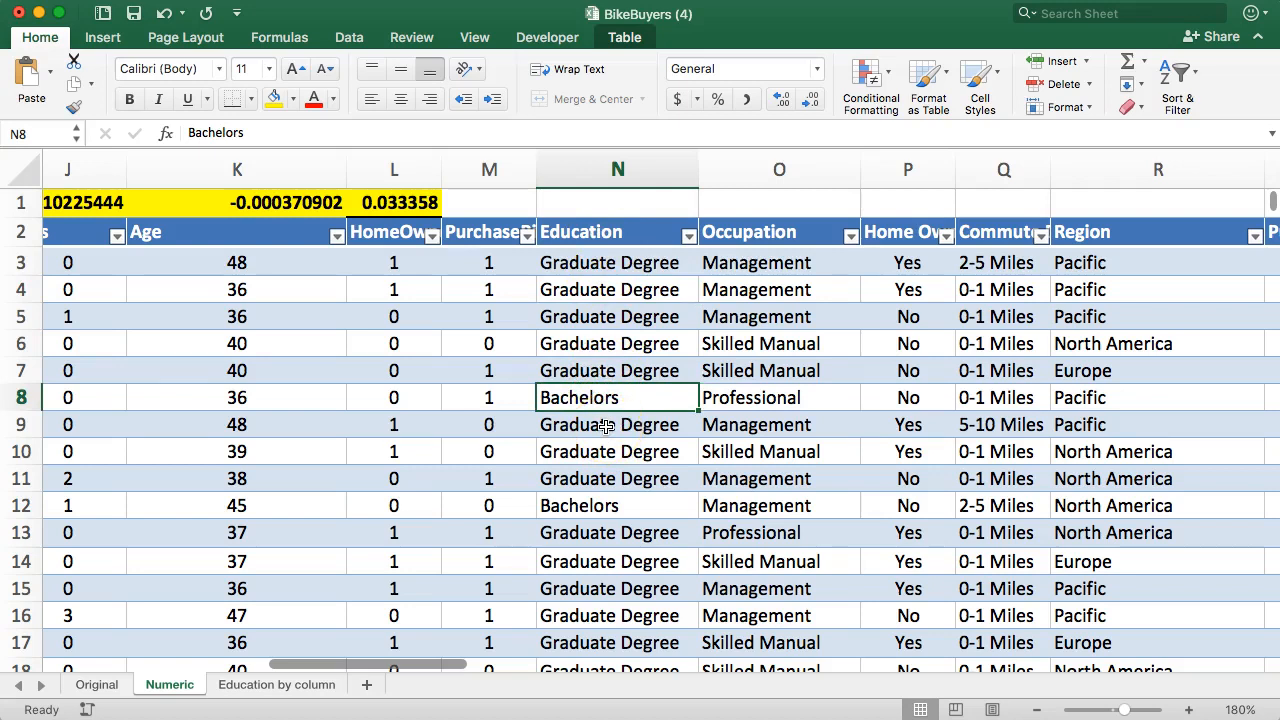
pyautogui.click(688, 236)
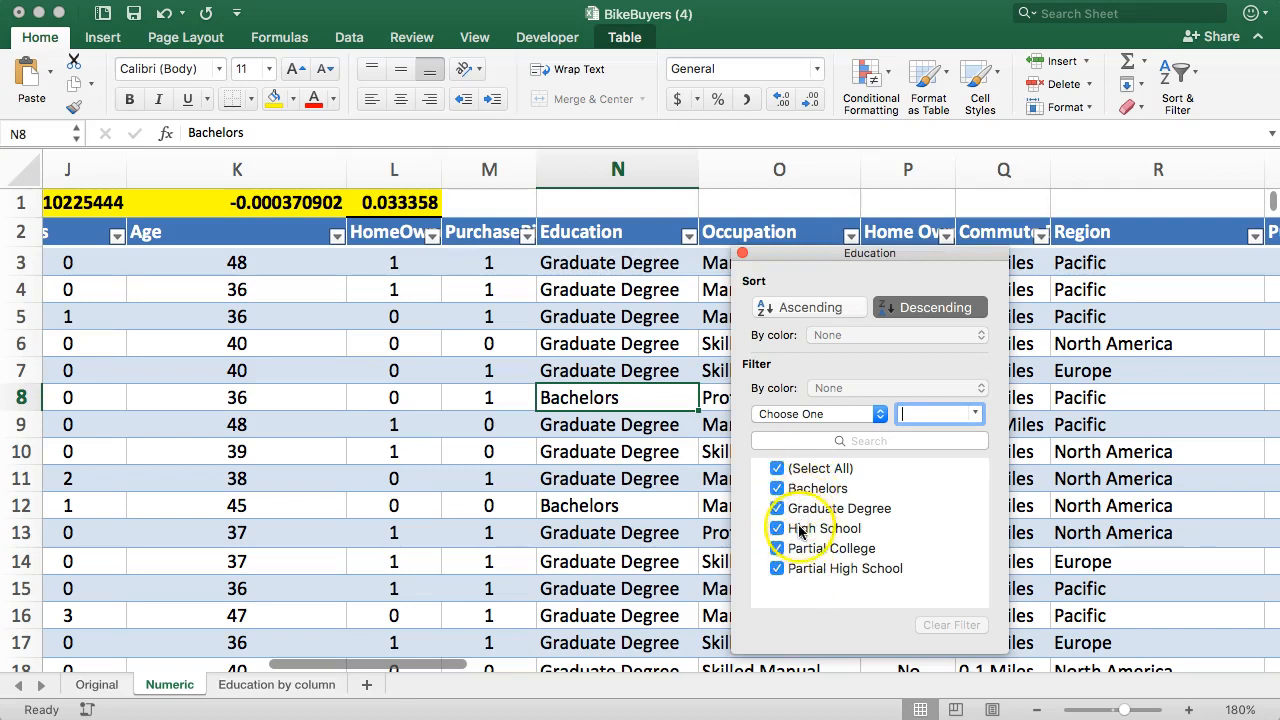
# - Insert five empty table columns directly before the Education column
pyautogui.rightClick(604, 178)
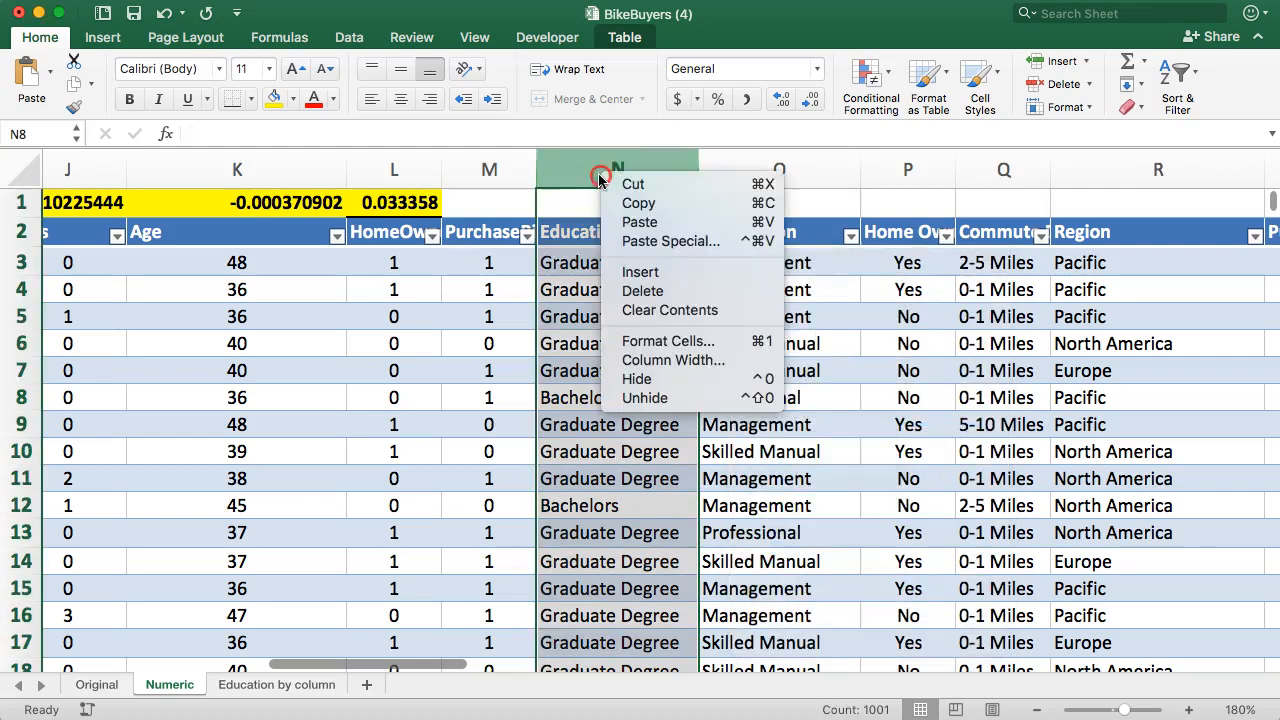
pyautogui.click(640, 272)
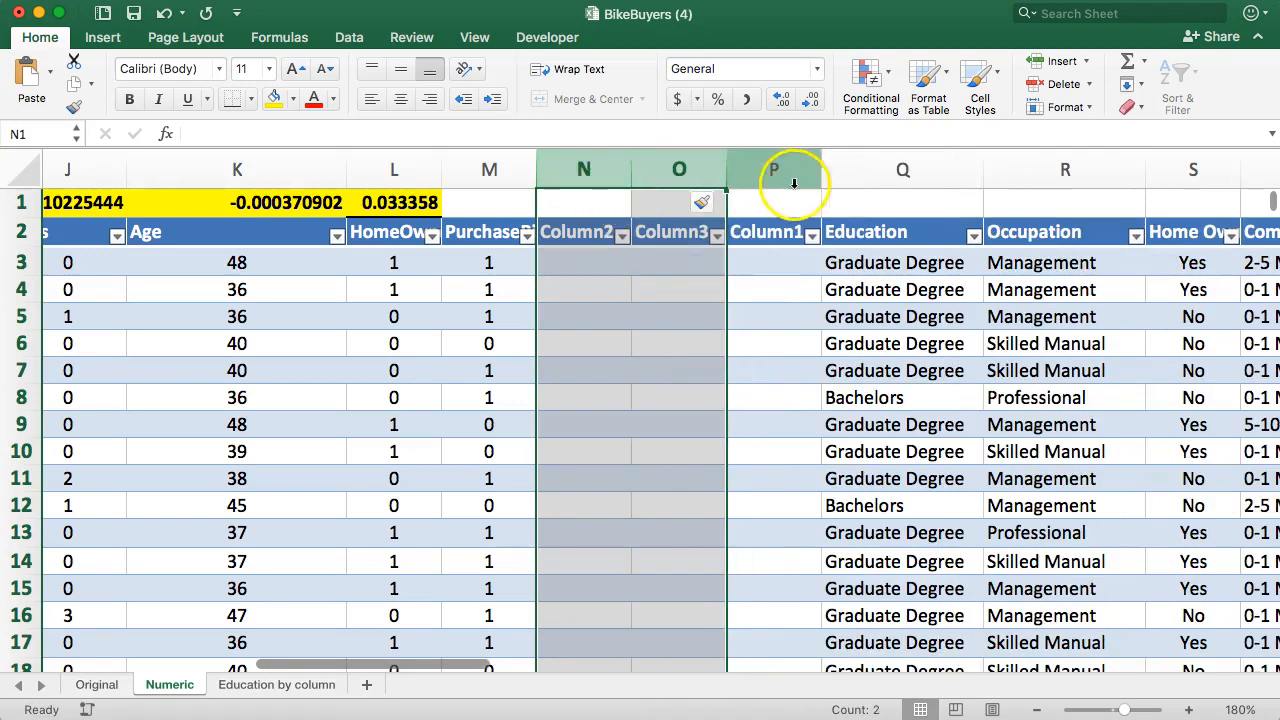
pyautogui.rightClick(774, 168)
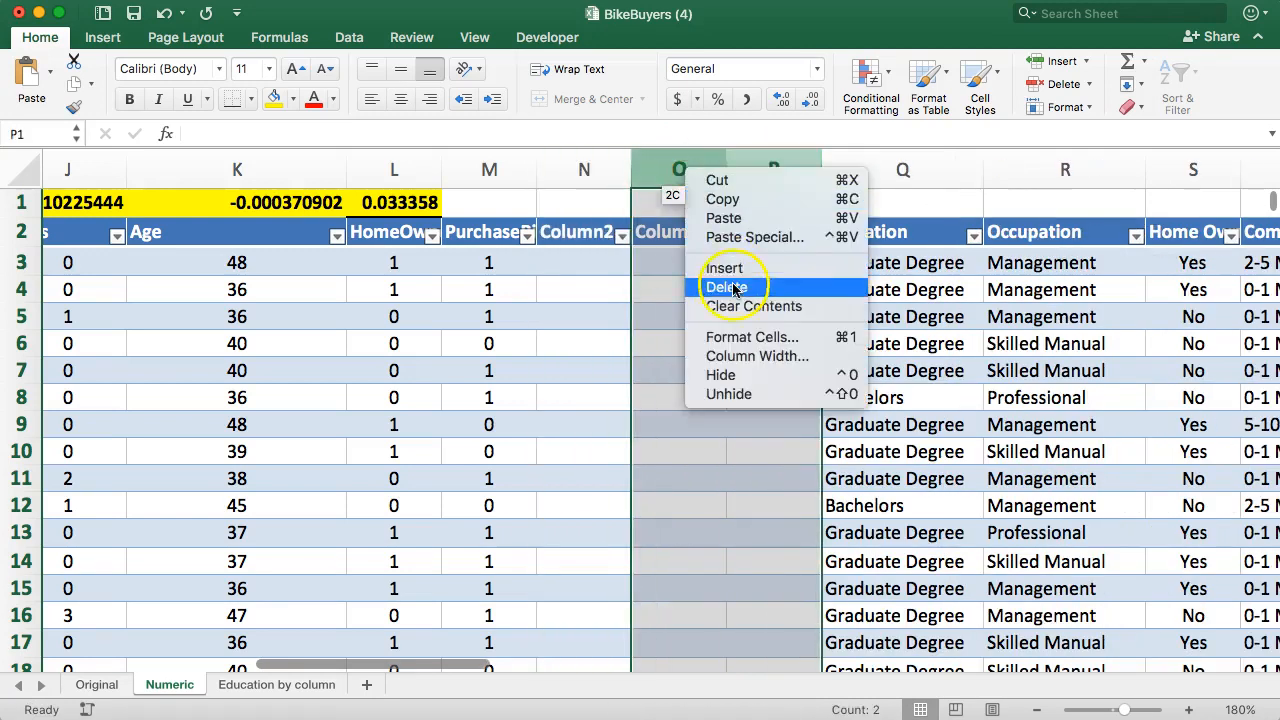
pyautogui.click(728, 288)
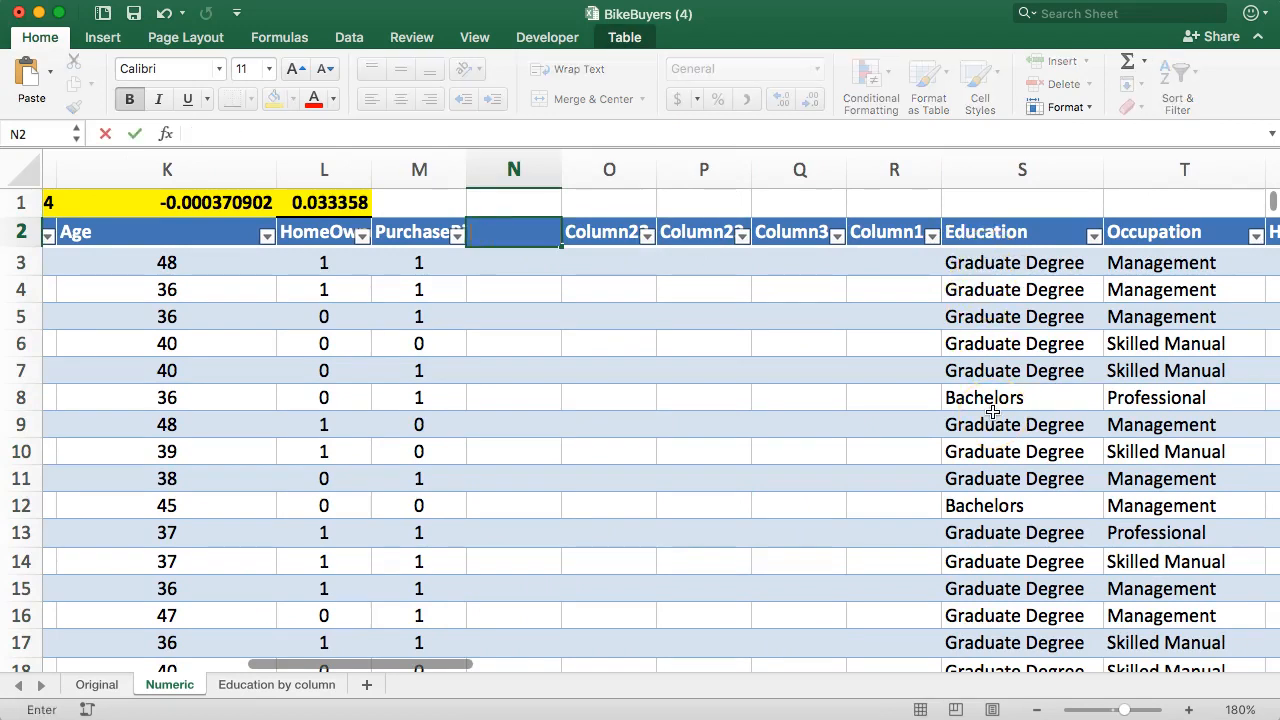
# - Head the new columns Edu_PHS, Edu_HS (retyped), Edu_PC and Edu_B
pyautogui.write('Edu_PHS')
pyautogui.click(608, 232)
pyautogui.write('EDU_HS')
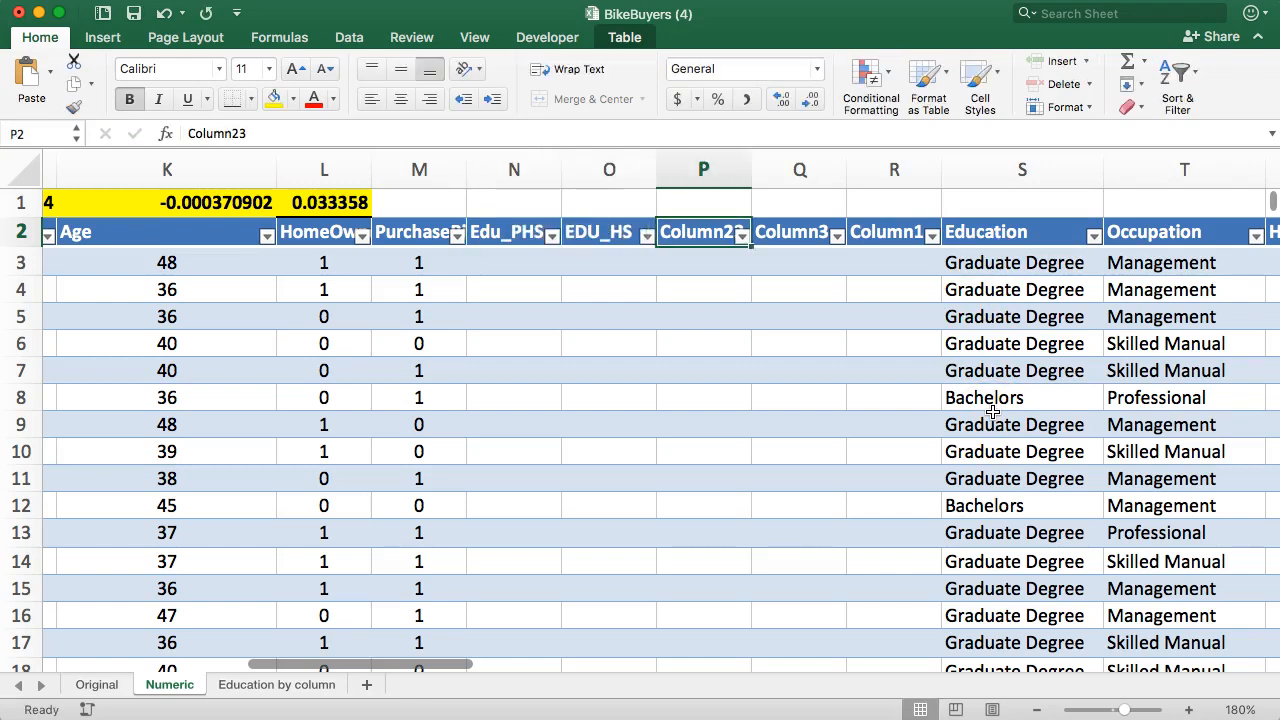
pyautogui.click(600, 232)
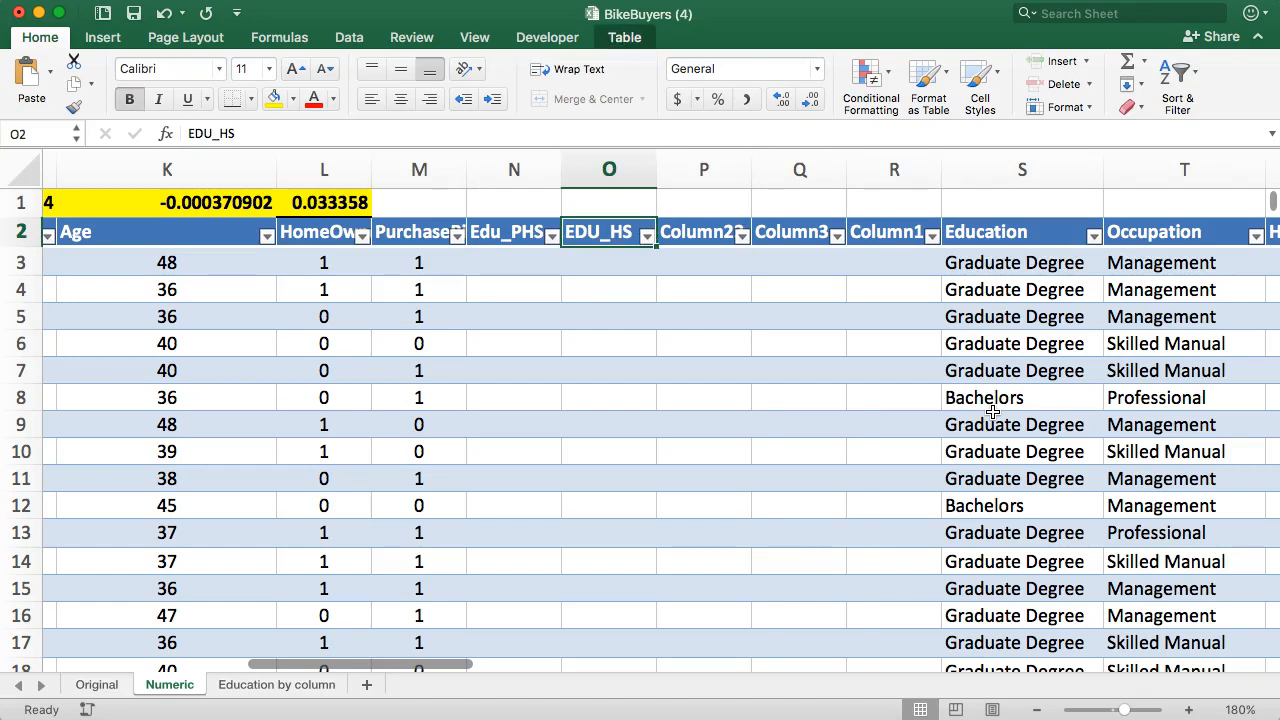
pyautogui.write('E')
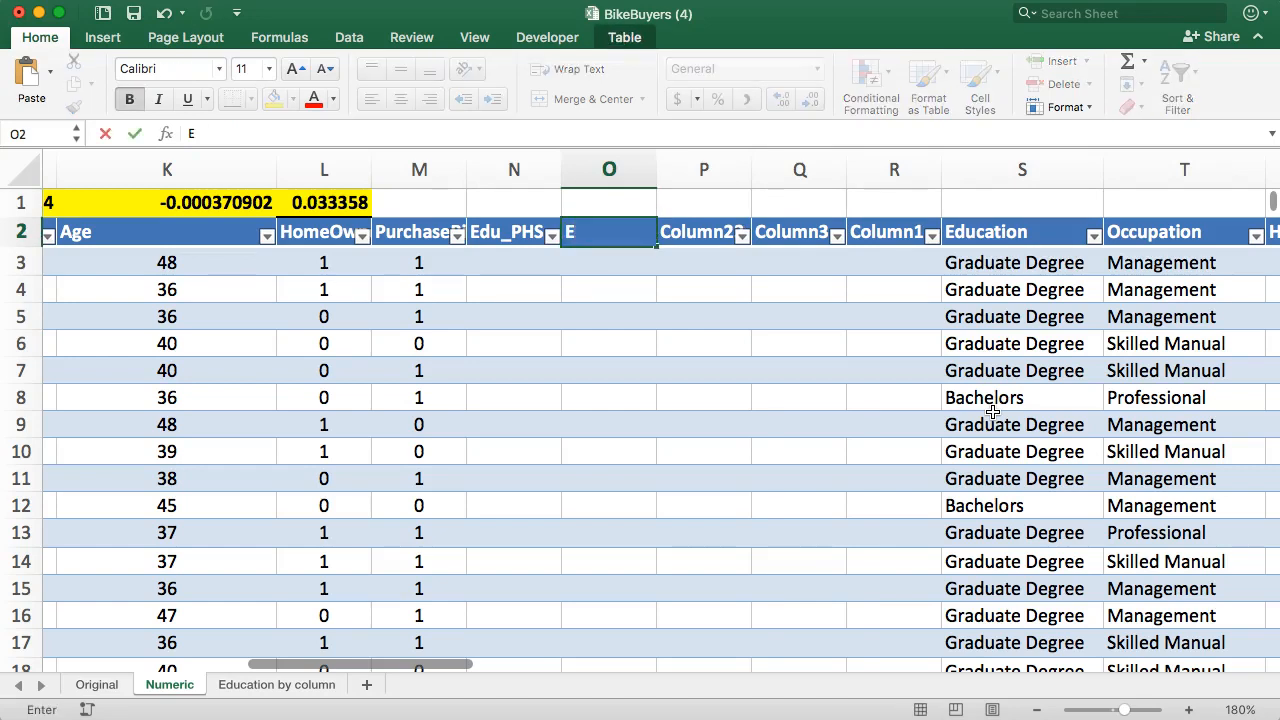
pyautogui.write('du')
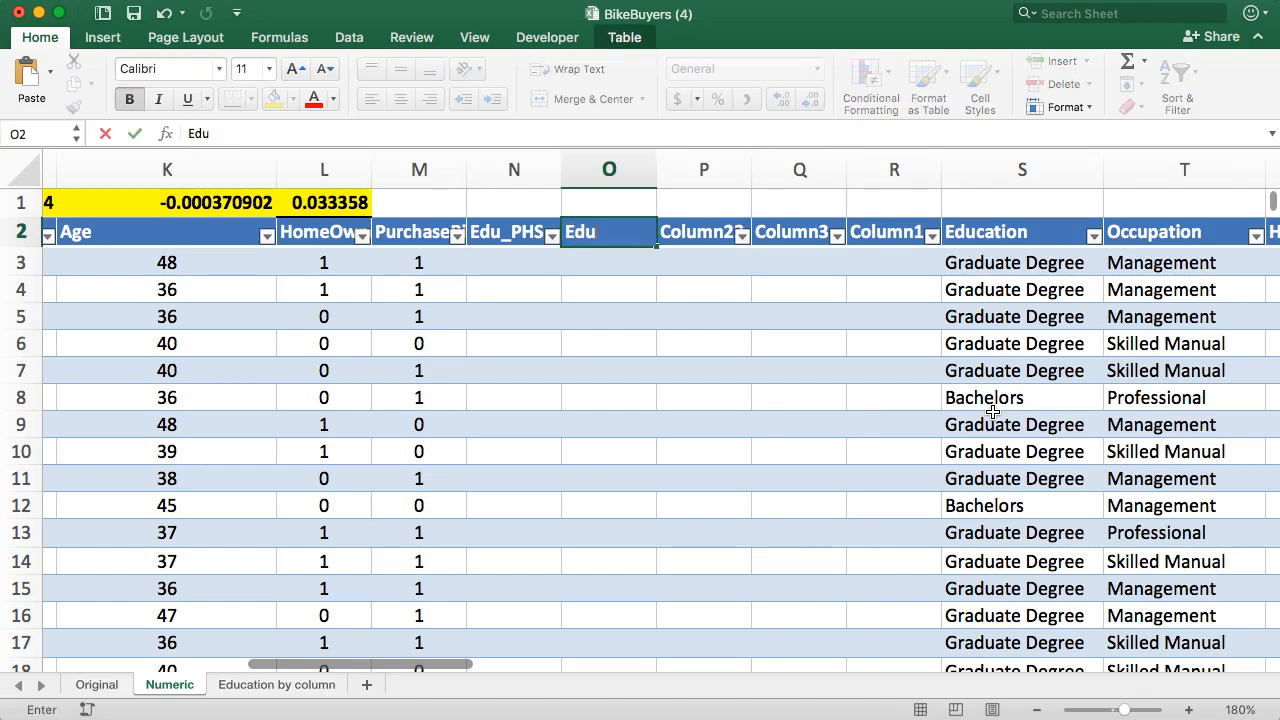
pyautogui.write('_')
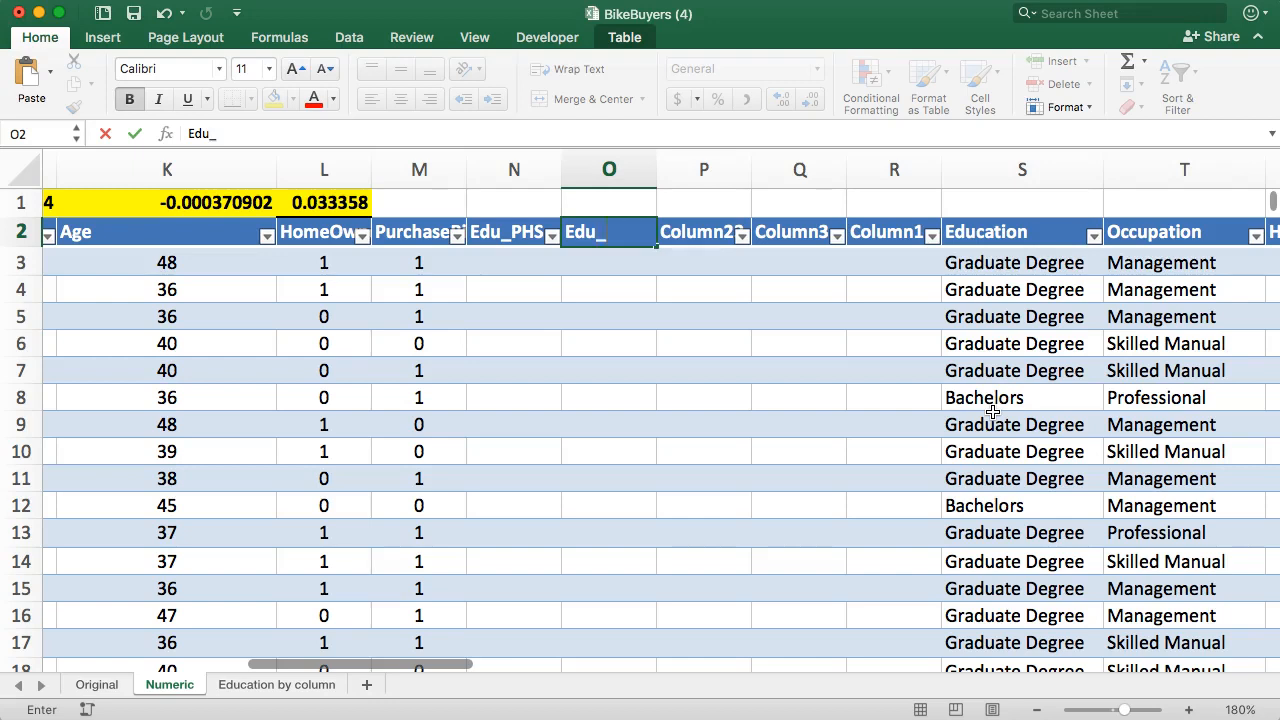
pyautogui.press('Enter')
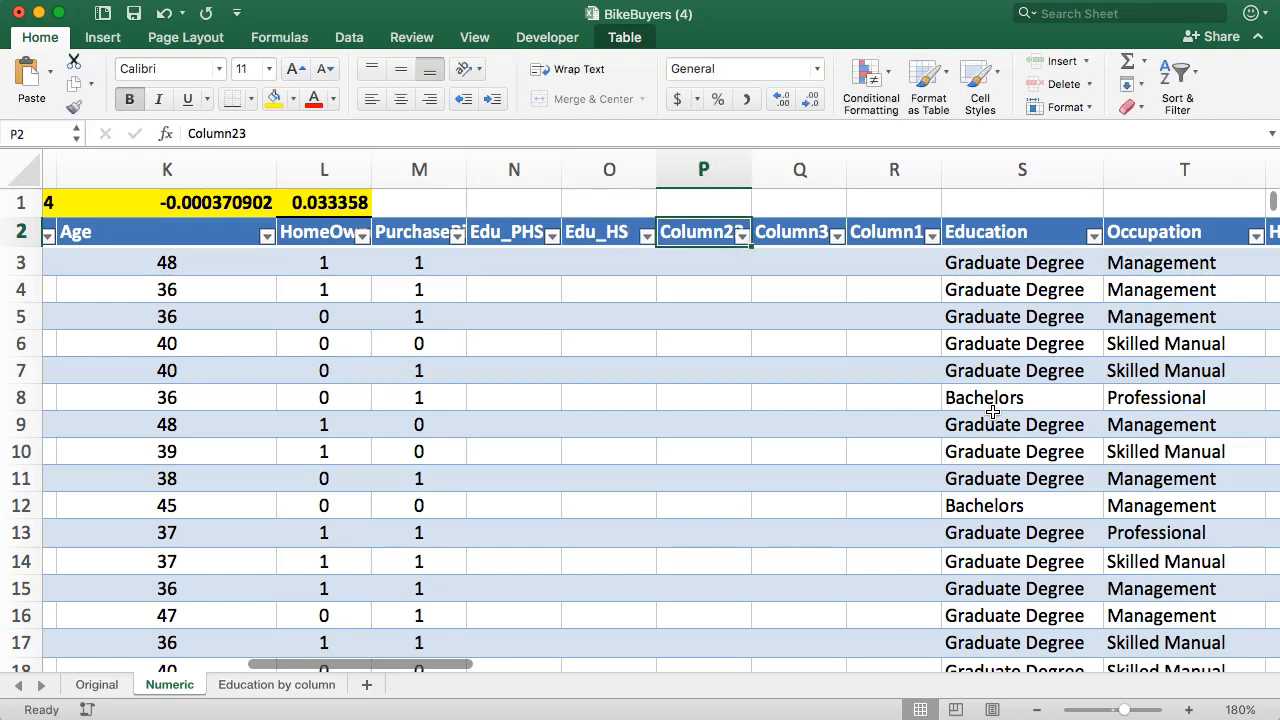
pyautogui.write('Edu_PC')
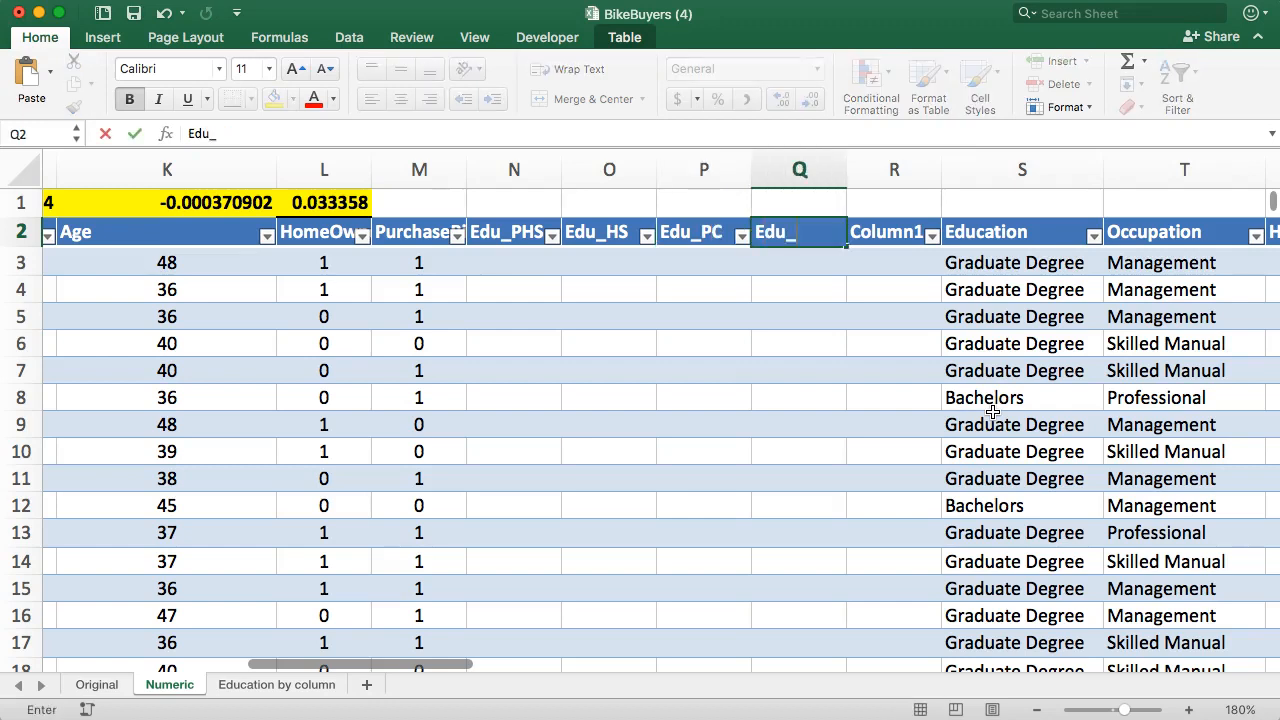
pyautogui.write('B')
pyautogui.click(894, 232)
pyautogui.write('Edu_G')
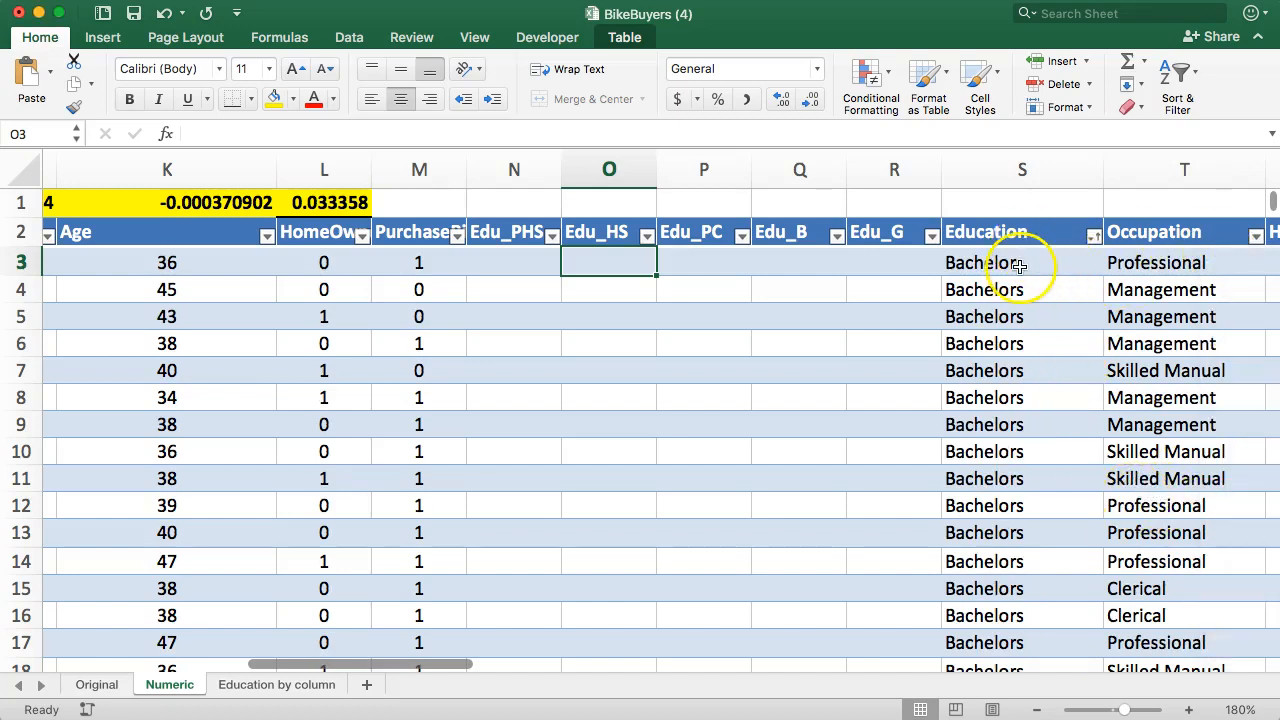
pyautogui.moveTo(1018, 278)
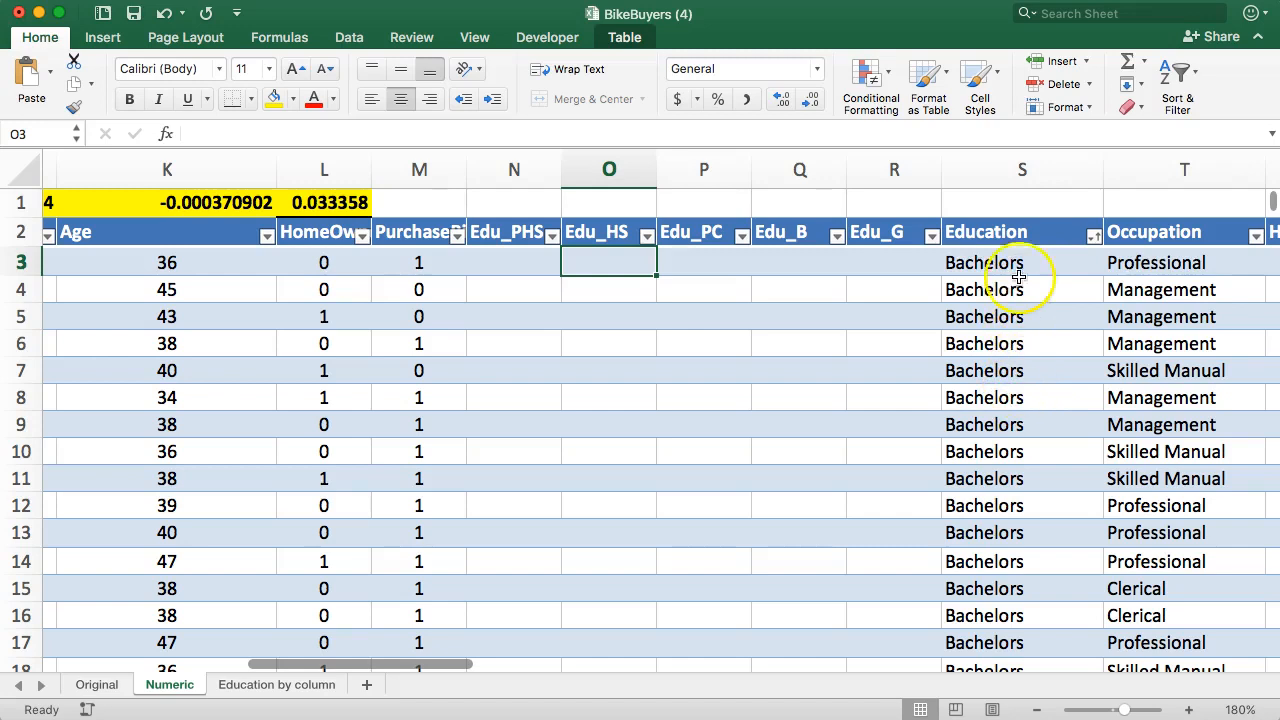
pyautogui.moveTo(908, 368)
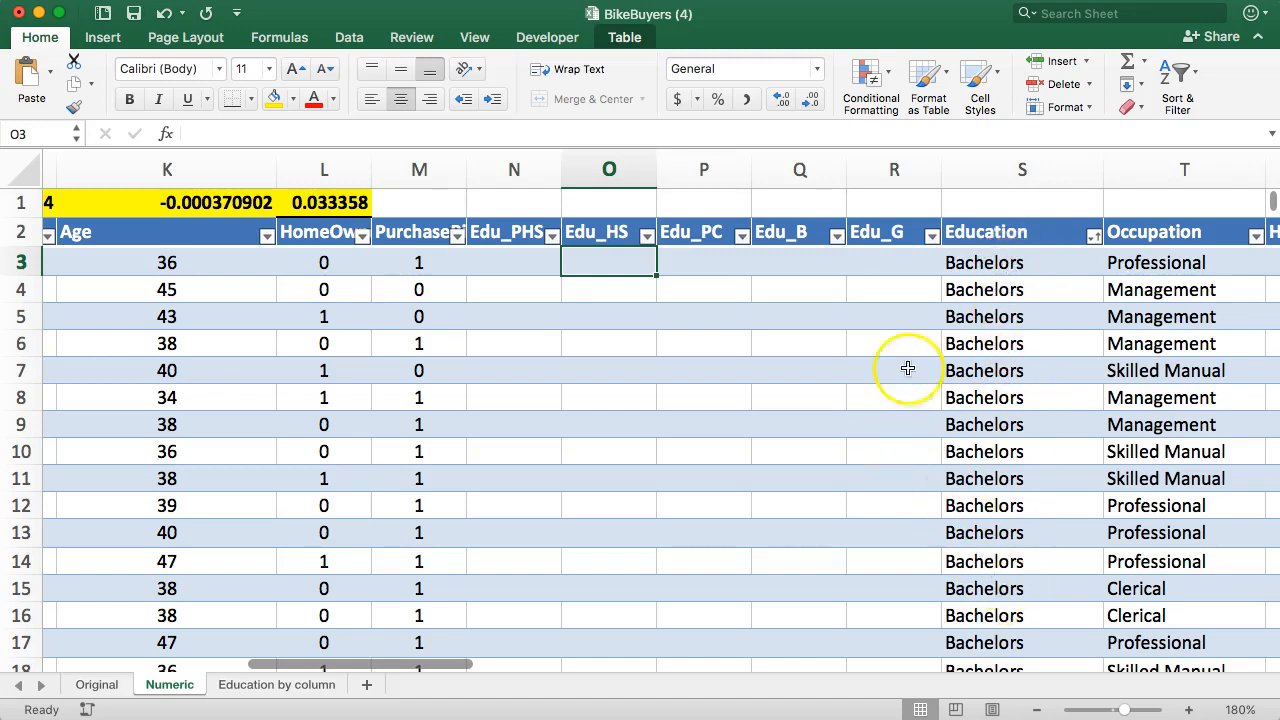
pyautogui.click(508, 260)
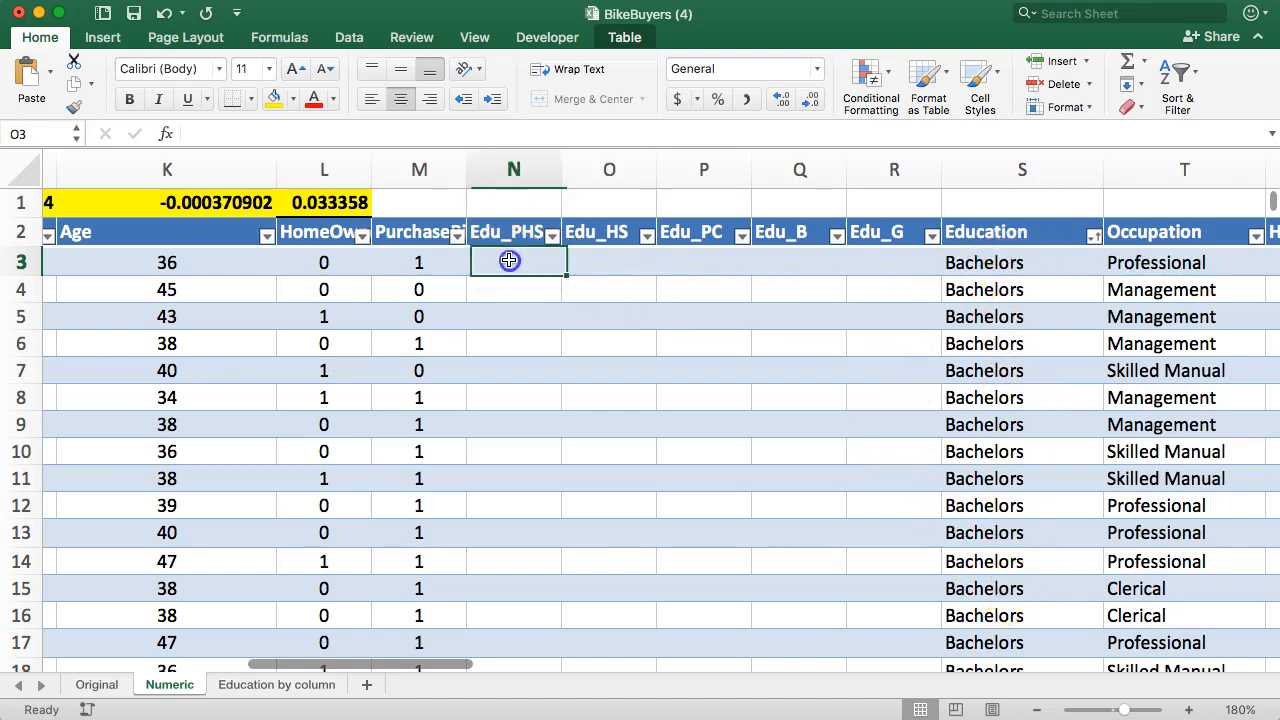
pyautogui.click(508, 260)
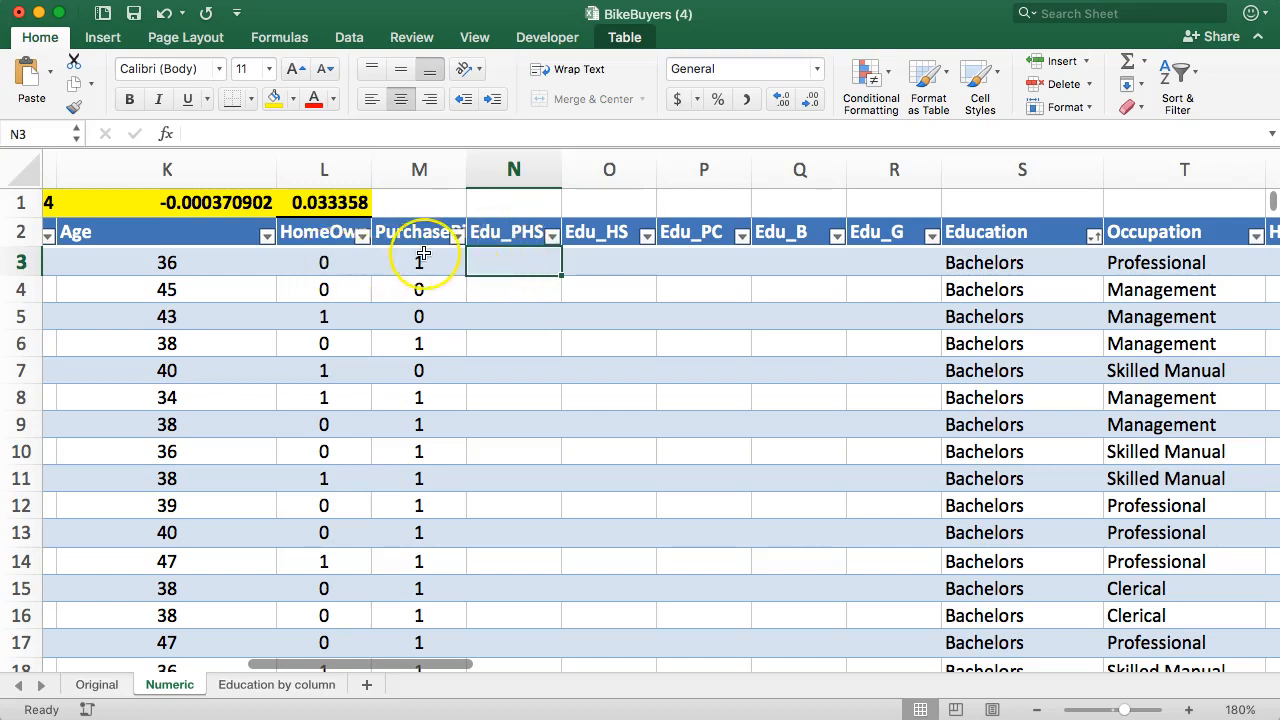
pyautogui.moveTo(436, 256)
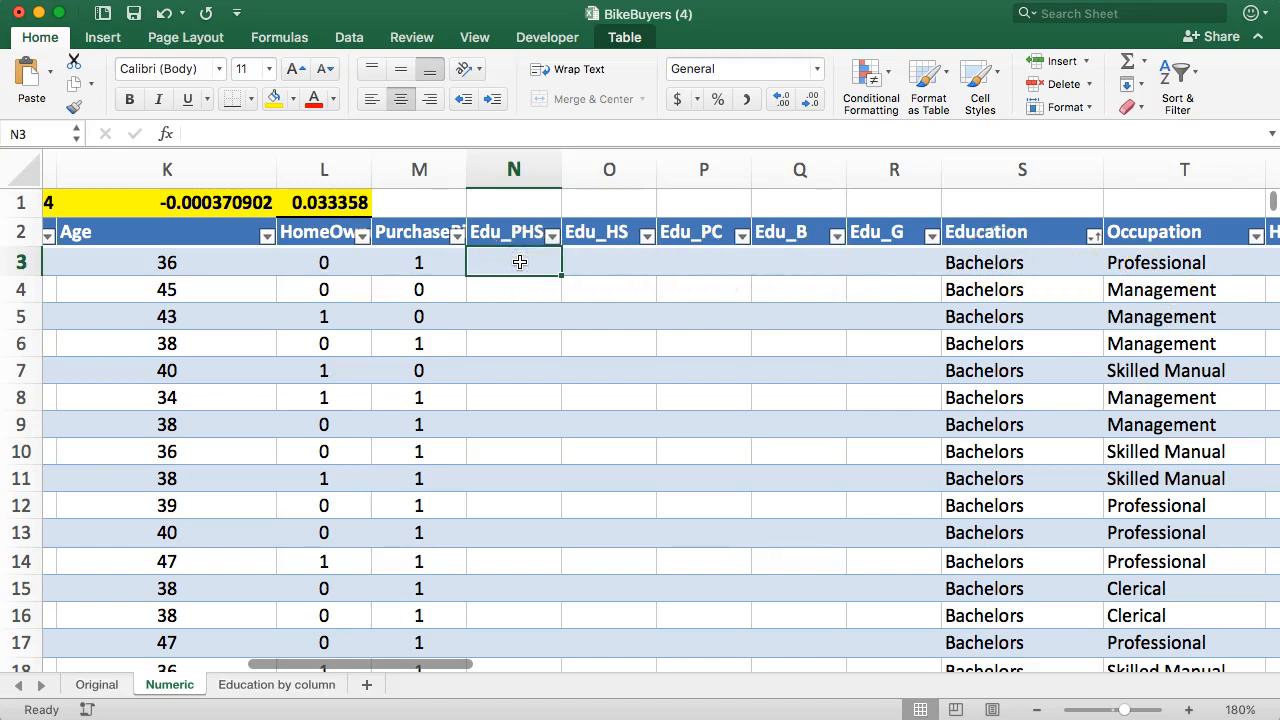
# - Enter 0, 0, 1 flags for the first Bachelors row and fill them down the Bachelors group
pyautogui.write('0')
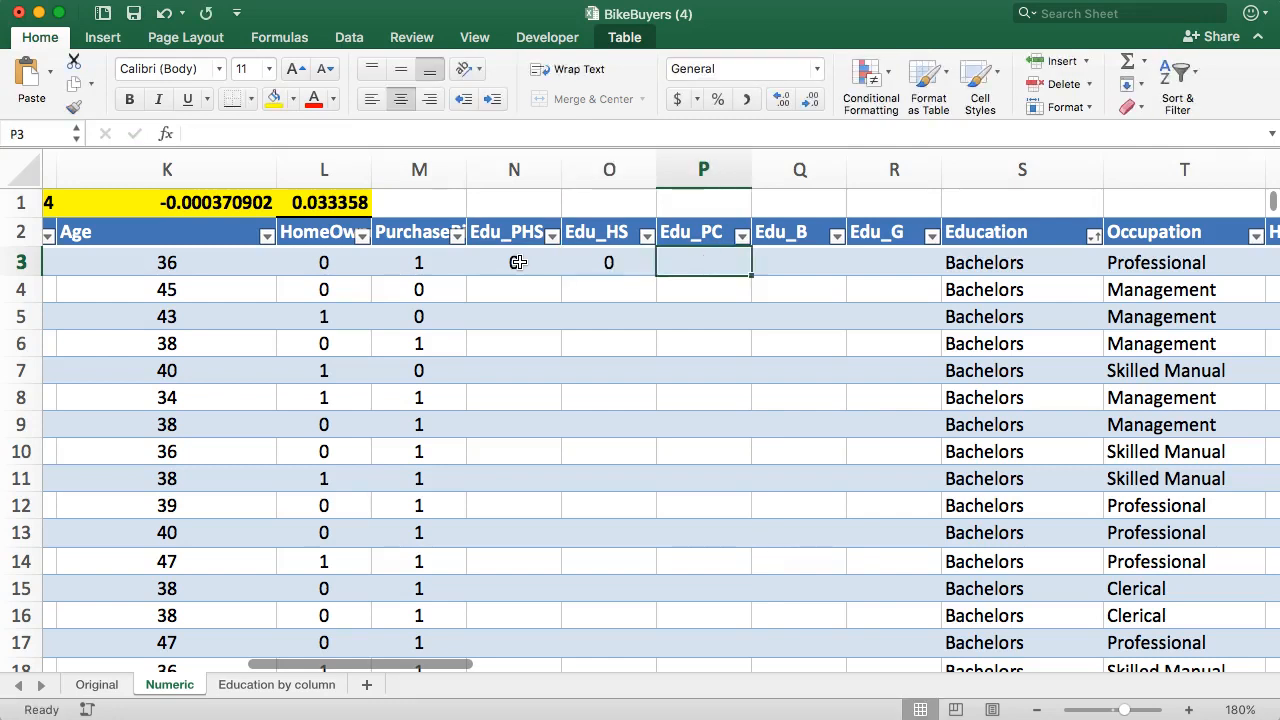
pyautogui.write('0')
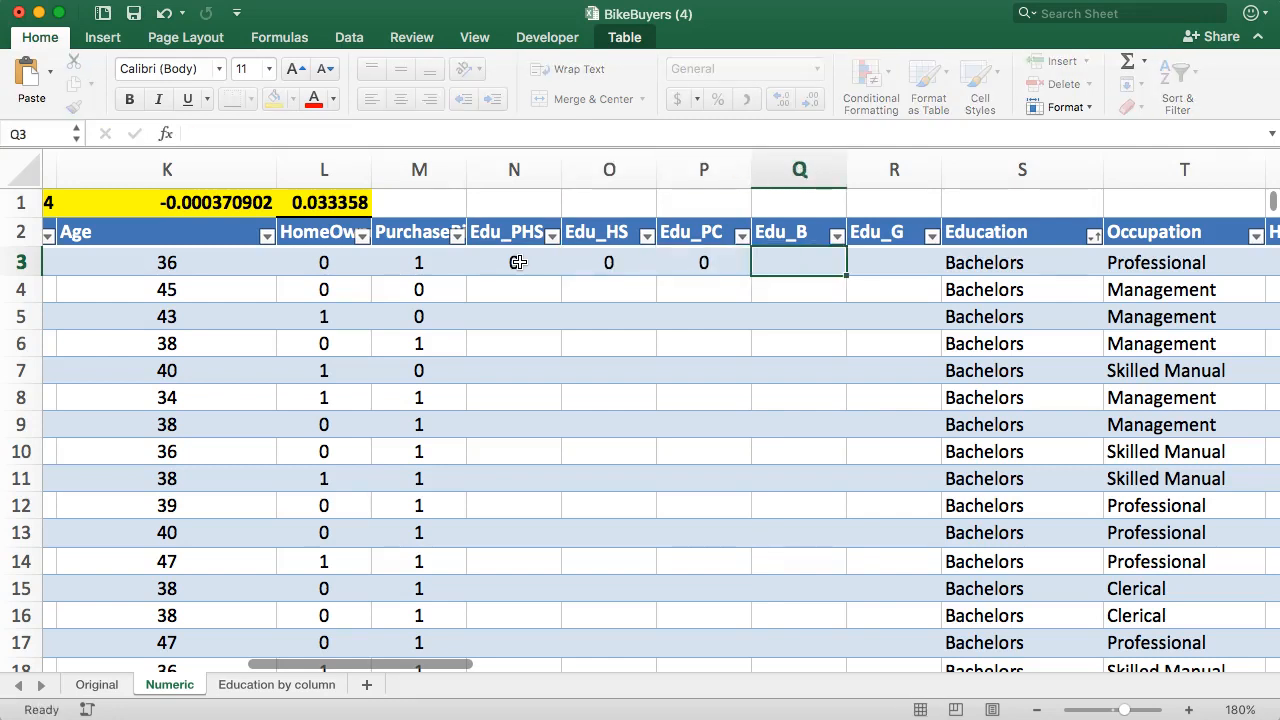
pyautogui.write('1')
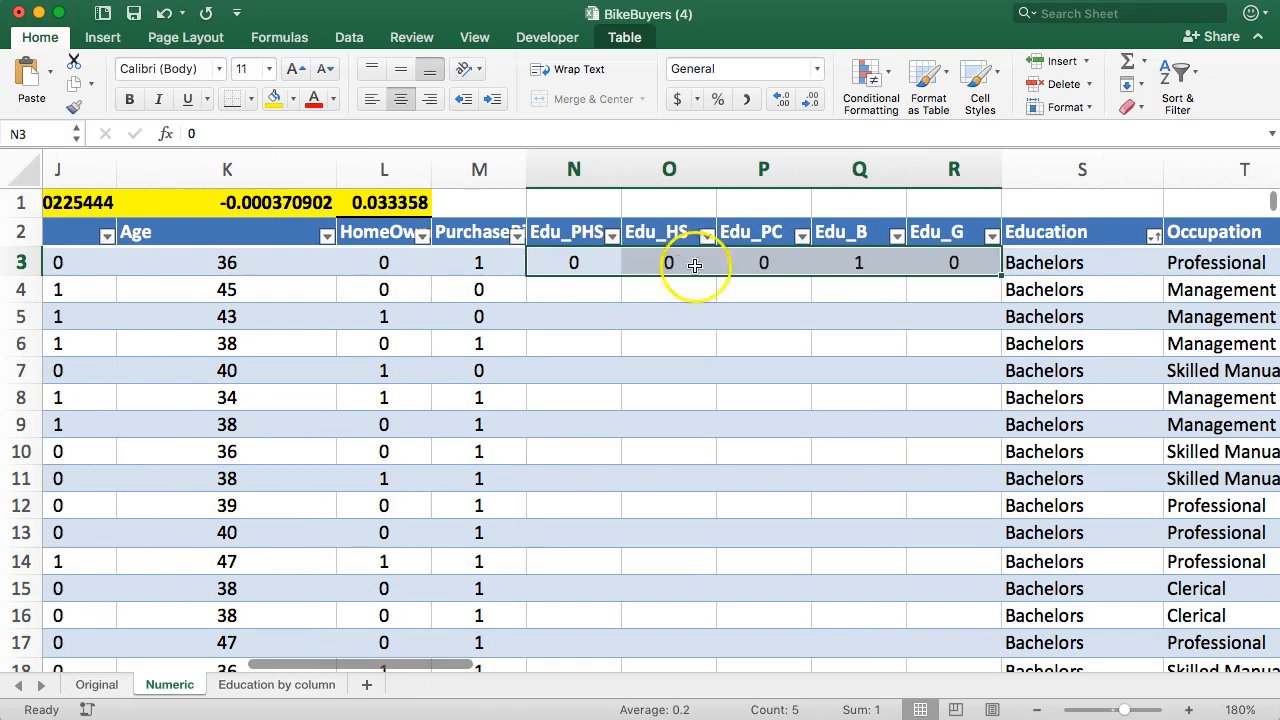
pyautogui.moveTo(1002, 276)
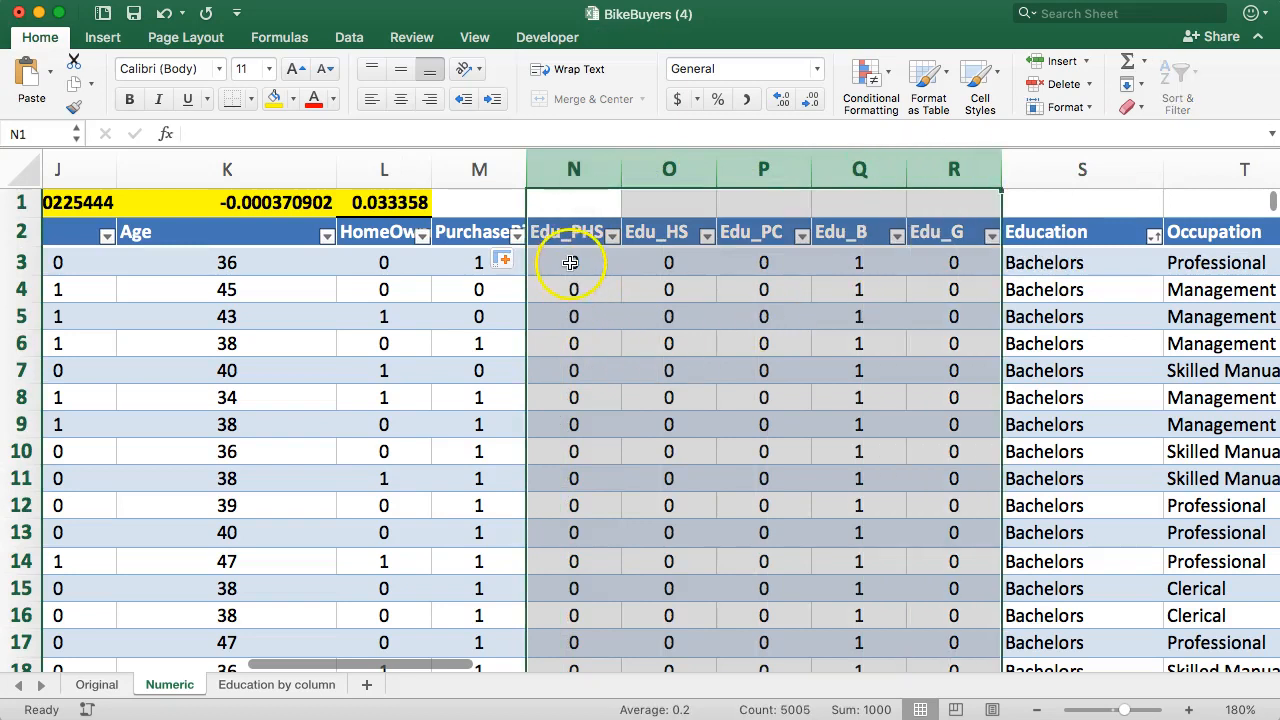
pyautogui.moveTo(588, 266)
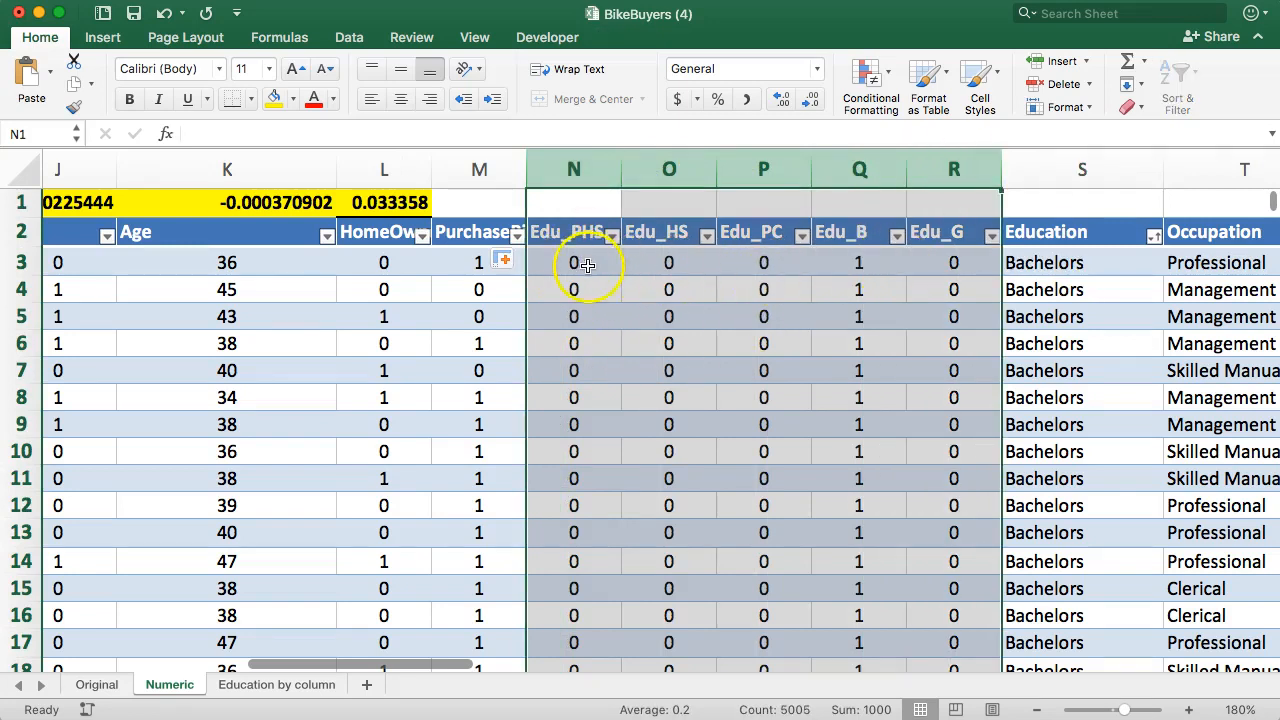
pyautogui.click(858, 262)
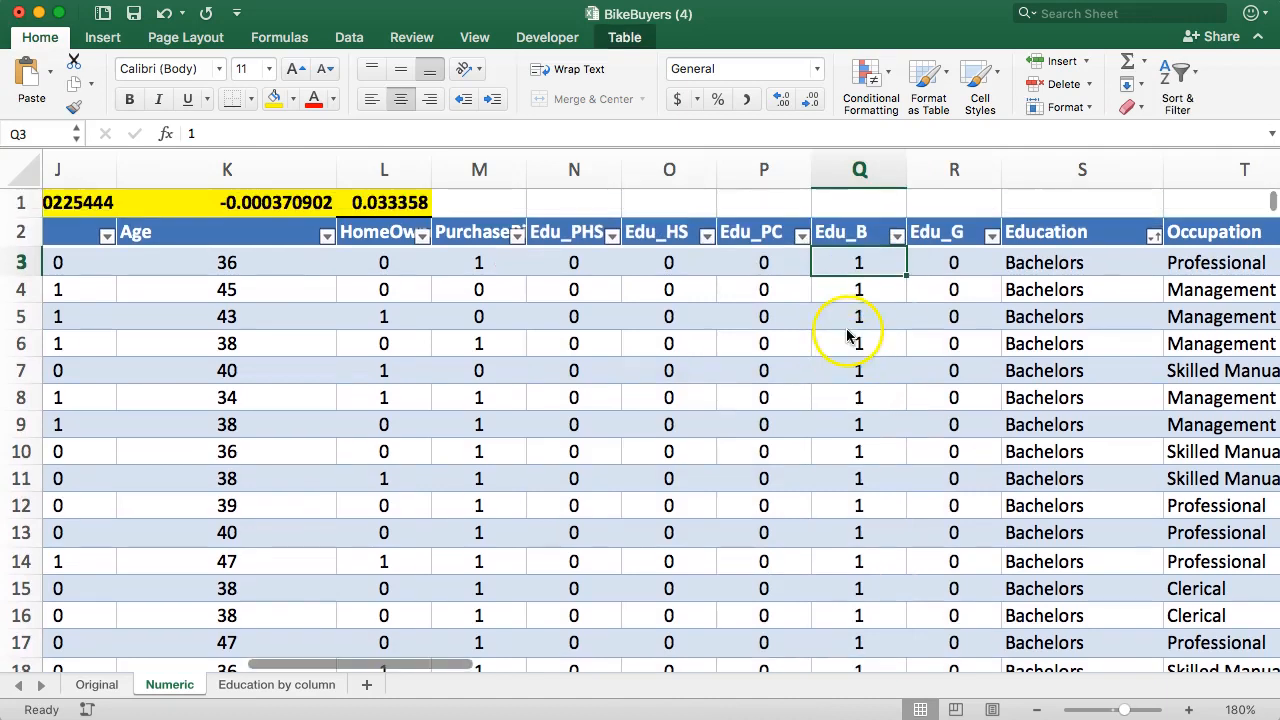
pyautogui.click(656, 232)
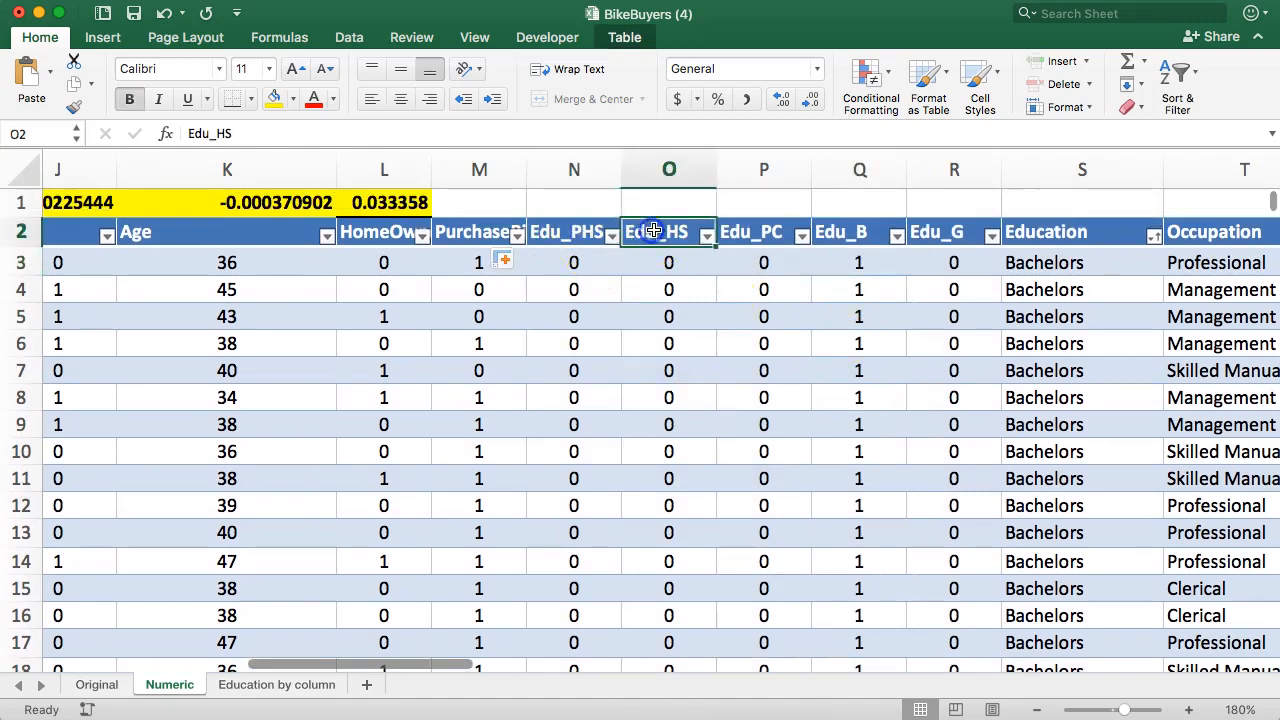
pyautogui.moveTo(948, 232)
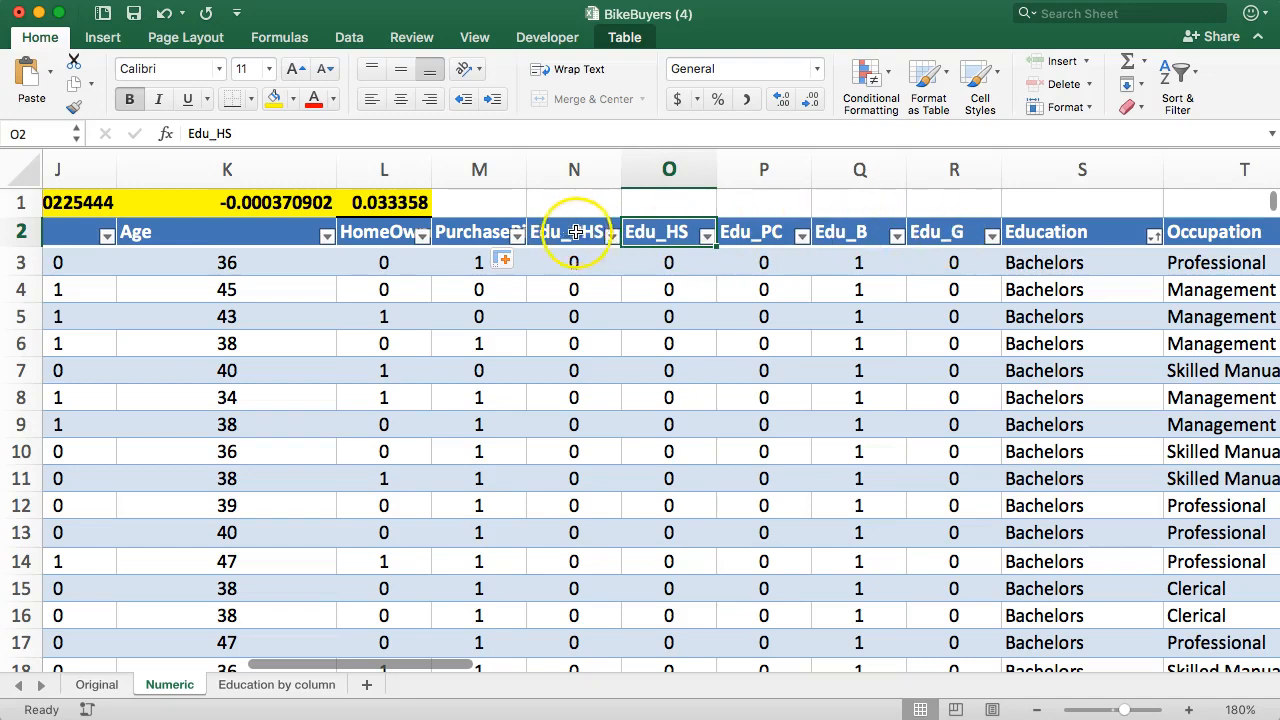
pyautogui.scroll(-3)
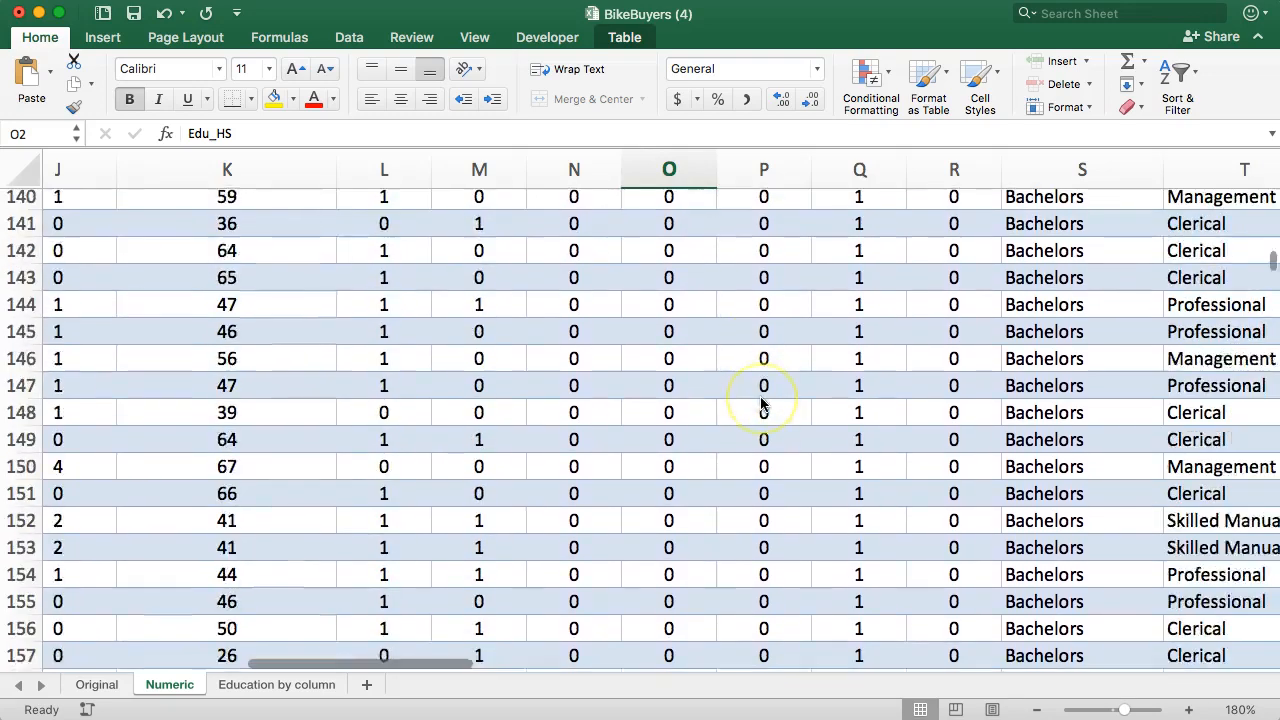
pyautogui.scroll(-3)
pyautogui.write('0')
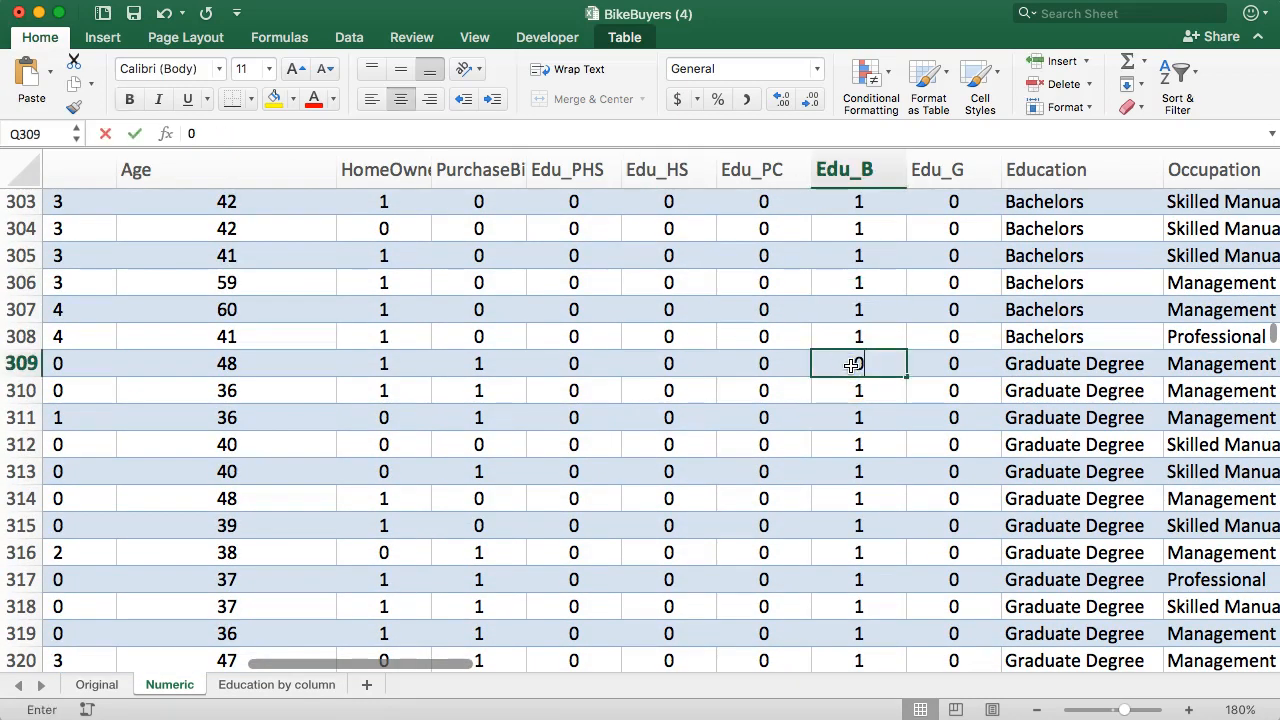
pyautogui.write('12')
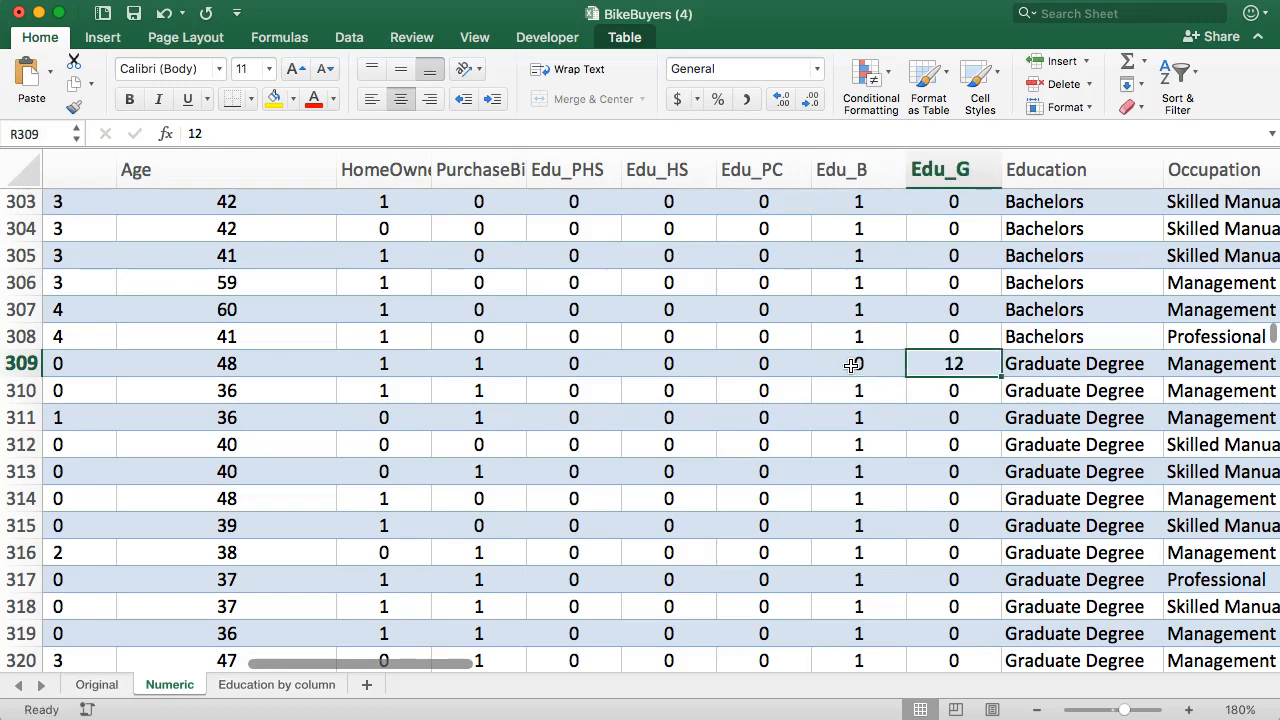
pyautogui.click(850, 364)
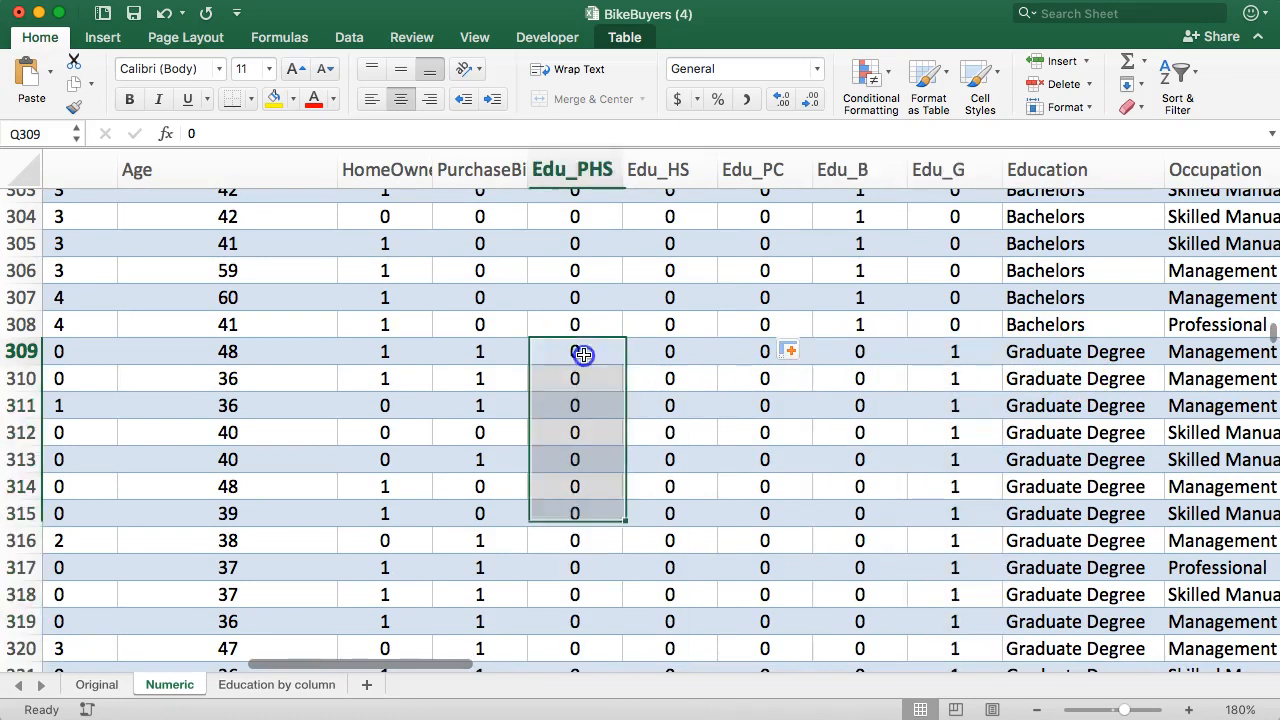
# - Enter and fill down the 0/1 flags for the Graduate Degree, Partial College and Partial High School rows
pyautogui.click(576, 352)
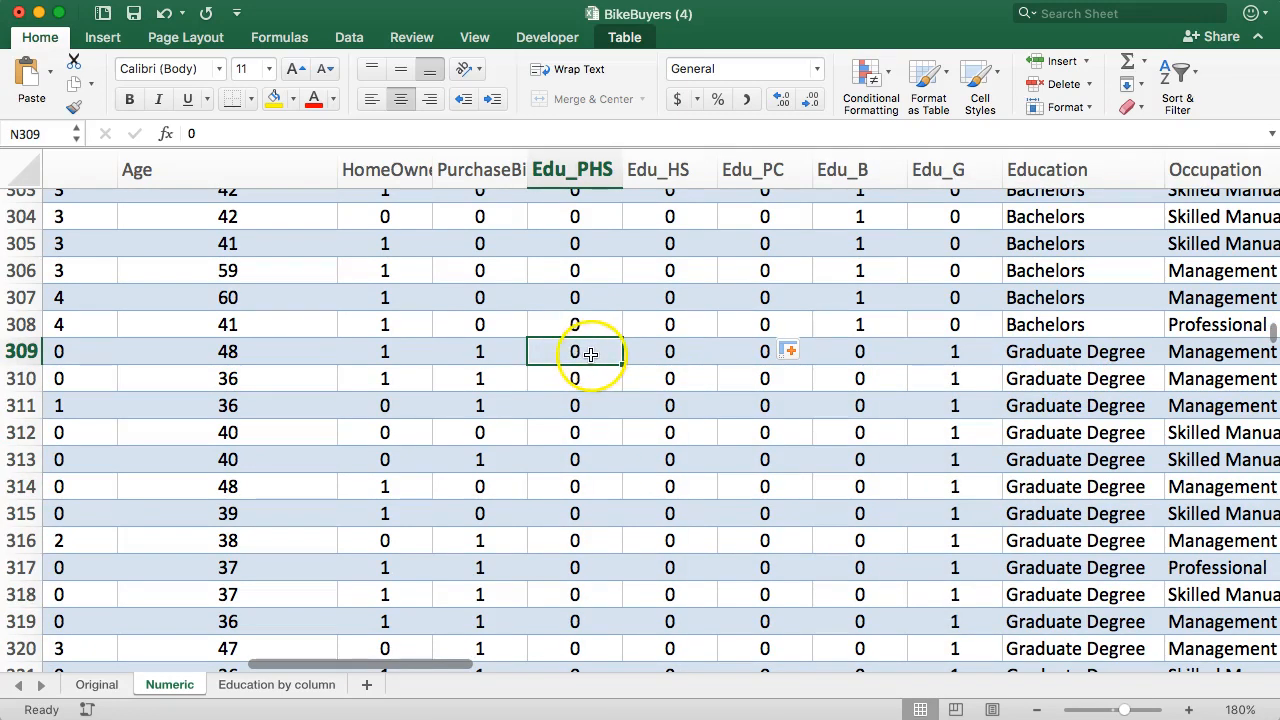
pyautogui.moveTo(866, 352)
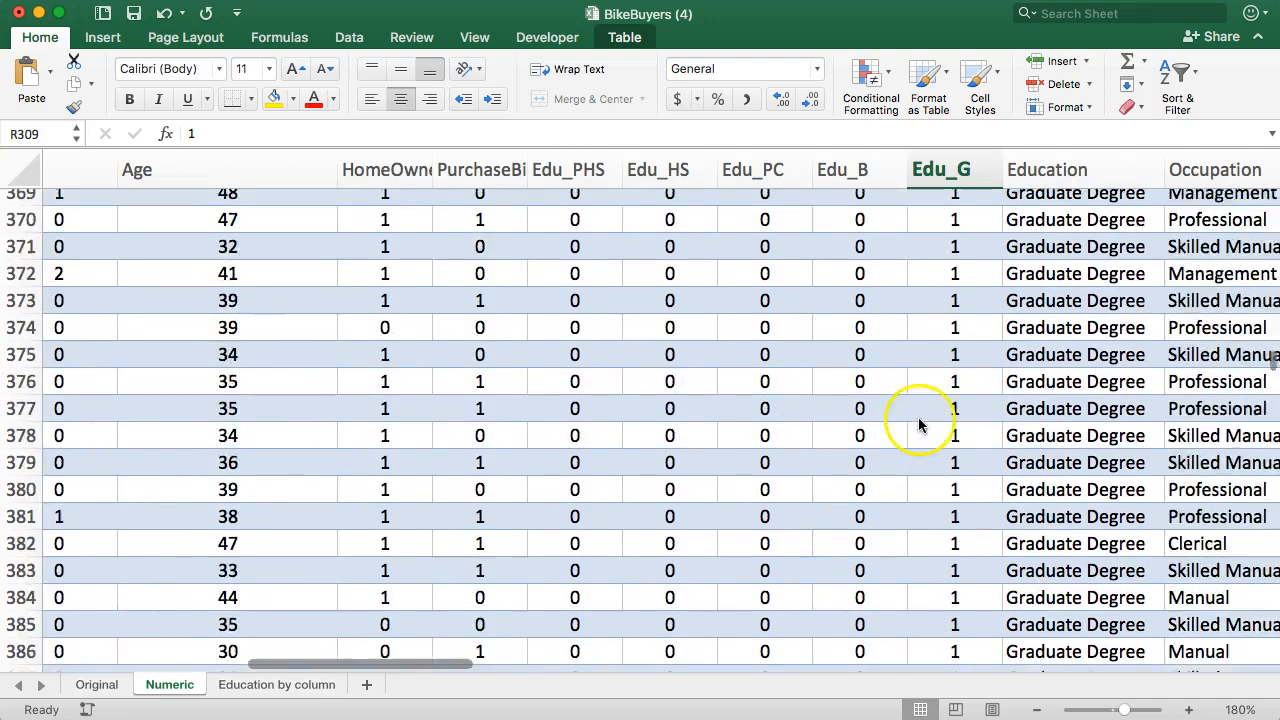
pyautogui.scroll(-3)
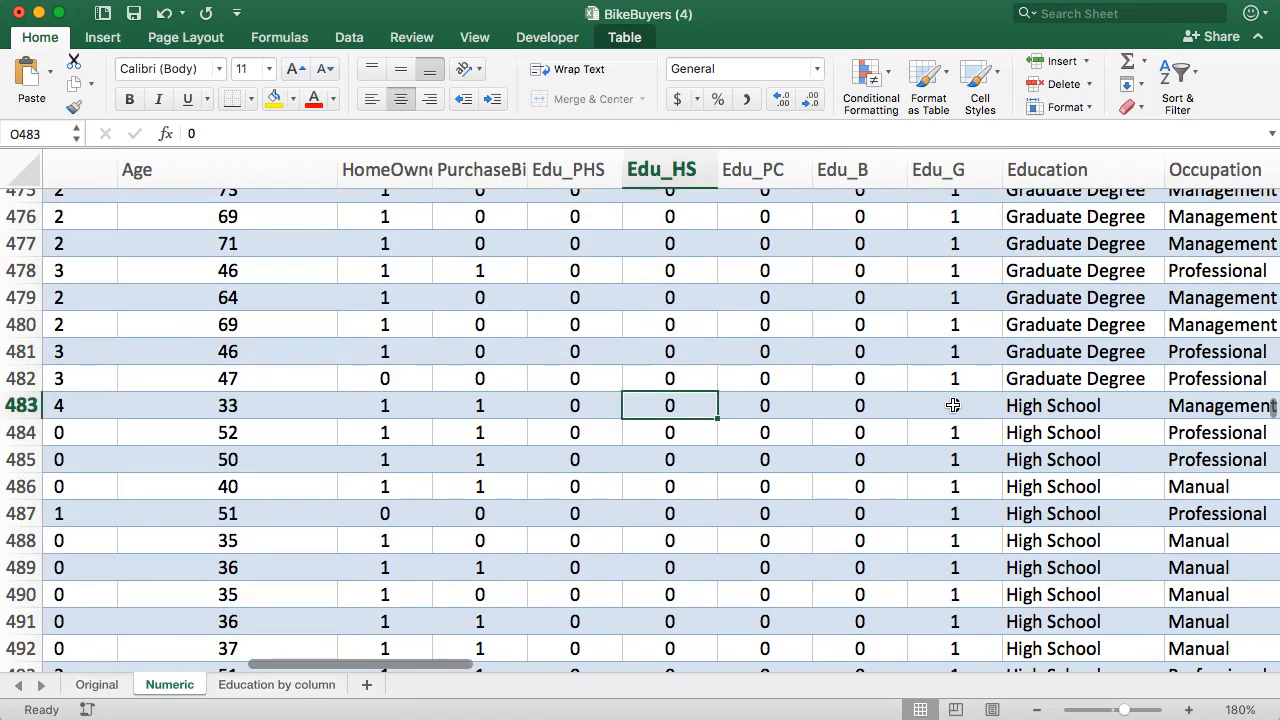
pyautogui.write('1')
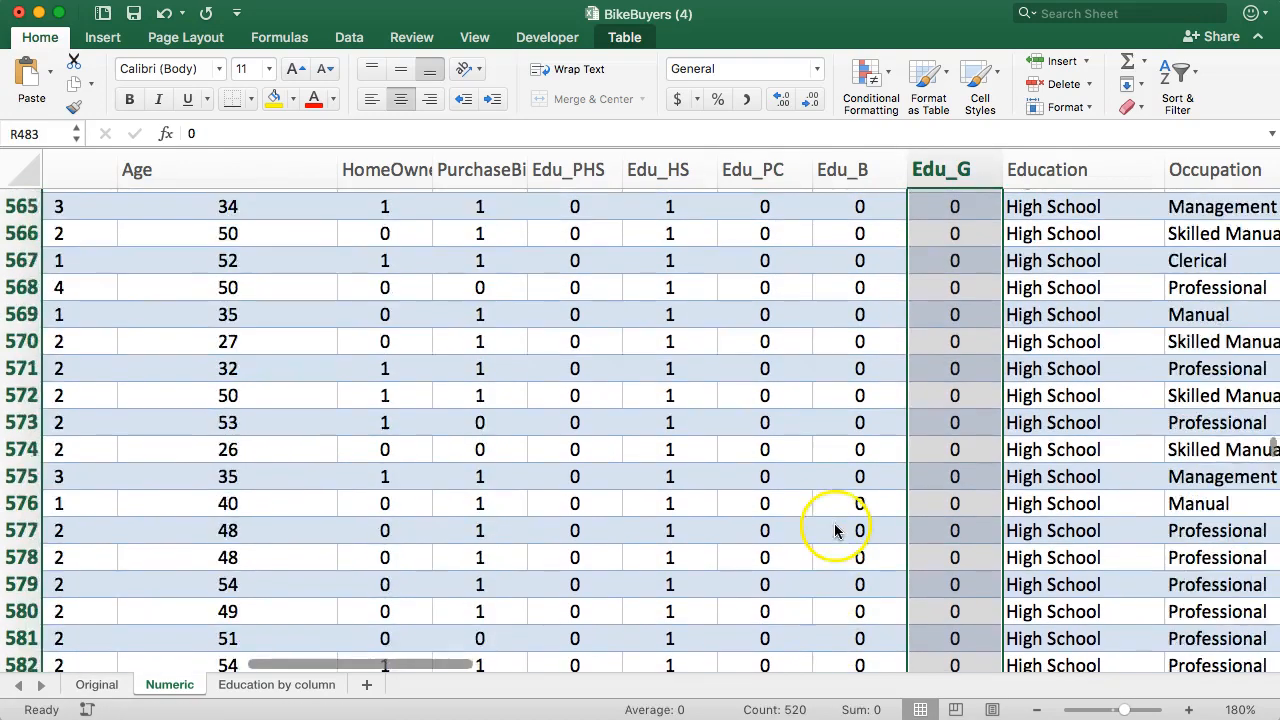
pyautogui.scroll(-3)
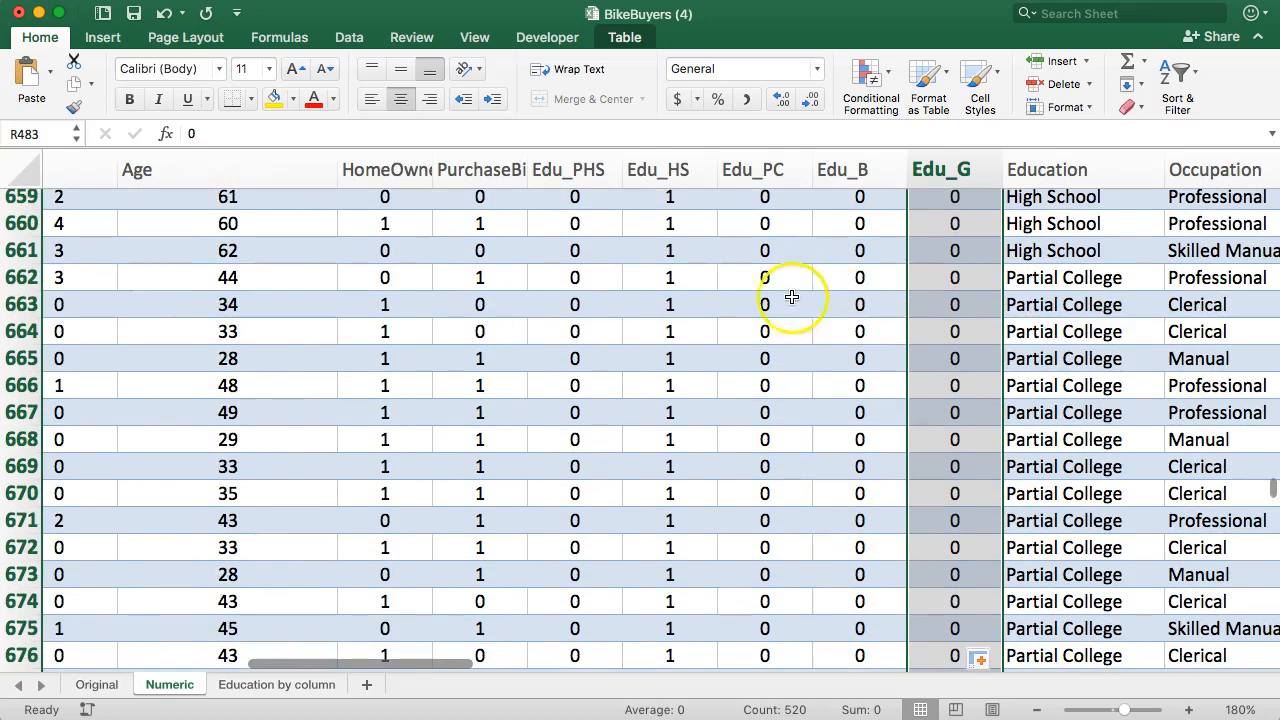
pyautogui.click(668, 276)
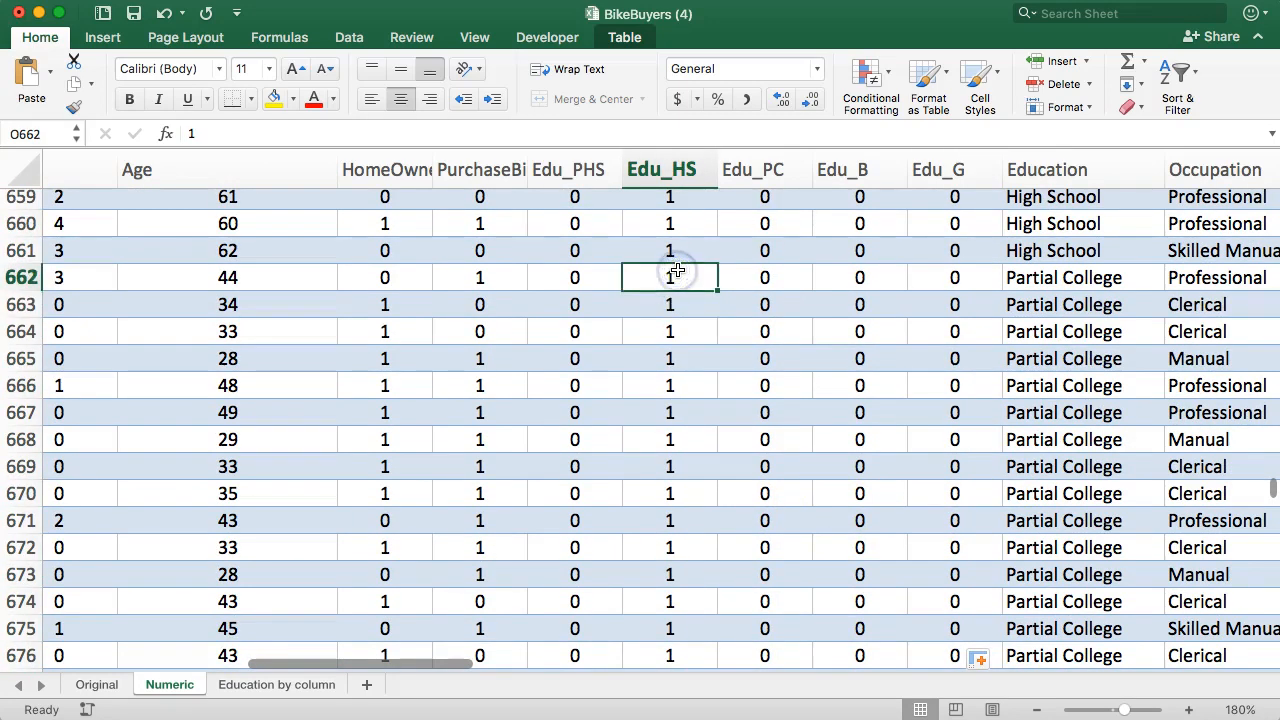
pyautogui.write('0')
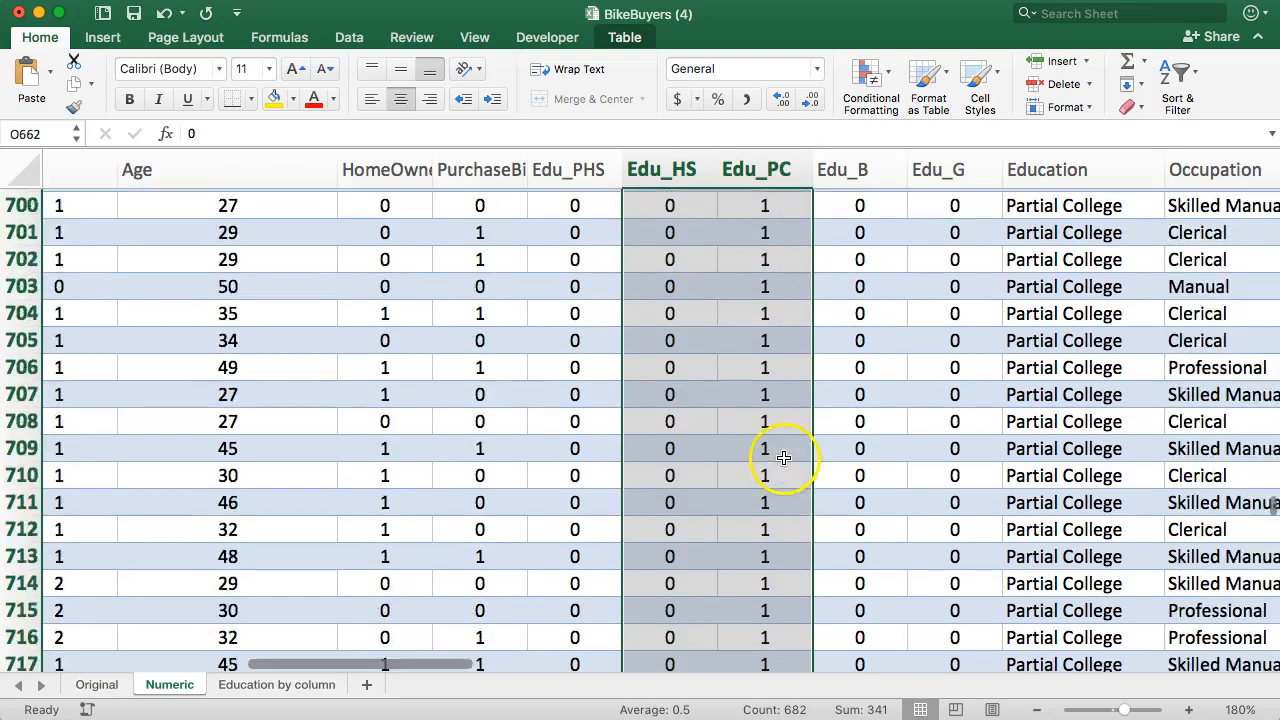
pyautogui.scroll(-3)
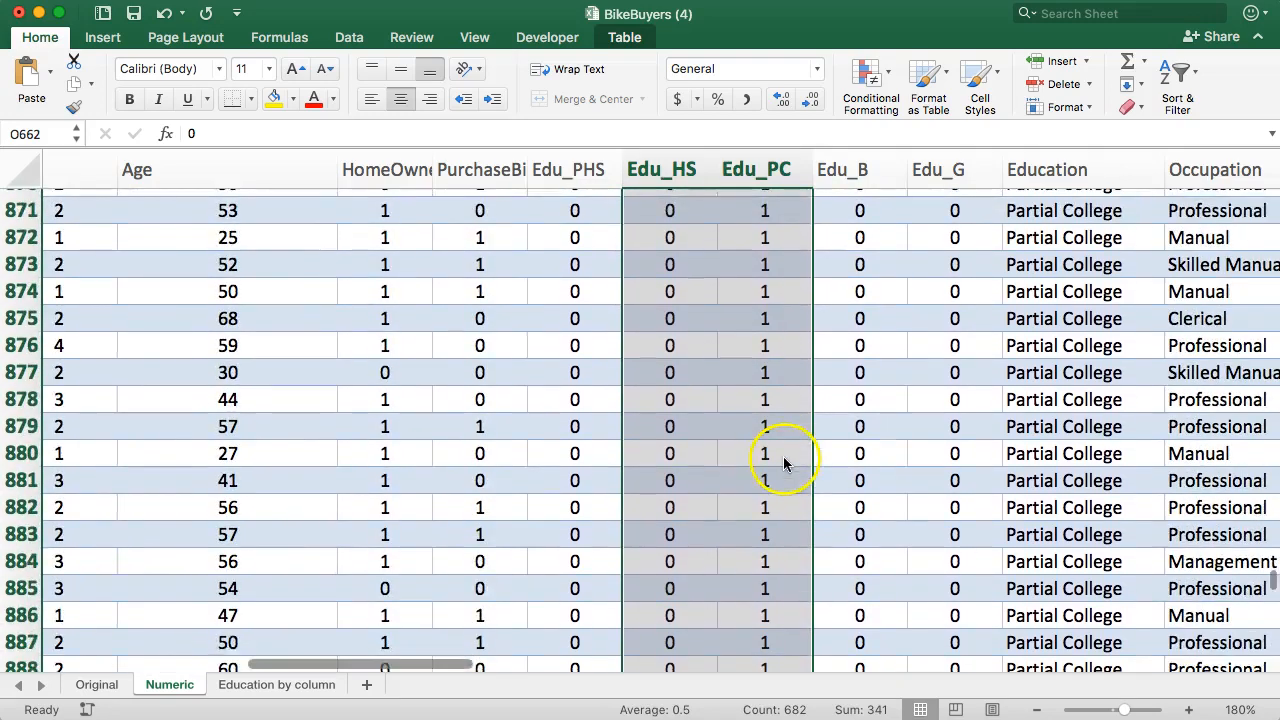
pyautogui.scroll(-3)
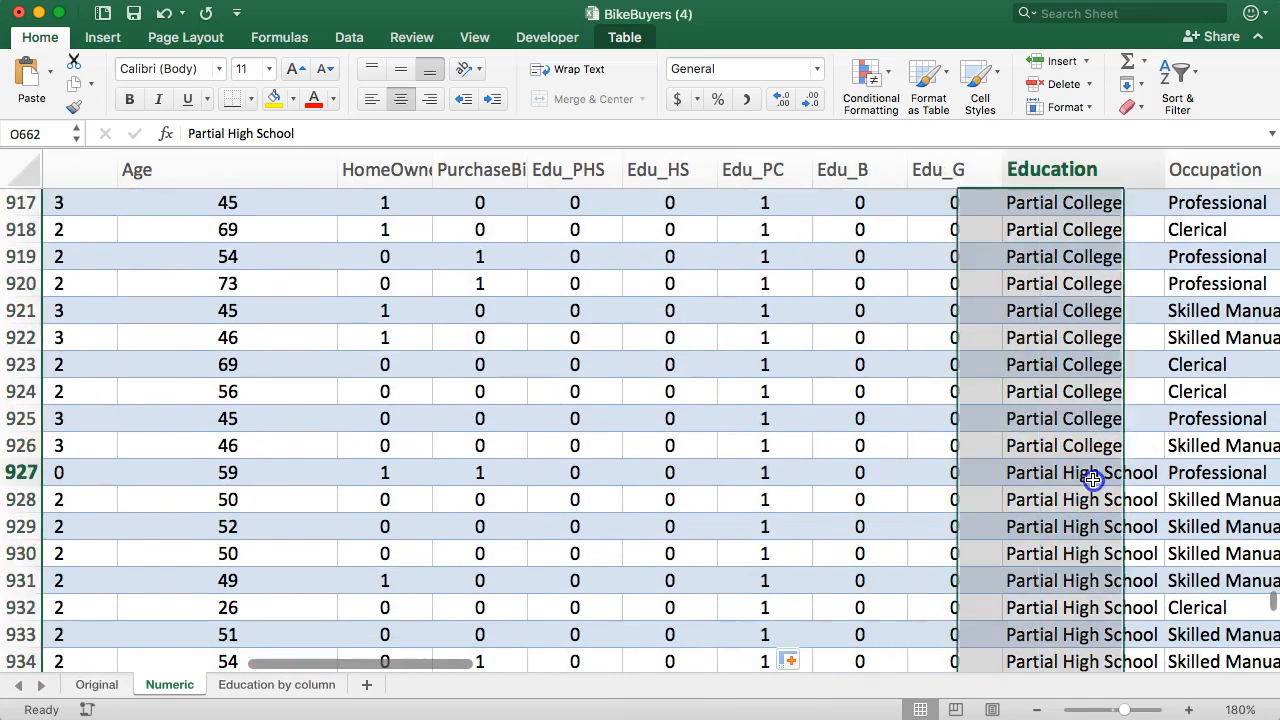
pyautogui.click(764, 472)
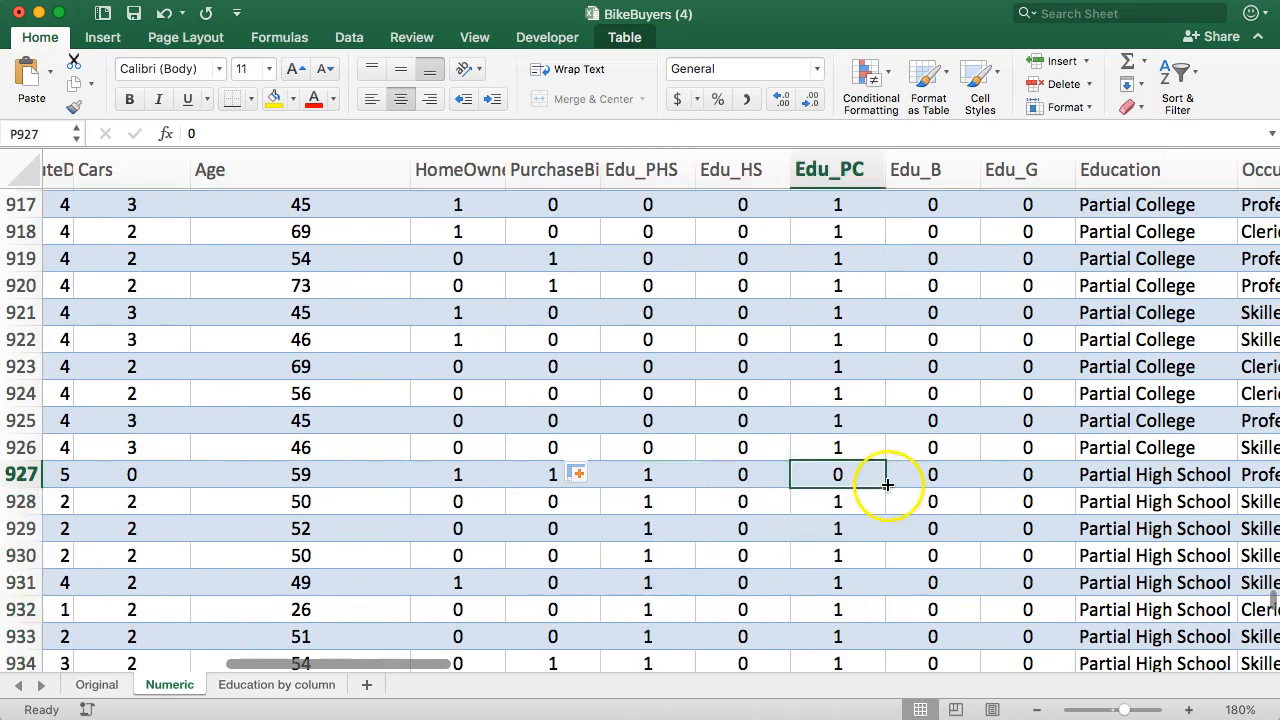
pyautogui.scroll(-3)
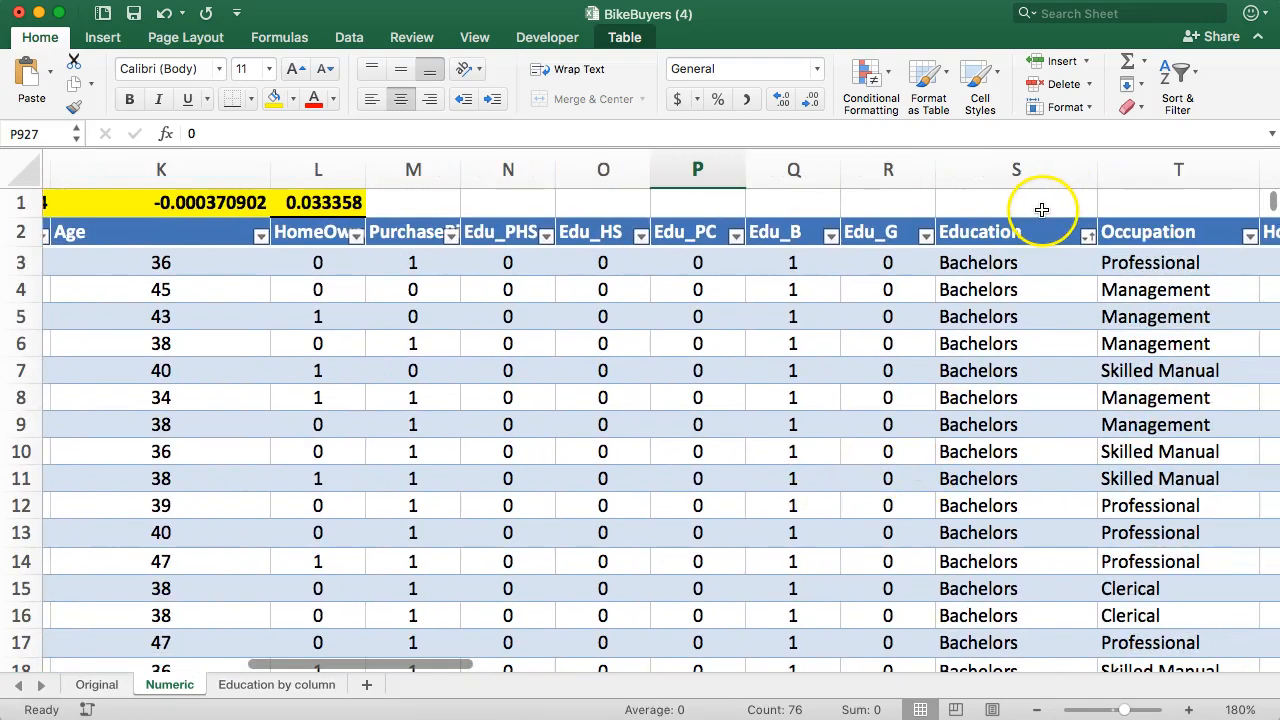
# - Select the five Edu dummy columns and bring the Region column into view beside them
pyautogui.moveTo(508, 168); pyautogui.dragTo(604, 168)
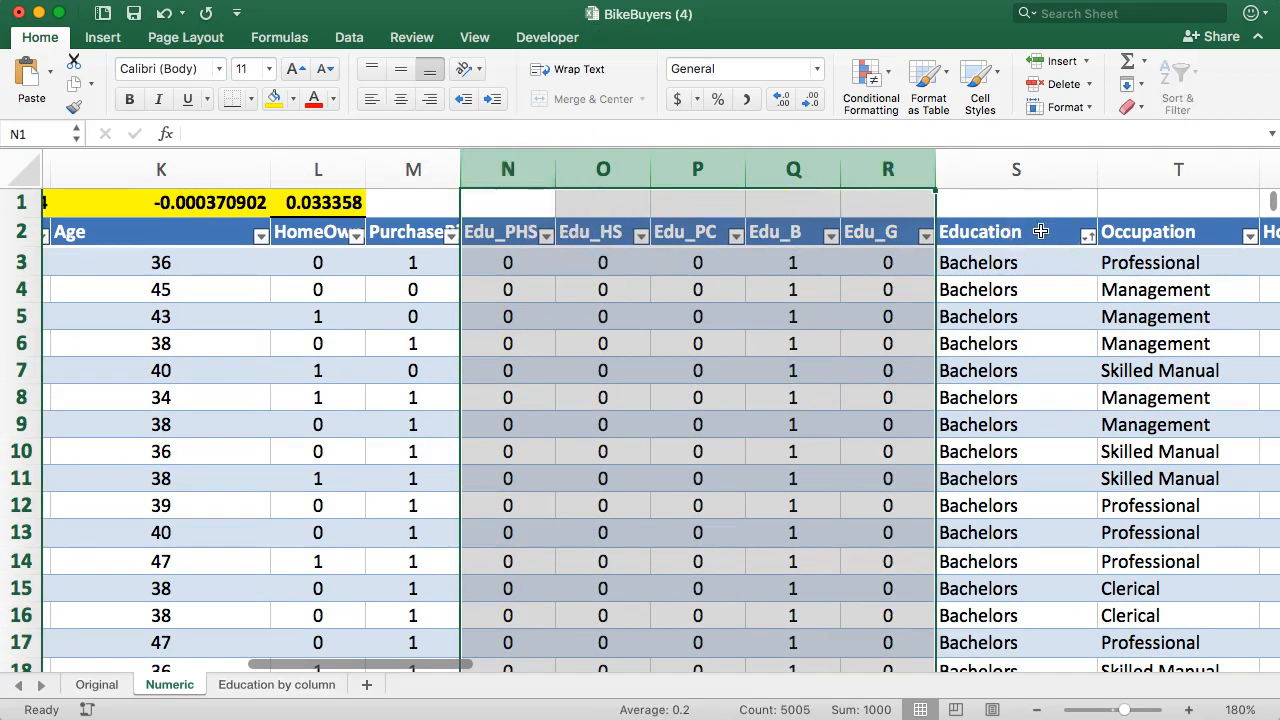
pyautogui.moveTo(548, 198)
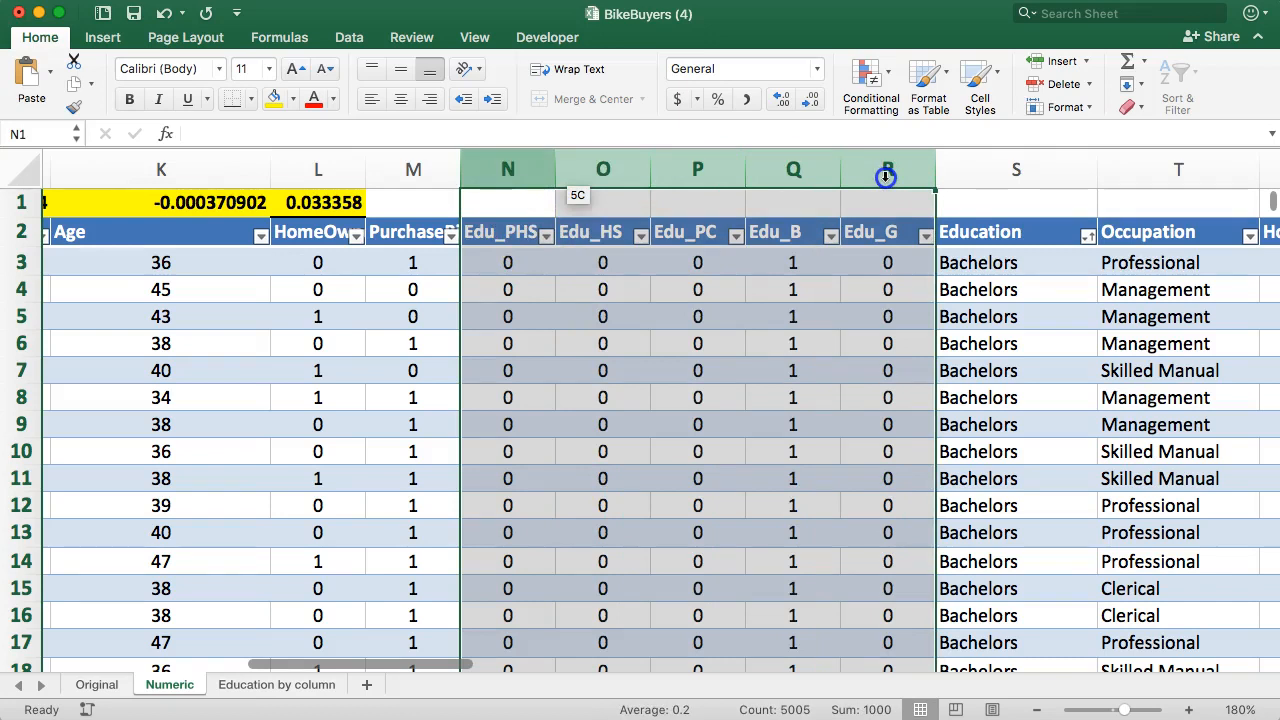
pyautogui.hscroll(3)
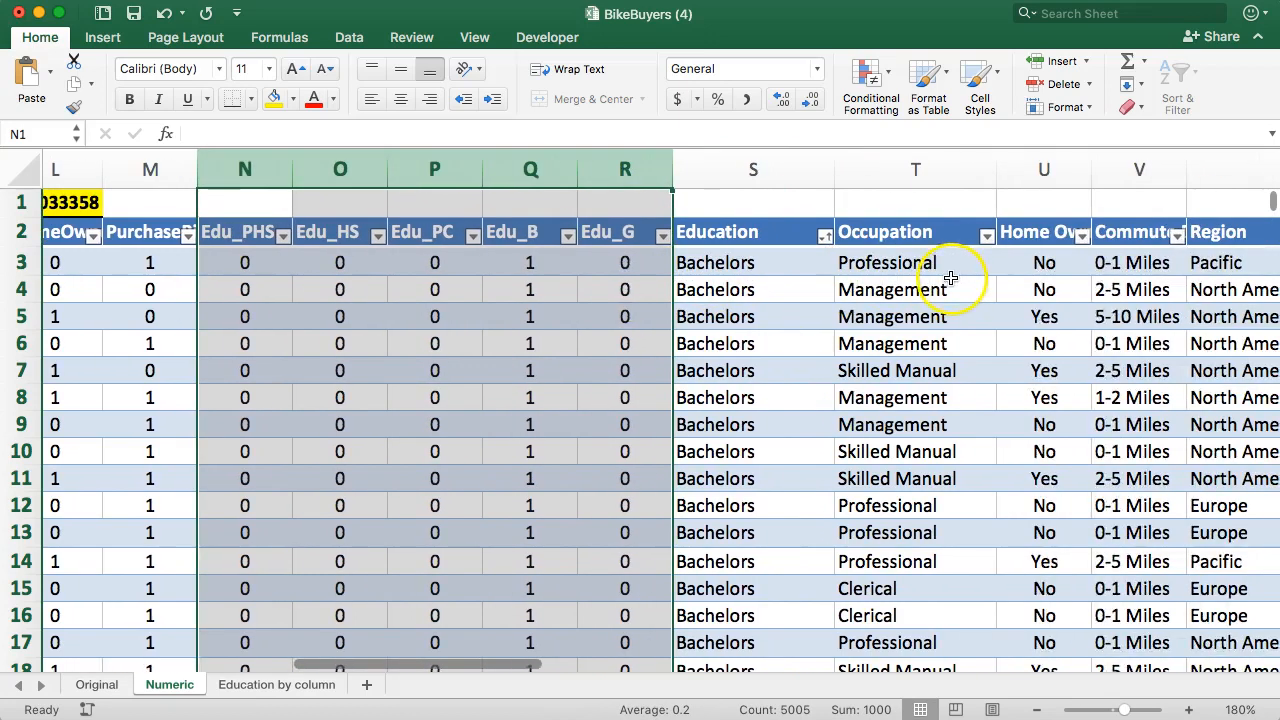
pyautogui.hscroll(3)
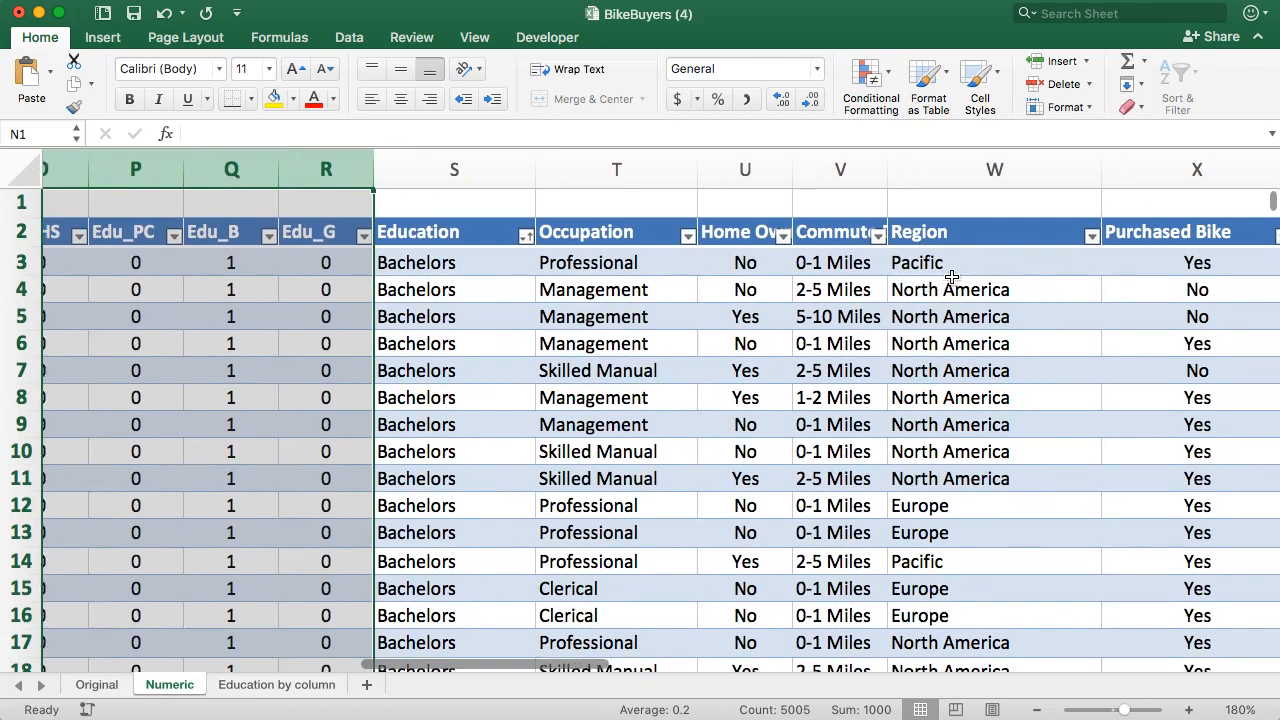
pyautogui.hscroll(-3)
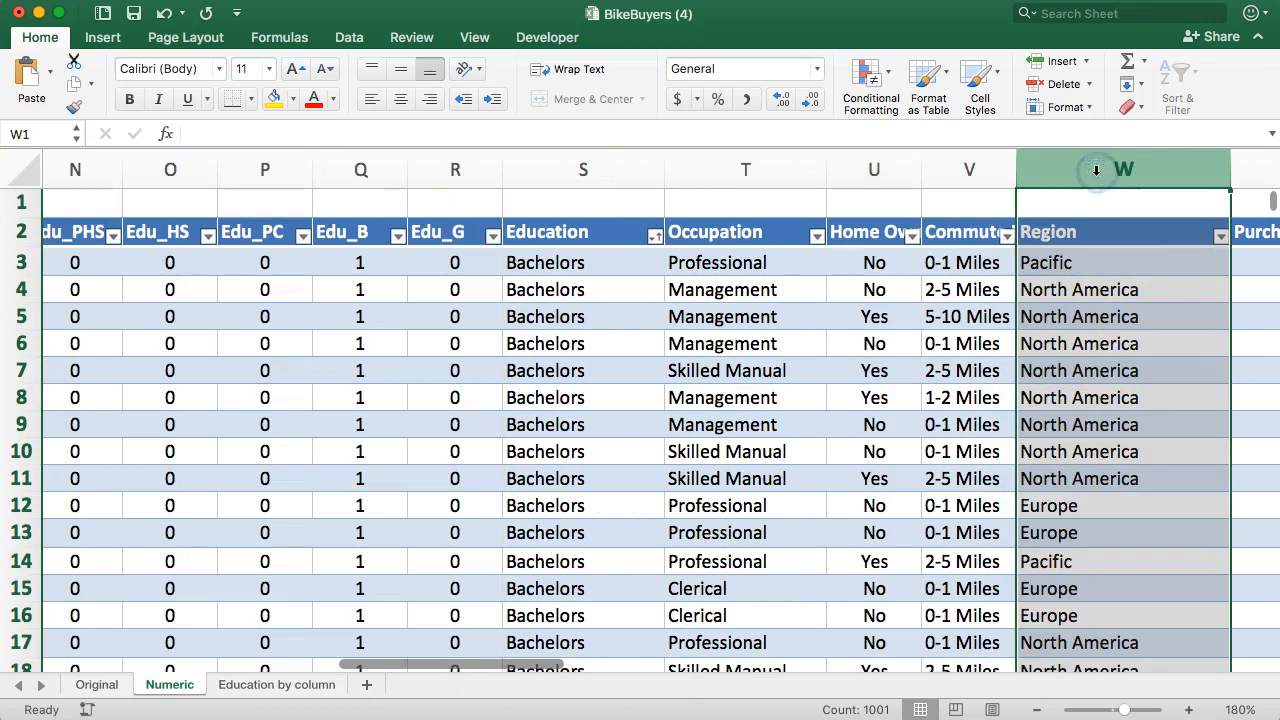
# - Place the cut Region column right after Edu_G, before Education
pyautogui.rightClick(584, 168)
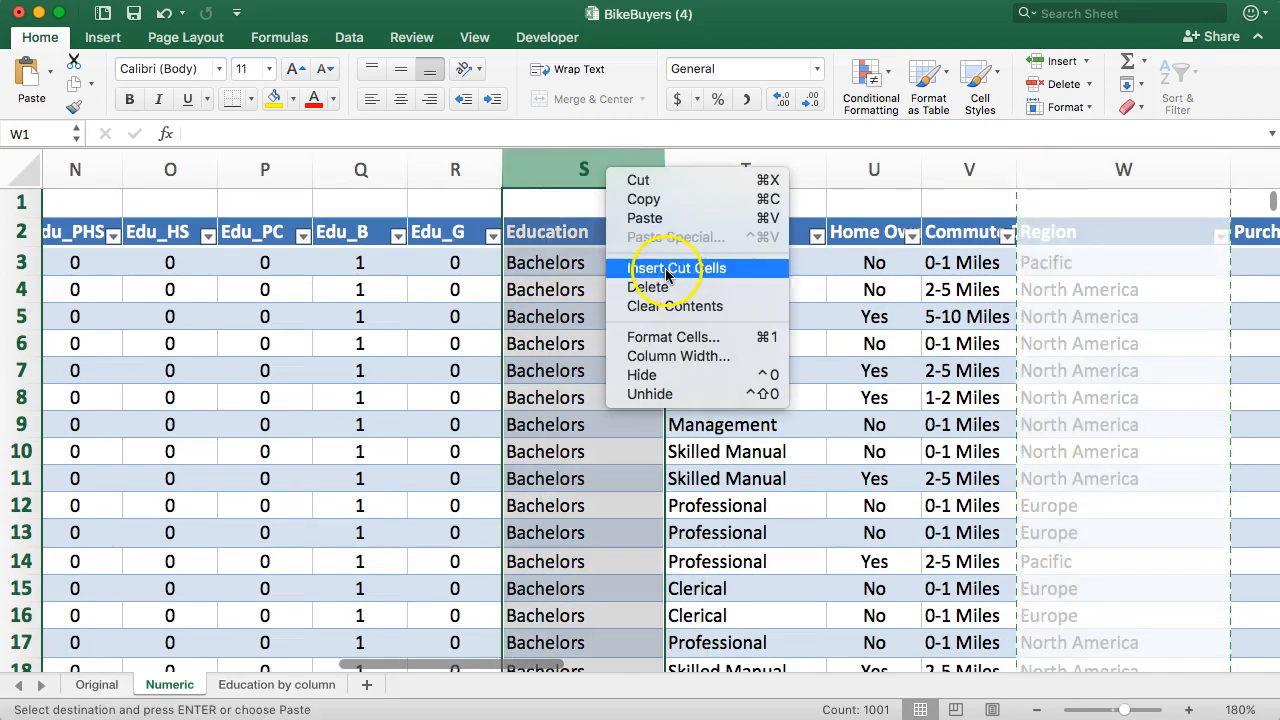
pyautogui.click(666, 268)
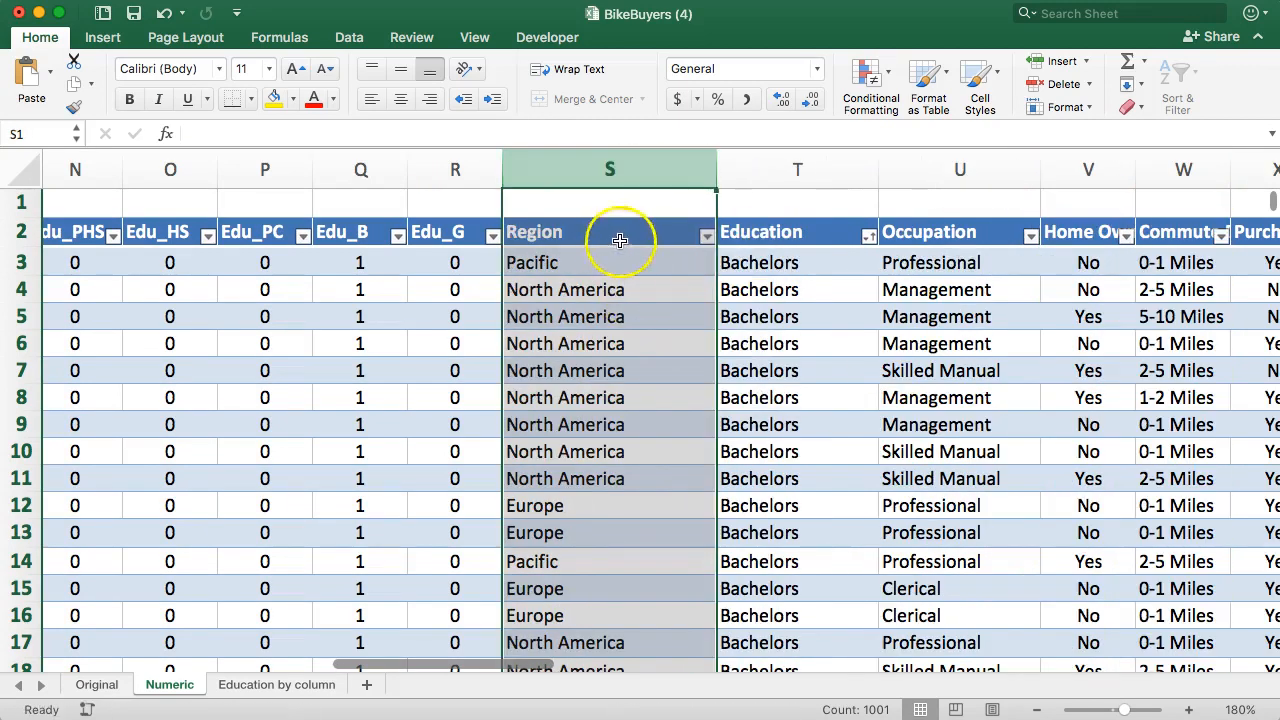
pyautogui.click(706, 236)
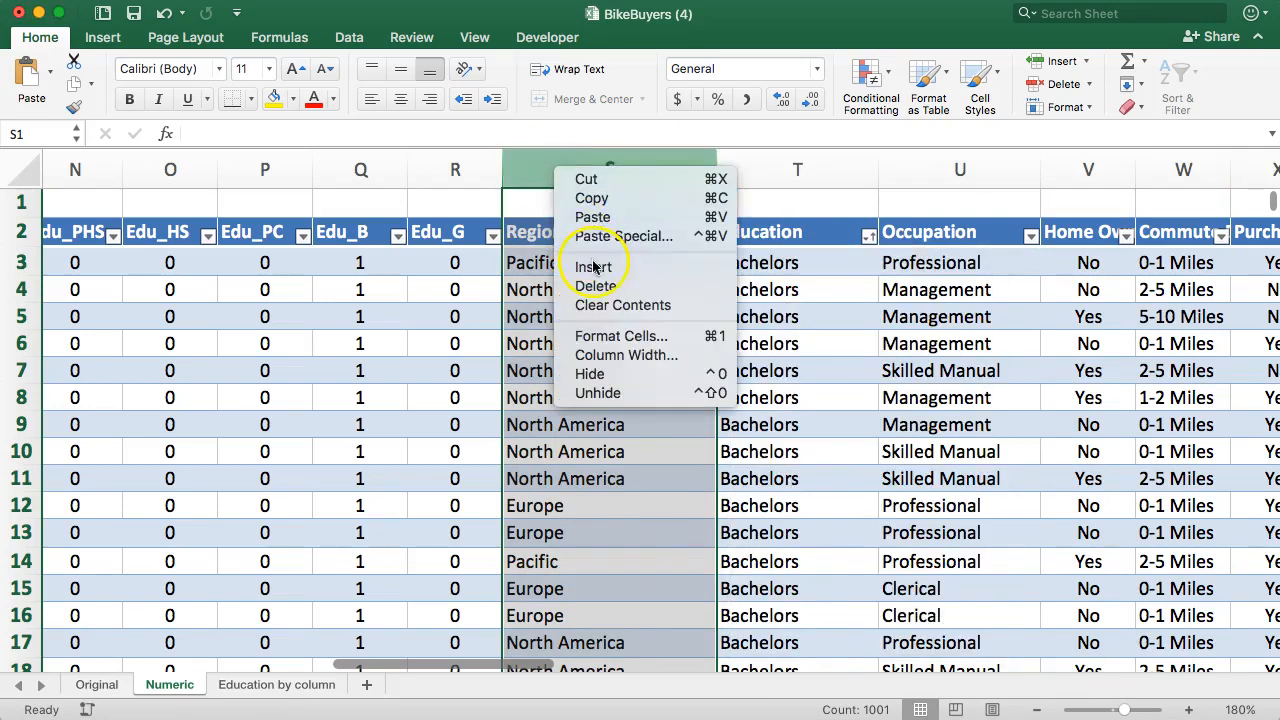
# - Insert three blank columns (Column3, Column2, Column1) before the moved Region column
pyautogui.click(584, 268)
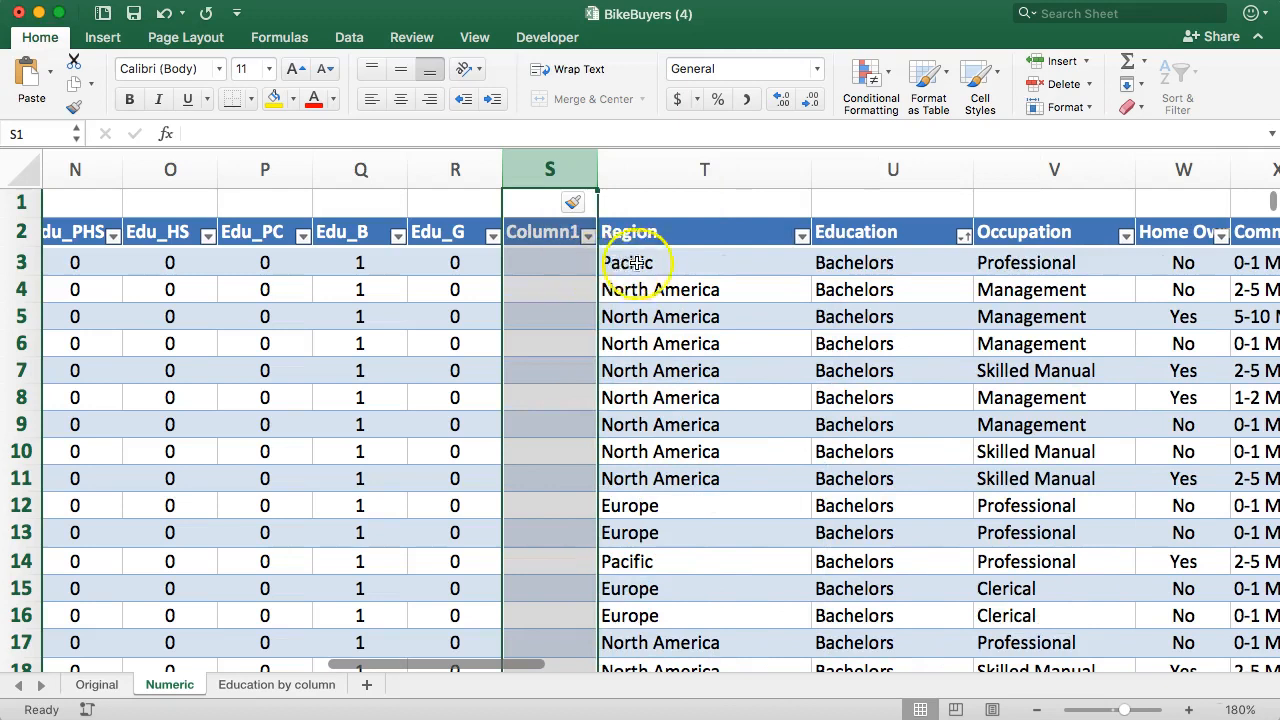
pyautogui.rightClick(548, 168)
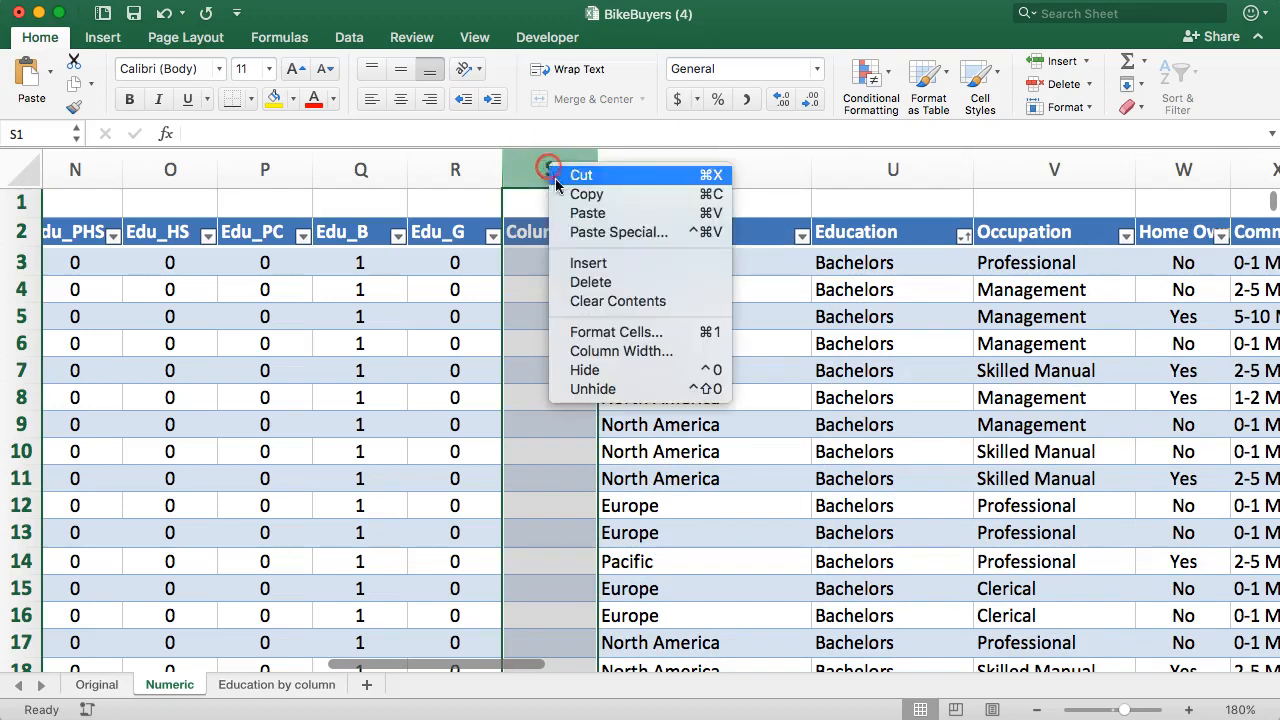
pyautogui.click(588, 268)
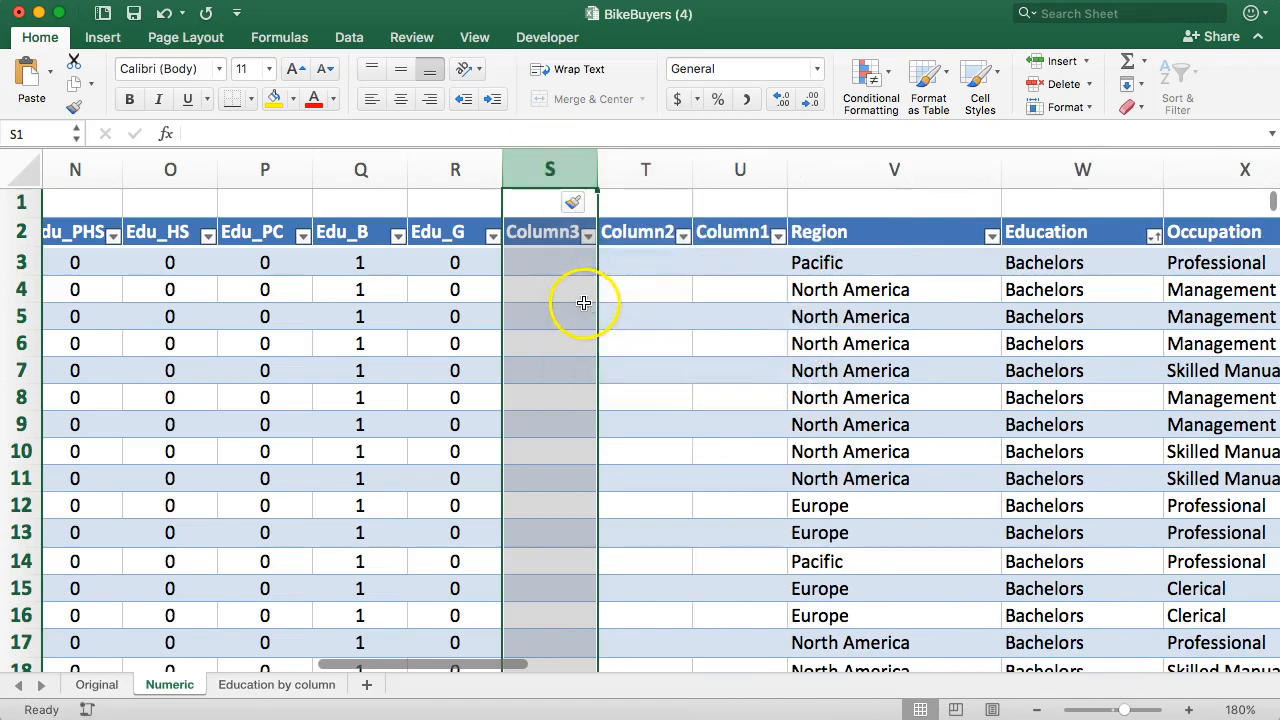
pyautogui.click(544, 232)
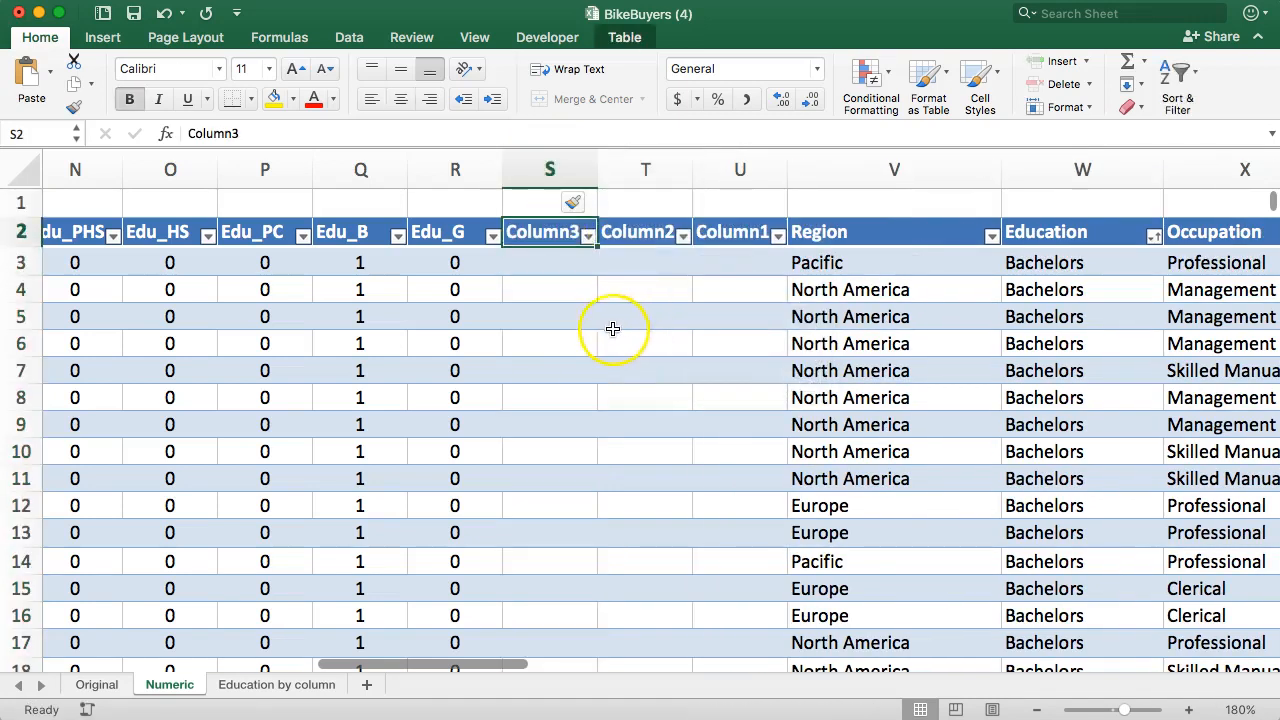
pyautogui.moveTo(708, 232)
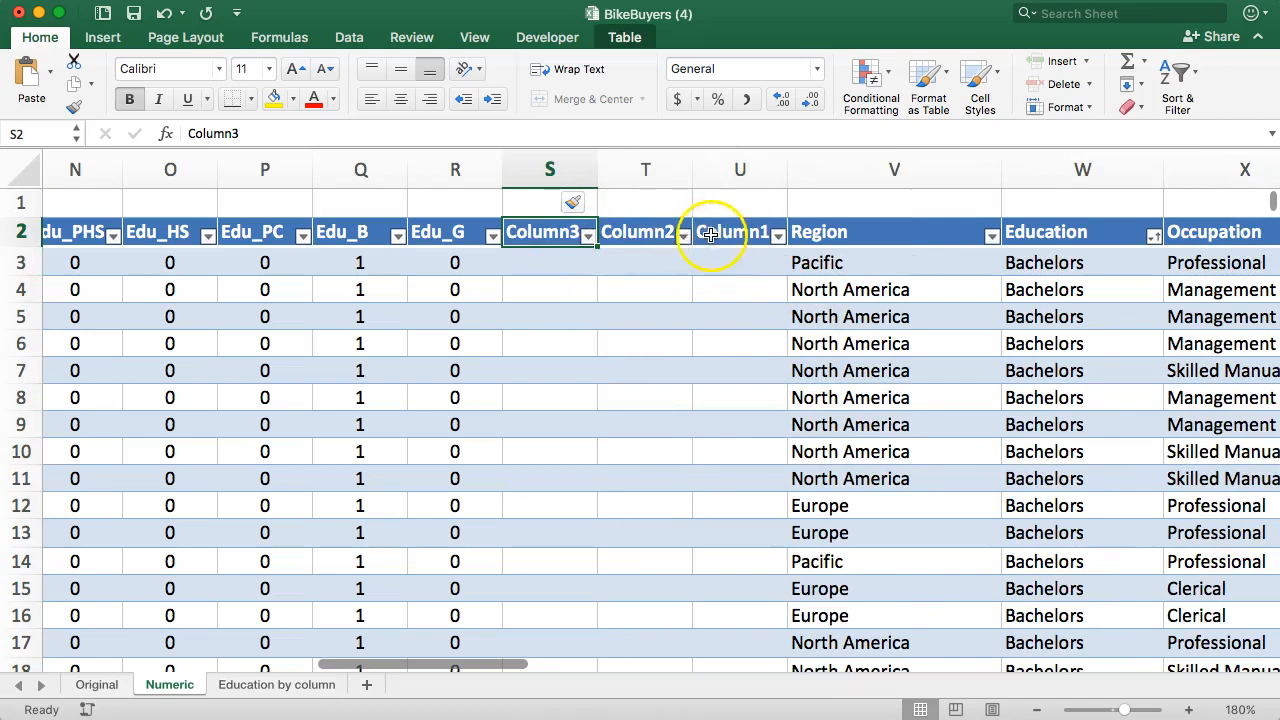
pyautogui.moveTo(690, 238)
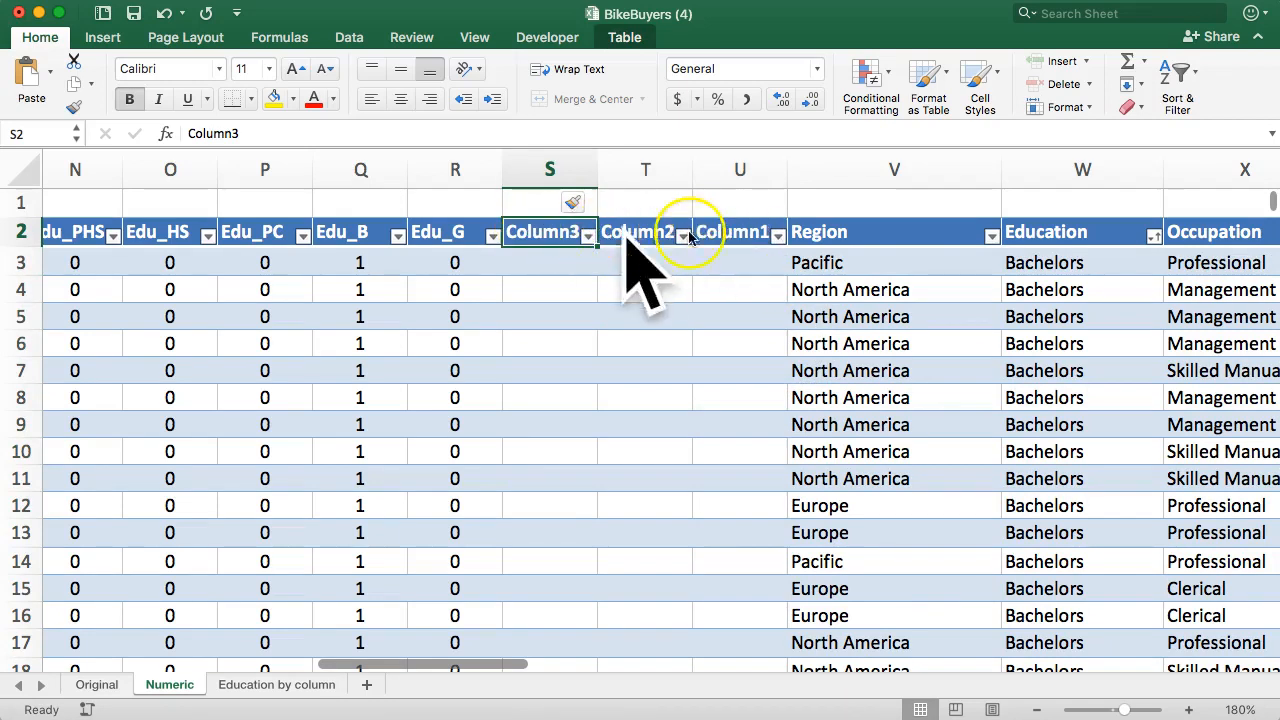
pyautogui.moveTo(824, 280)
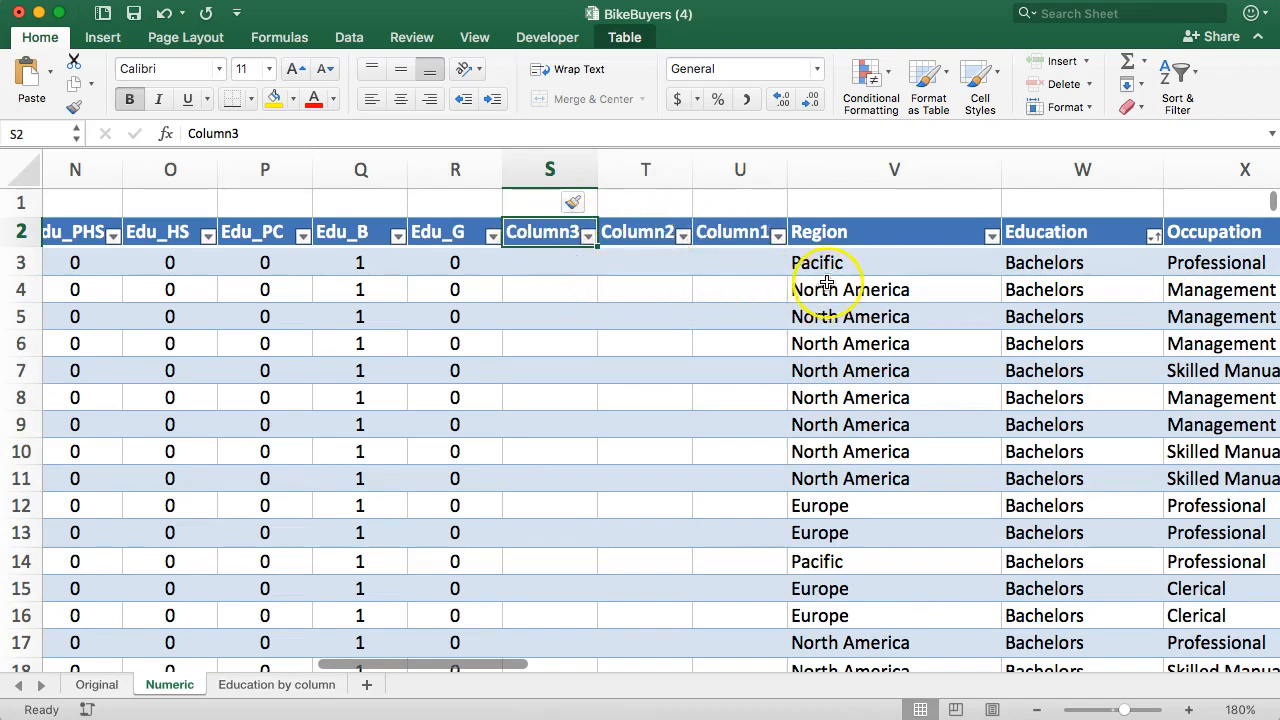
# - Enter the headers Region_Pac, Region_NA and Region_Eur over Column3, Column2 and Column1
pyautogui.write('Region_Pac')
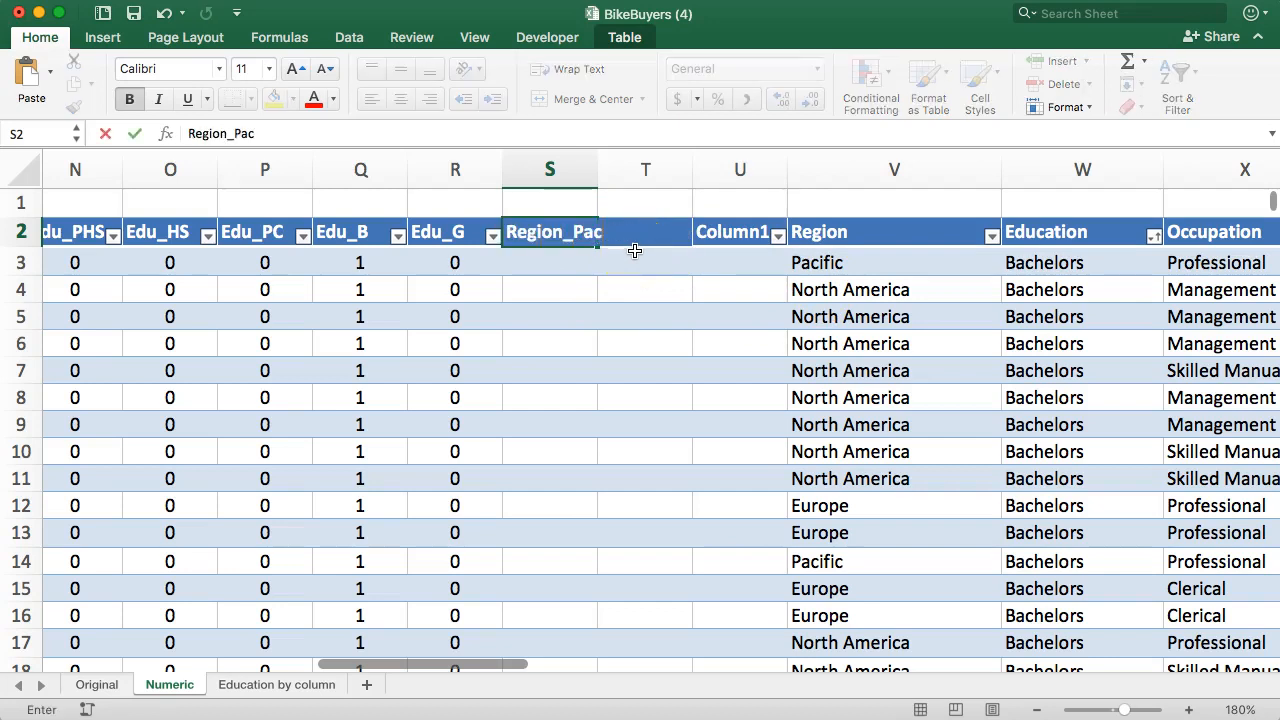
pyautogui.write('Region_Eu')
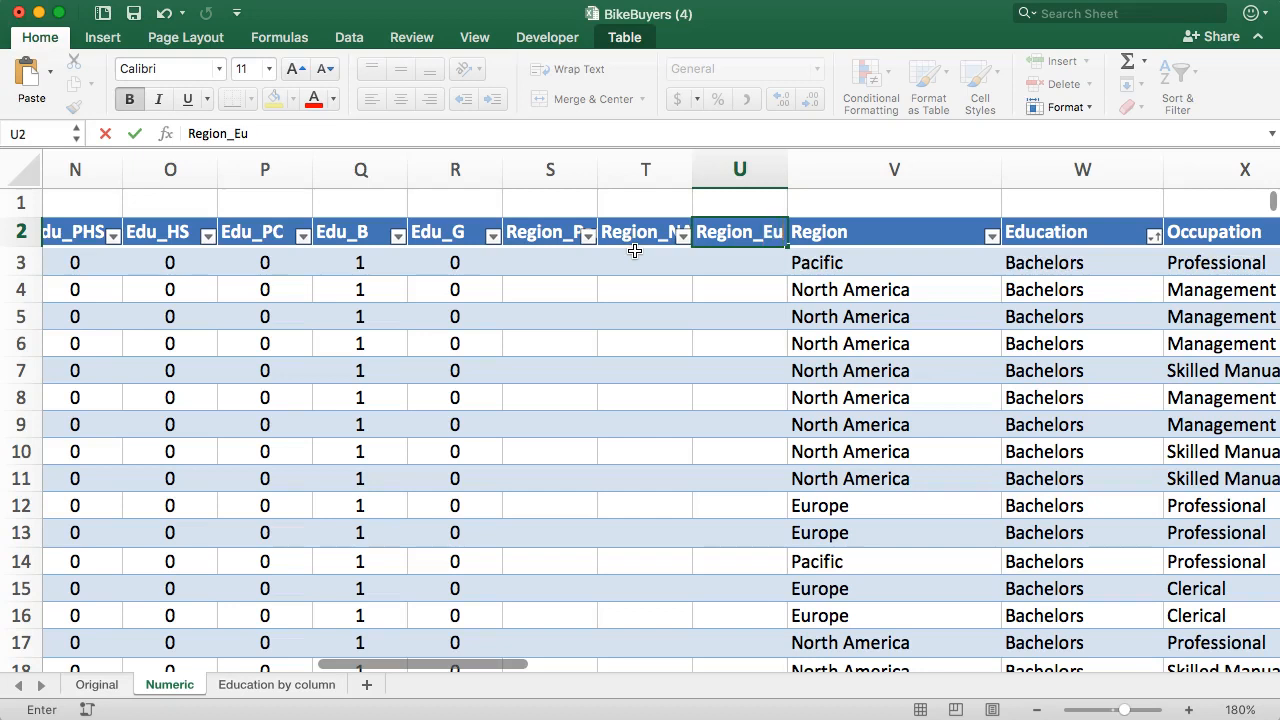
pyautogui.click(550, 262)
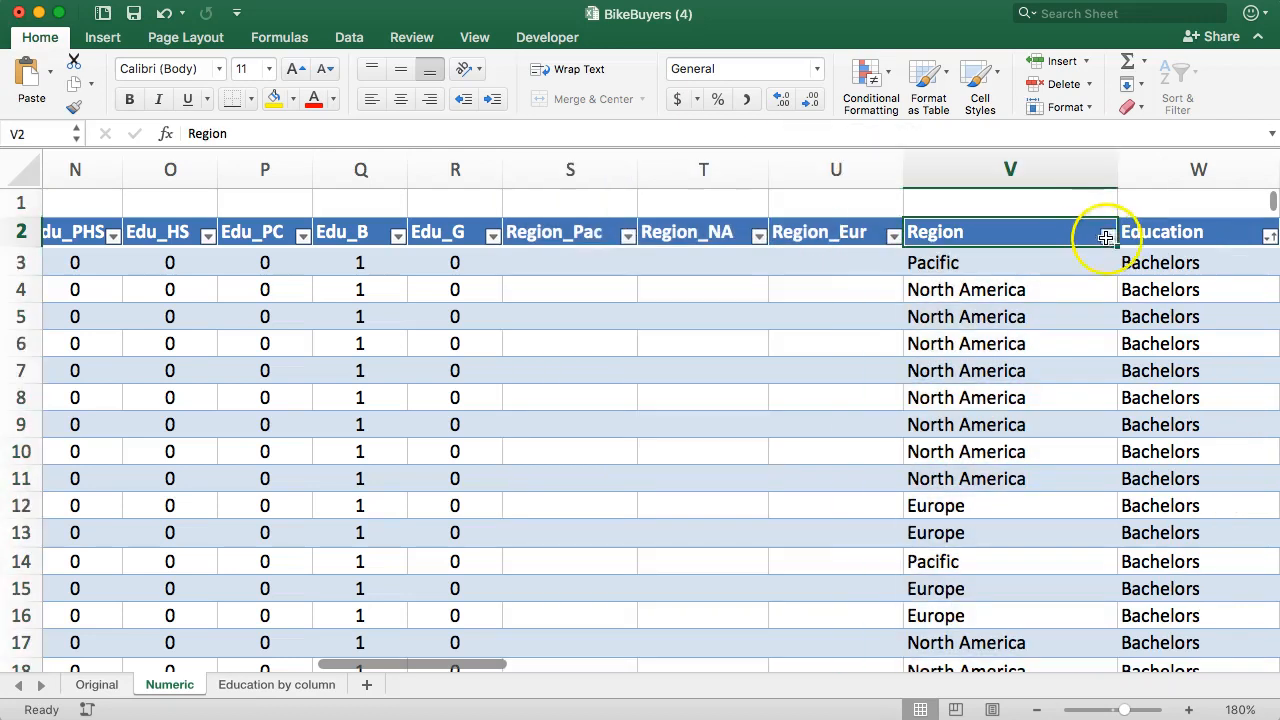
# - Sort rows by Region and fill 1/0 flags down the Europe and North America groups
pyautogui.click(1104, 238)
pyautogui.write('1')
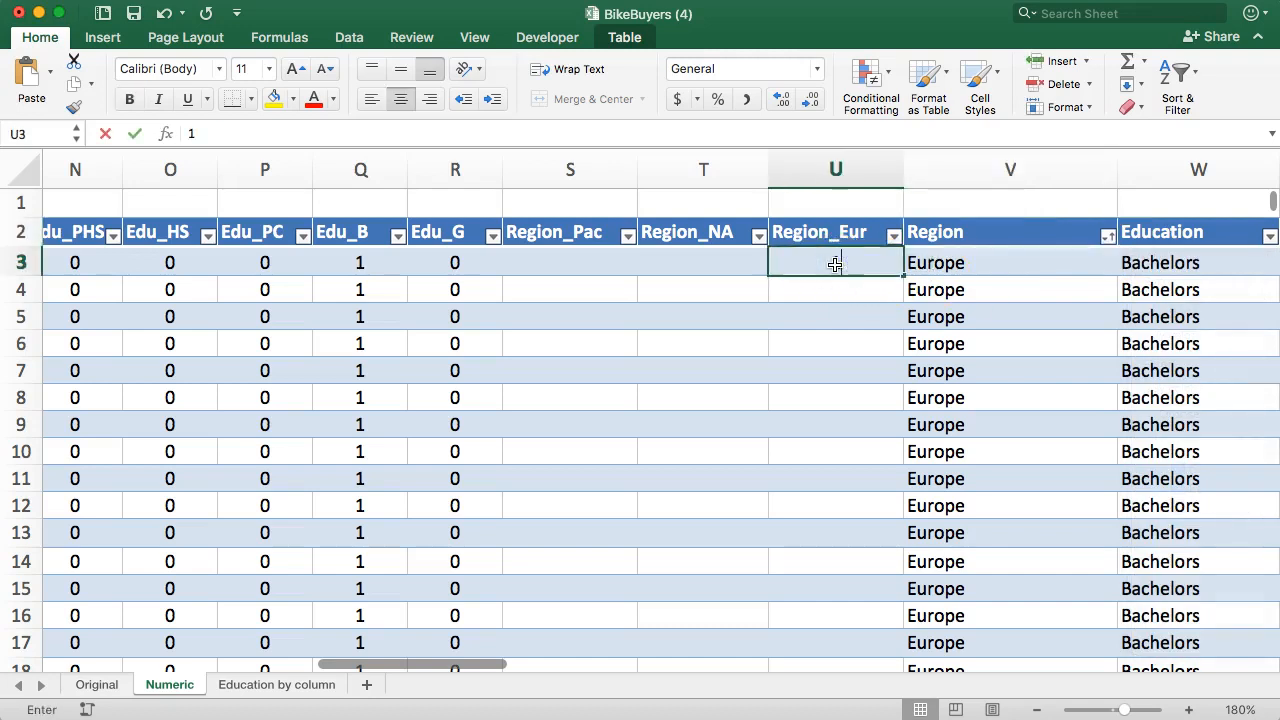
pyautogui.click(700, 262)
pyautogui.write('0')
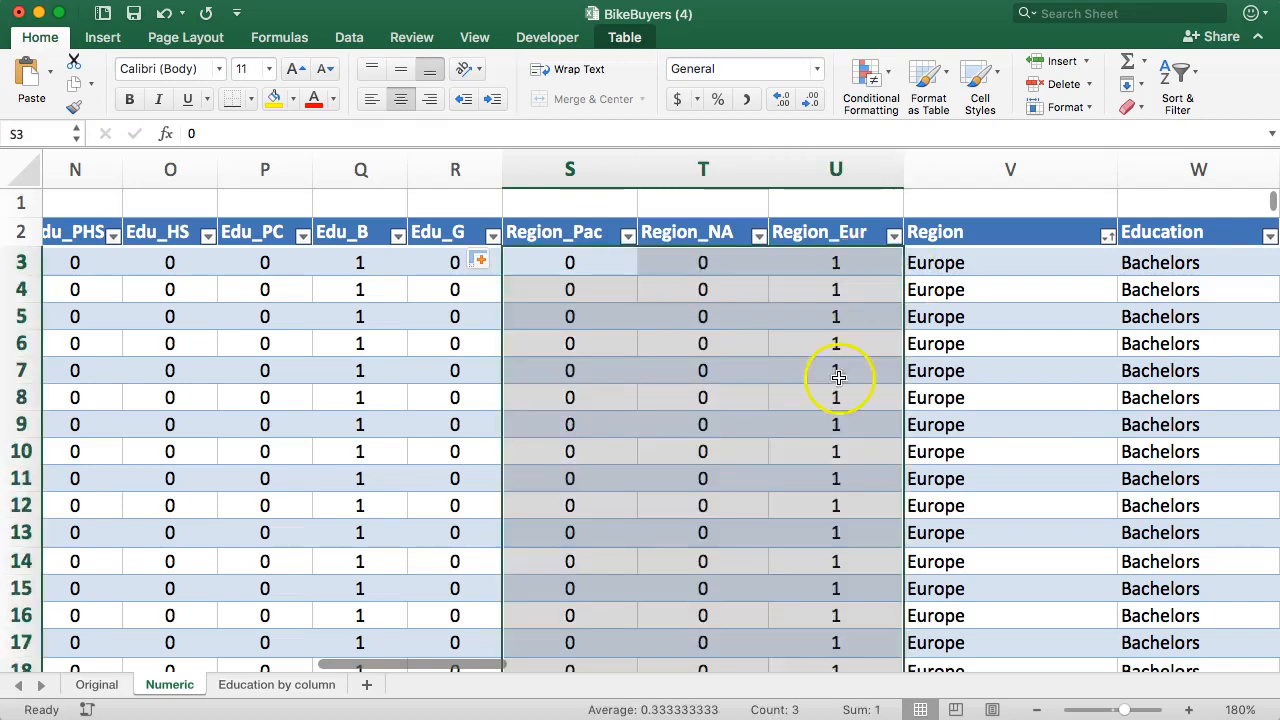
pyautogui.scroll(-3)
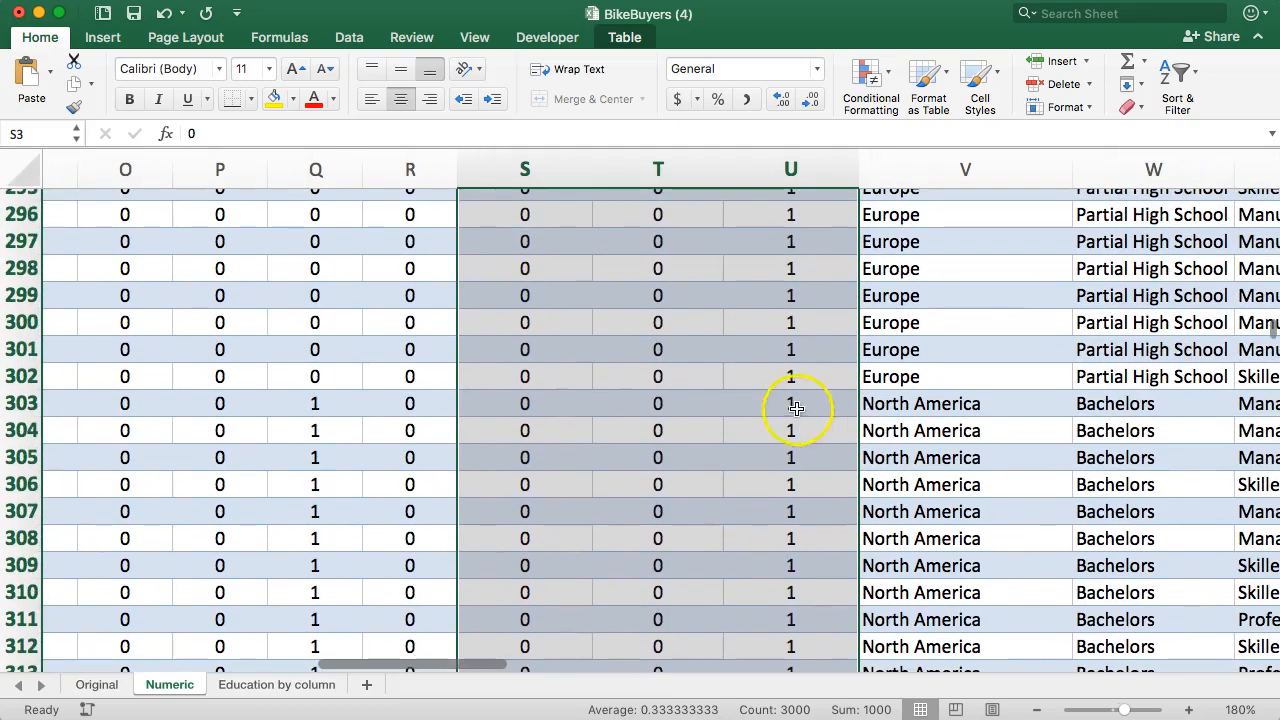
pyautogui.click(656, 404)
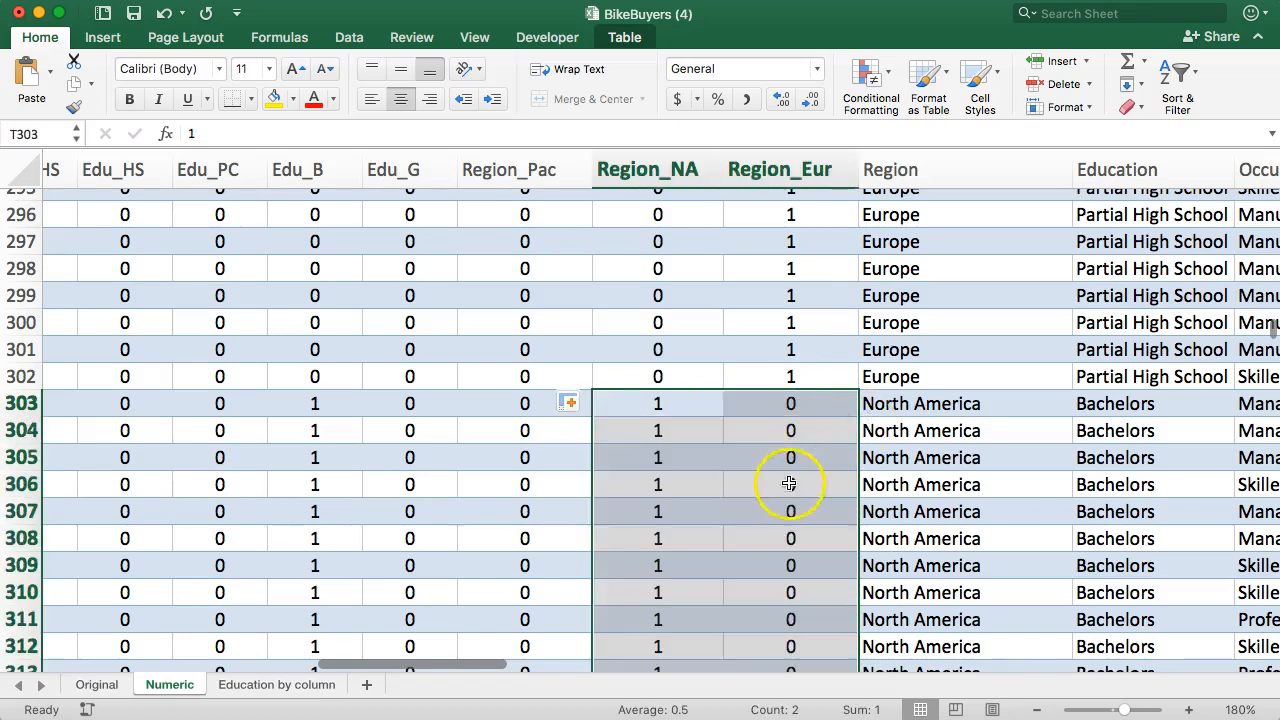
pyautogui.scroll(-3)
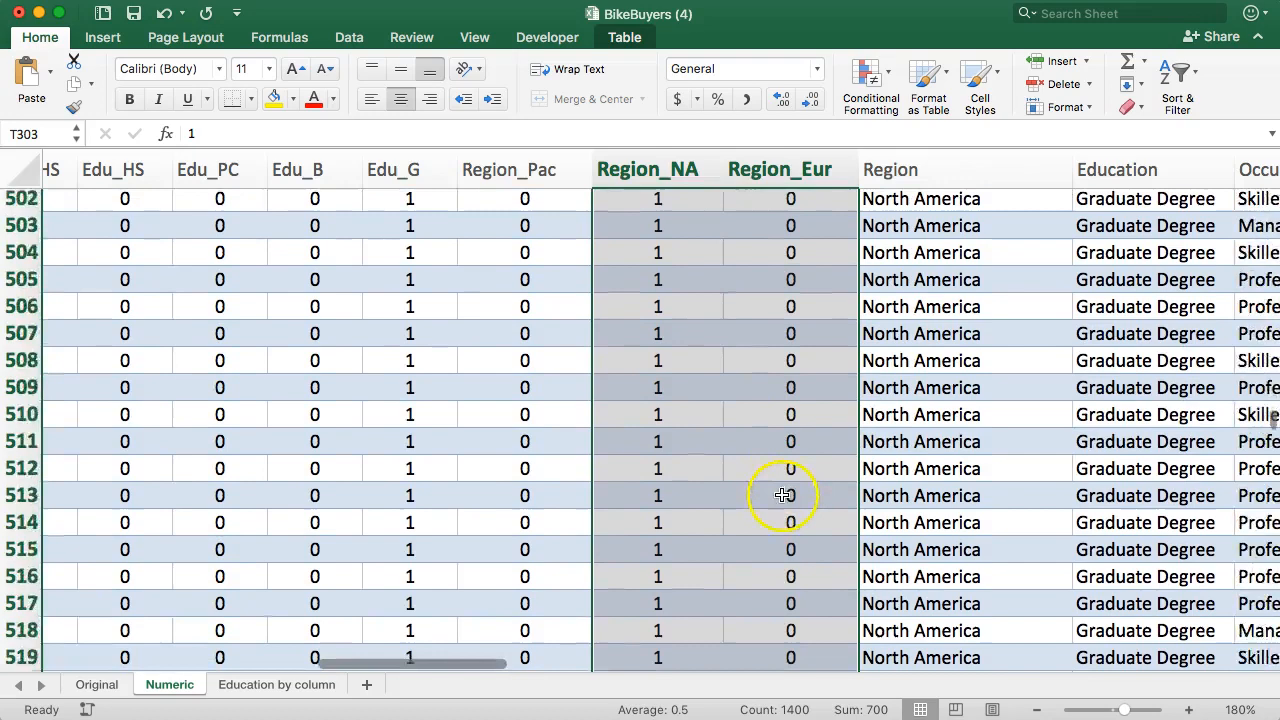
pyautogui.scroll(-3)
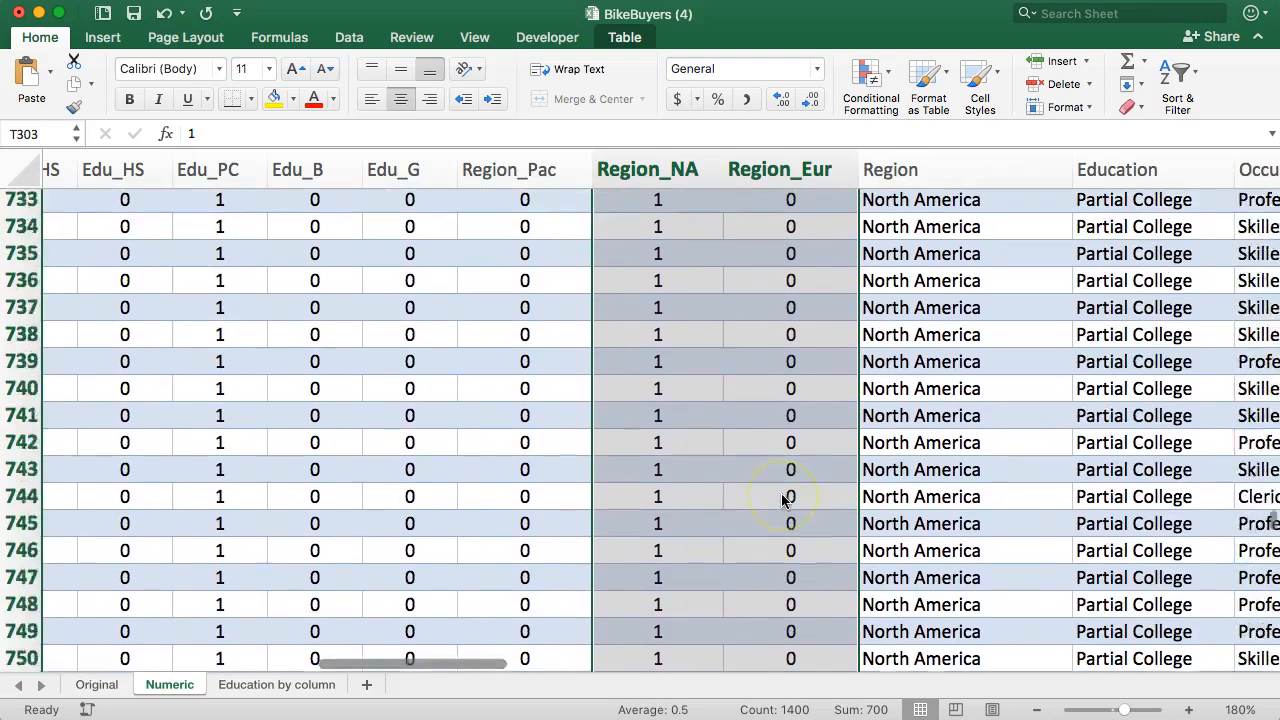
pyautogui.scroll(-3)
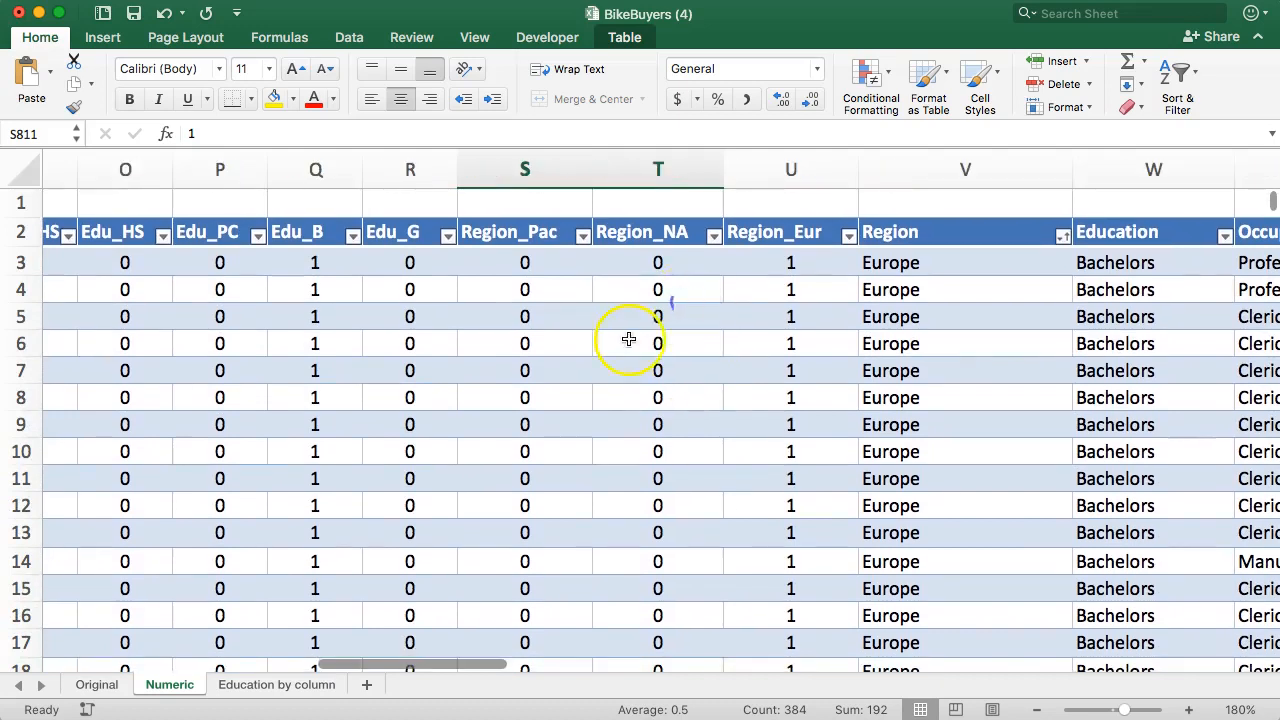
# - Cut the Purchased Bike column and reinsert it right after Region_Eur, before the text Region column
pyautogui.moveTo(524, 168); pyautogui.dragTo(792, 168)
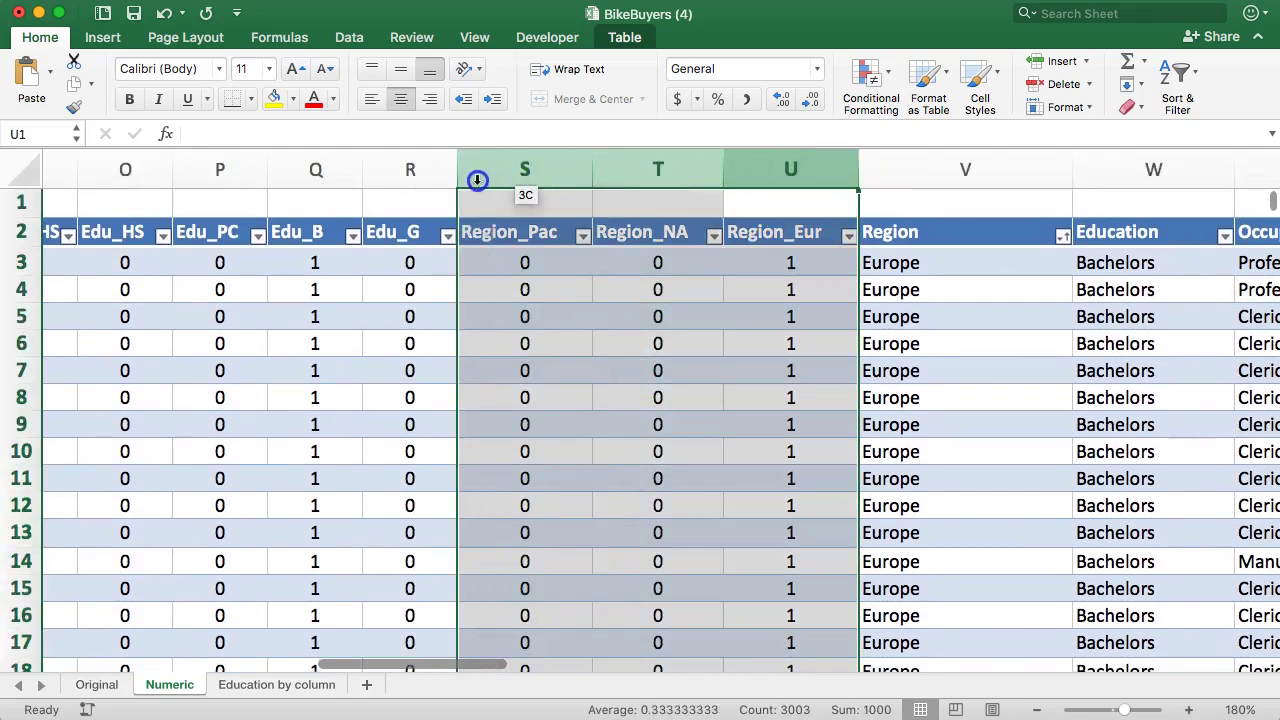
pyautogui.click(1036, 708)
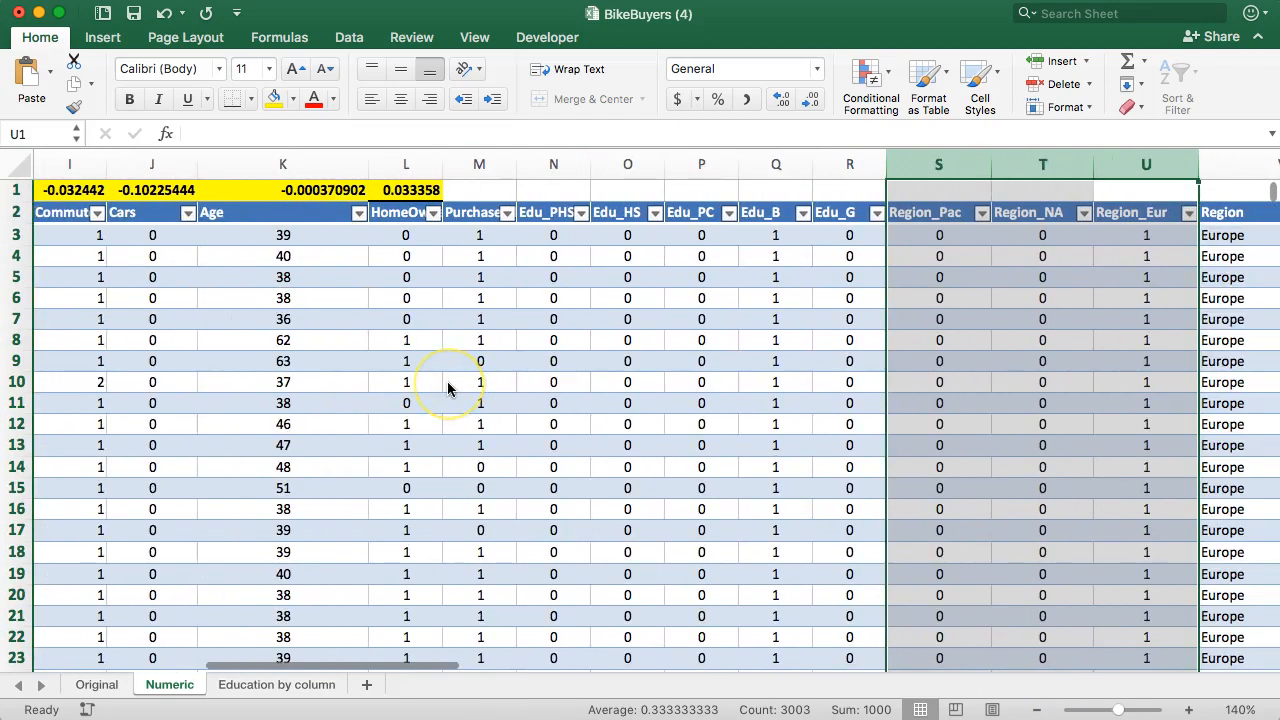
pyautogui.hscroll(3)
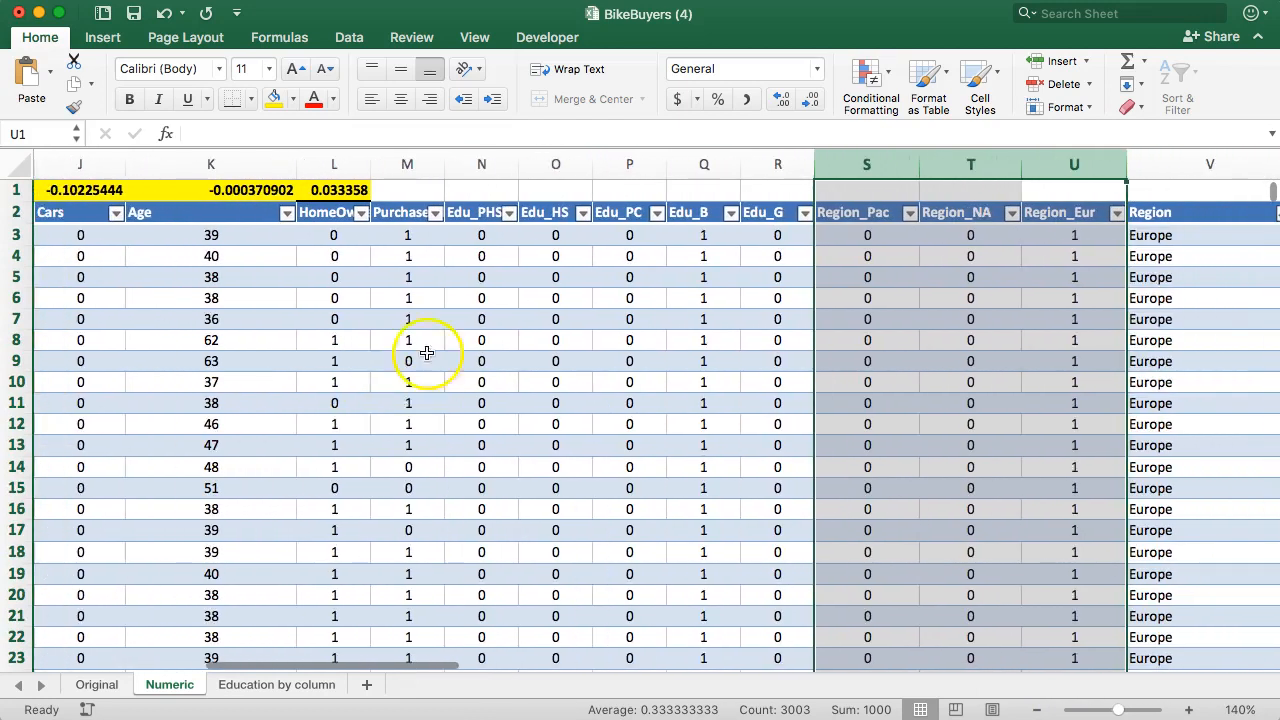
pyautogui.hscroll(-3)
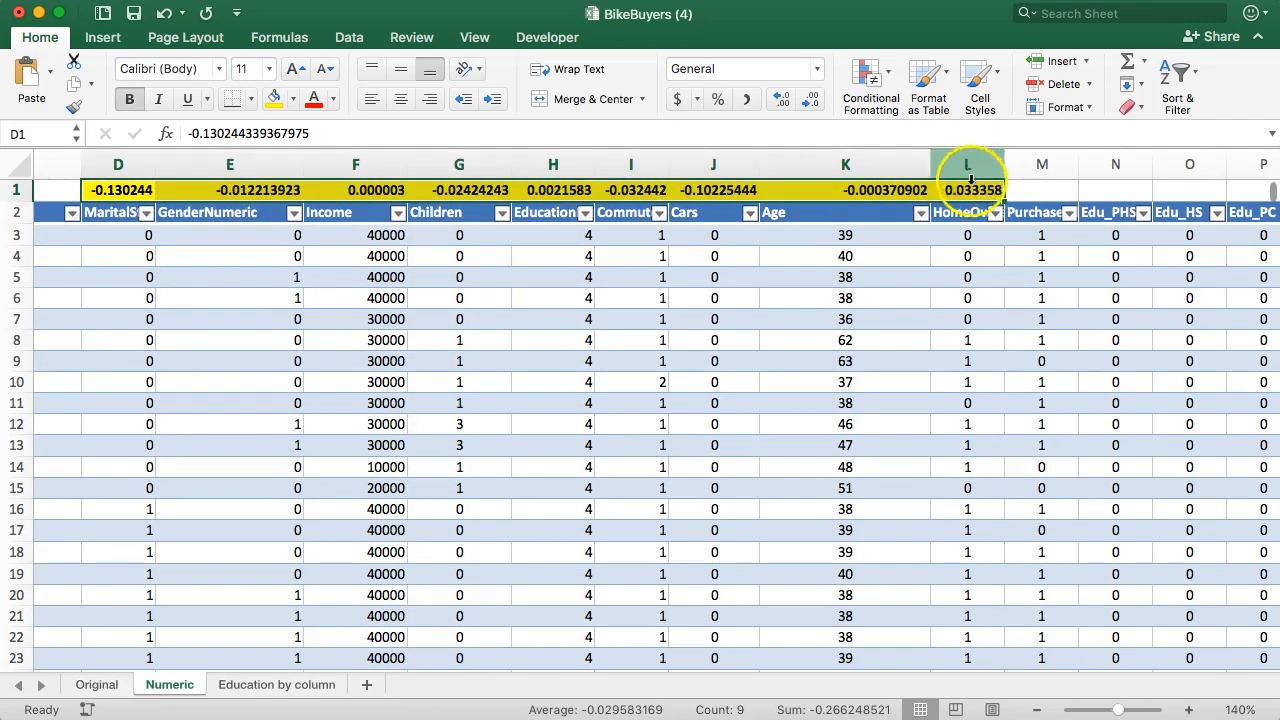
pyautogui.click(968, 164)
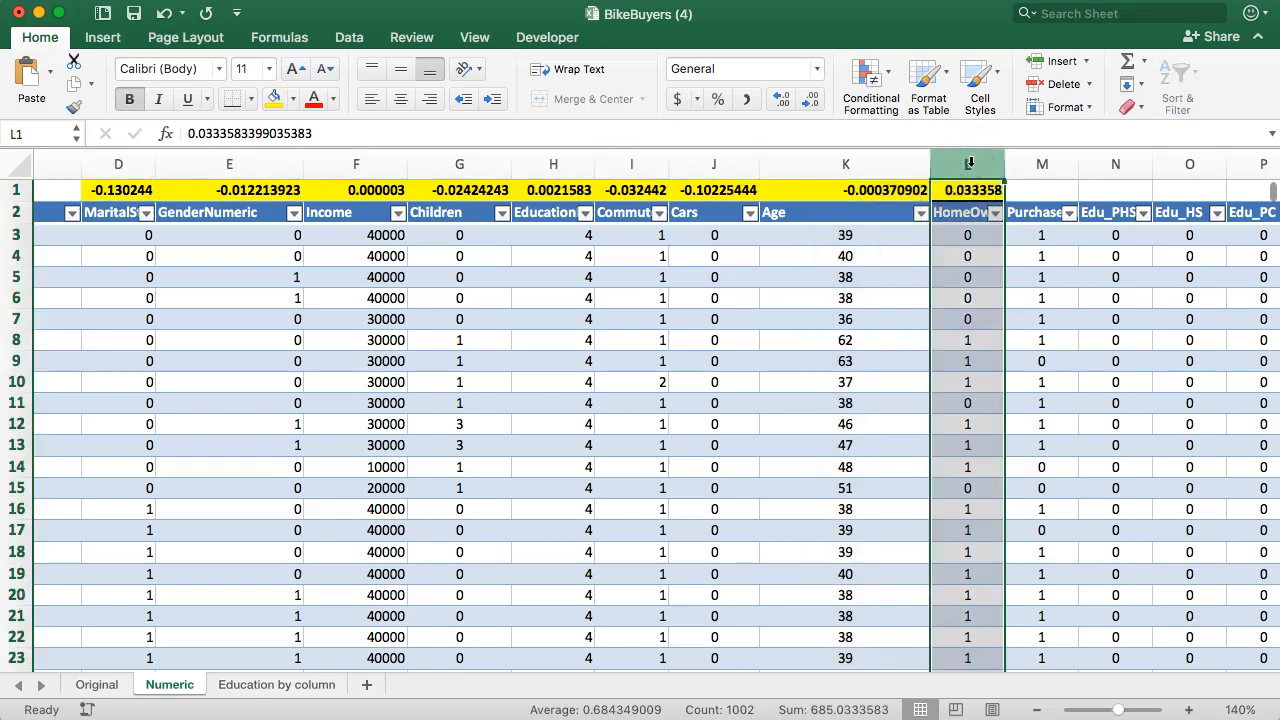
pyautogui.hscroll(3)
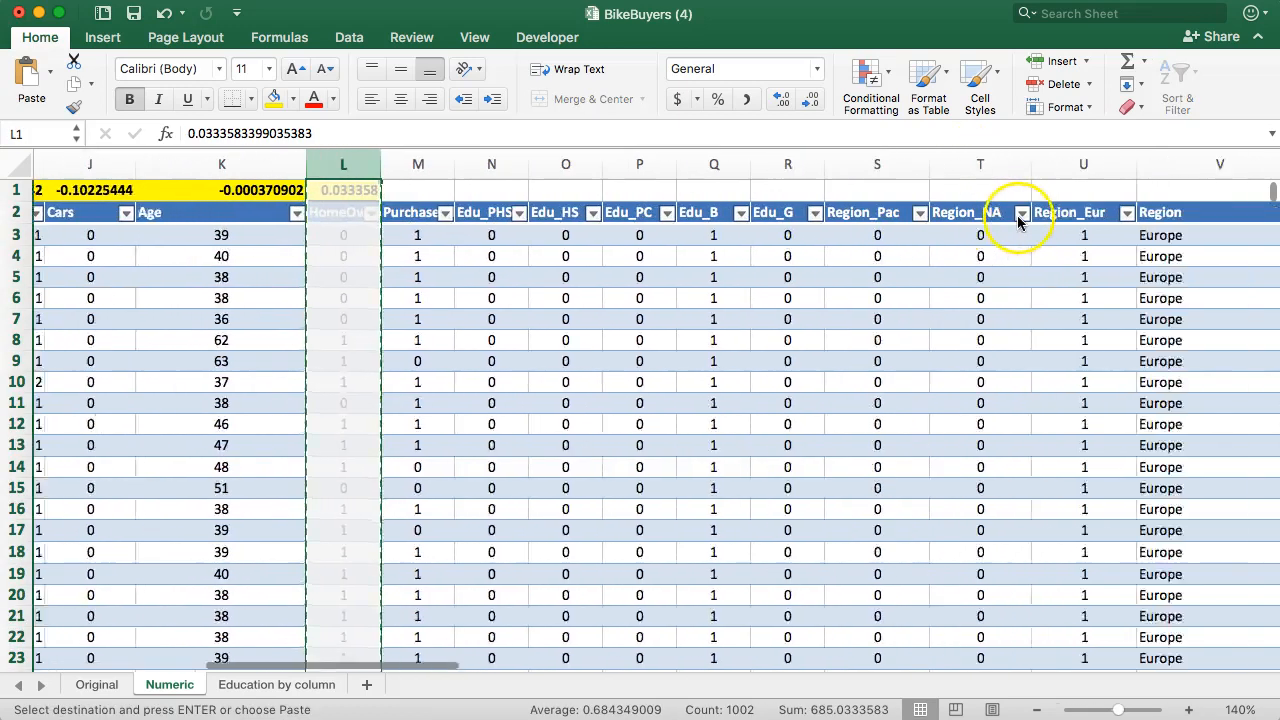
pyautogui.rightClick(1020, 212)
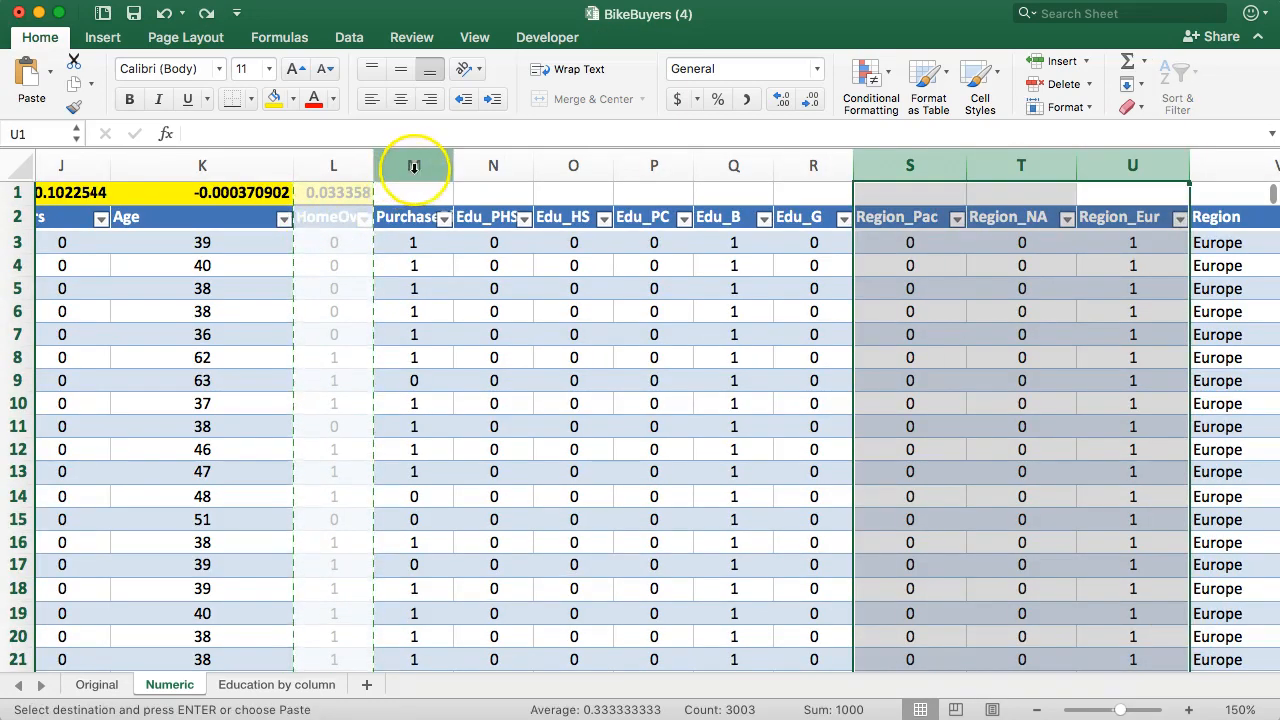
pyautogui.click(412, 164)
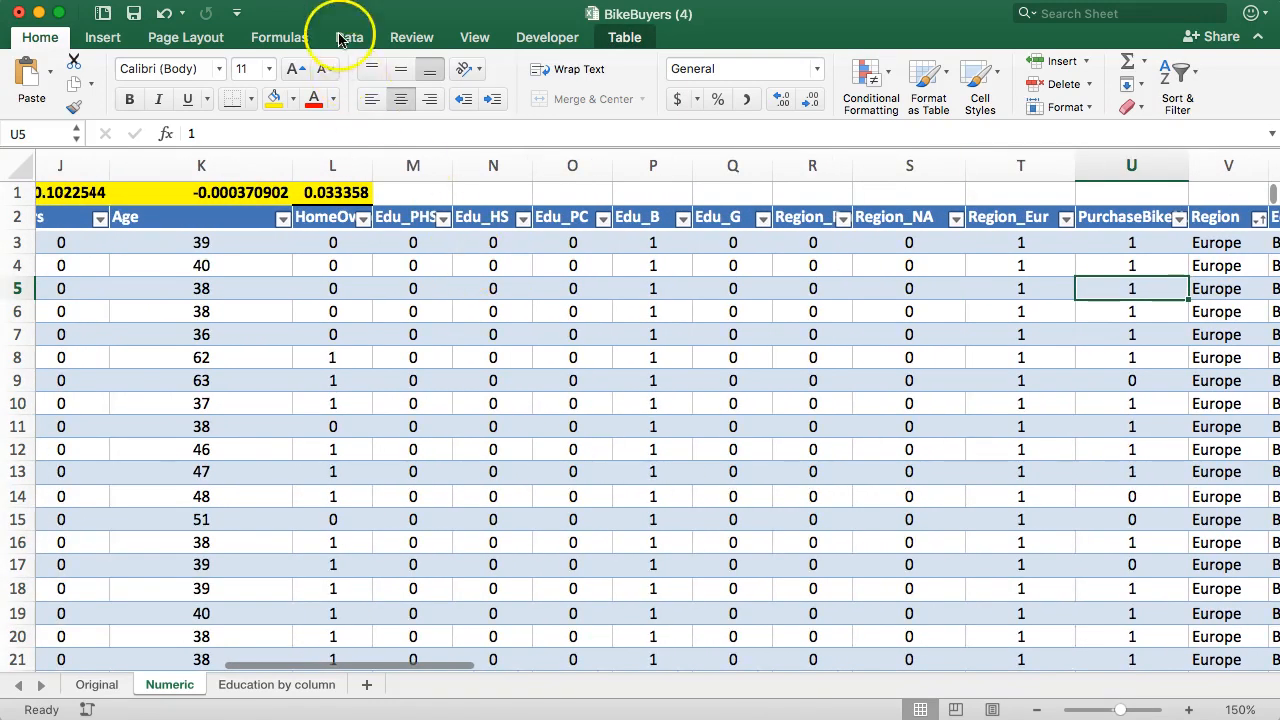
# - Start a Regression analysis from the Data Analysis tools
pyautogui.click(348, 36)
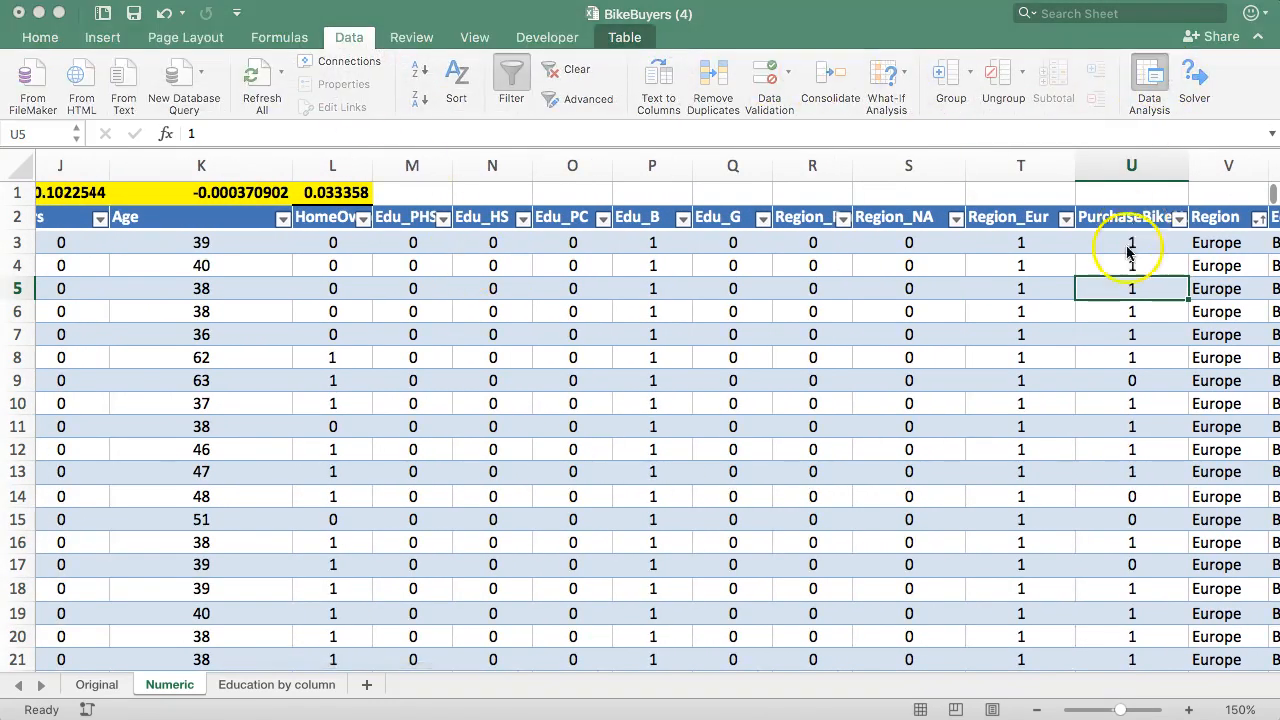
pyautogui.click(1148, 78)
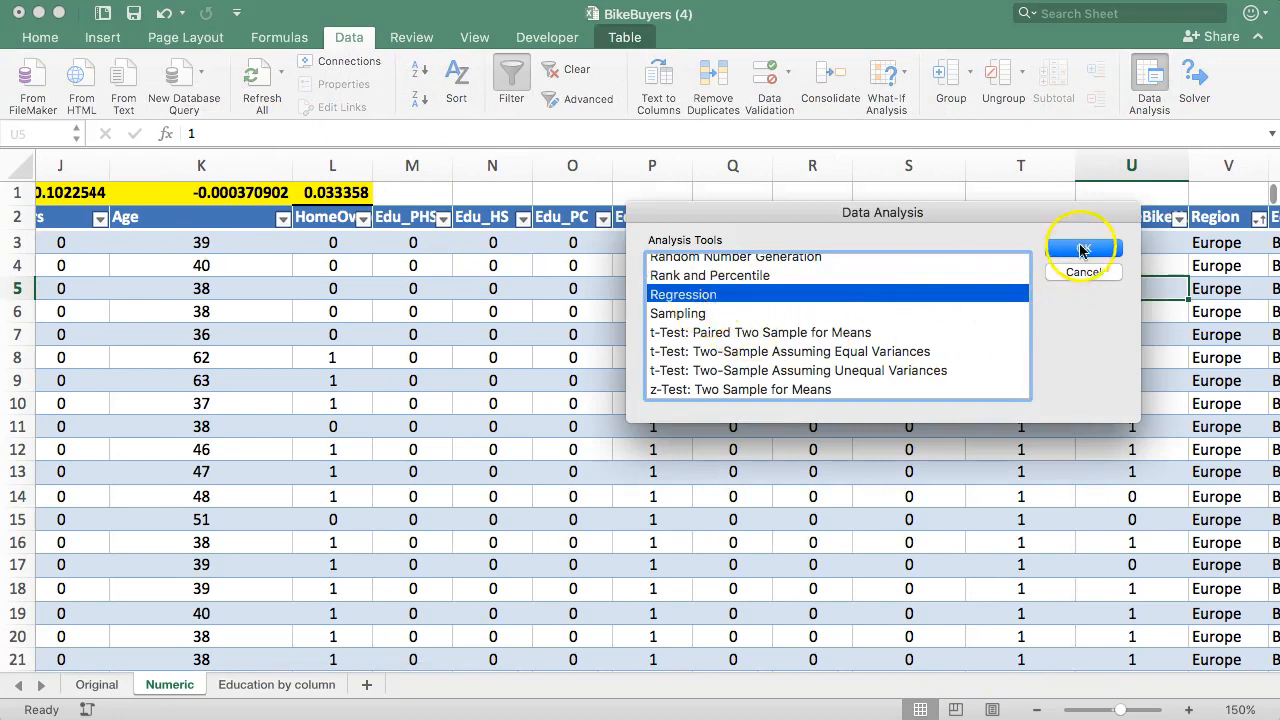
pyautogui.click(1080, 248)
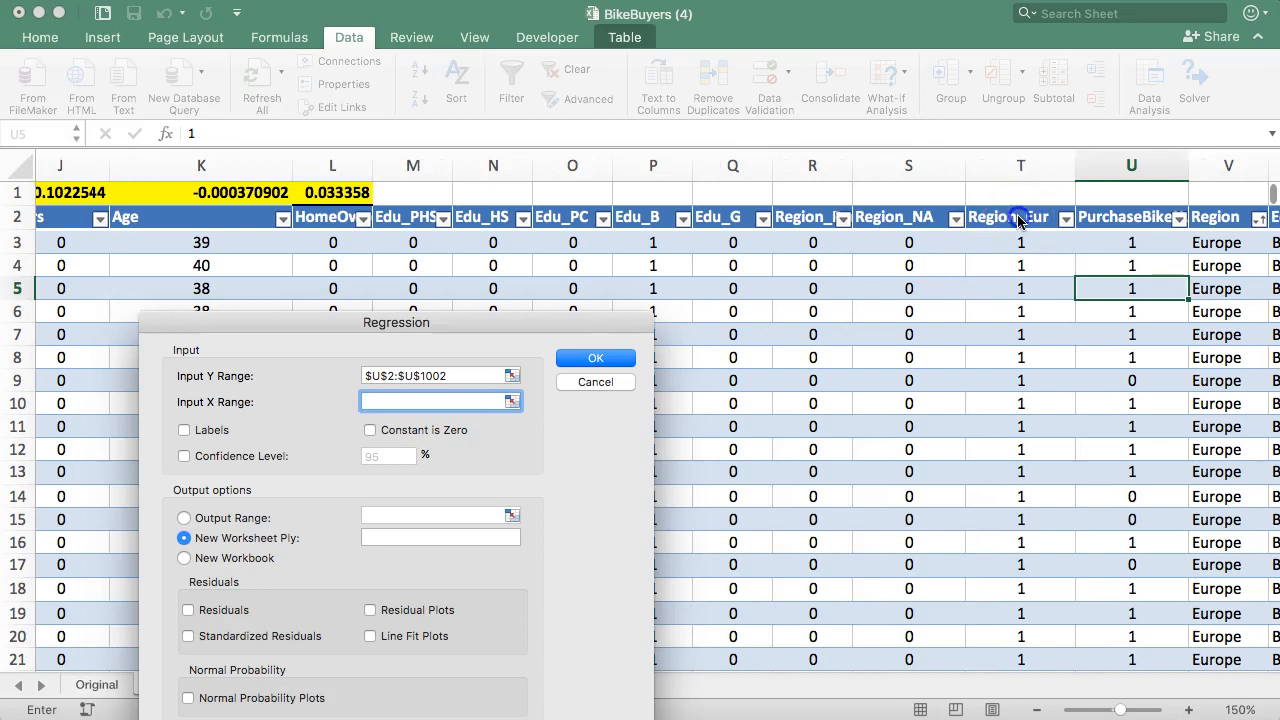
# - Enter the Input X predictor range, turn on Labels and choose Output Range for results
pyautogui.click(1020, 216)
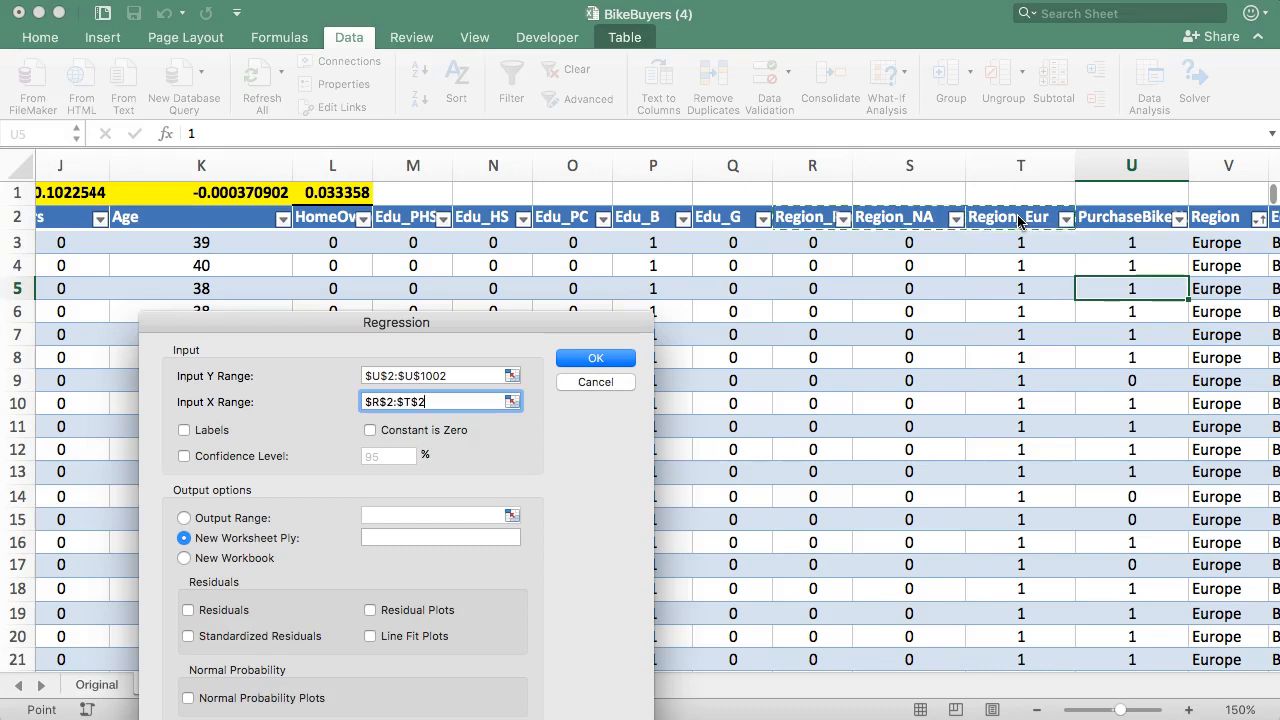
pyautogui.write('$L$2:$T$2')
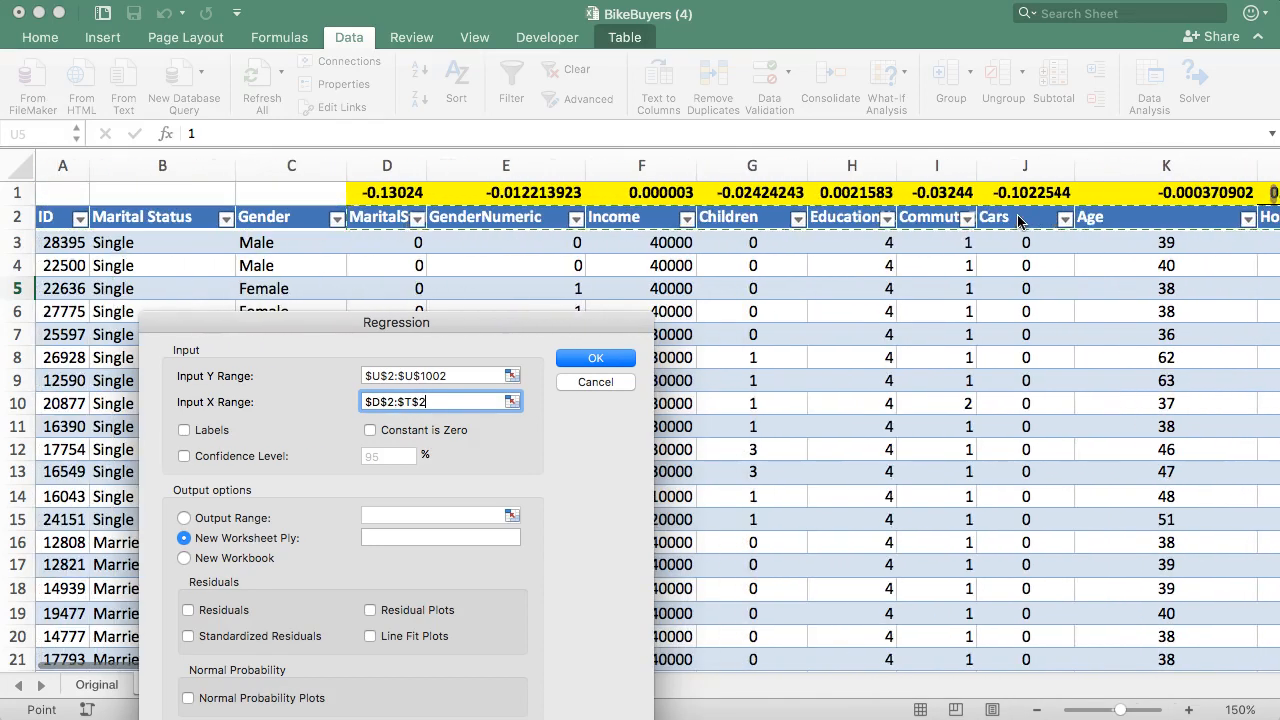
pyautogui.moveTo(768, 248)
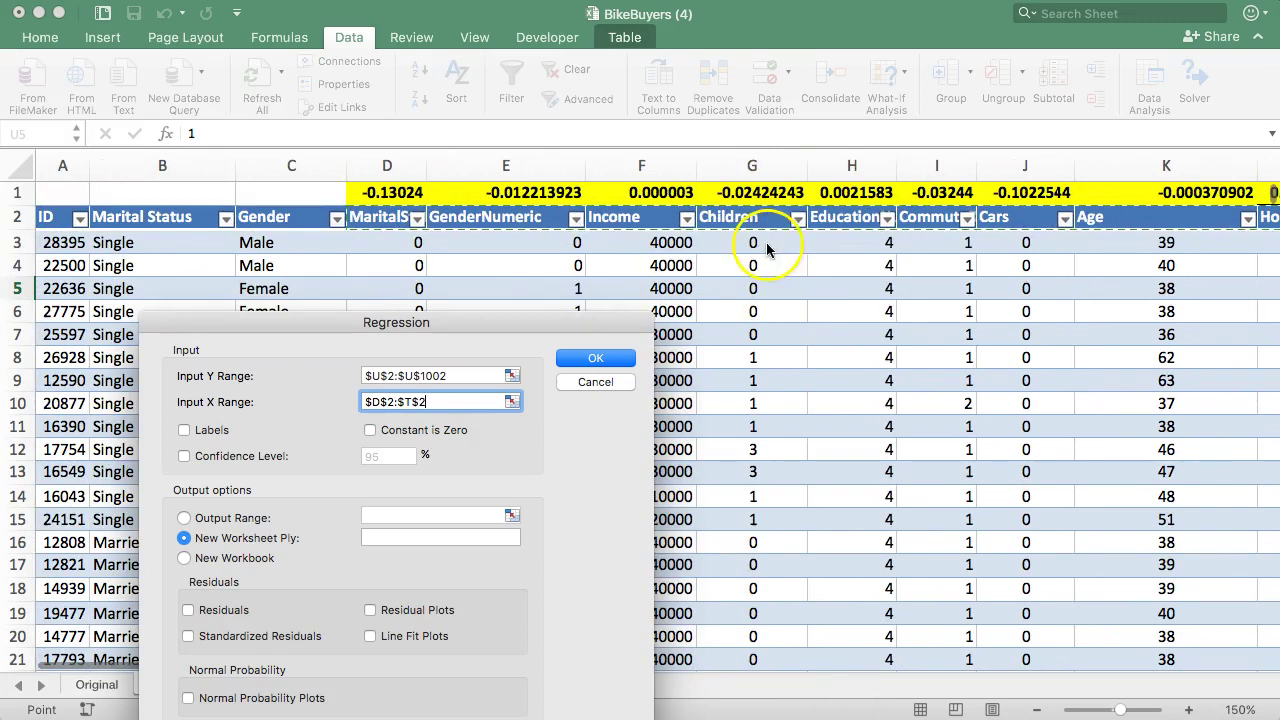
pyautogui.hscroll(3)
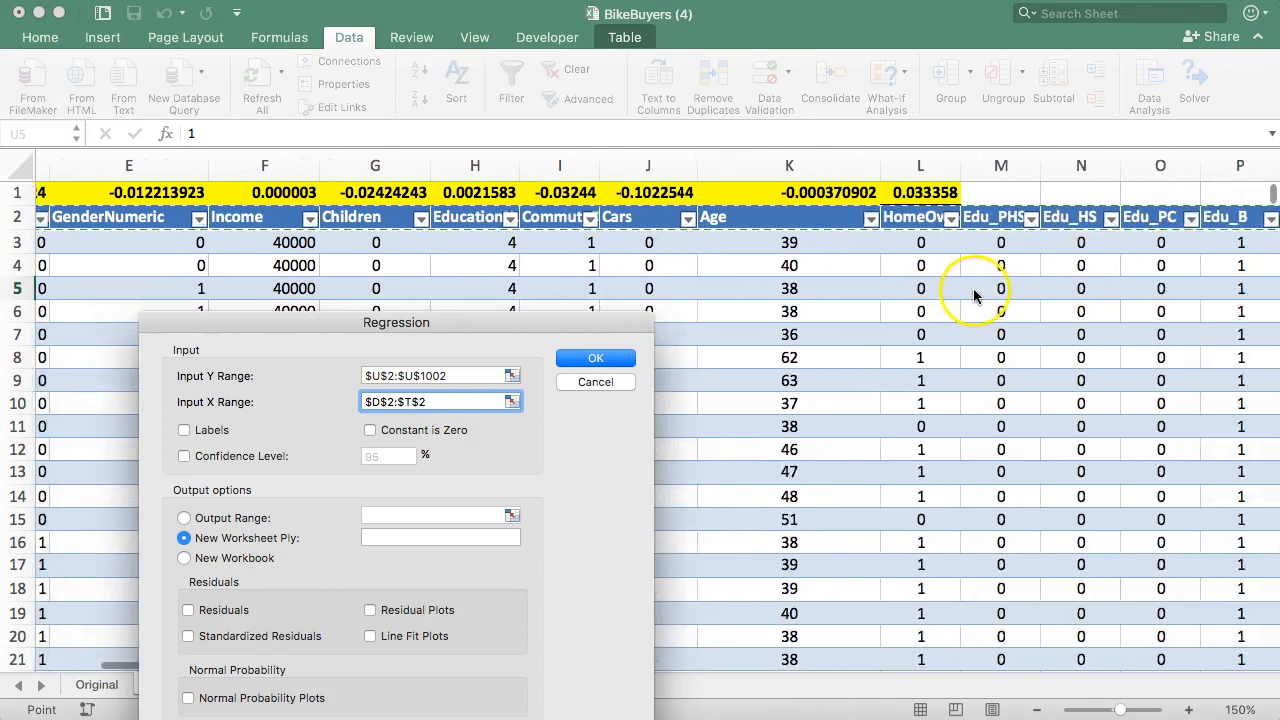
pyautogui.hscroll(3)
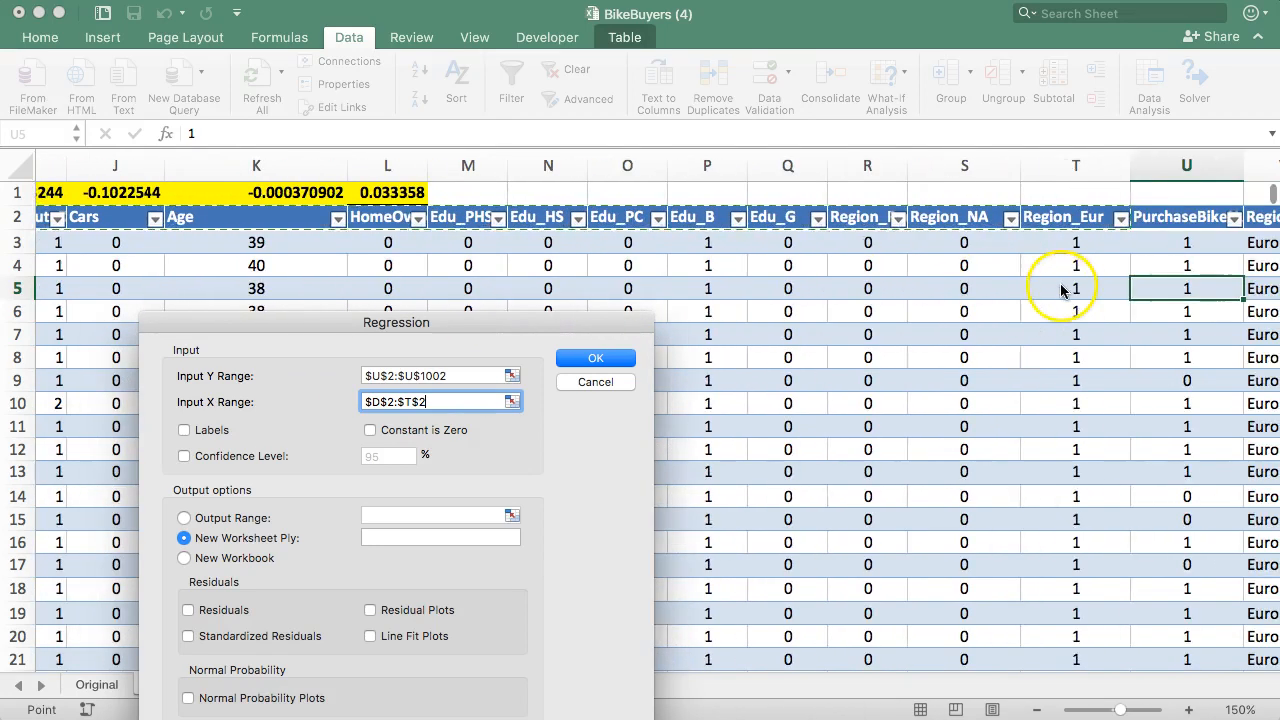
pyautogui.moveTo(1092, 278)
pyautogui.write('E')
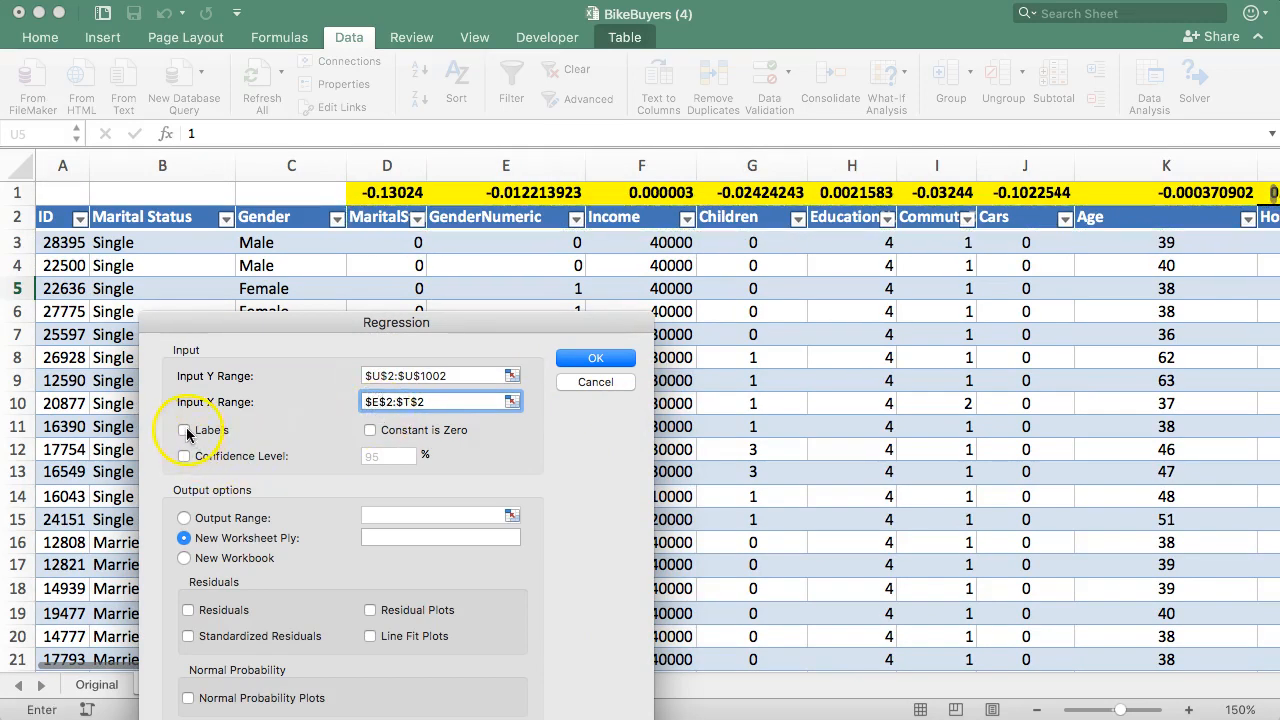
pyautogui.click(184, 430)
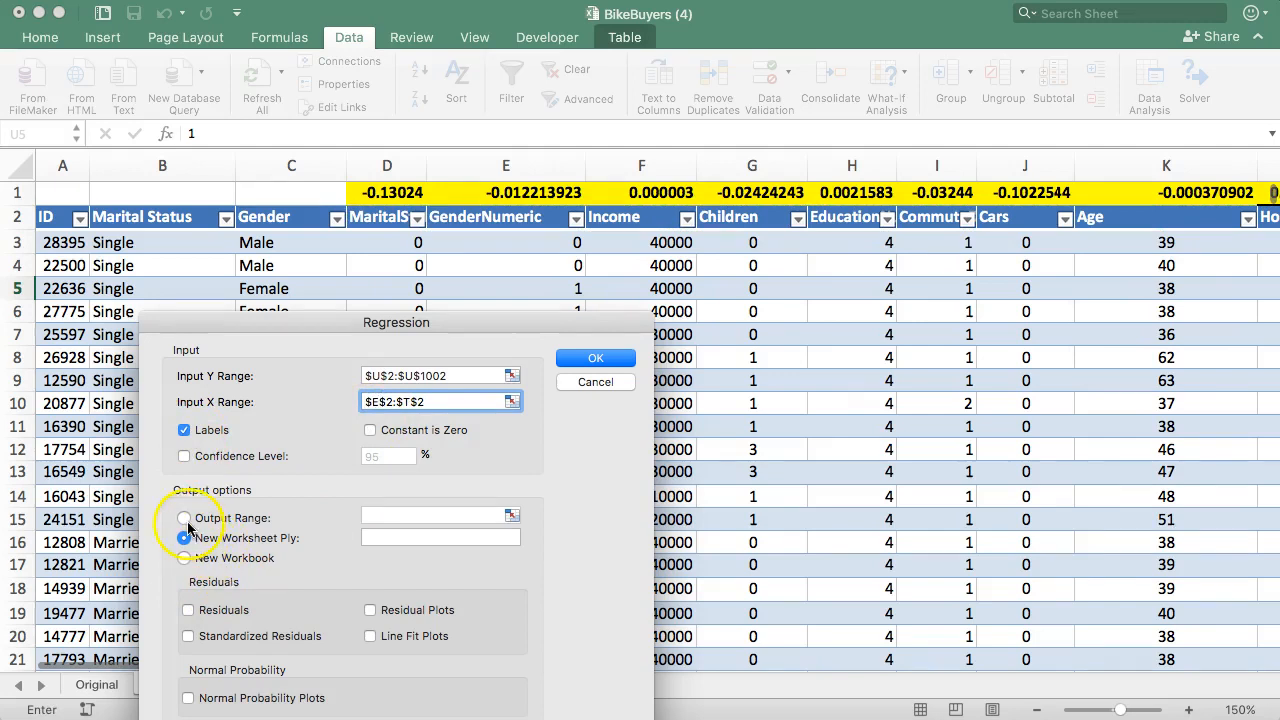
pyautogui.click(184, 520)
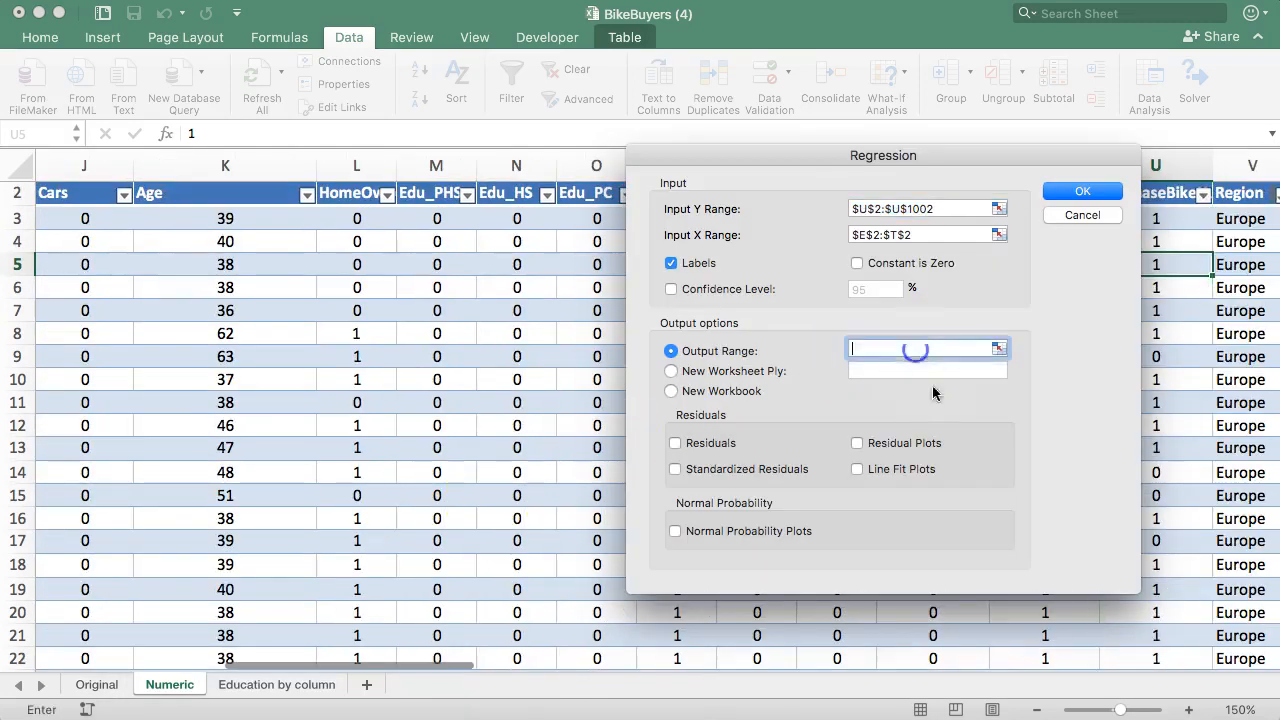
# - Point the regression output range at cell AO17
pyautogui.moveTo(884, 156); pyautogui.dragTo(392, 268)
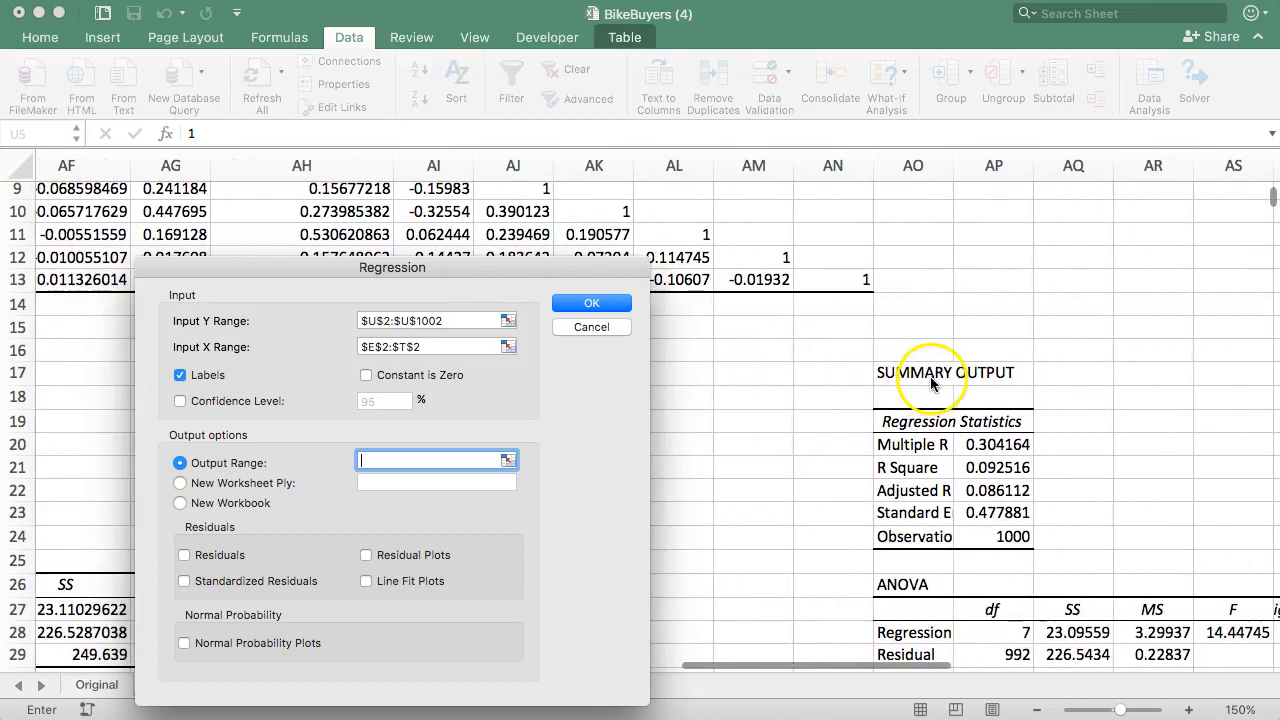
pyautogui.scroll(-3)
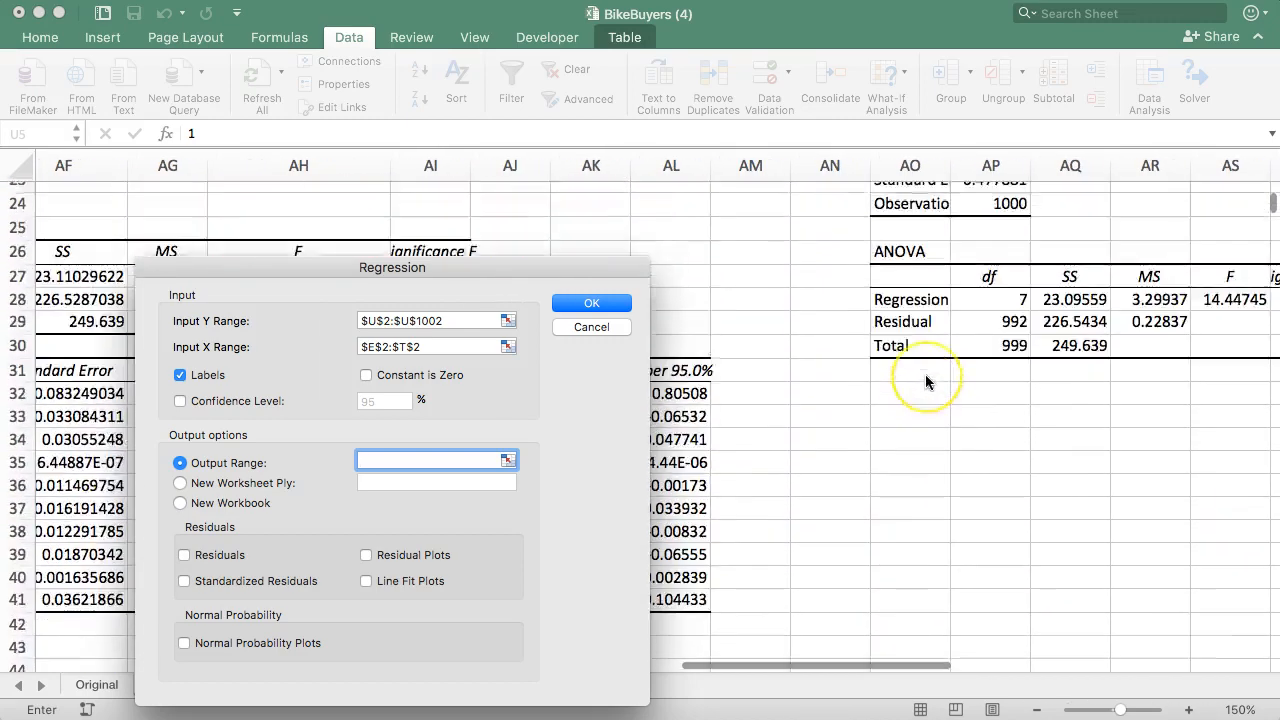
pyautogui.scroll(-3)
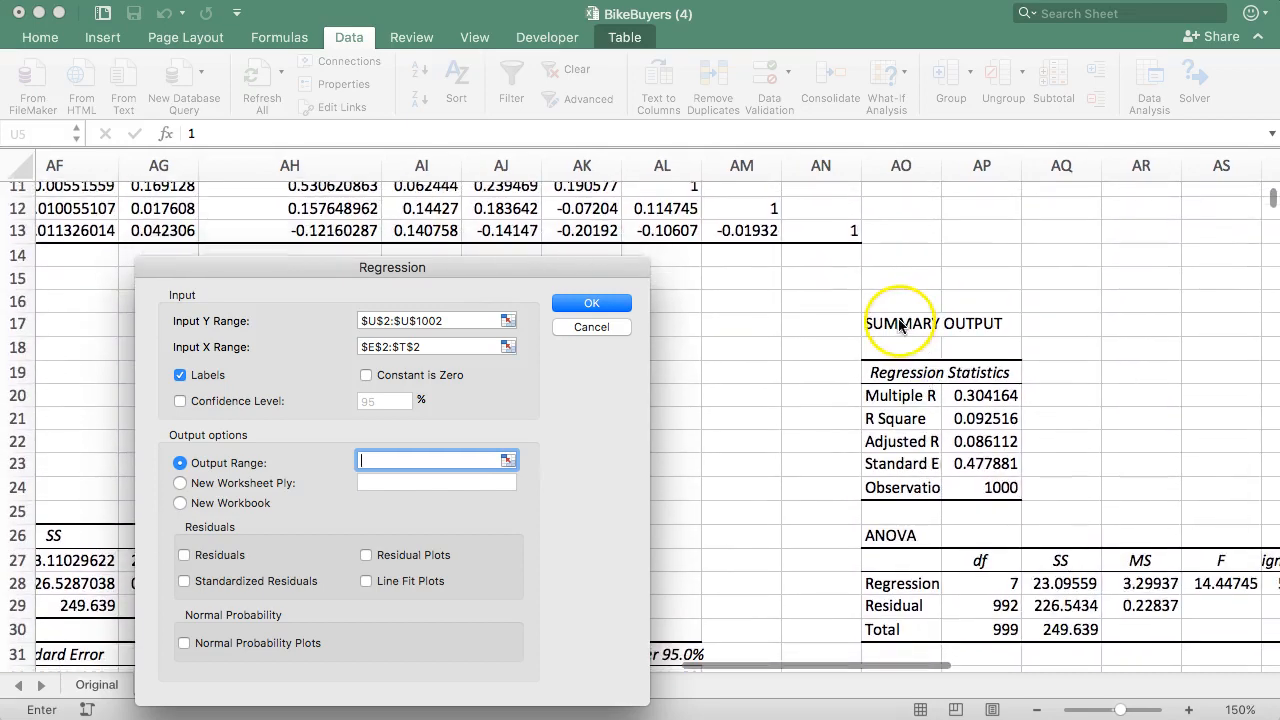
pyautogui.click(900, 324)
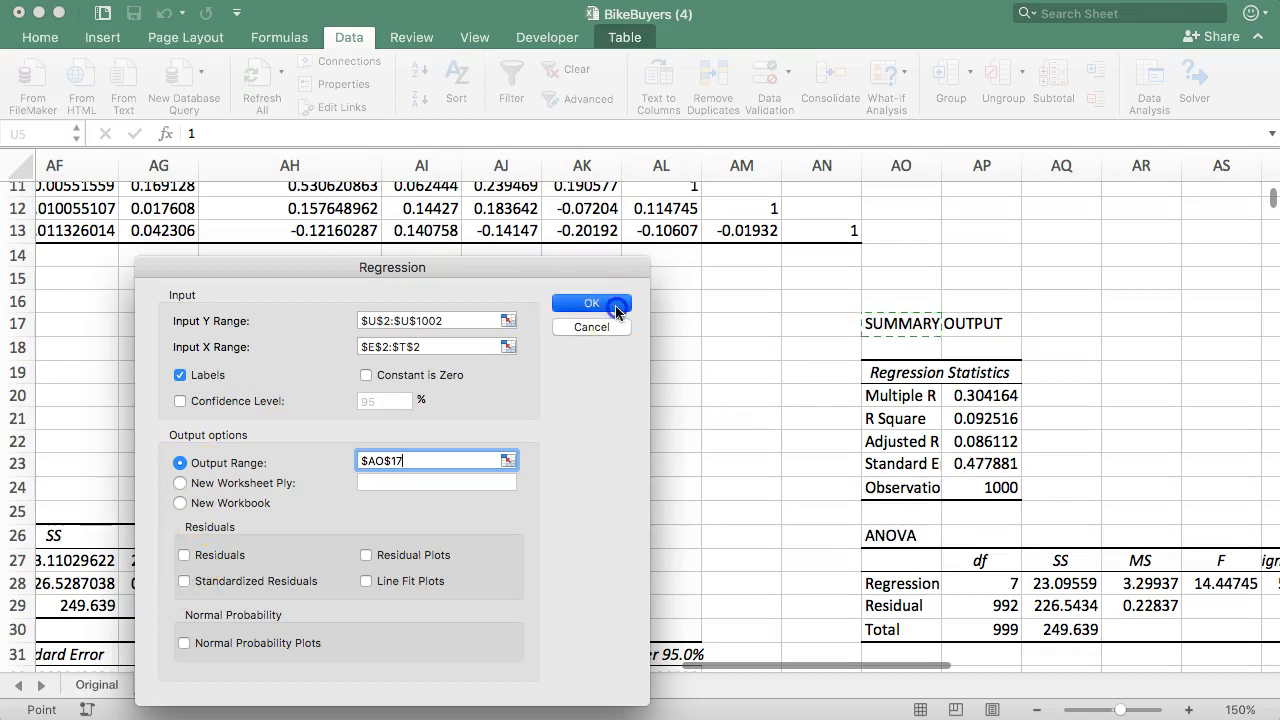
# - Run the regression and dismiss the non-numeric input data warning
pyautogui.click(592, 304)
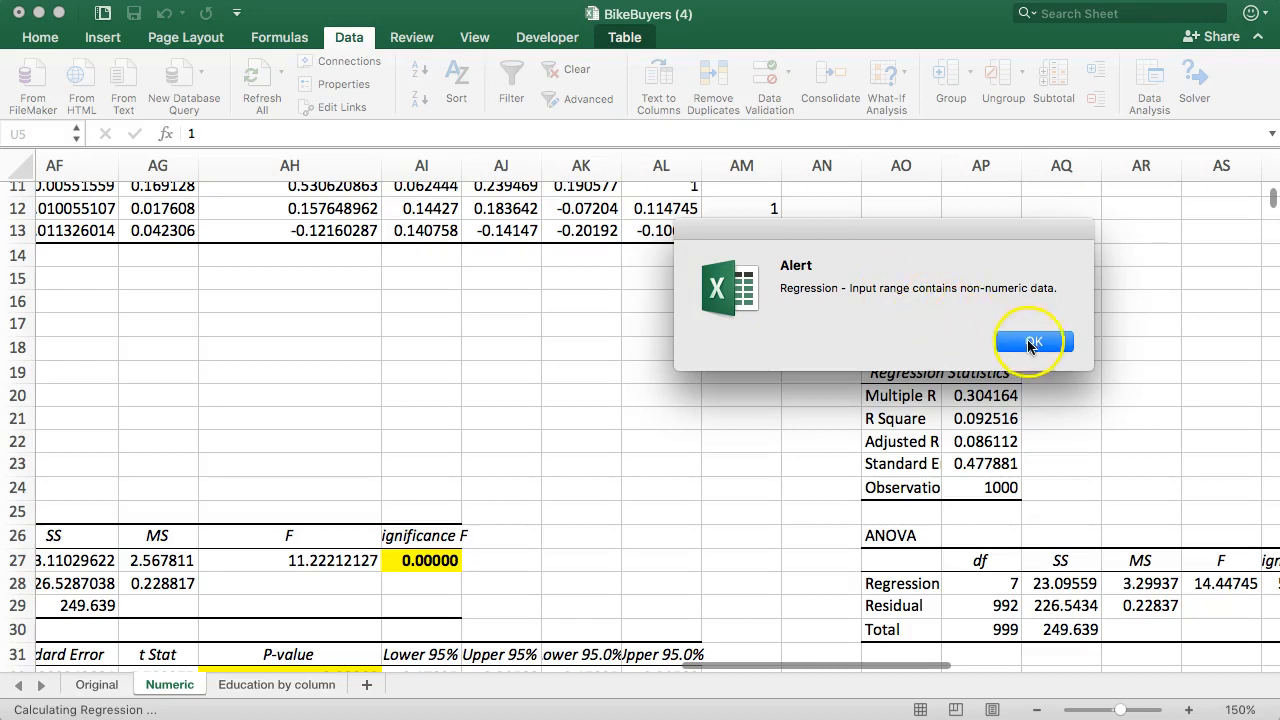
pyautogui.click(1032, 342)
pyautogui.write('$C$2')
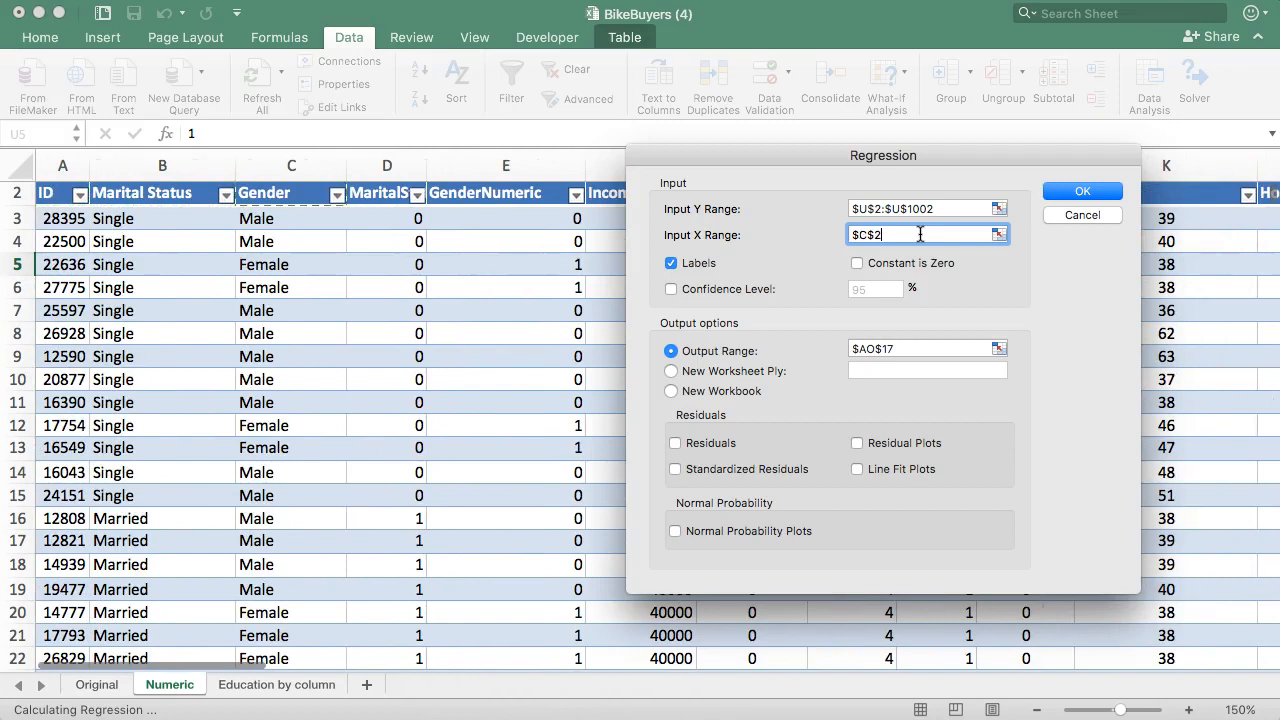
# - Re-enter the Input X range from E2, rerun the regression and accept overwriting the AO17 output
pyautogui.write('$E$2:$I$2')
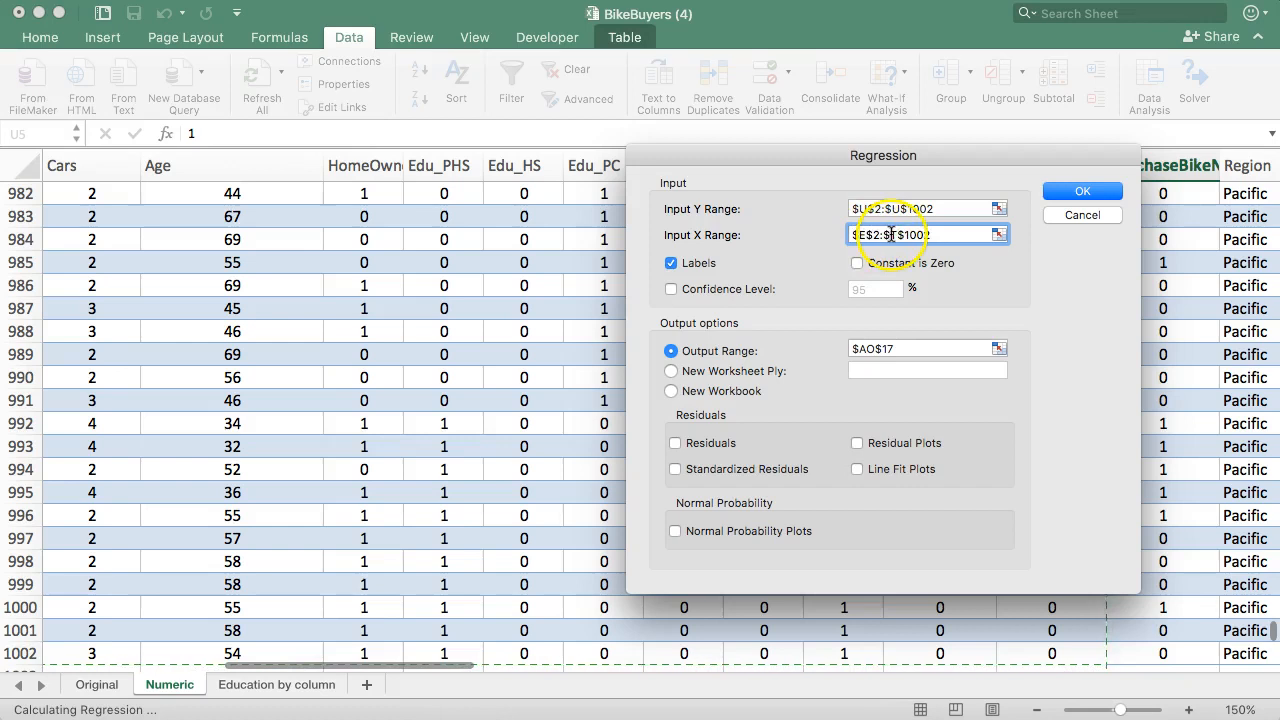
pyautogui.click(1082, 192)
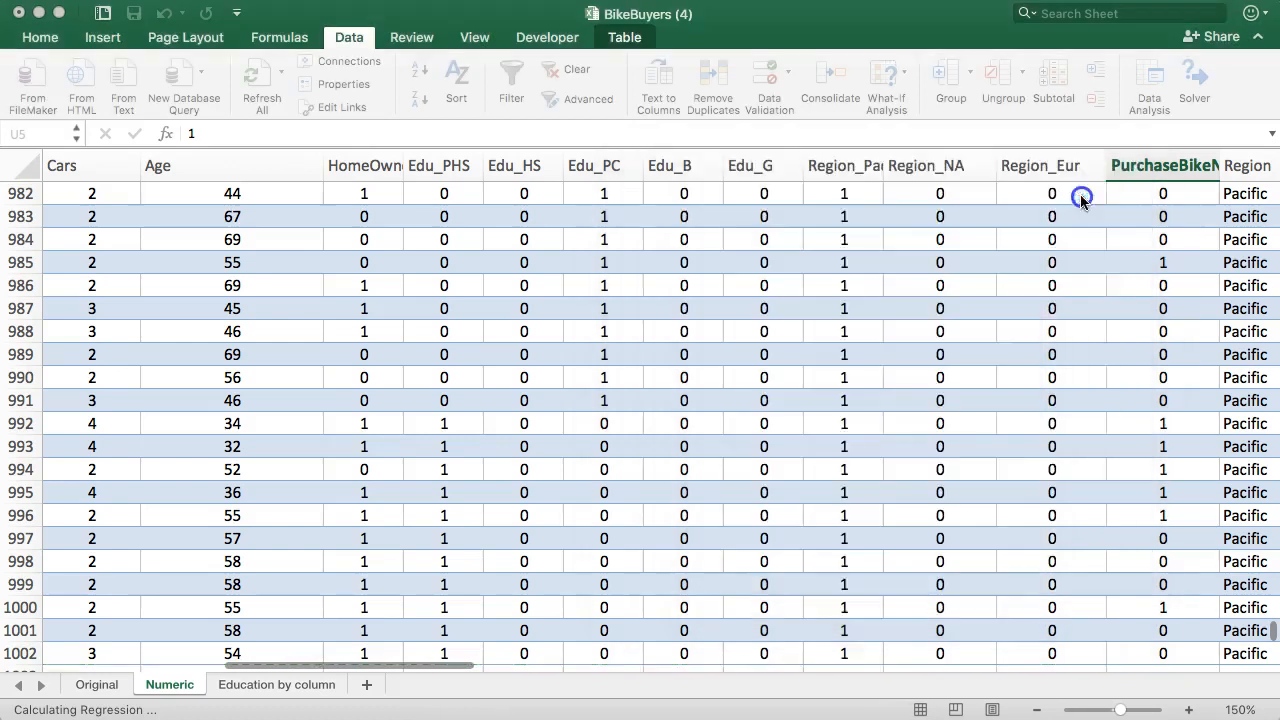
pyautogui.click(1082, 196)
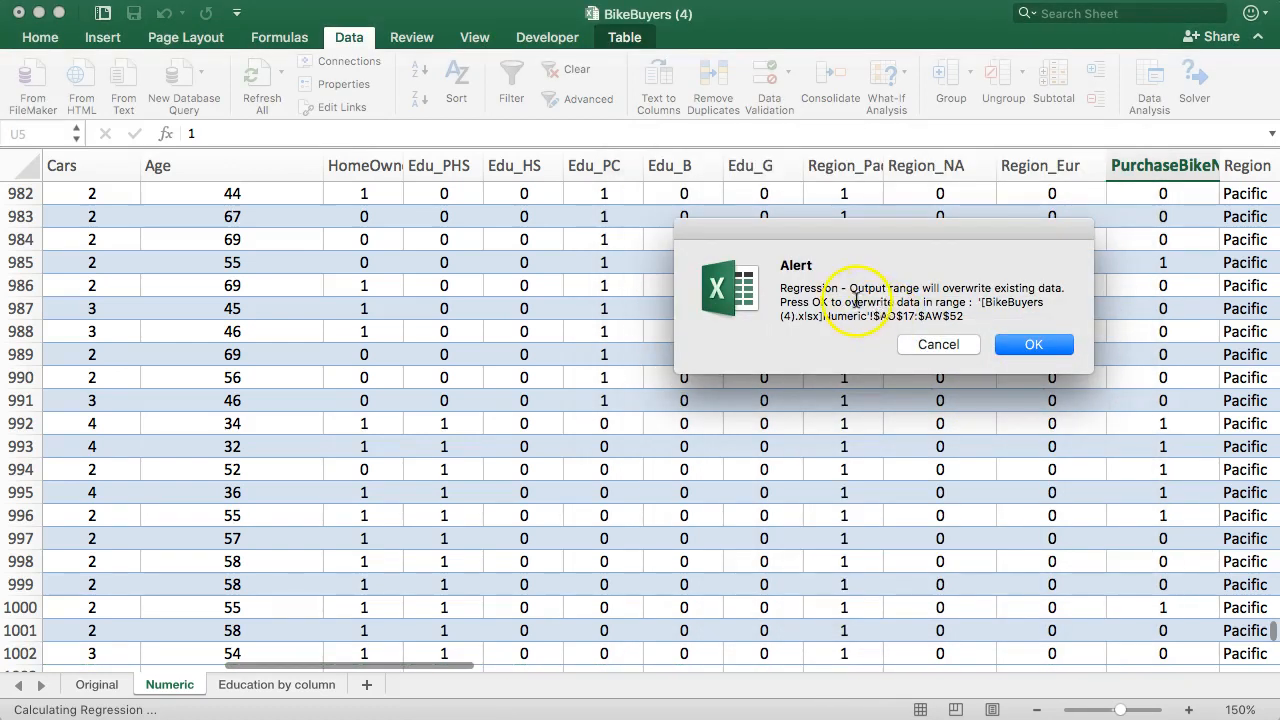
pyautogui.click(1032, 344)
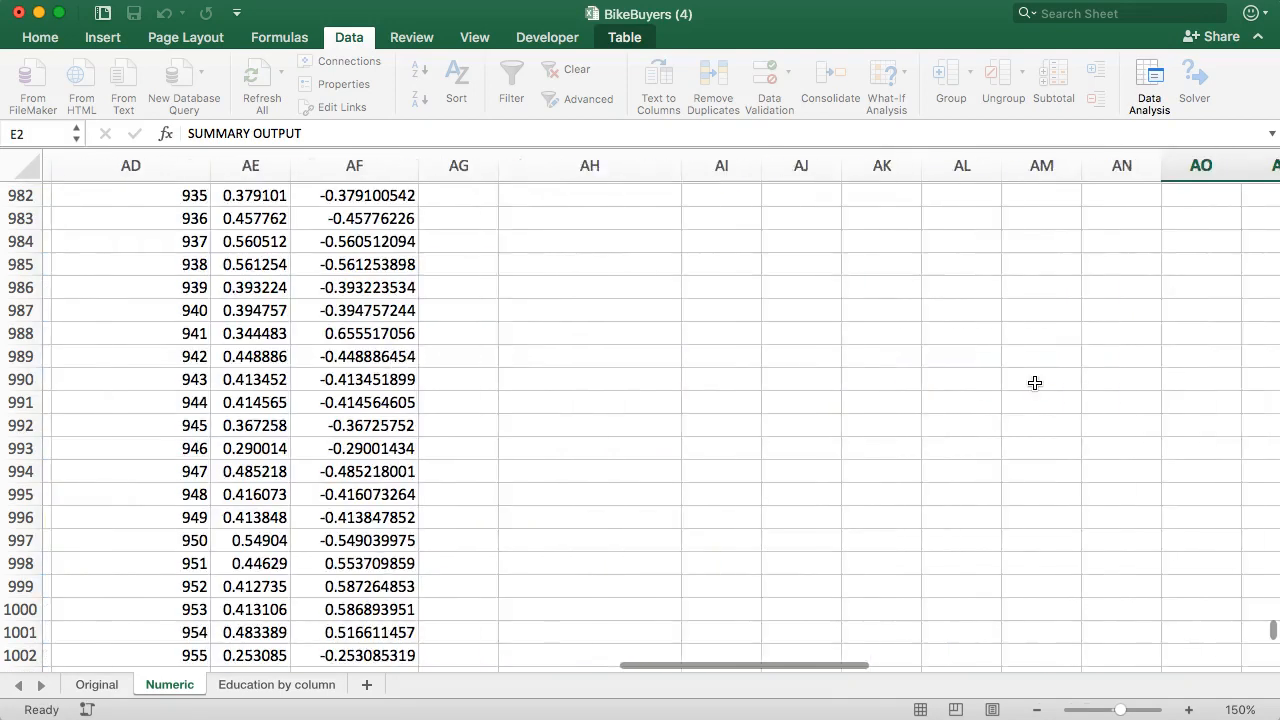
pyautogui.hscroll(-3)
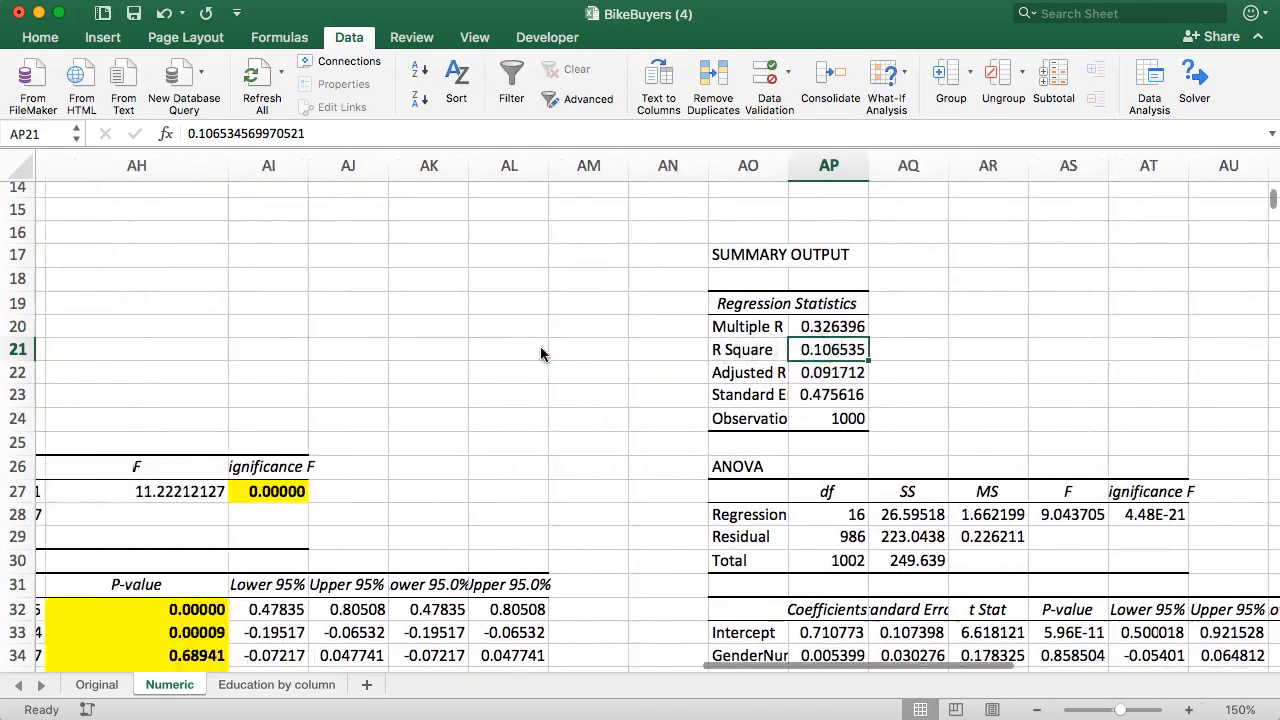
pyautogui.hscroll(-3)
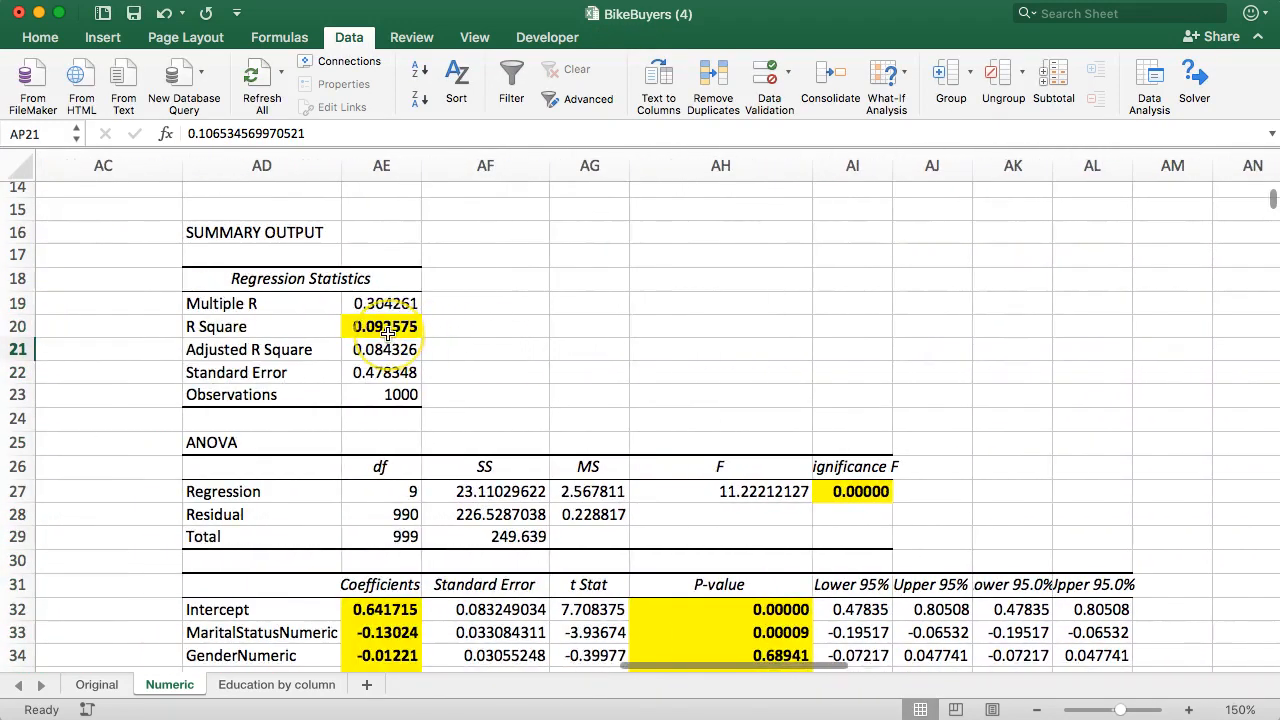
pyautogui.click(380, 326)
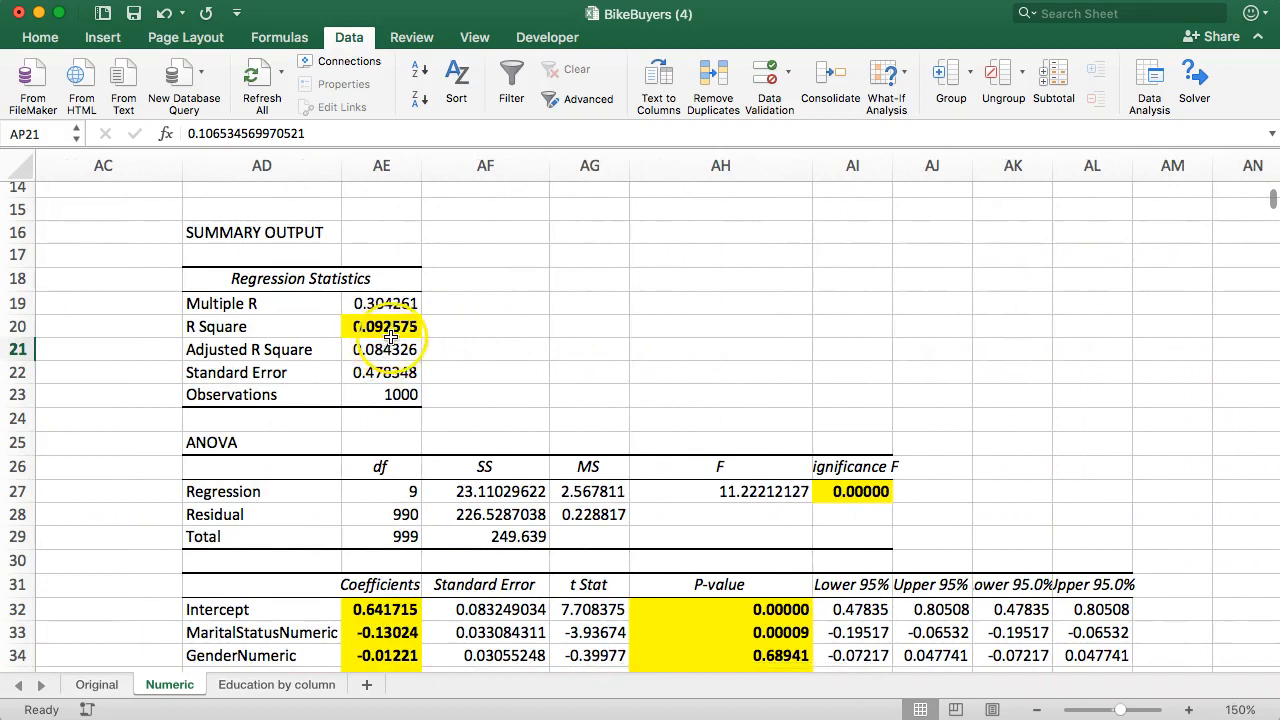
pyautogui.hscroll(3)
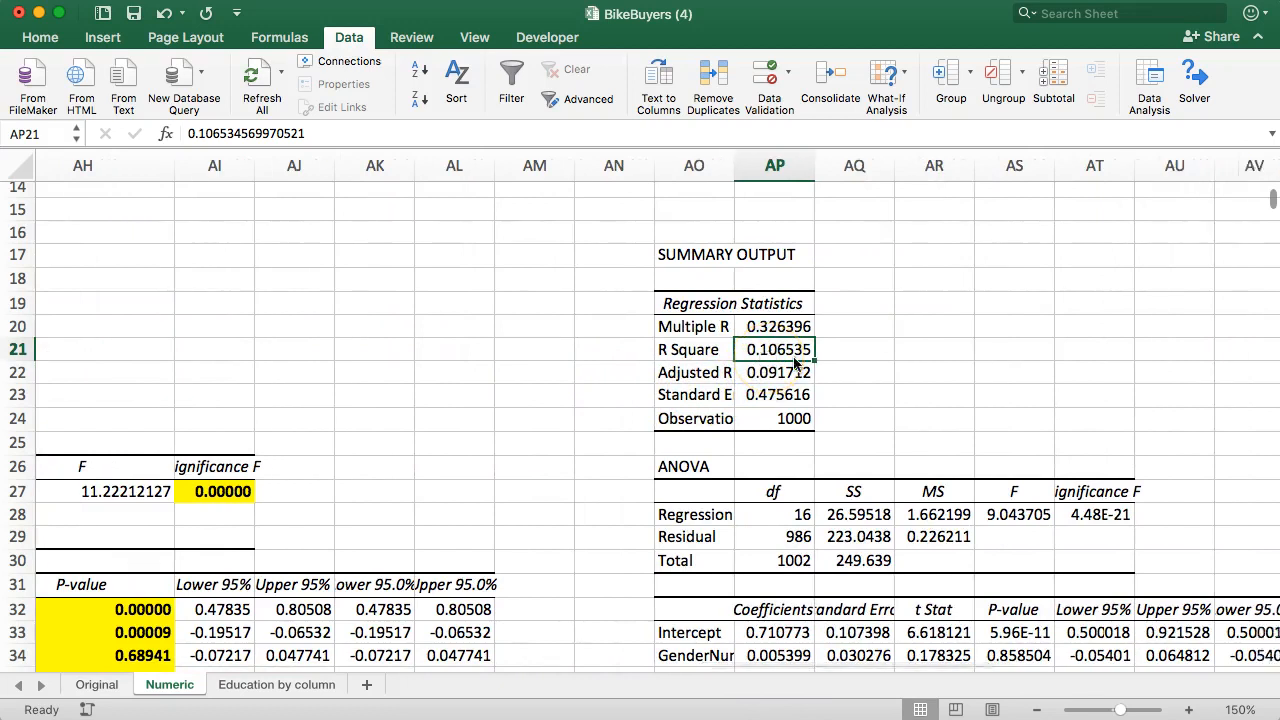
pyautogui.scroll(-3)
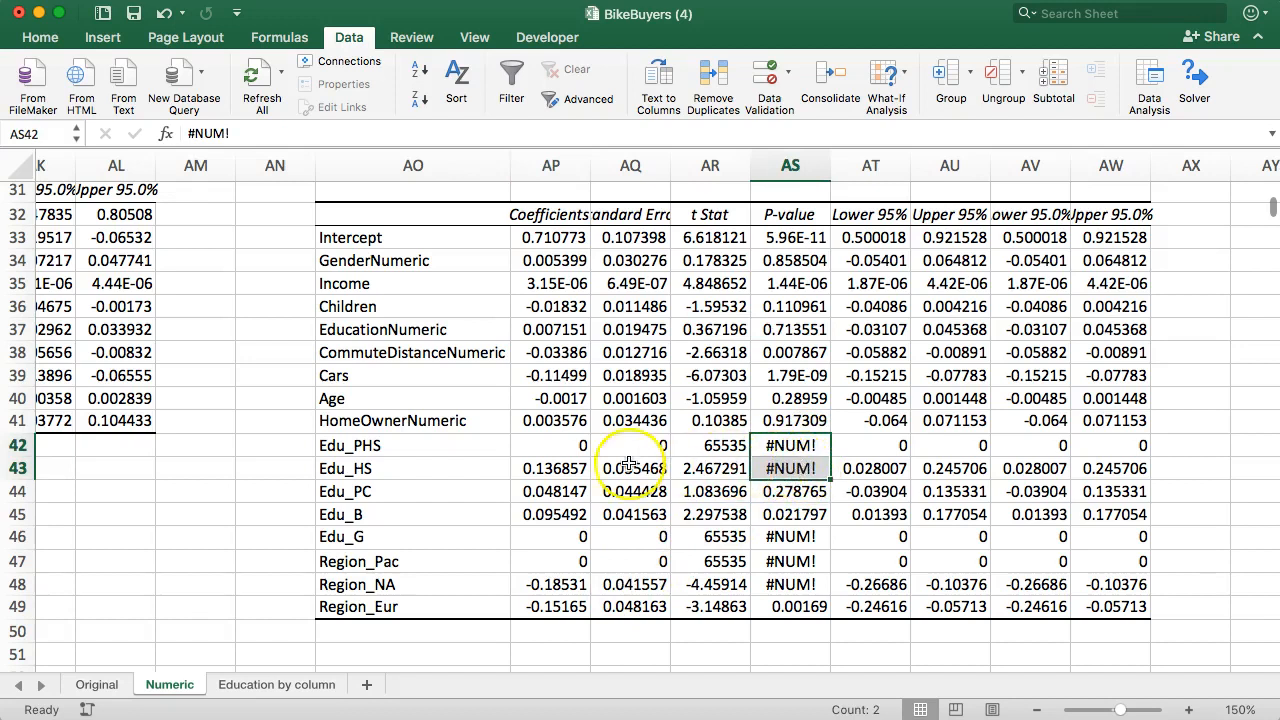
pyautogui.click(550, 444)
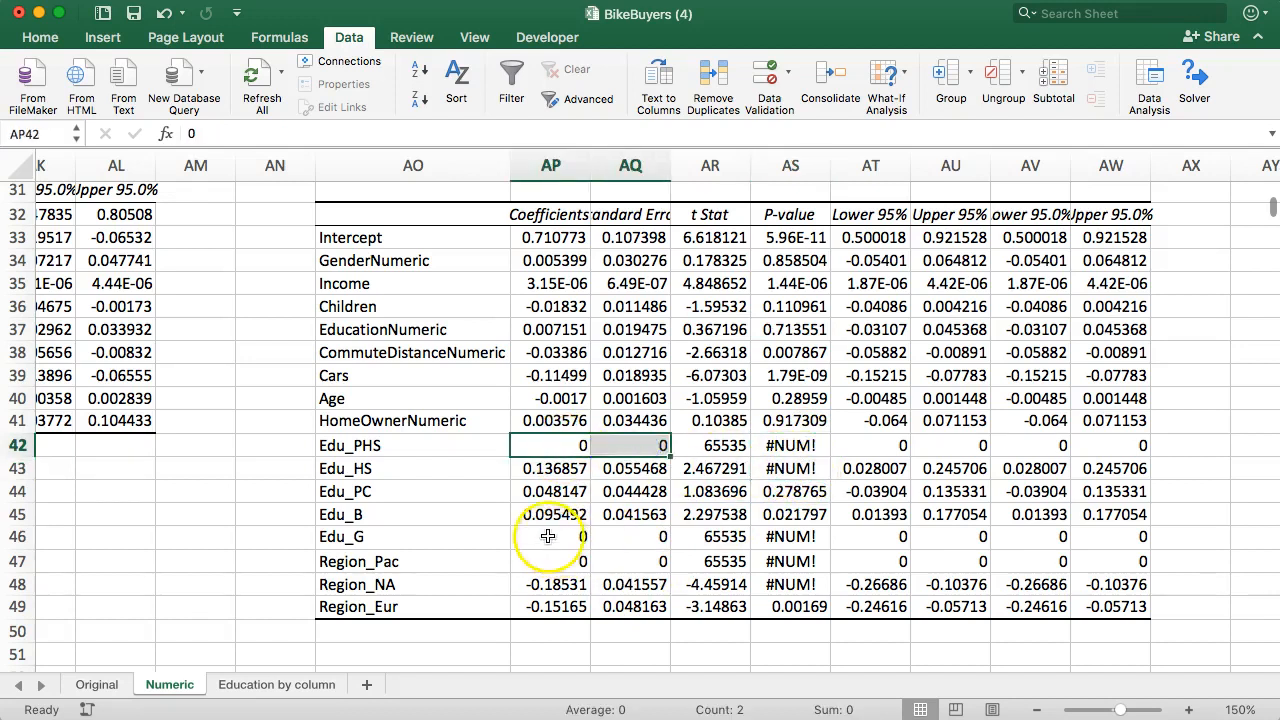
pyautogui.moveTo(550, 536); pyautogui.dragTo(630, 560)
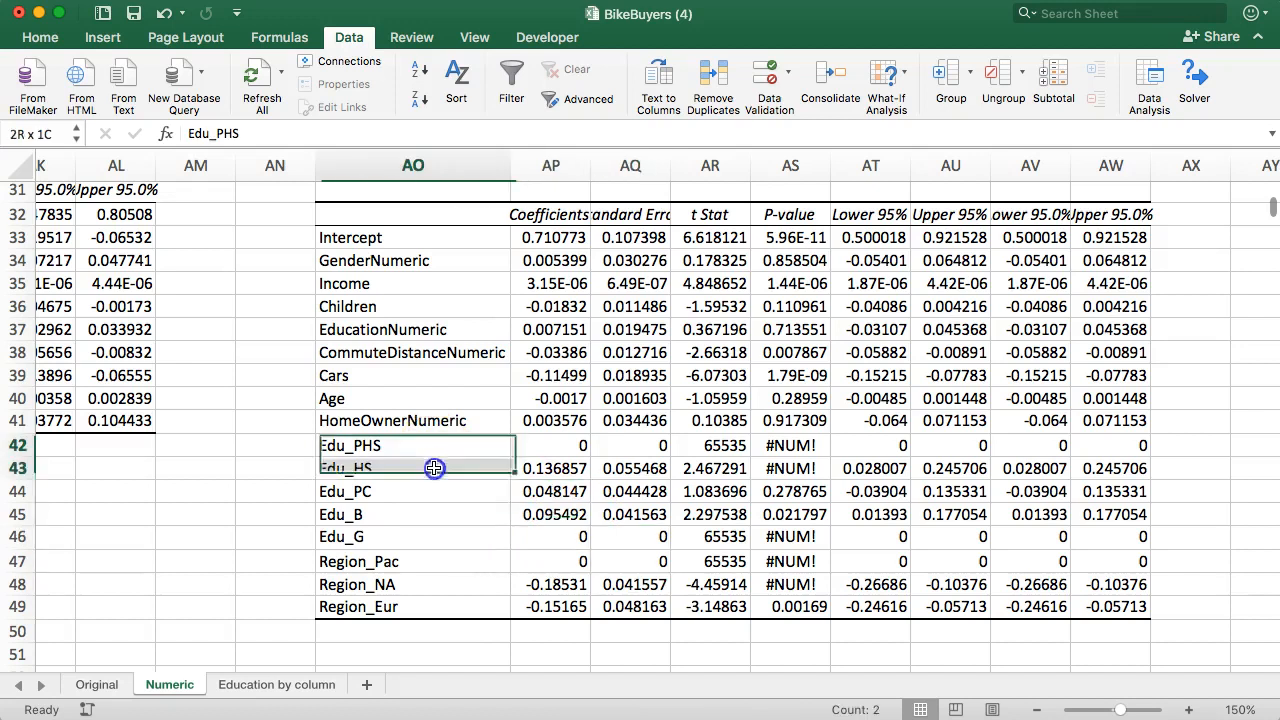
pyautogui.moveTo(412, 444); pyautogui.dragTo(412, 536)
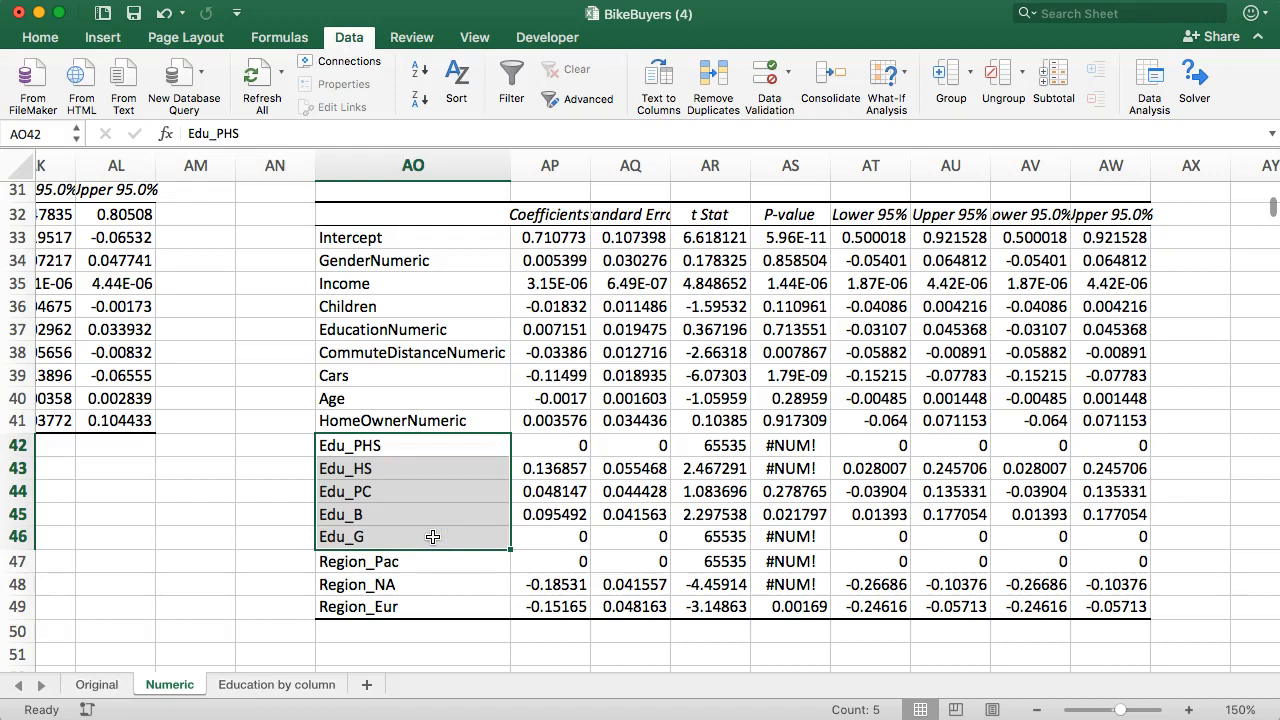
pyautogui.click(370, 444)
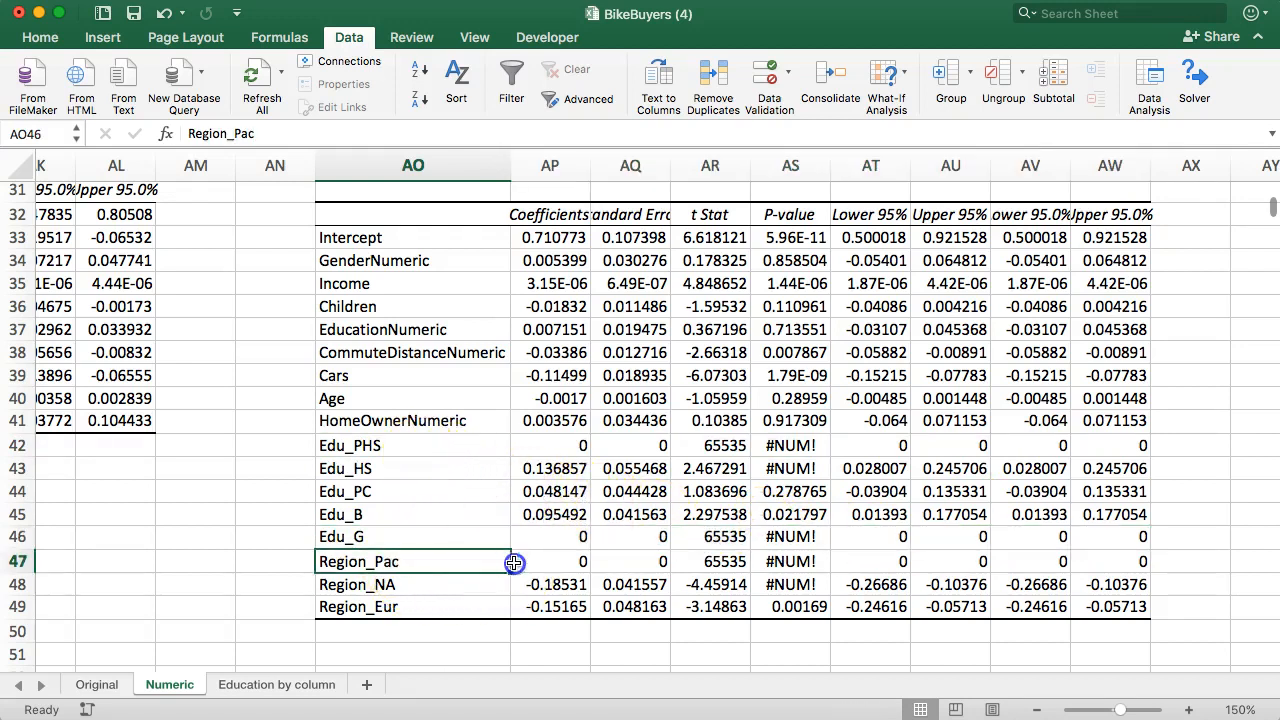
pyautogui.click(570, 560)
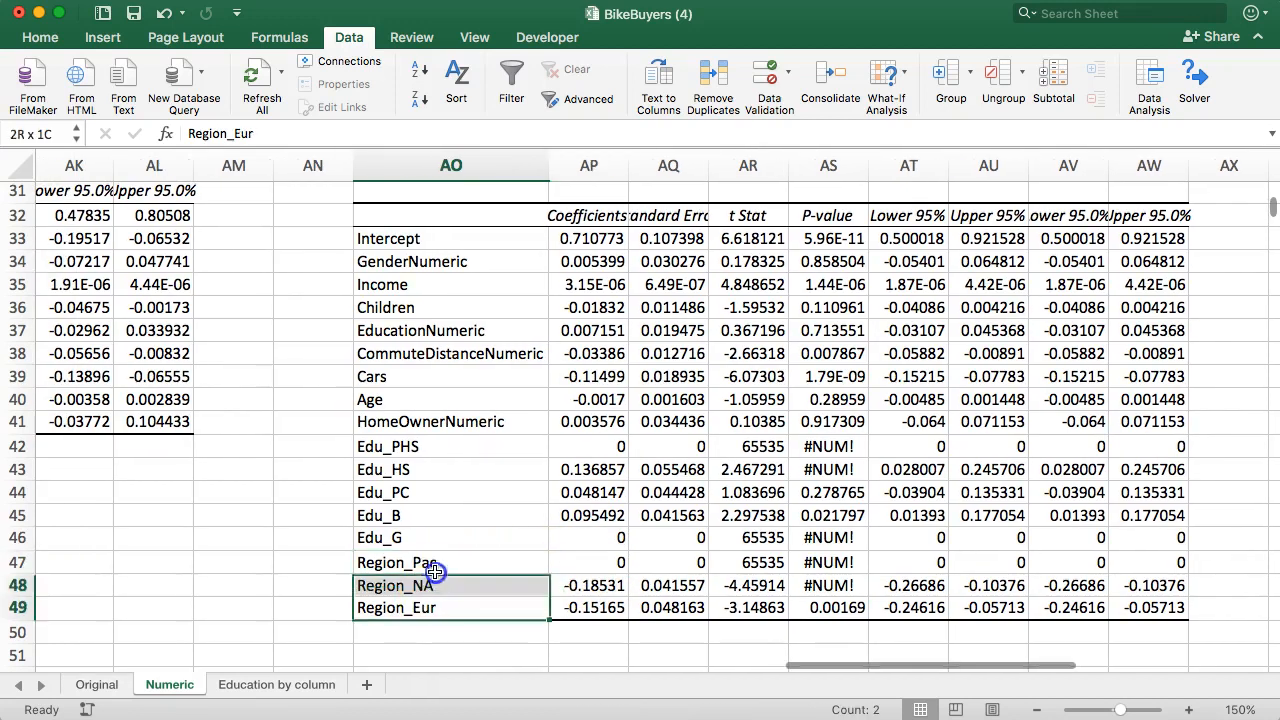
pyautogui.click(408, 562)
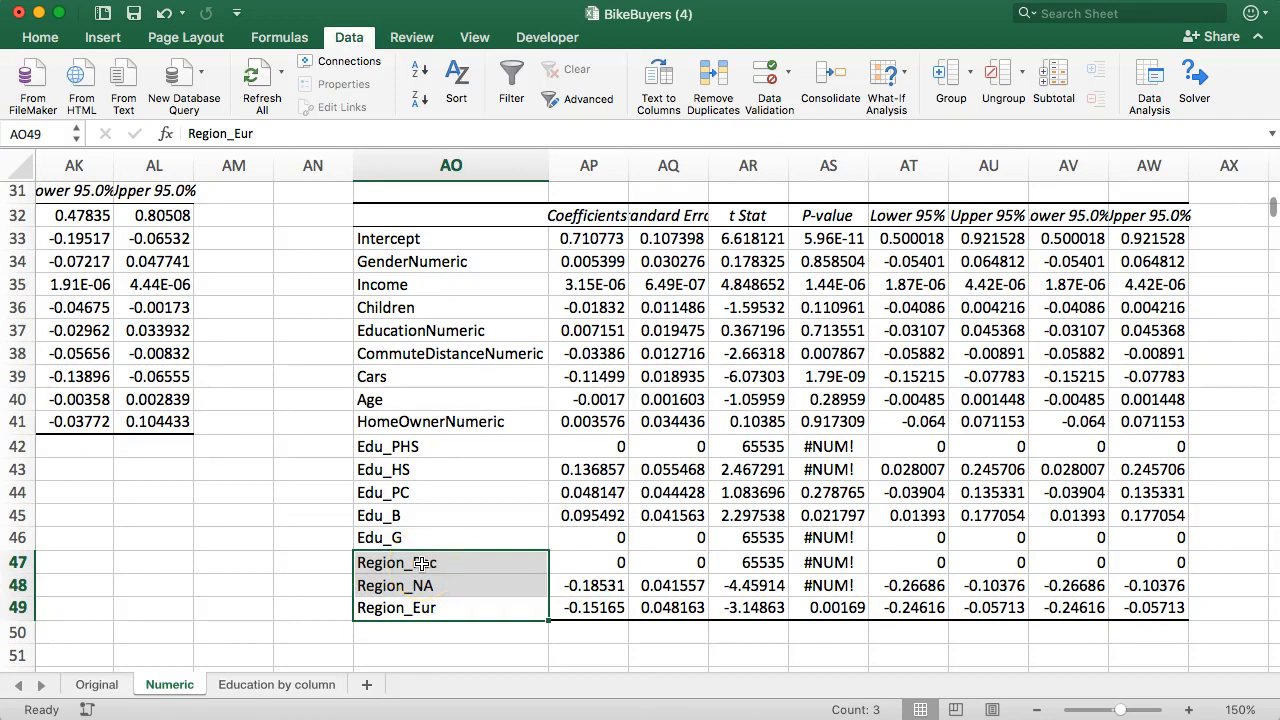
pyautogui.click(386, 446)
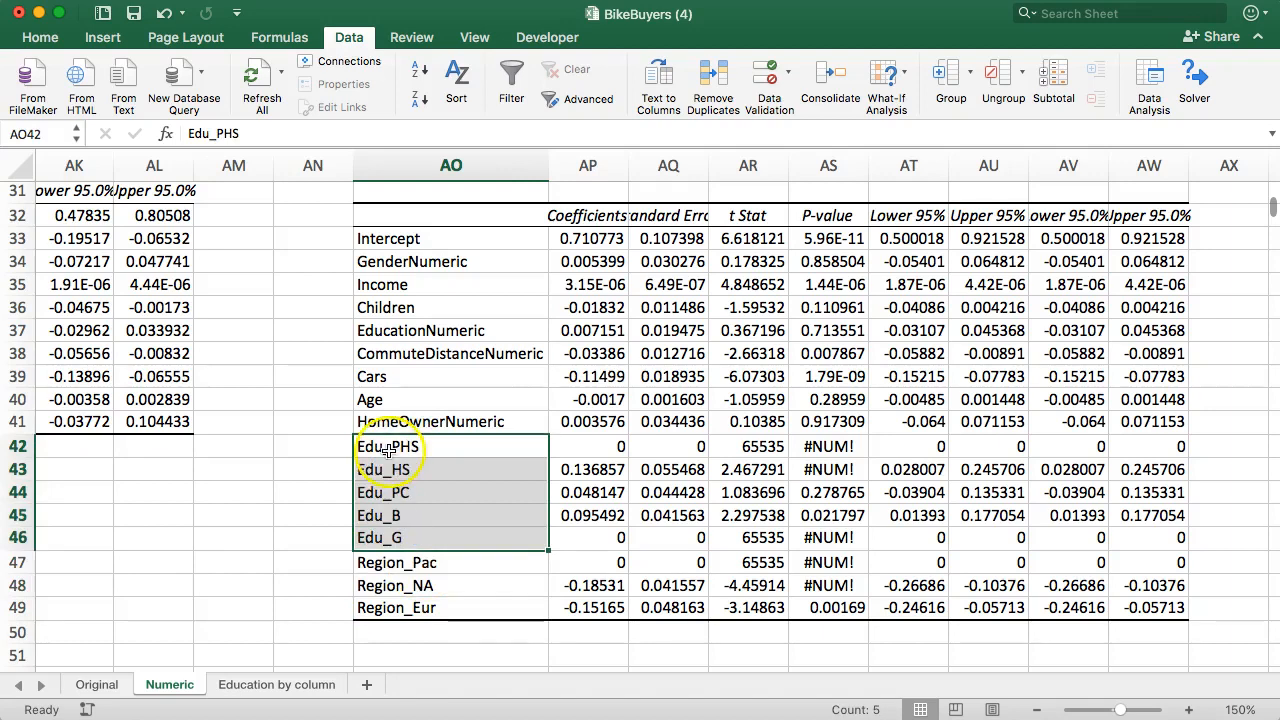
pyautogui.moveTo(404, 468)
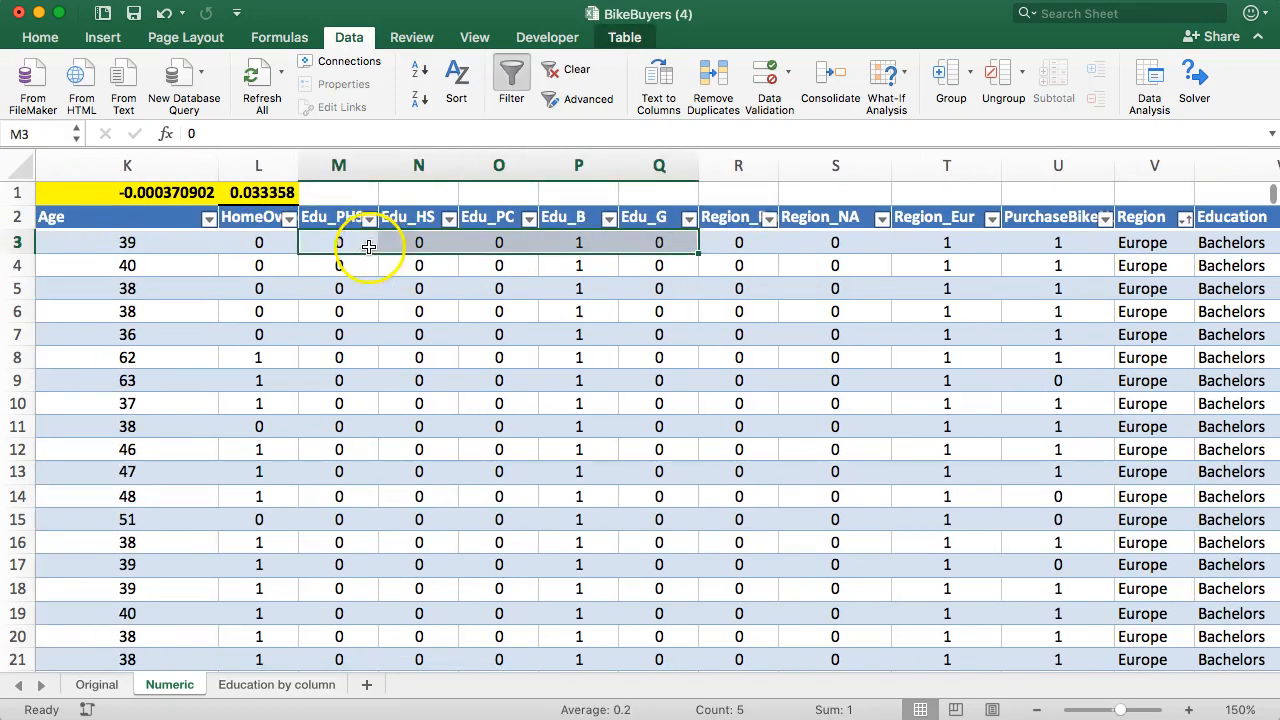
# - Hide the Edu_G column and scan the four education dummy values down to an all-zero Graduate row
pyautogui.rightClick(658, 166)
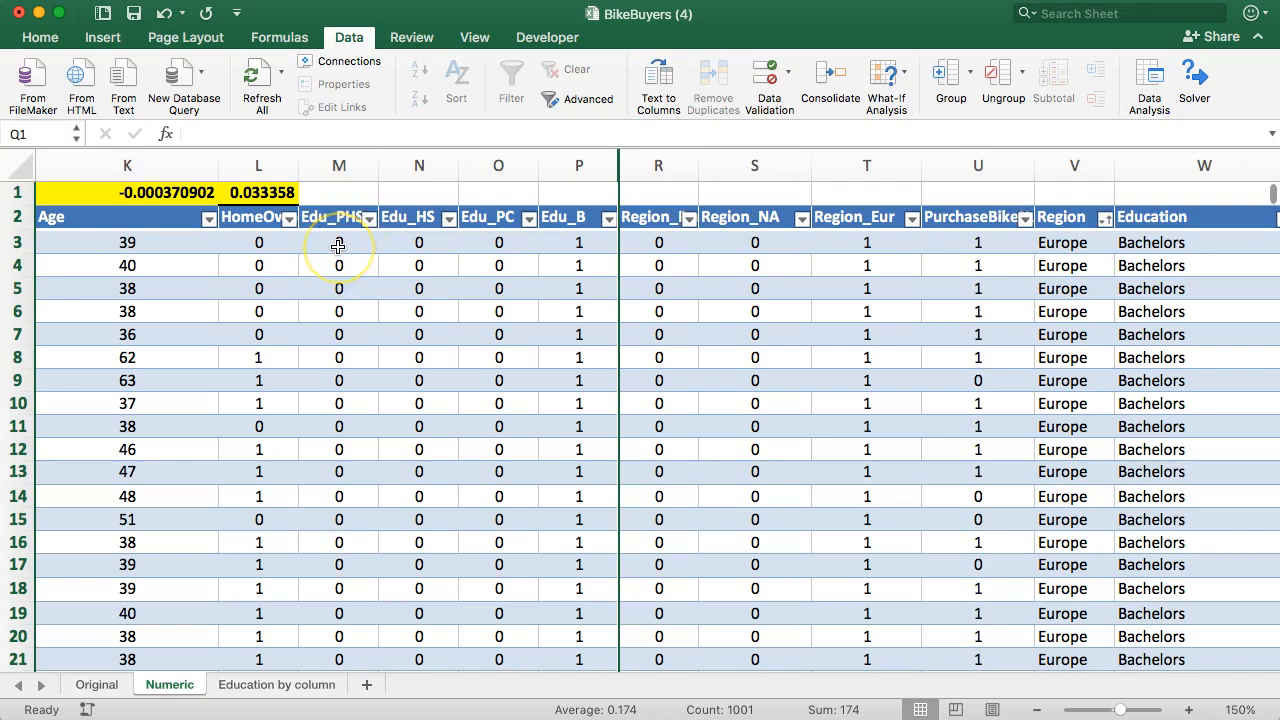
pyautogui.moveTo(338, 242); pyautogui.dragTo(578, 242)
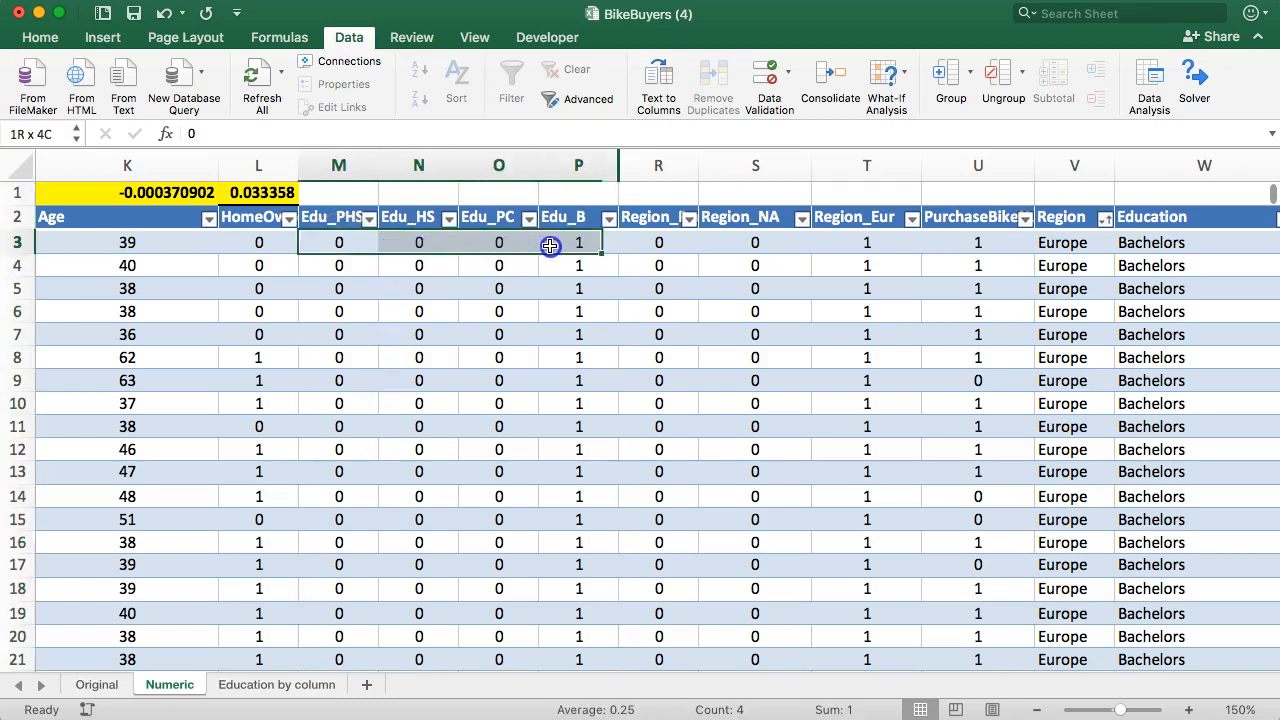
pyautogui.moveTo(562, 244)
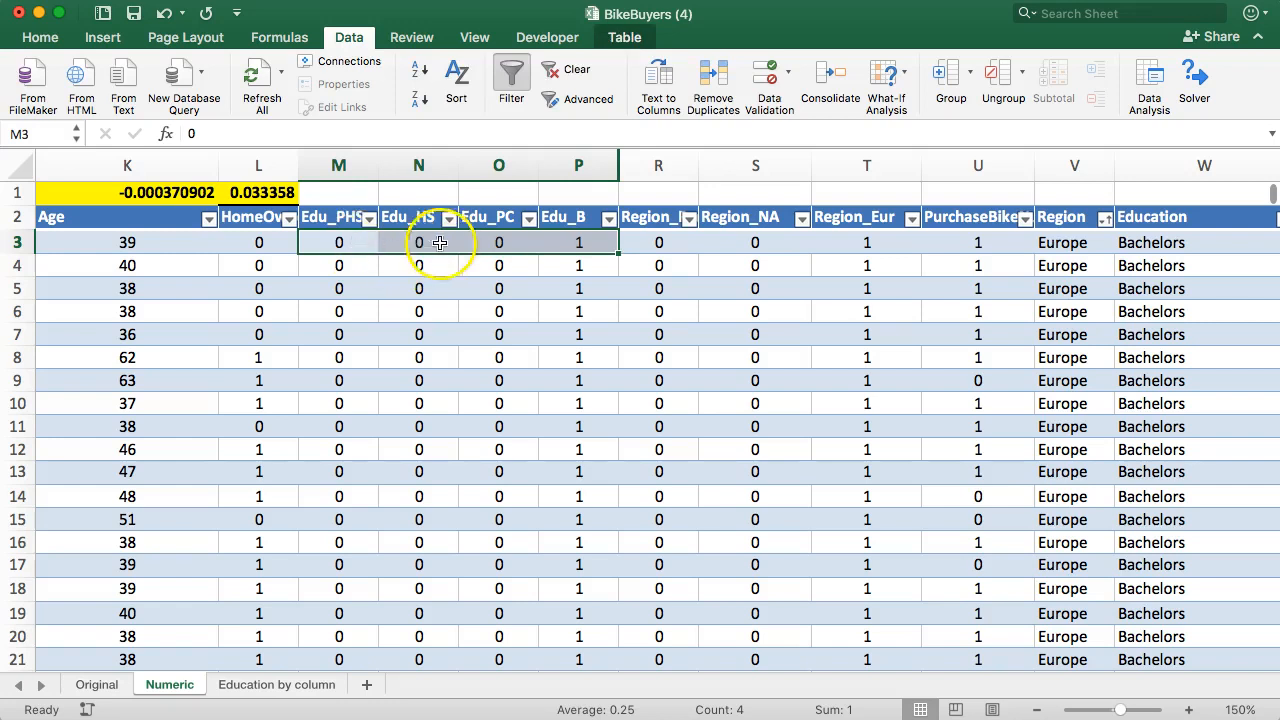
pyautogui.scroll(-3)
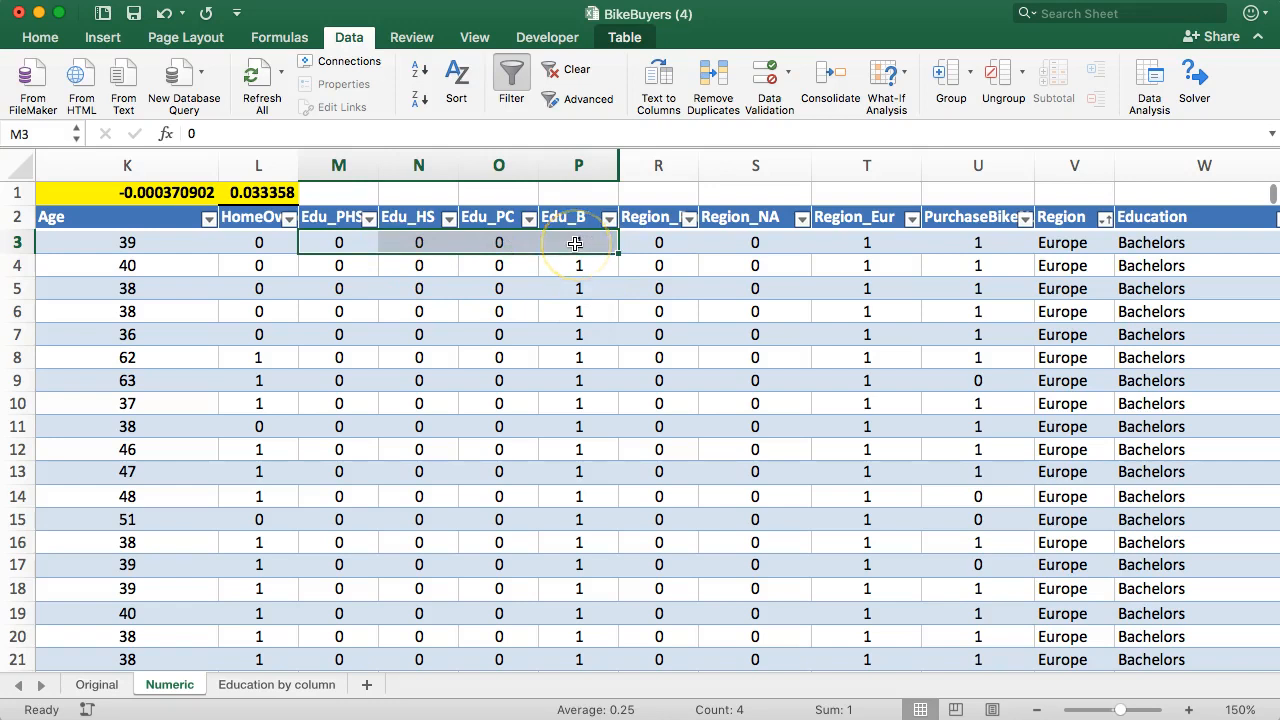
pyautogui.scroll(-3)
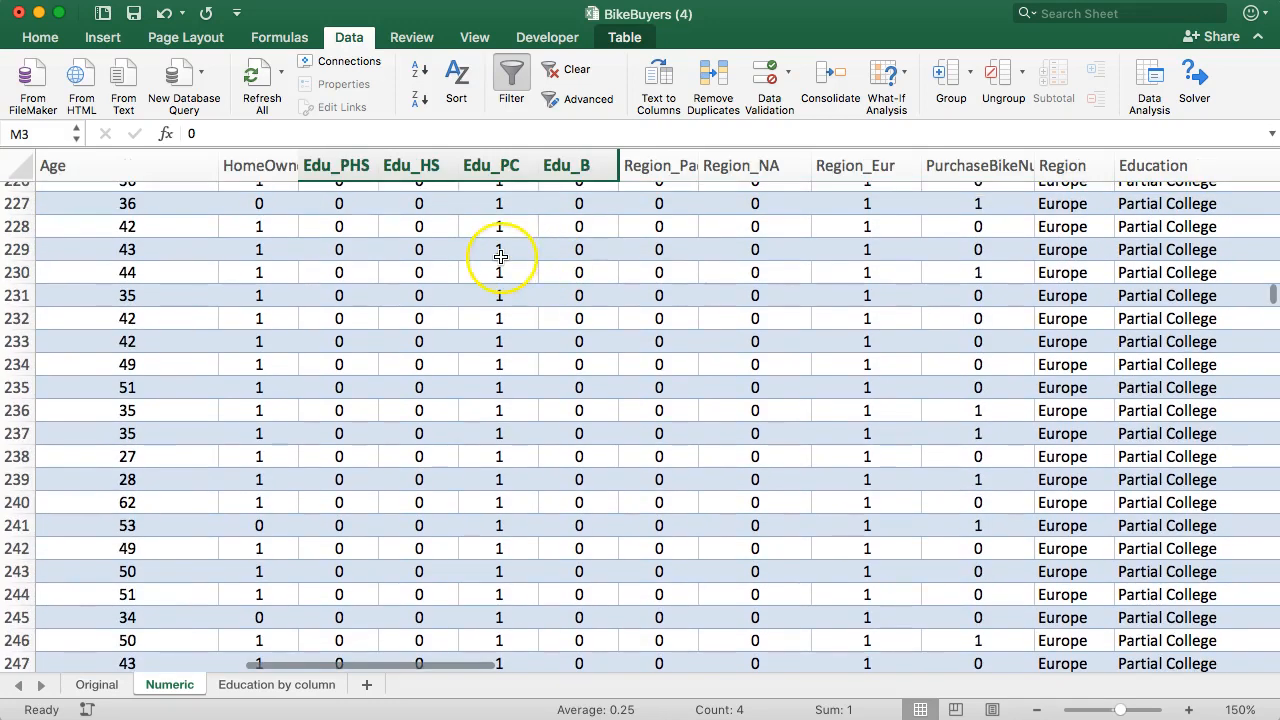
pyautogui.scroll(-3)
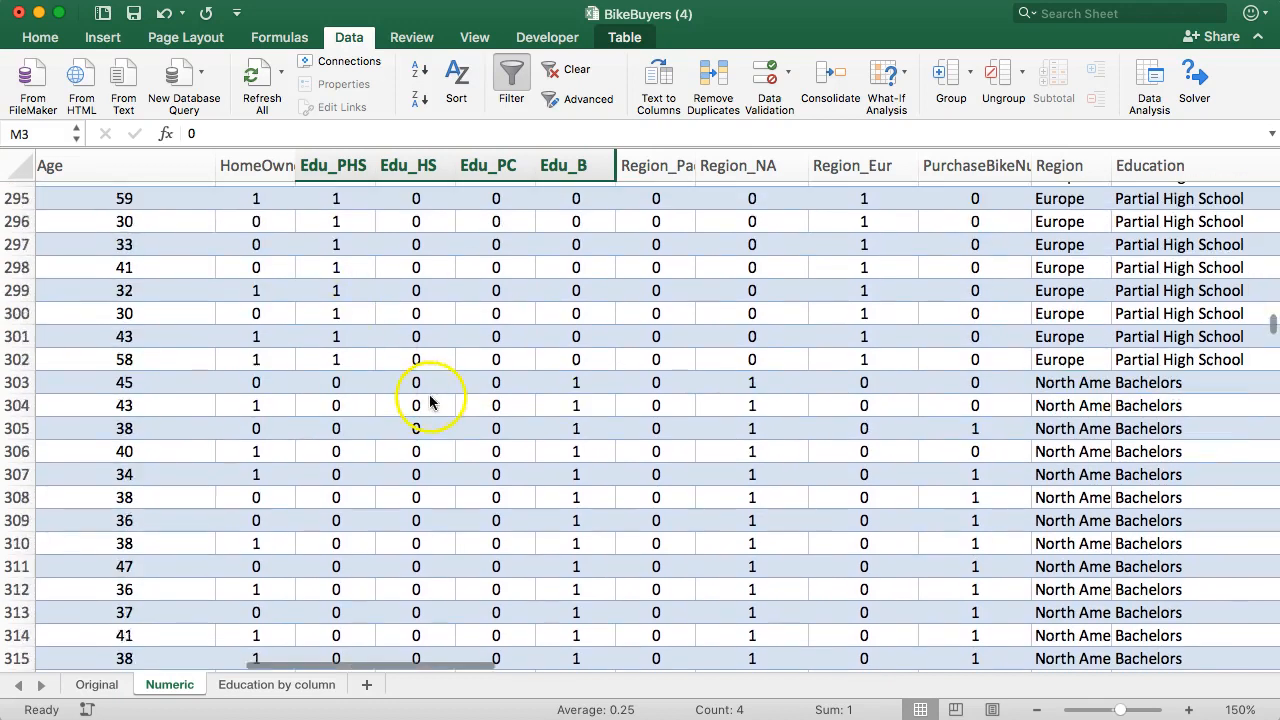
pyautogui.scroll(-3)
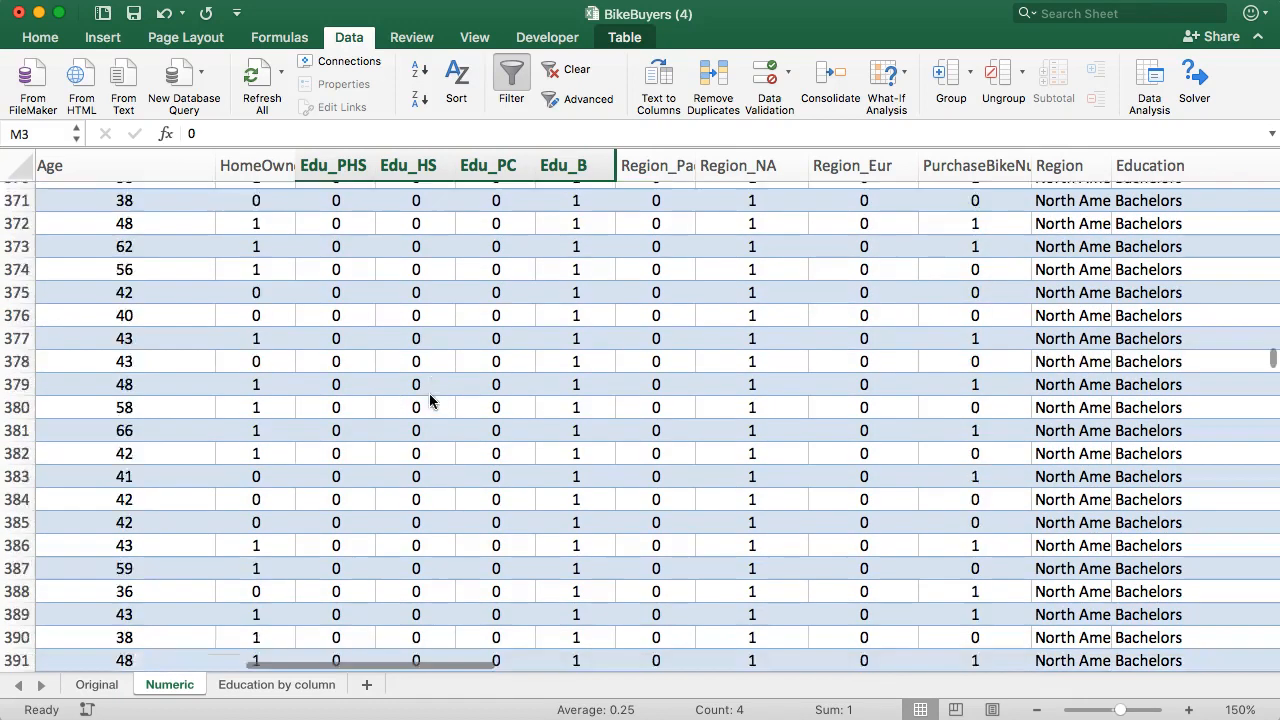
pyautogui.scroll(-3)
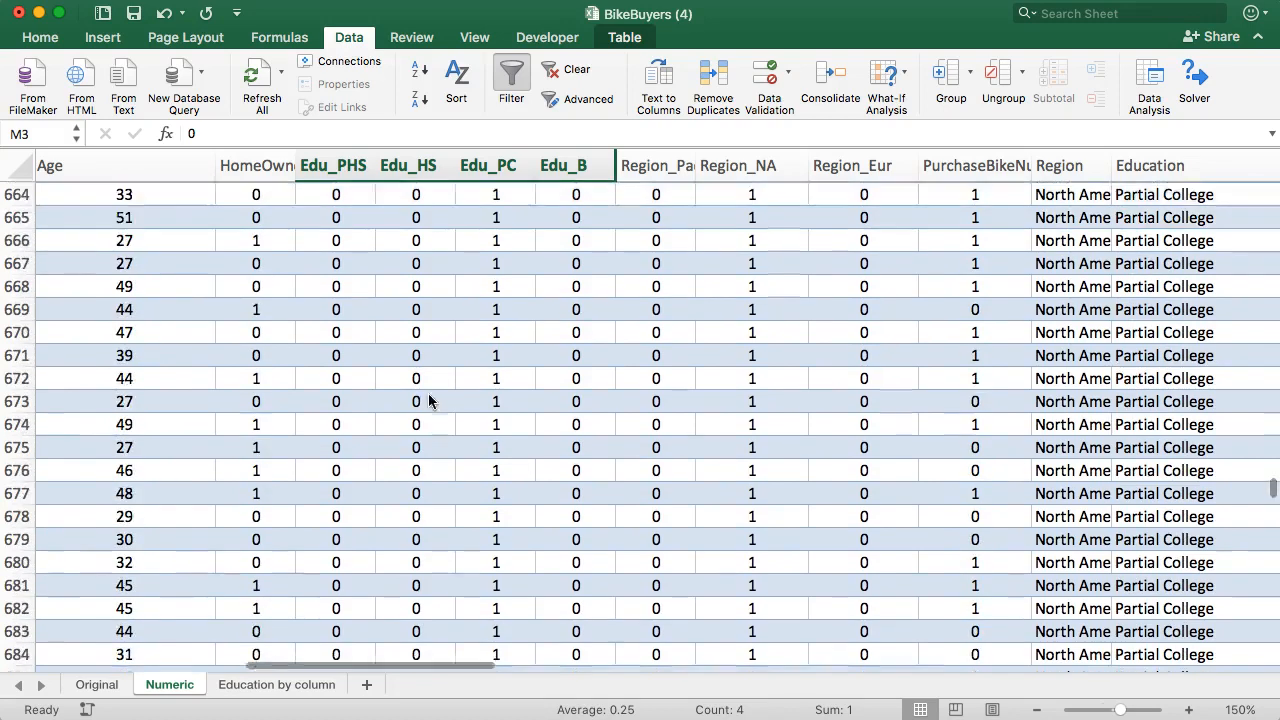
pyautogui.scroll(-3)
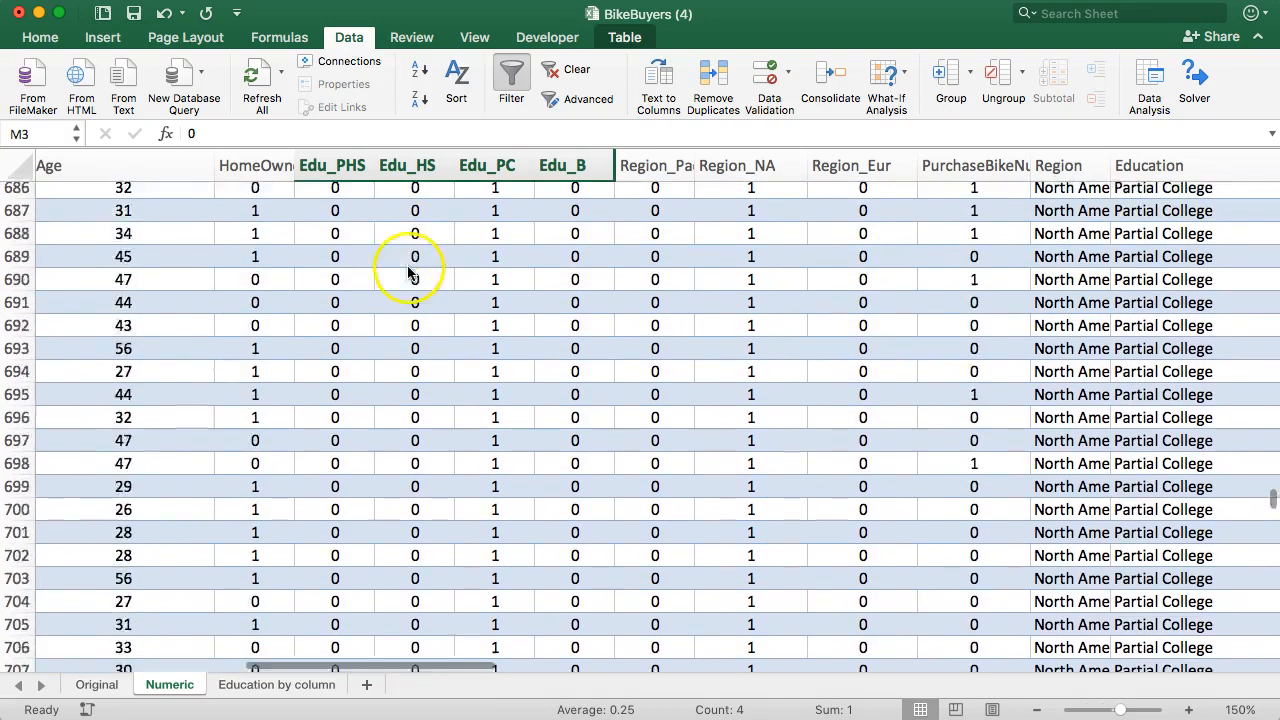
pyautogui.scroll(-3)
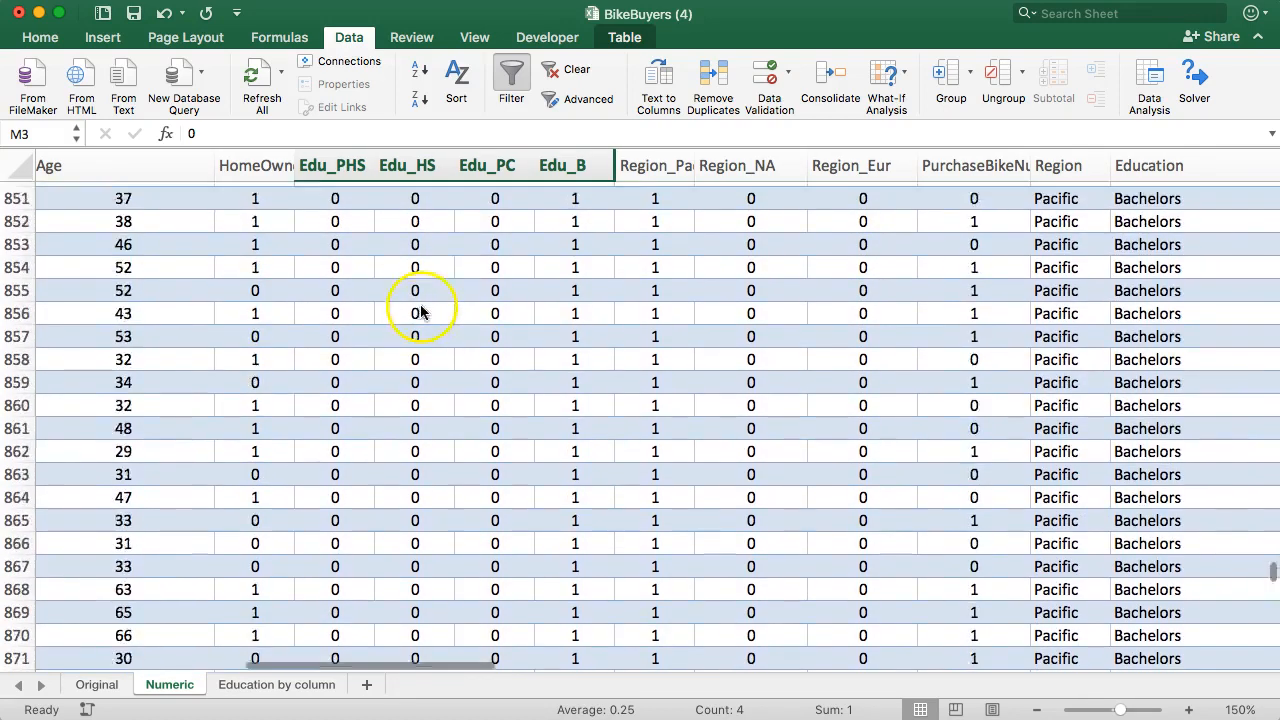
pyautogui.scroll(-3)
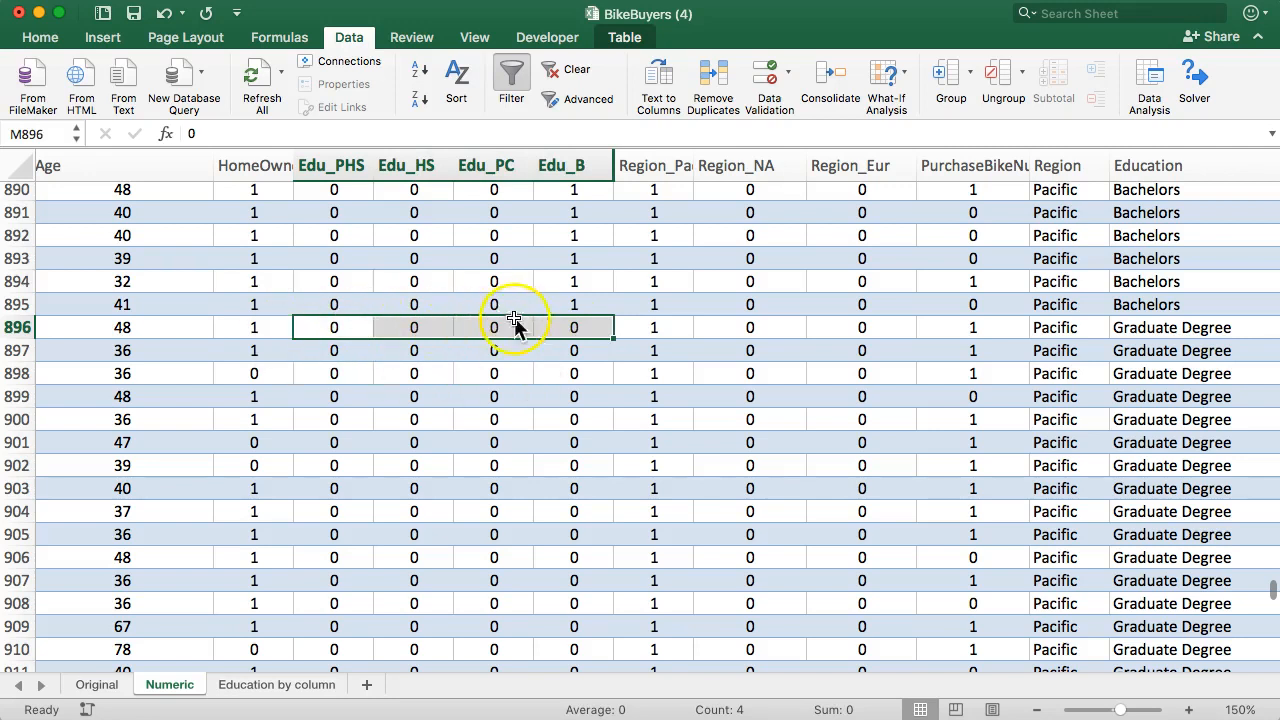
pyautogui.click(546, 328)
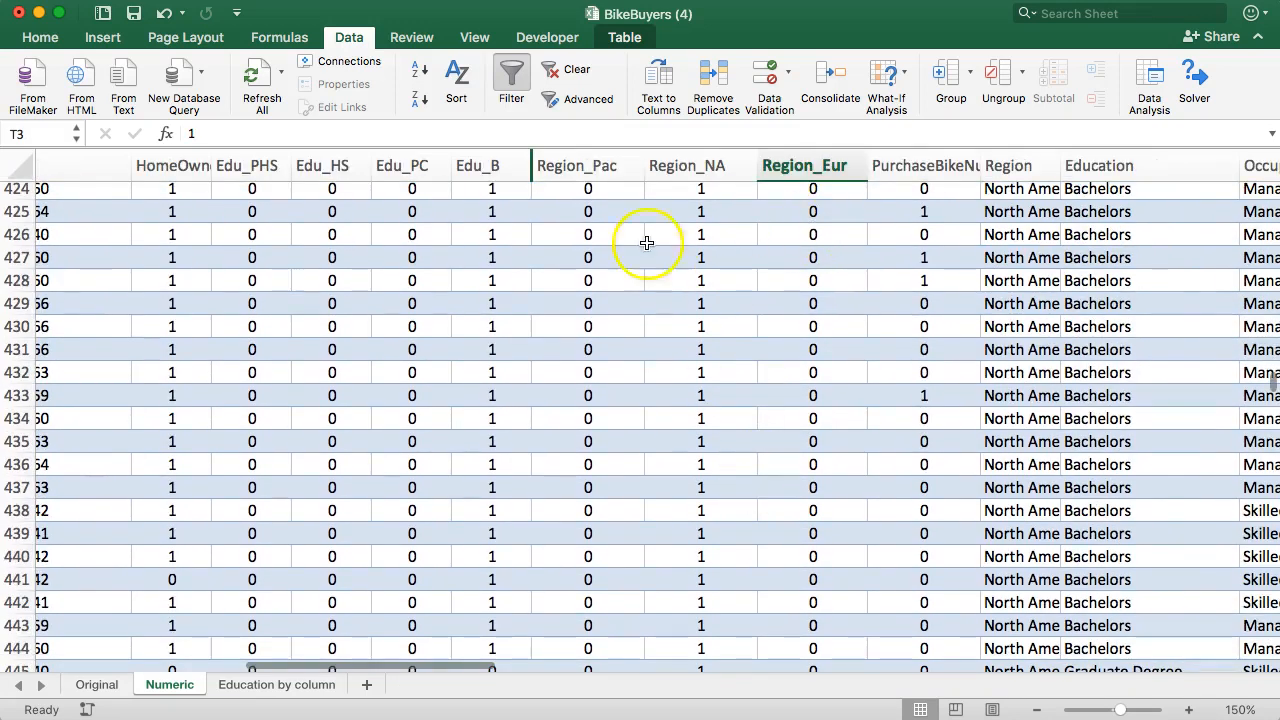
# - Unhide the Edu_G column in the data table
pyautogui.click(588, 234)
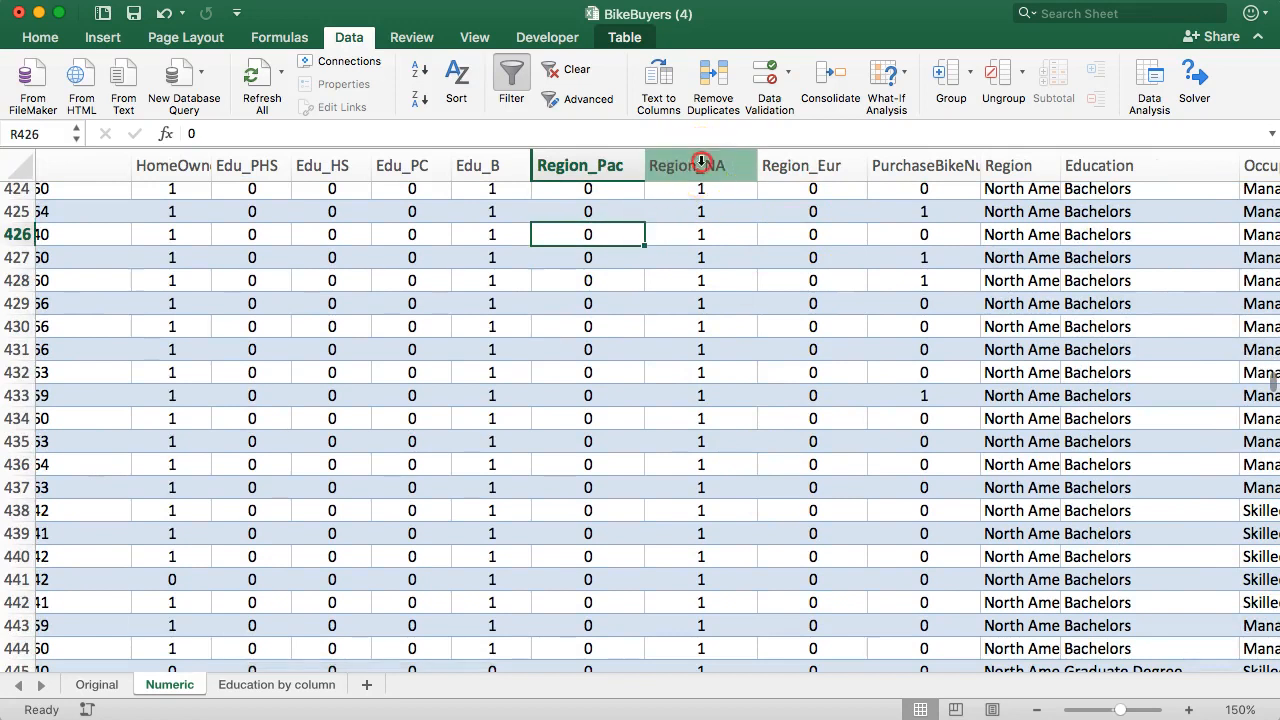
pyautogui.click(700, 164)
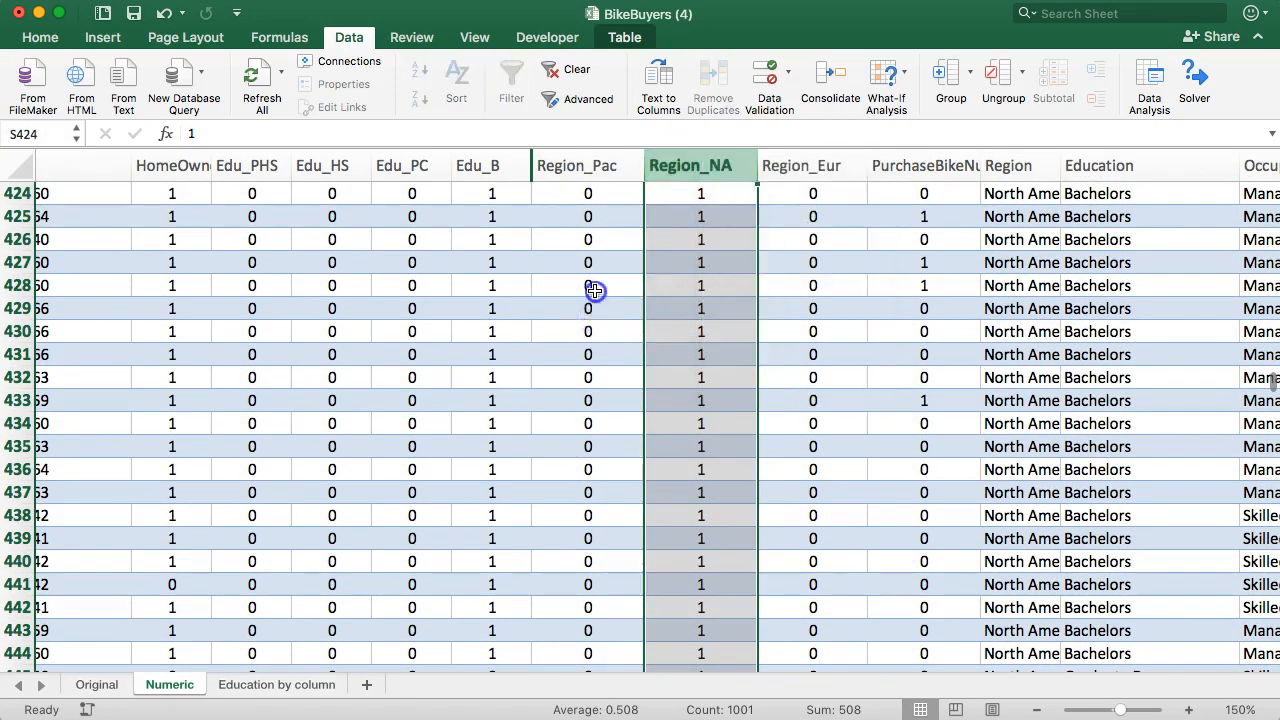
pyautogui.click(588, 284)
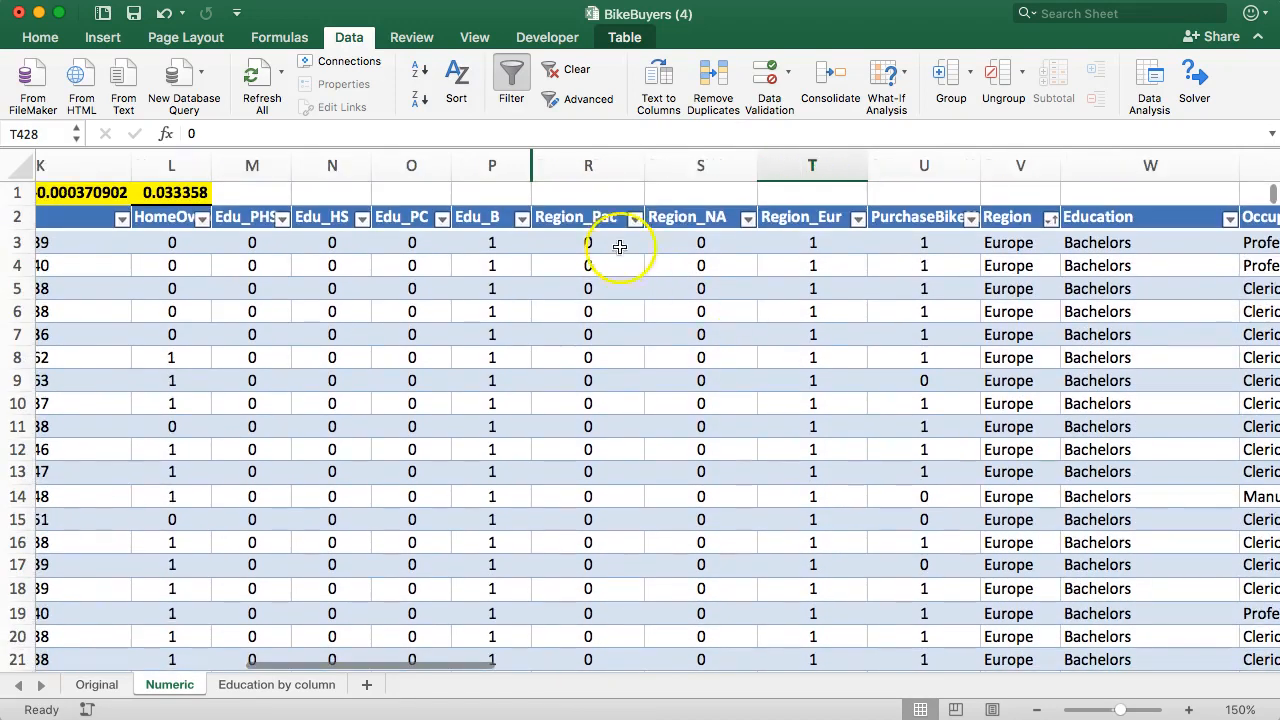
pyautogui.rightClick(588, 164)
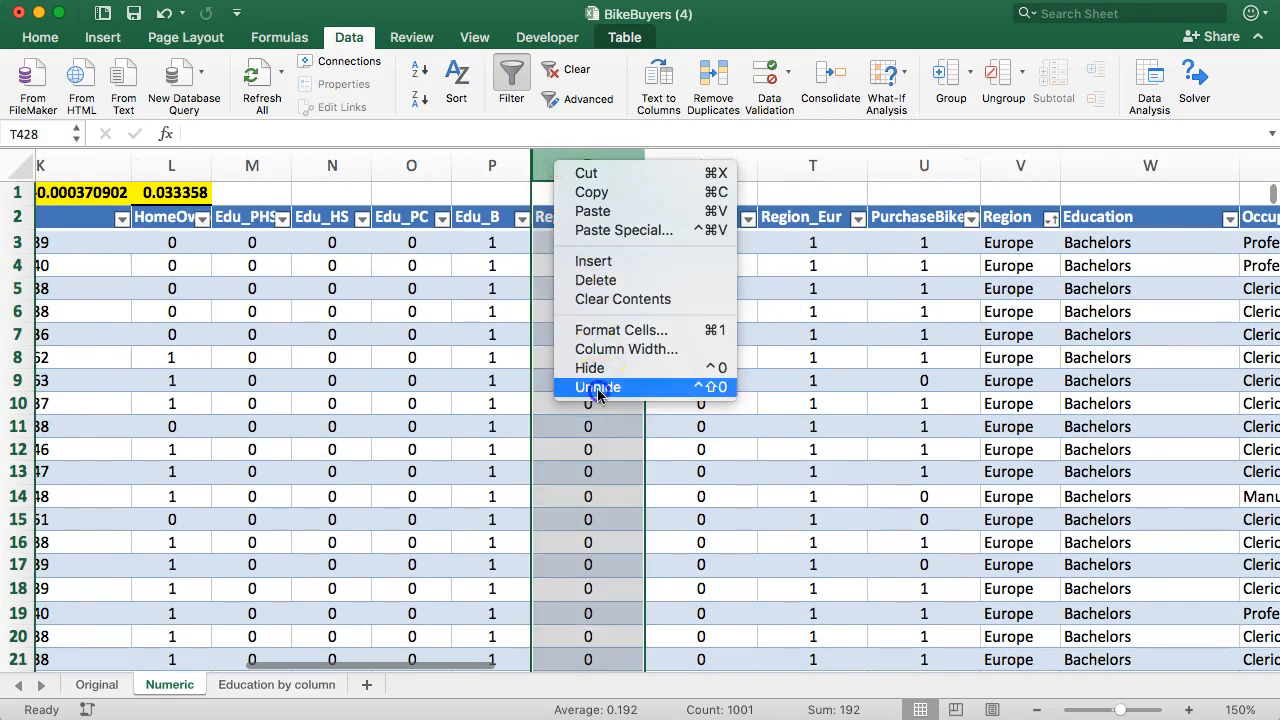
pyautogui.click(596, 388)
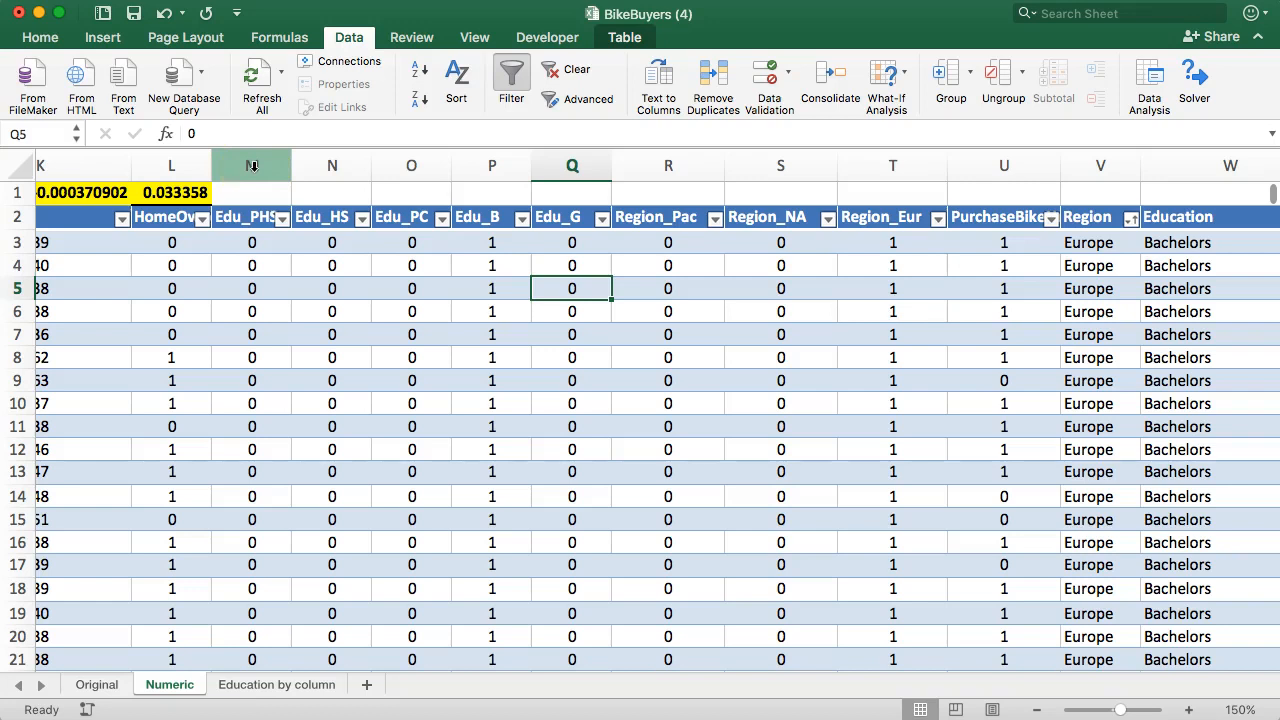
pyautogui.moveTo(252, 172)
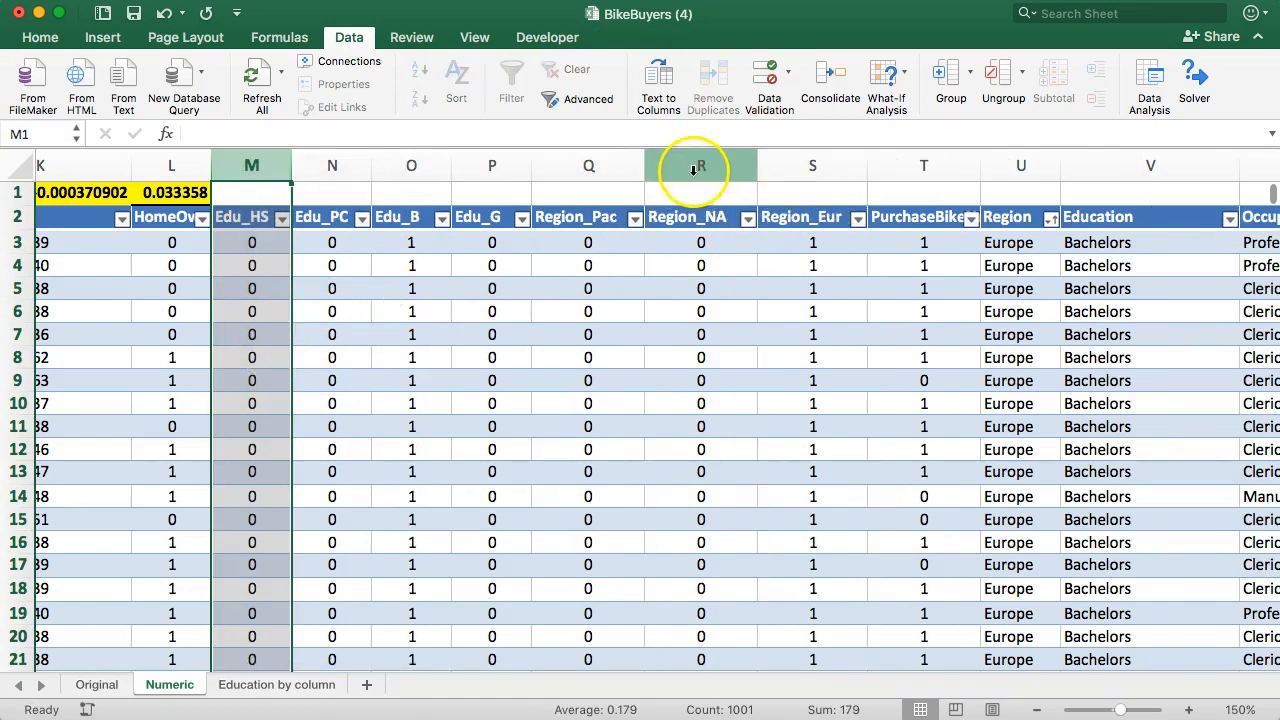
# - Delete the Region_NA column from the data table
pyautogui.rightClick(692, 166)
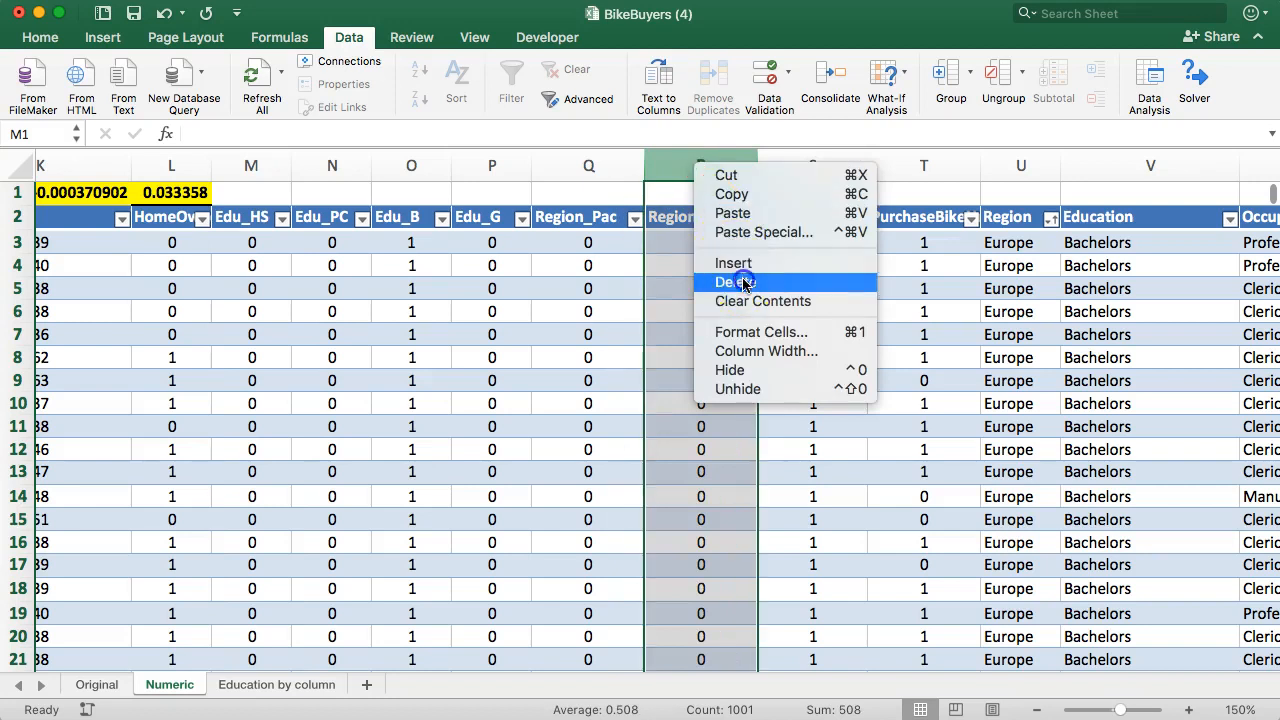
pyautogui.click(732, 280)
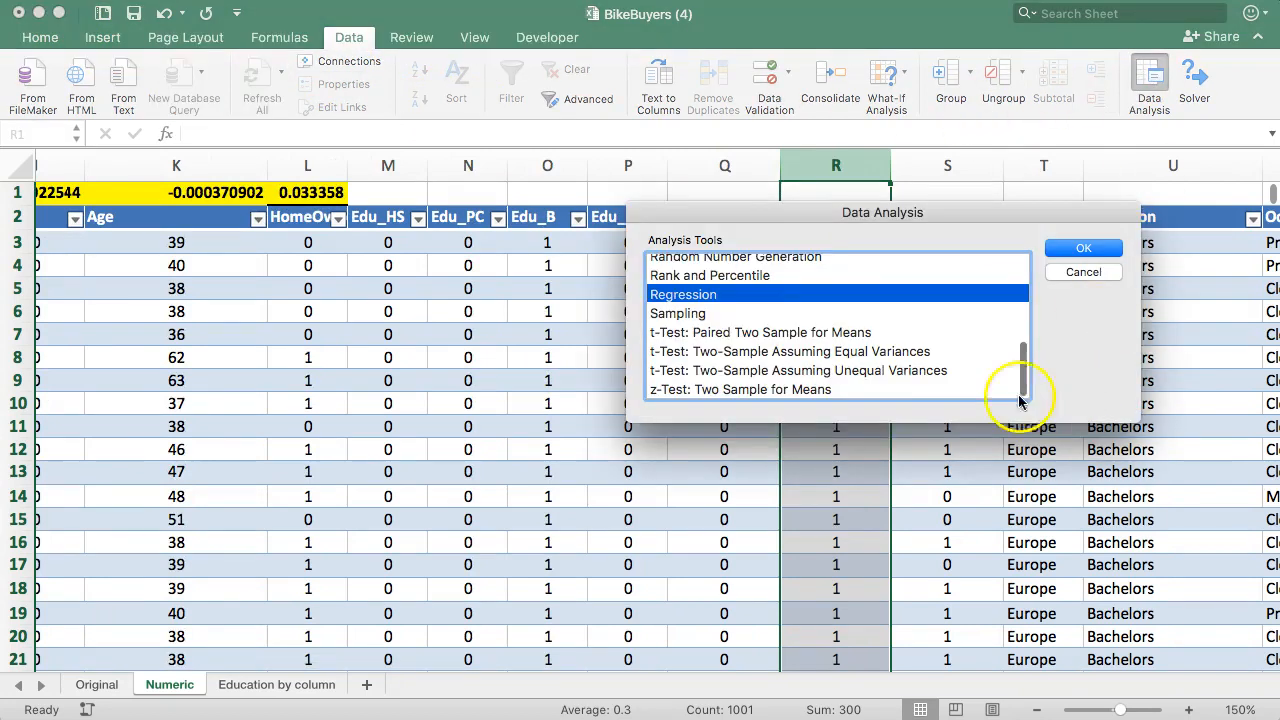
# - Set Y $S$2:$S$1002, X from column D with output AO17, run and dismiss the overlapping-ranges warning
pyautogui.click(1084, 248)
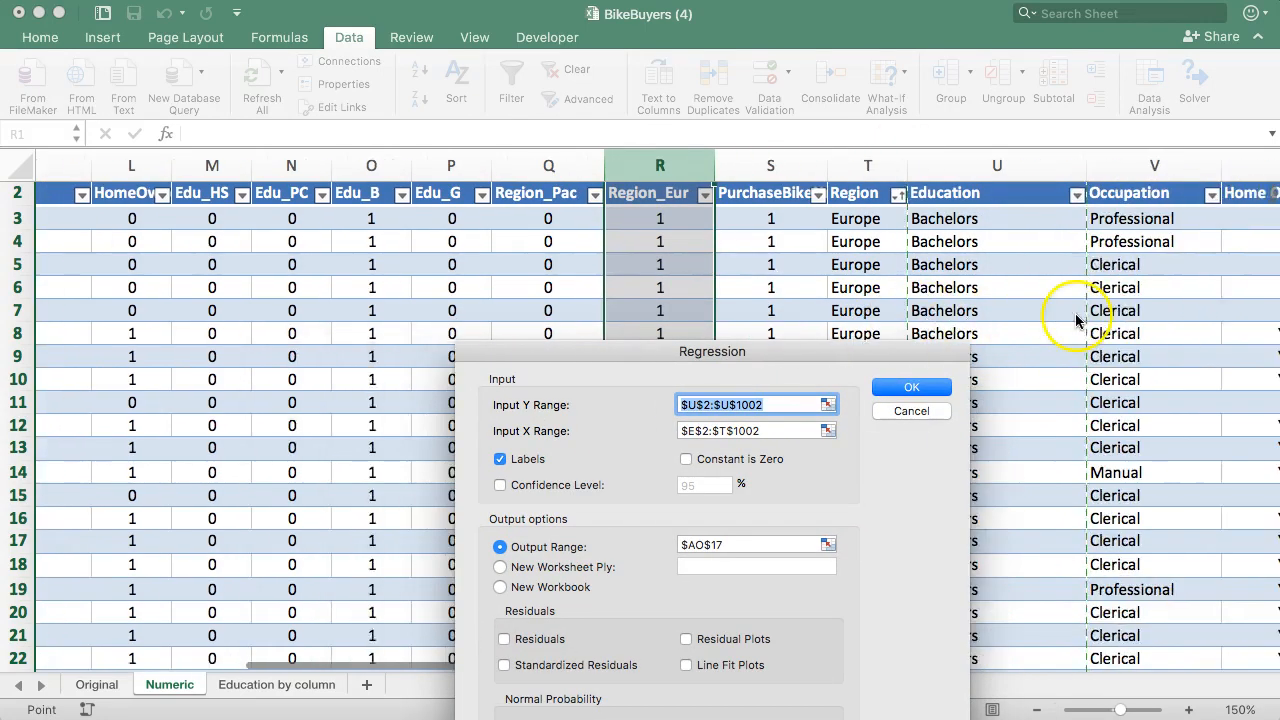
pyautogui.hscroll(-3)
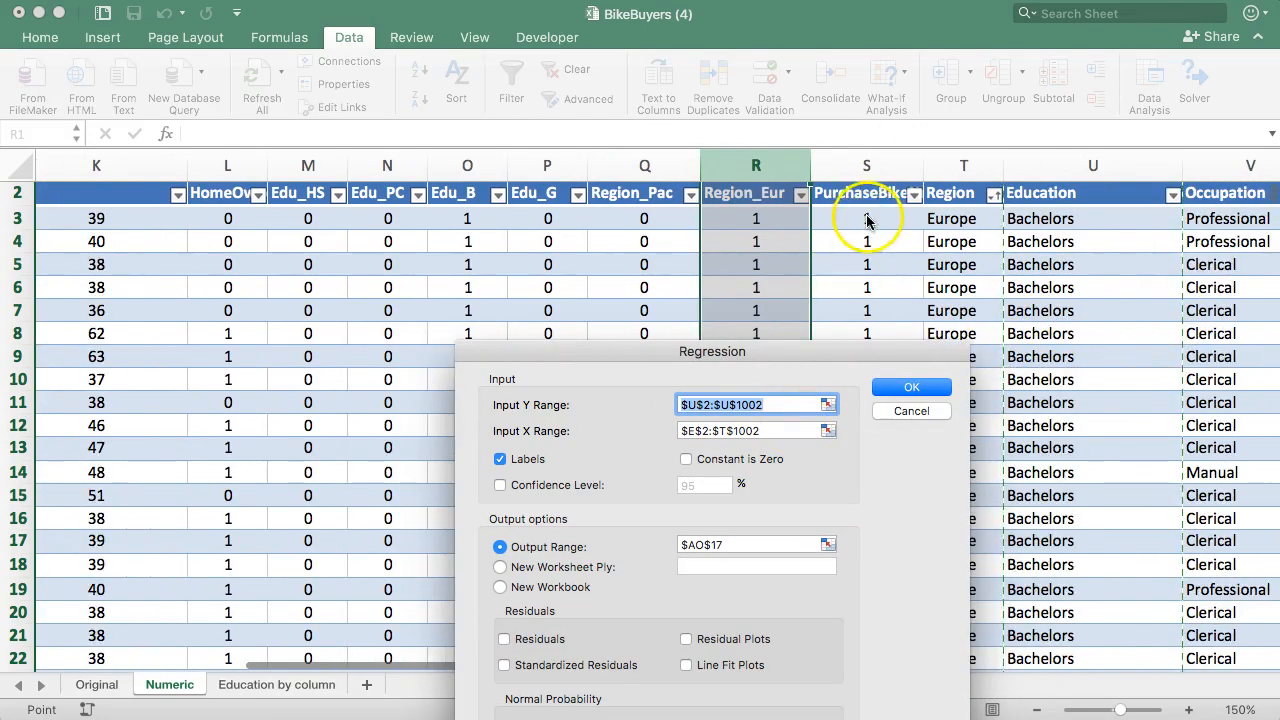
pyautogui.click(750, 404)
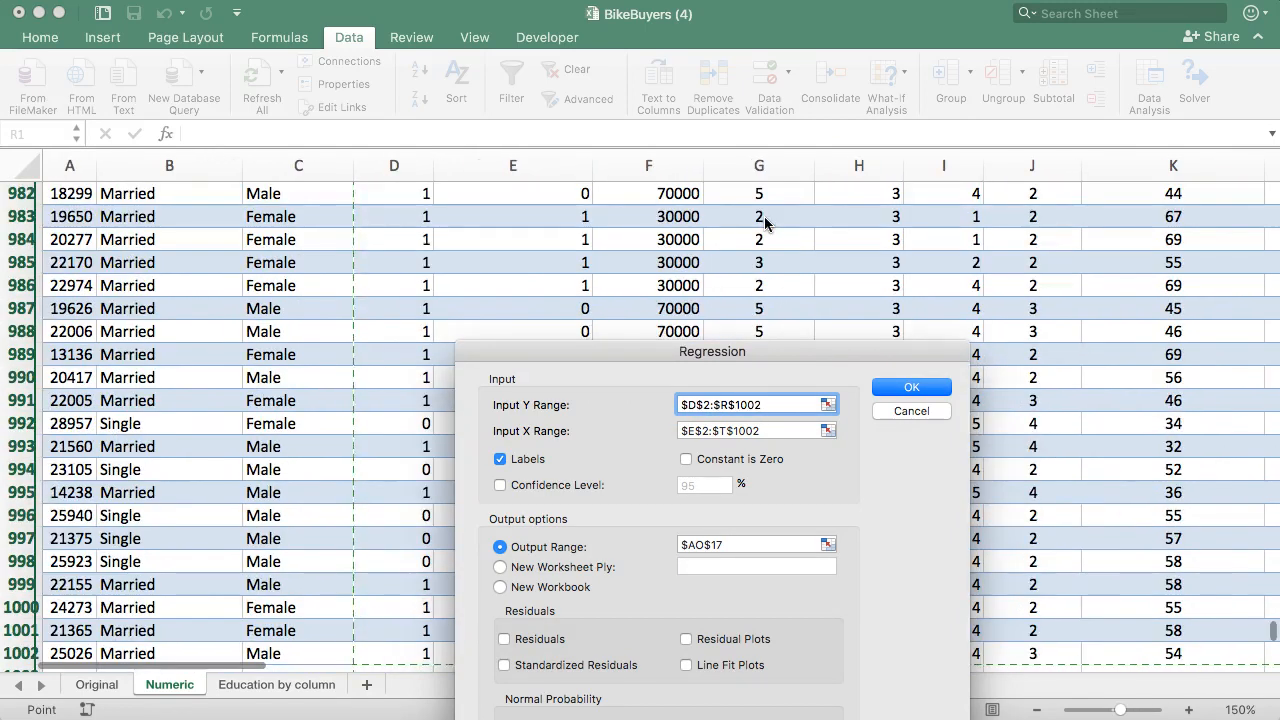
pyautogui.click(750, 544)
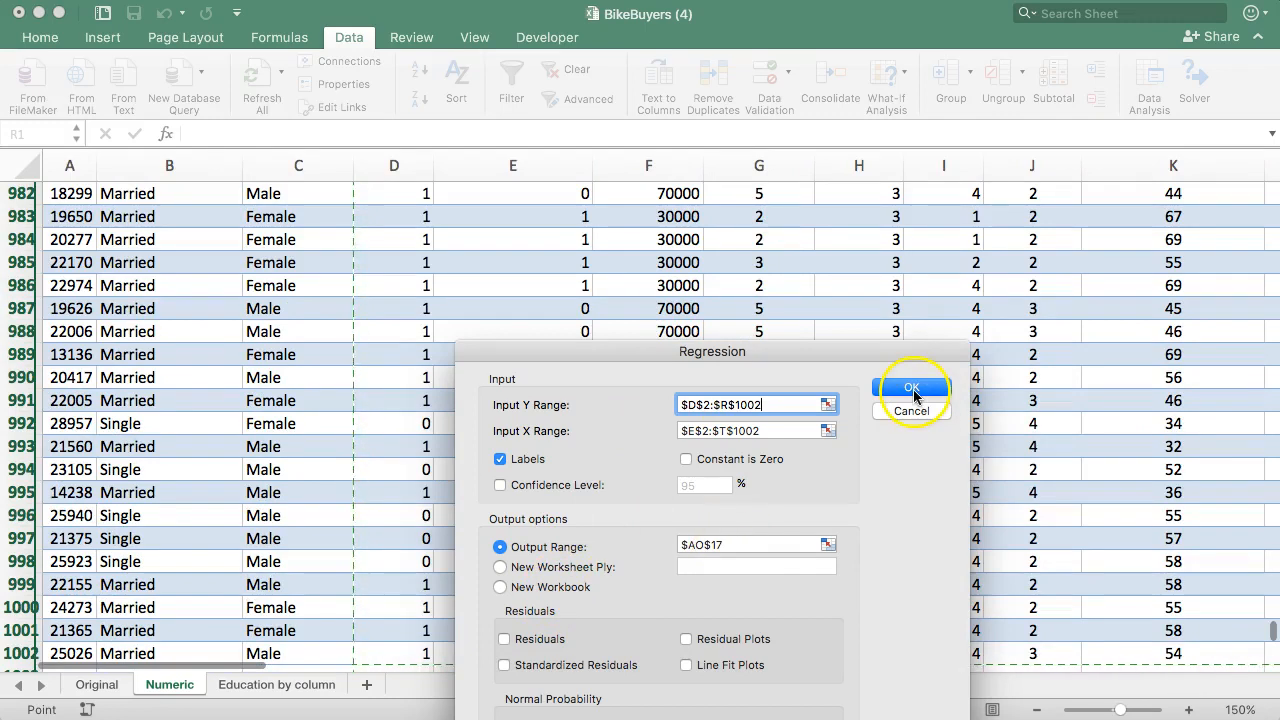
pyautogui.click(910, 388)
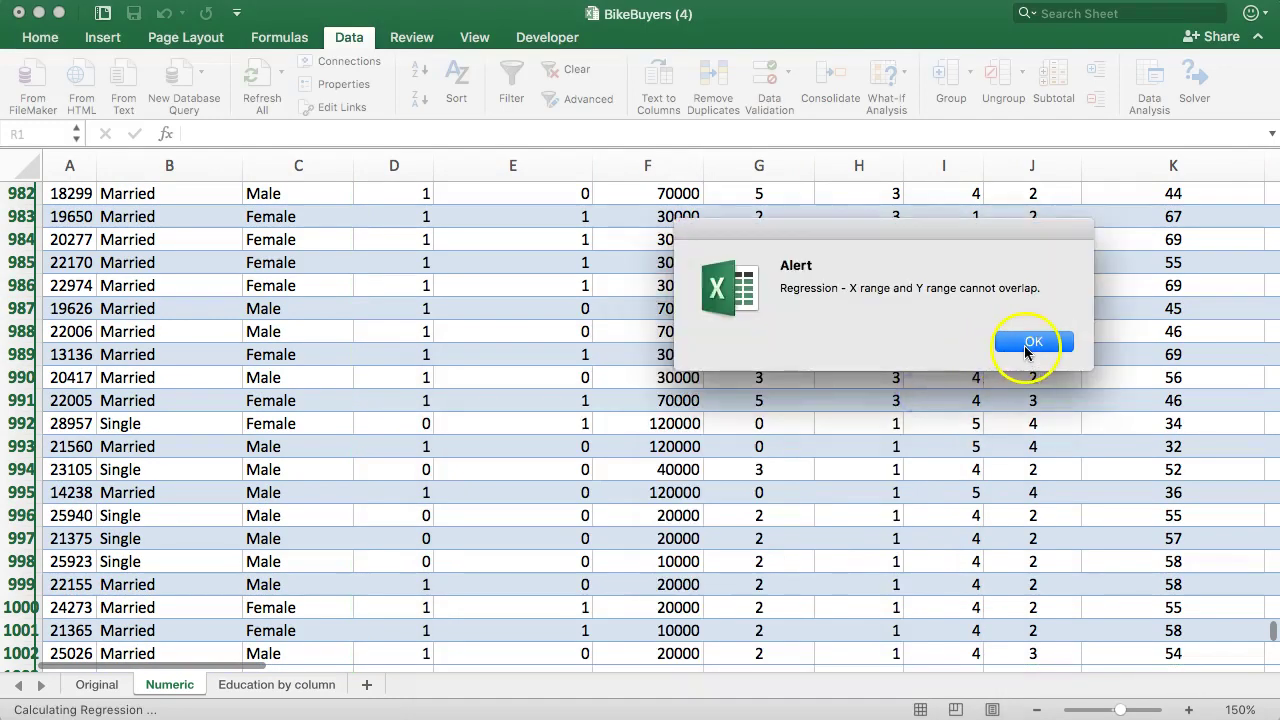
pyautogui.click(1032, 340)
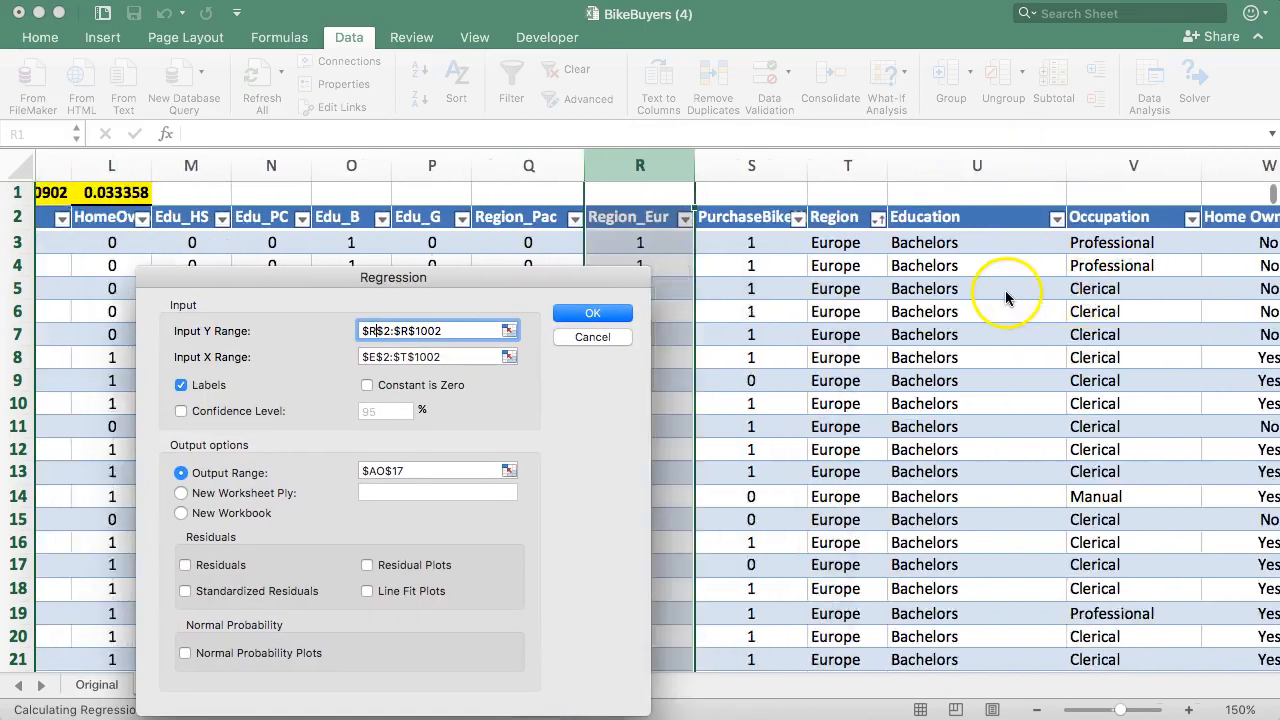
# - Extend the predictor range to $D$2:$R$1002 and rerun, producing R Square 0.1211 from 15 predictors
pyautogui.hscroll(-3)
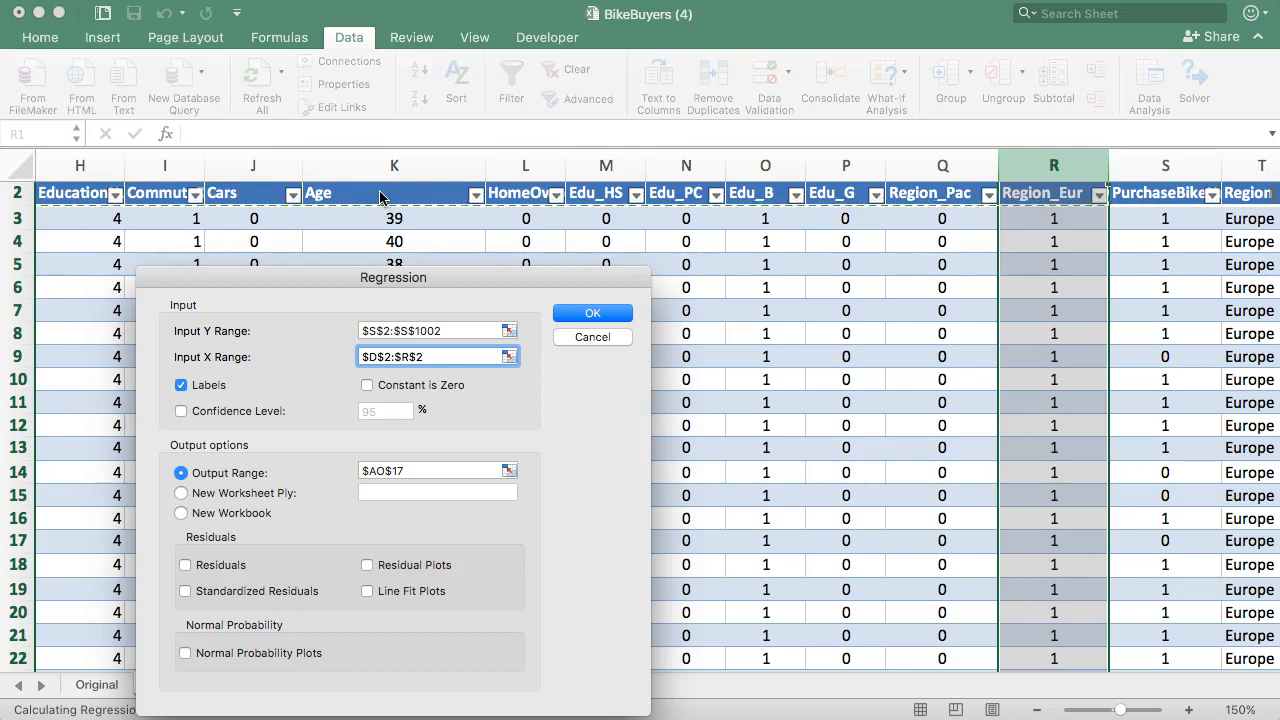
pyautogui.click(592, 312)
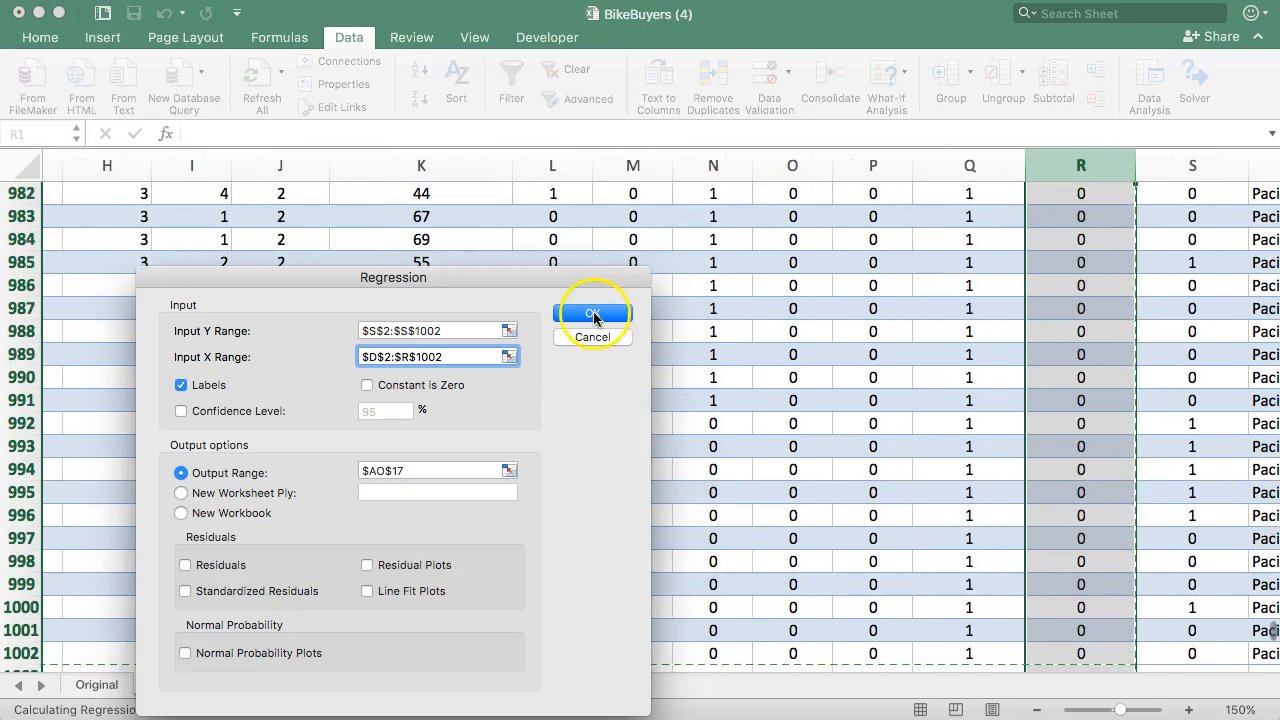
pyautogui.click(592, 312)
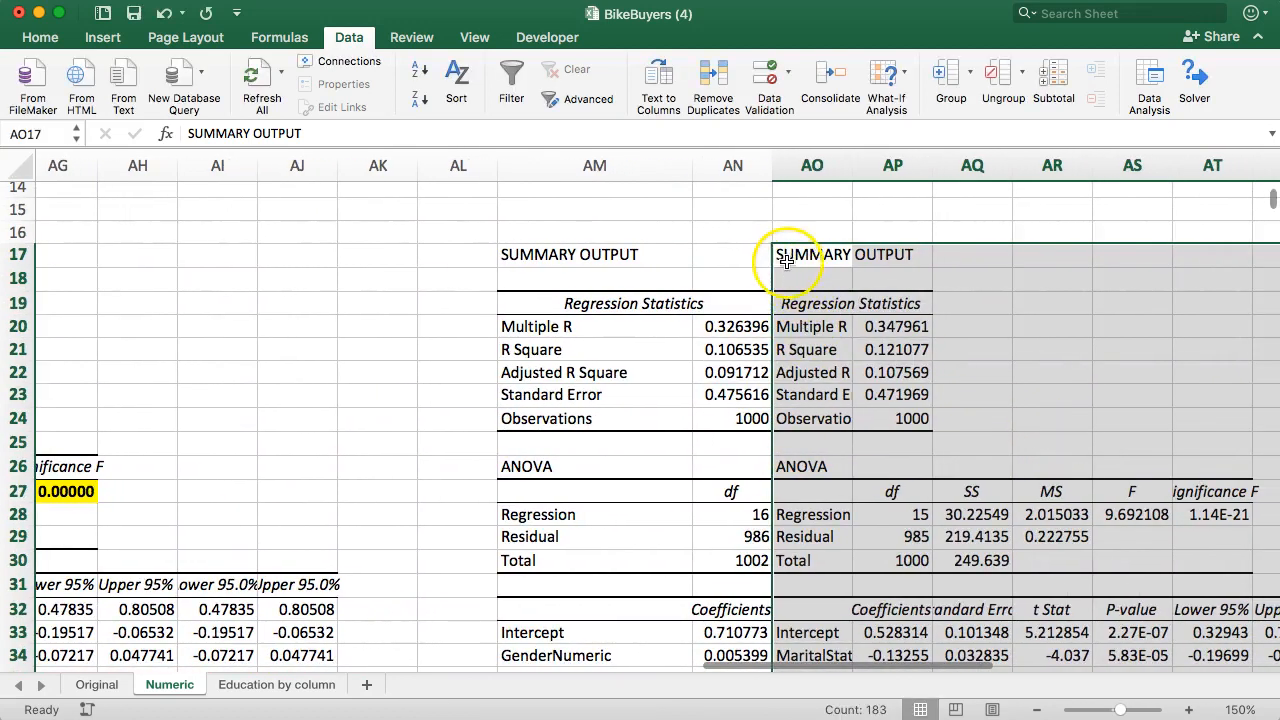
pyautogui.moveTo(774, 258)
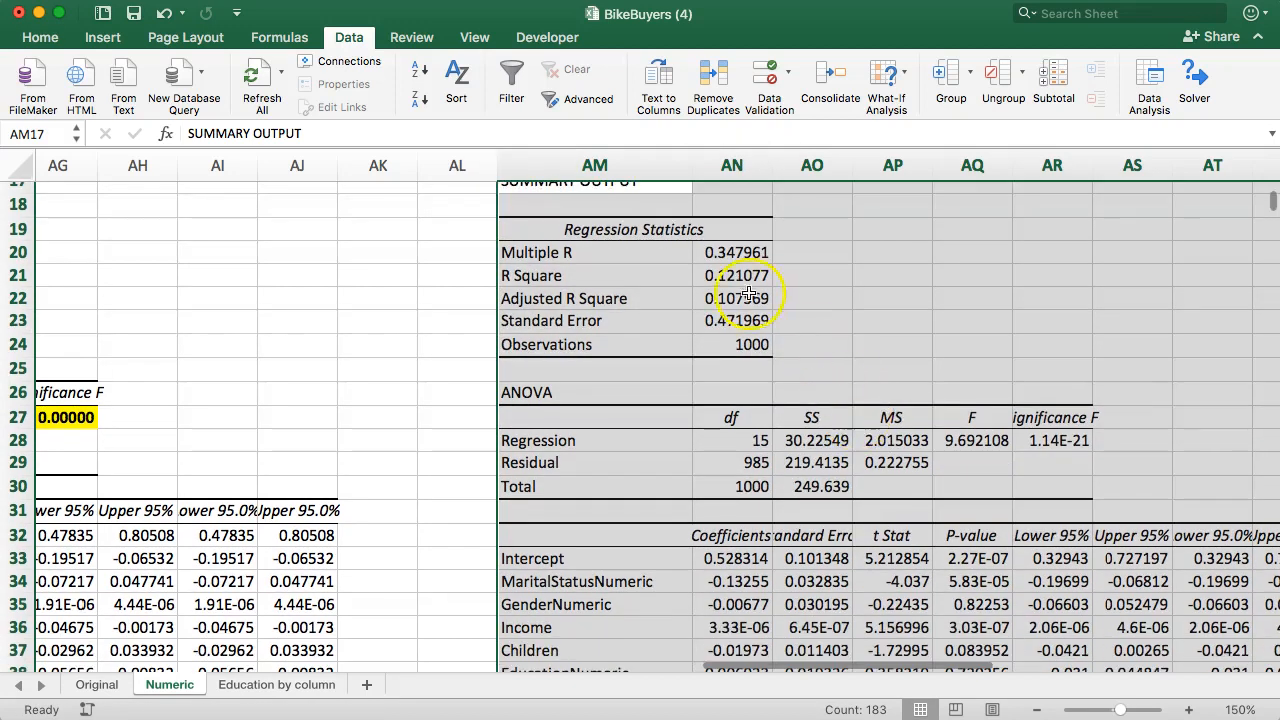
# - Review the new R Square, the Edu_HS–Edu_G coefficients (Edu_G zero with #NUM!) and Region_Pac
pyautogui.click(732, 276)
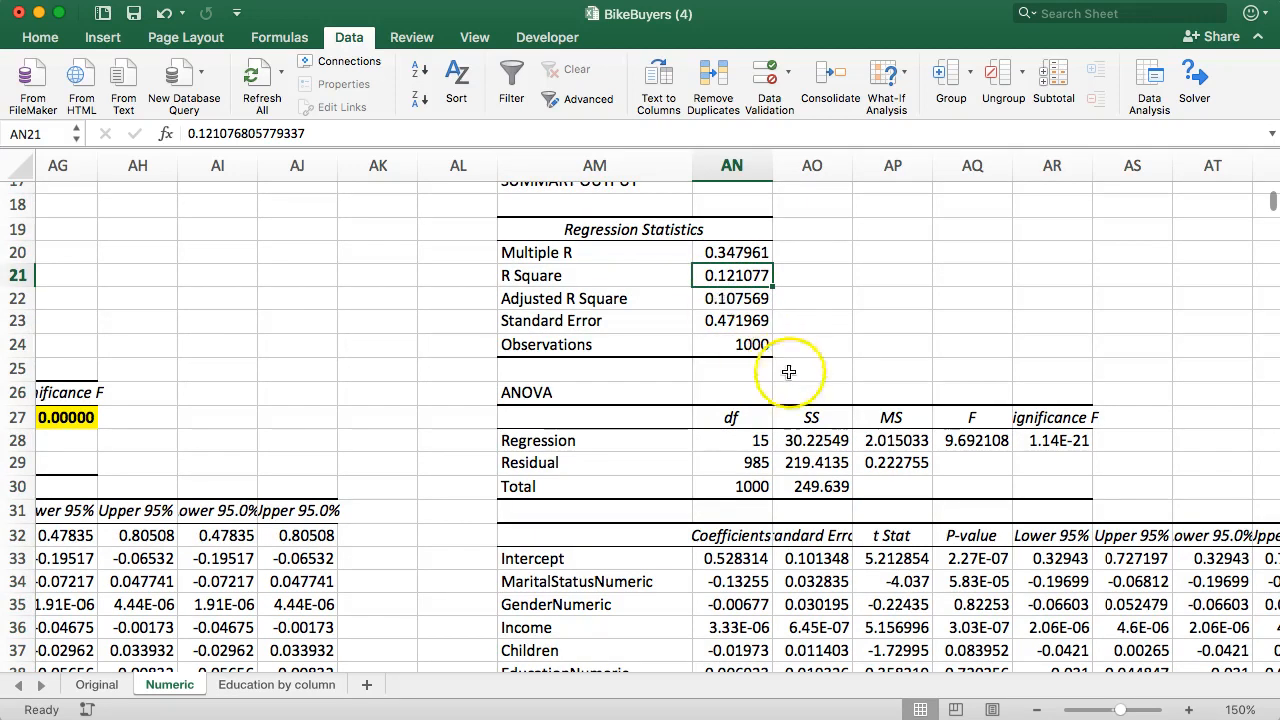
pyautogui.scroll(-3)
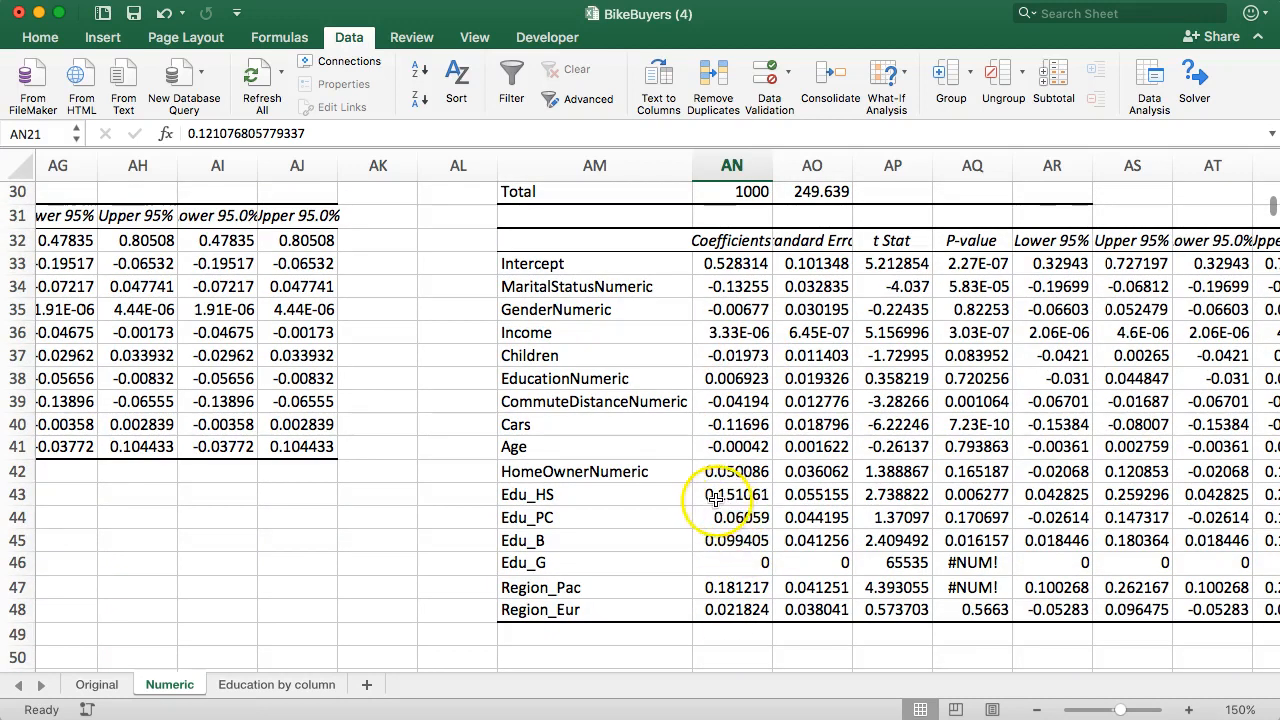
pyautogui.moveTo(732, 494); pyautogui.dragTo(732, 562)
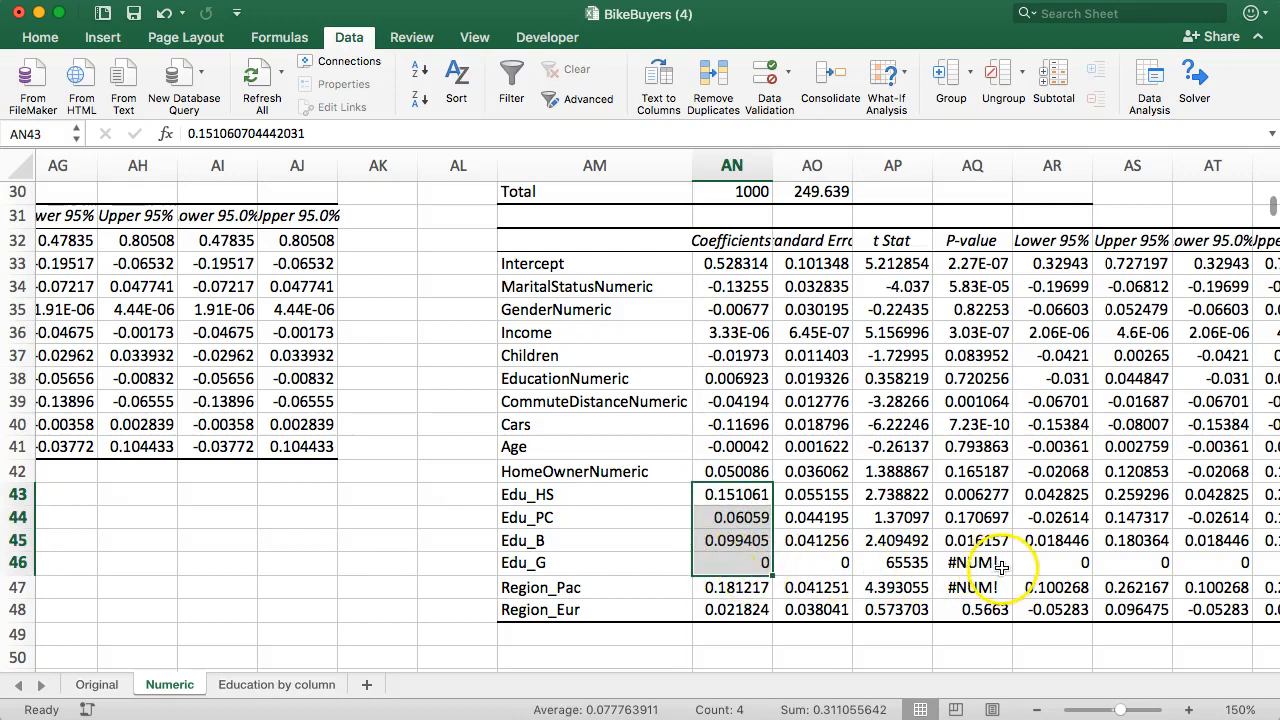
pyautogui.click(734, 564)
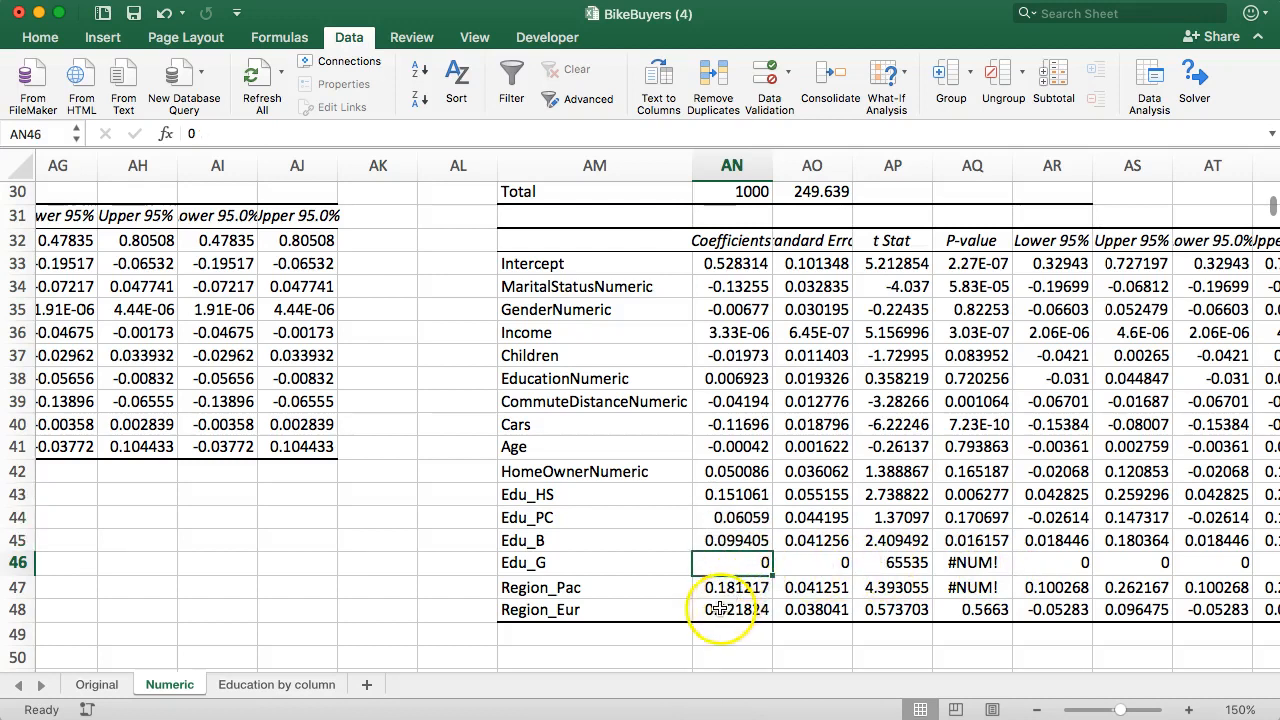
pyautogui.click(728, 588)
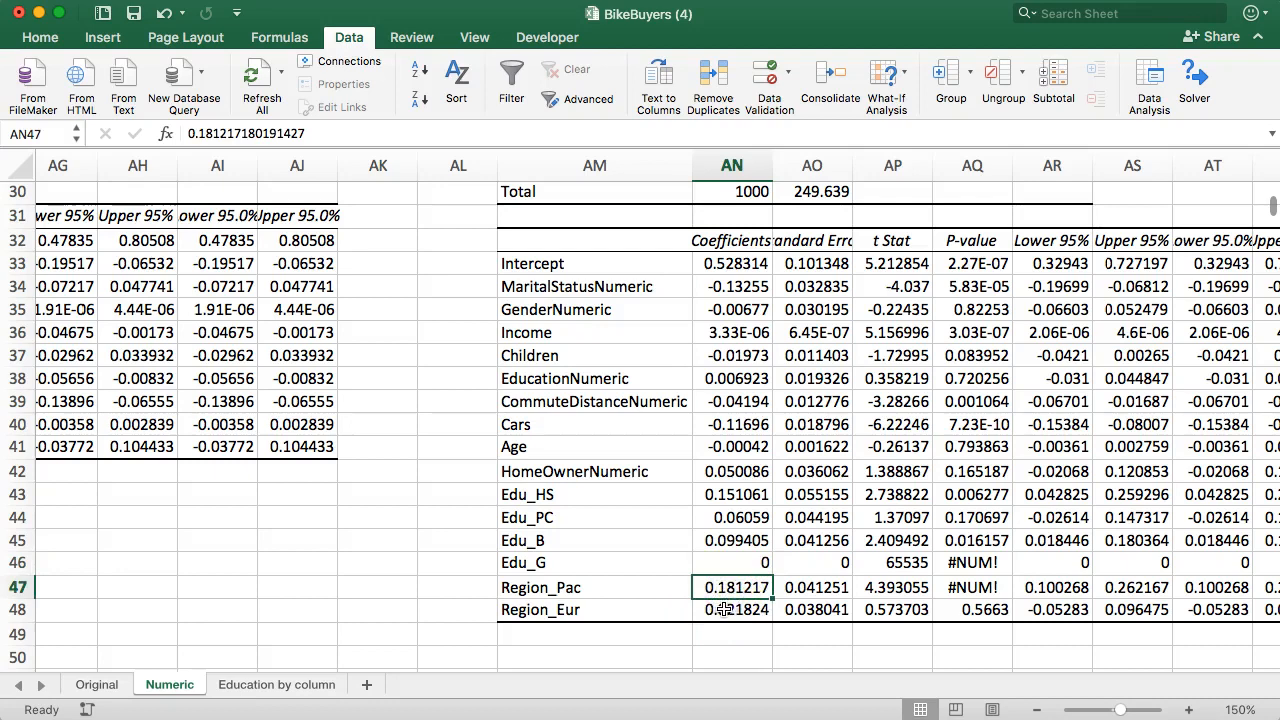
pyautogui.click(736, 564)
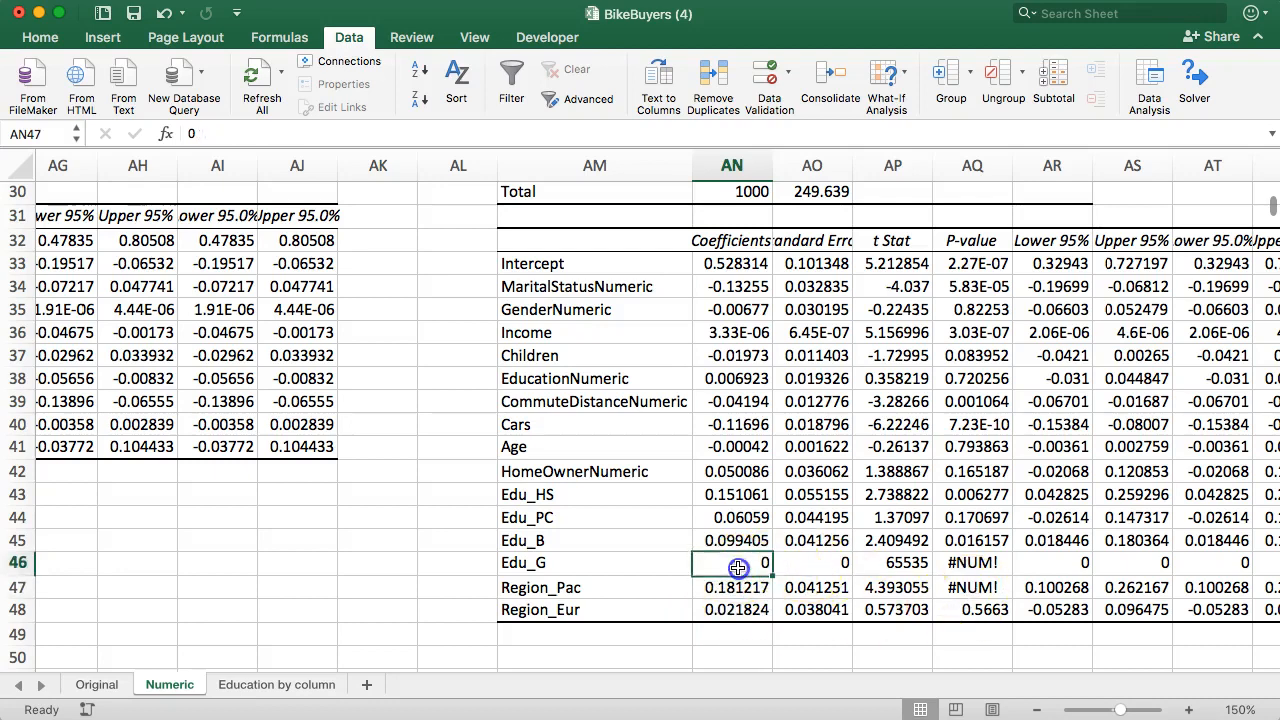
pyautogui.hscroll(-3)
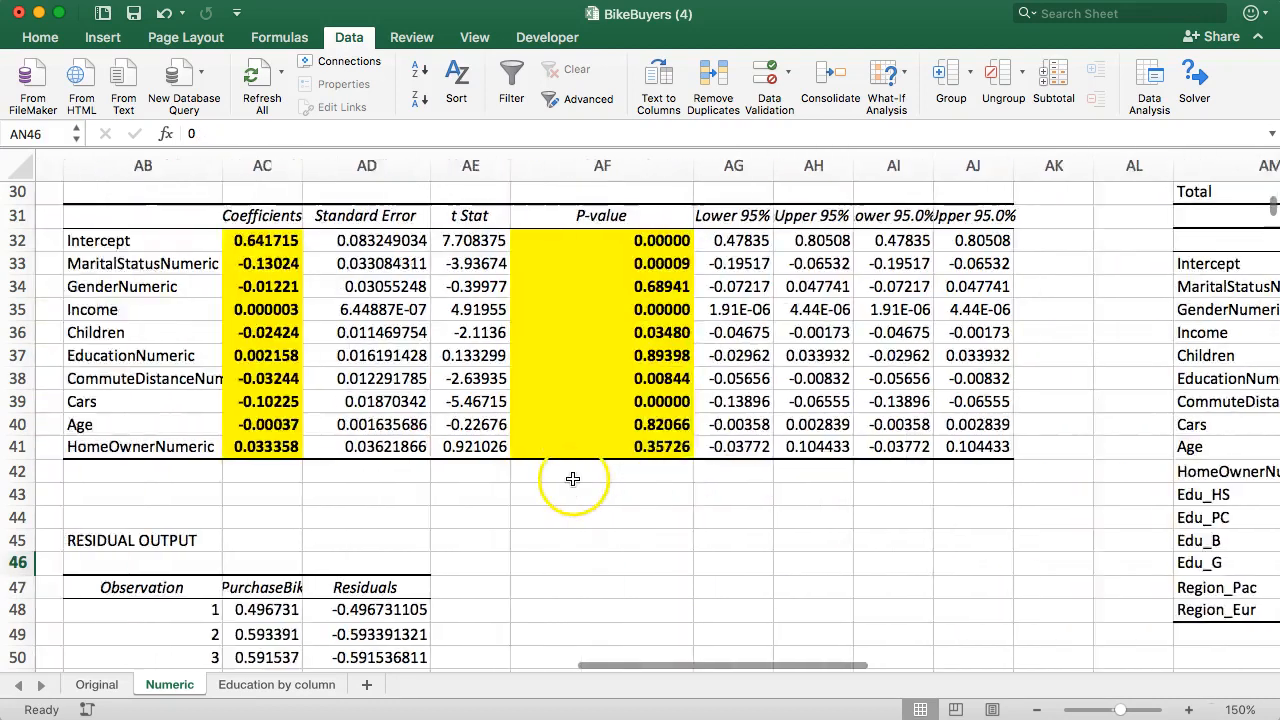
pyautogui.hscroll(-3)
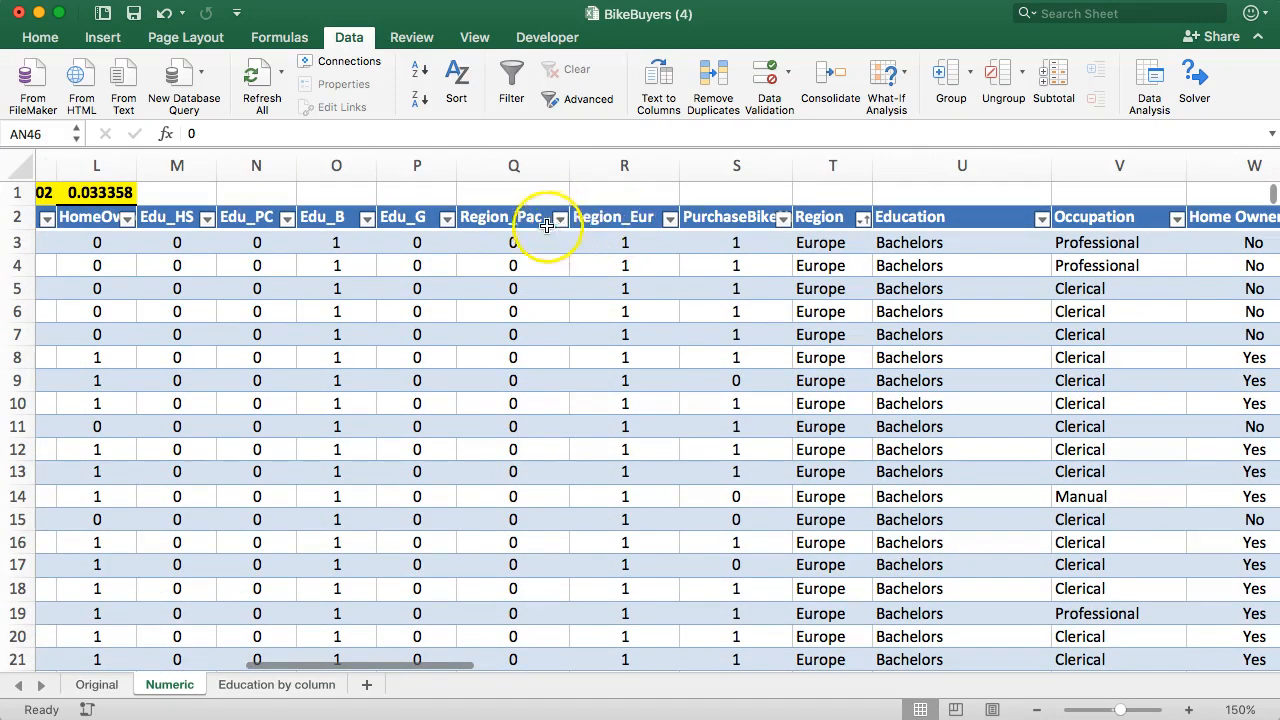
pyautogui.hscroll(-3)
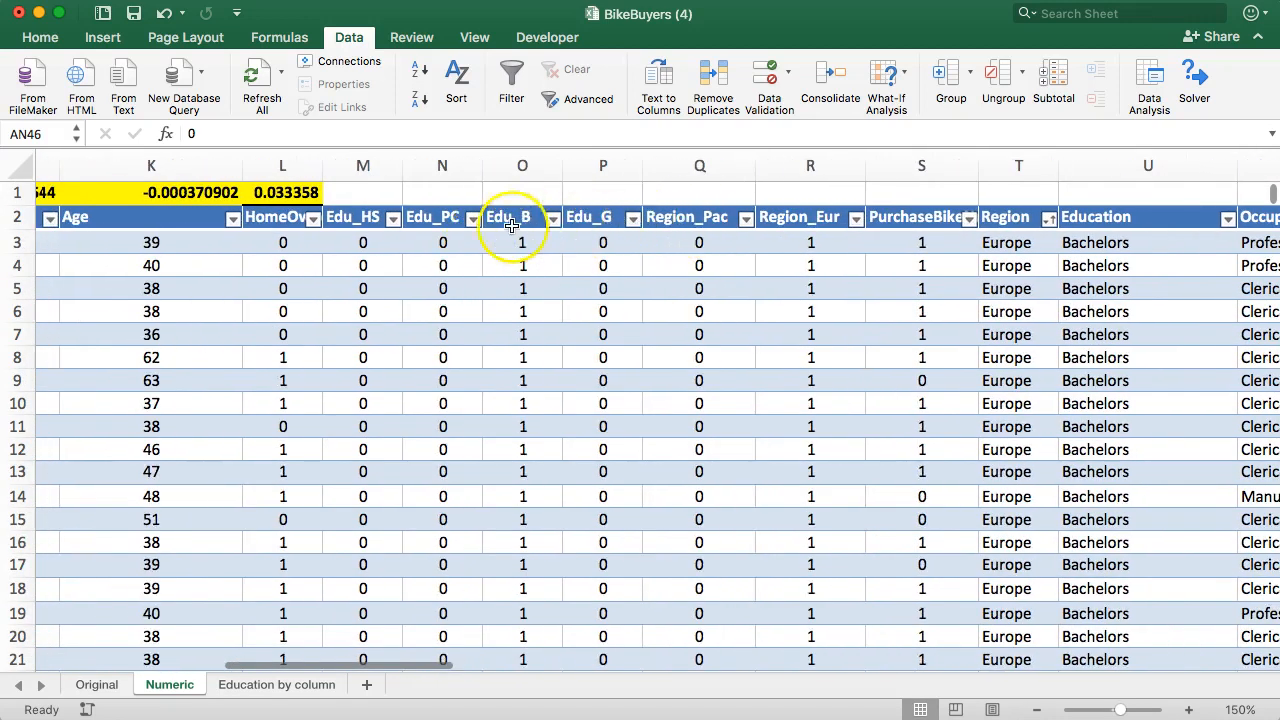
pyautogui.moveTo(1226, 216)
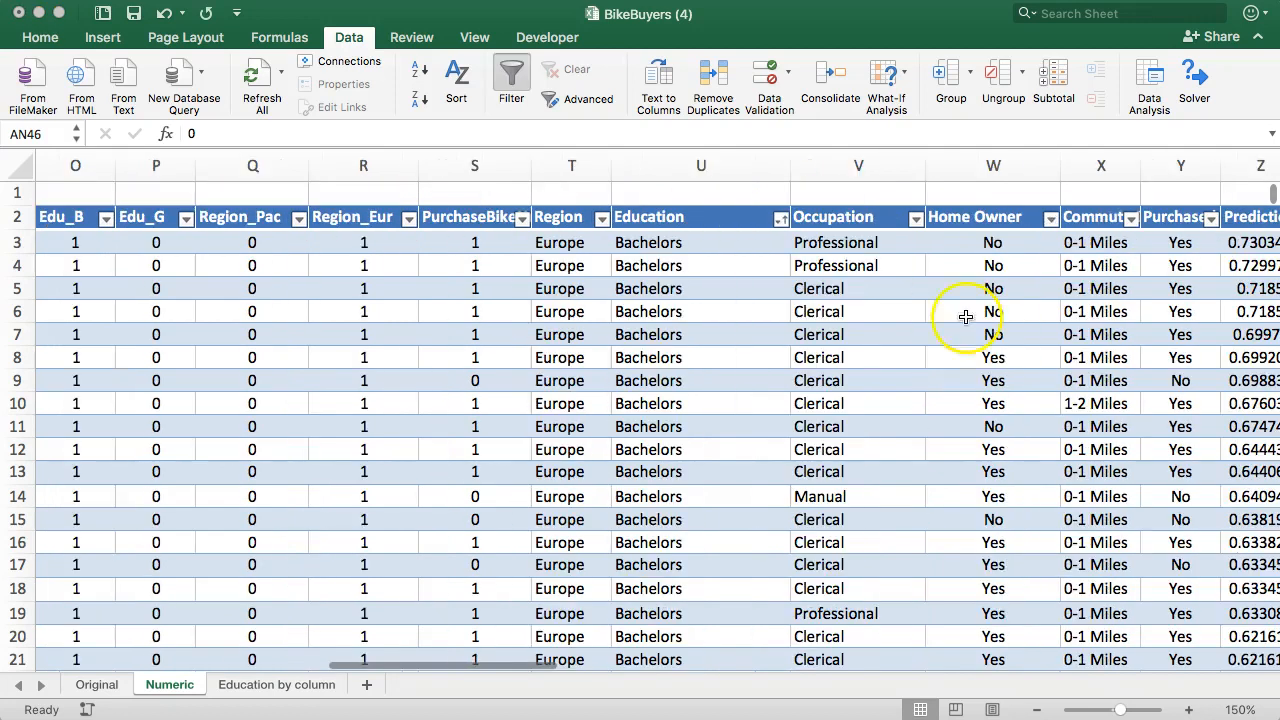
pyautogui.hscroll(-3)
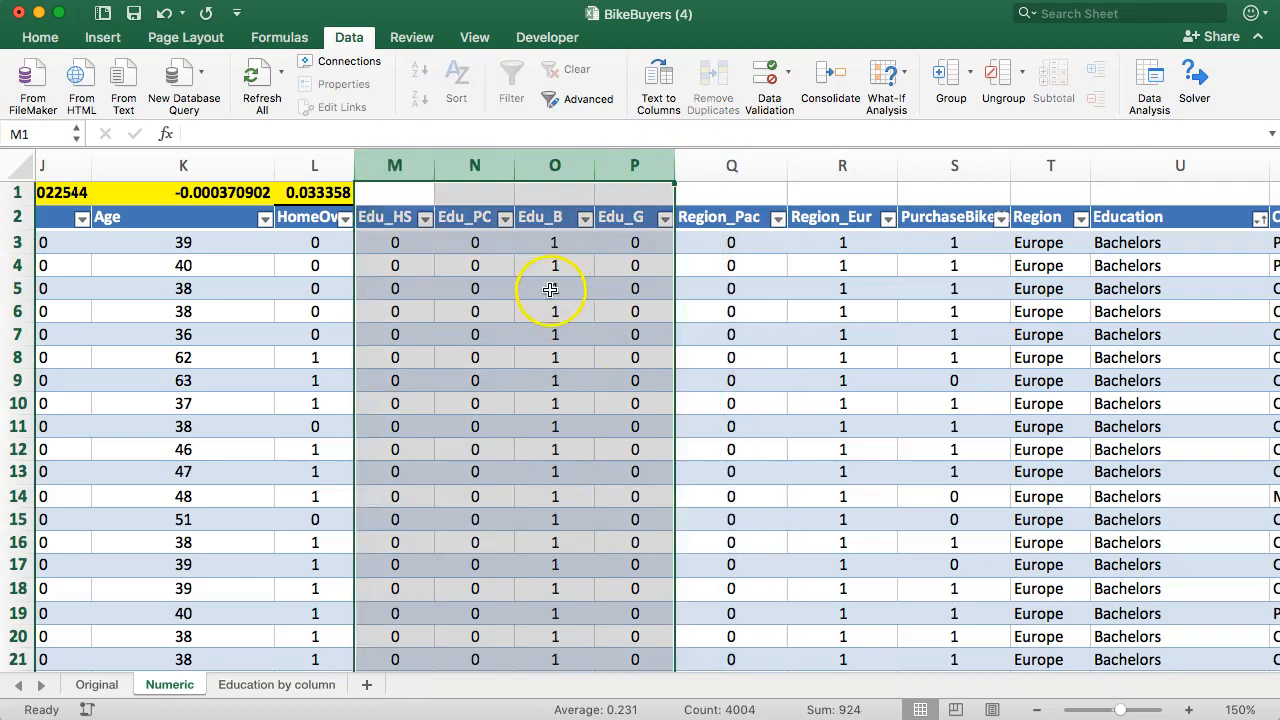
pyautogui.scroll(-3)
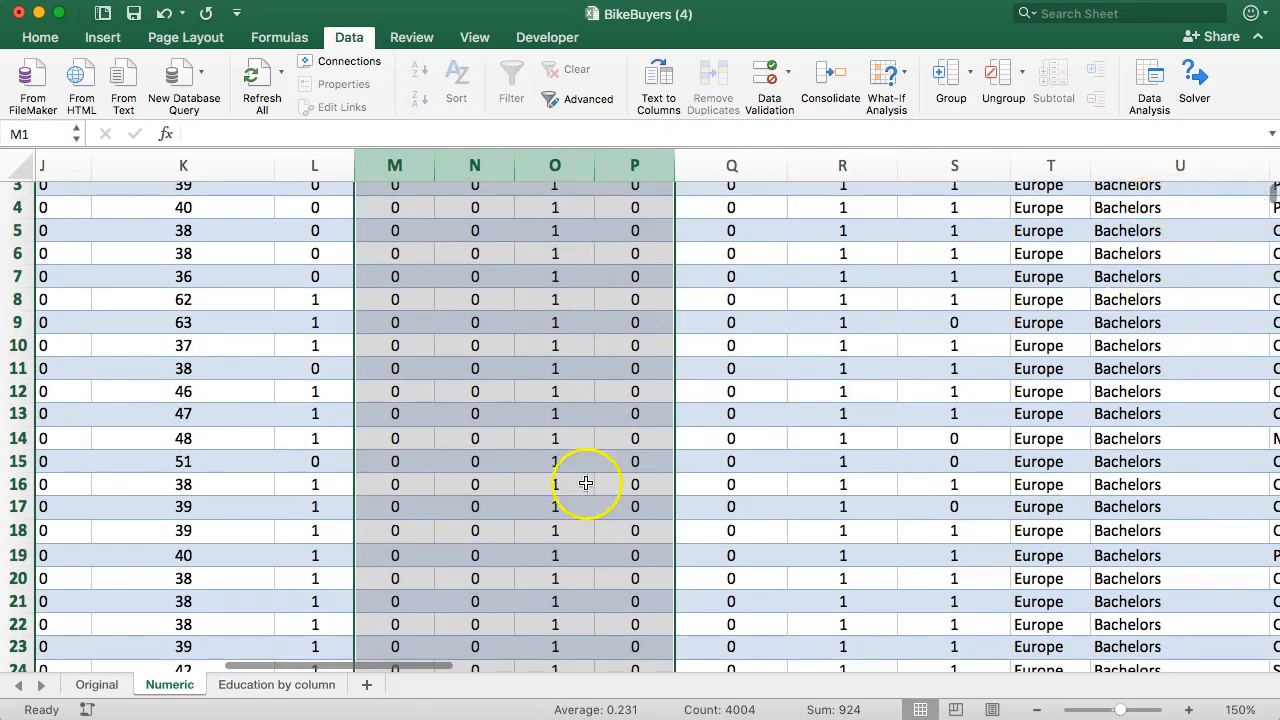
pyautogui.scroll(-3)
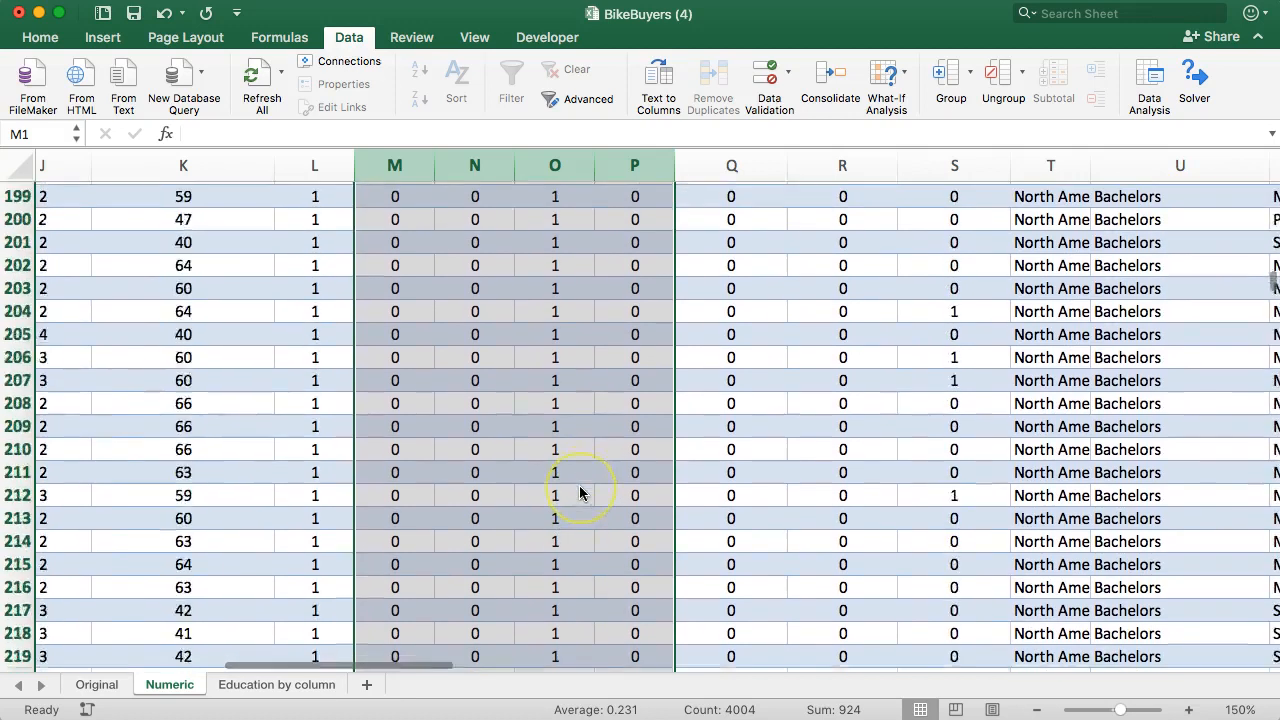
pyautogui.scroll(-3)
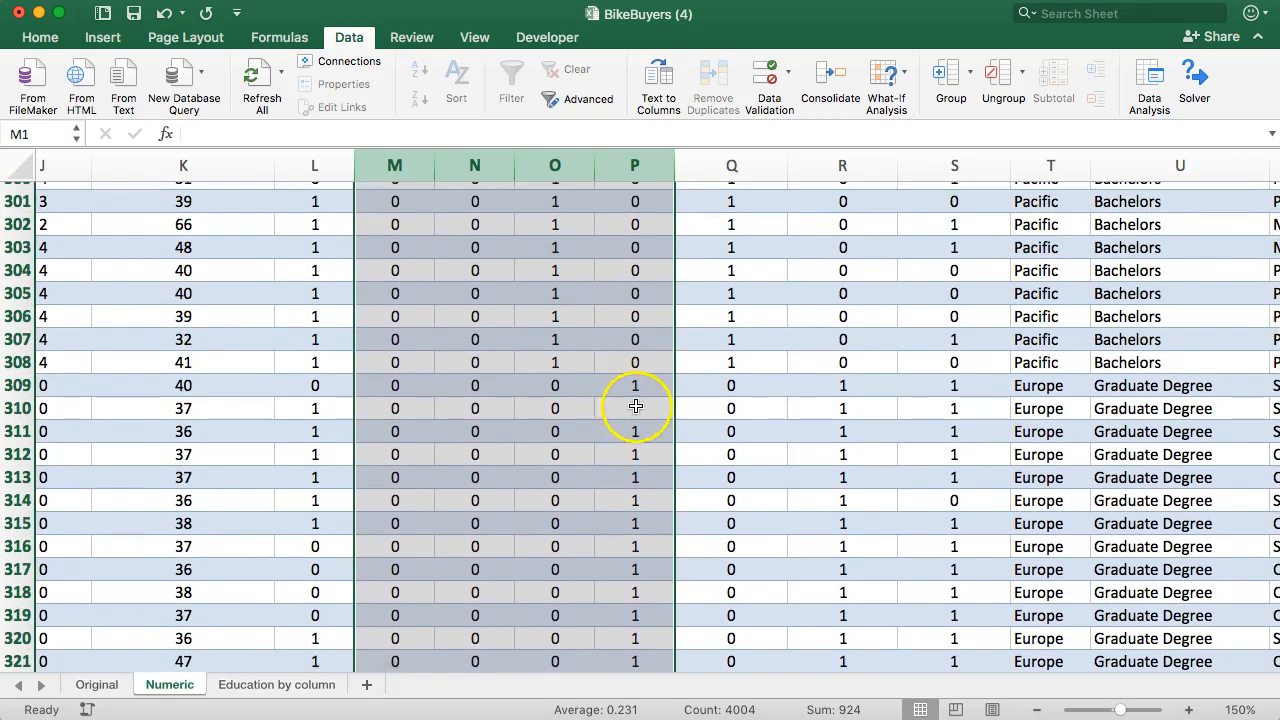
pyautogui.click(634, 408)
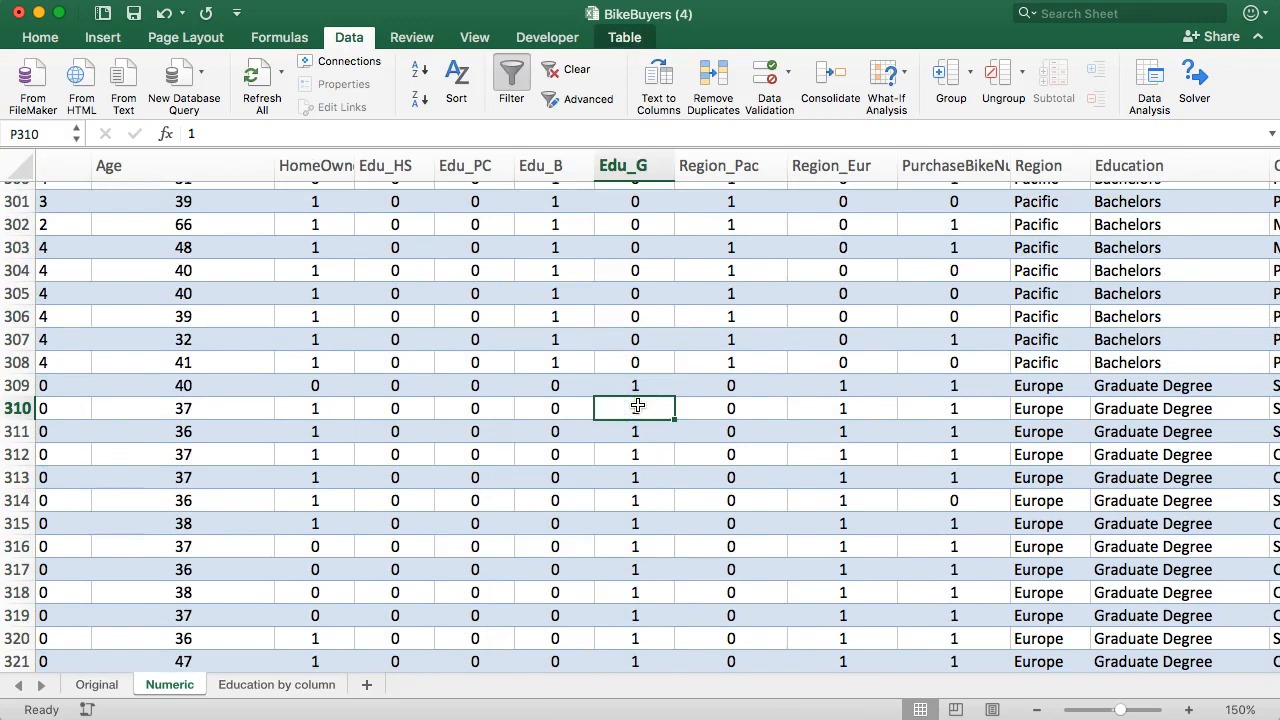
pyautogui.scroll(-3)
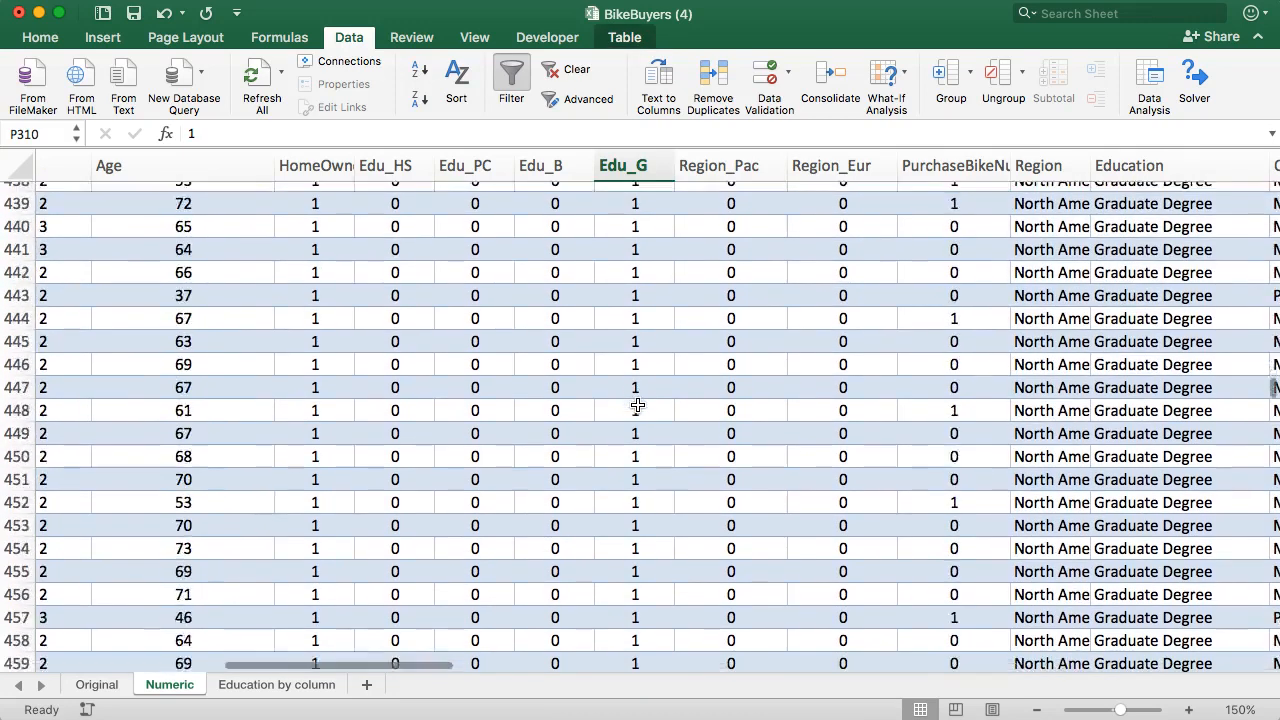
pyautogui.scroll(-3)
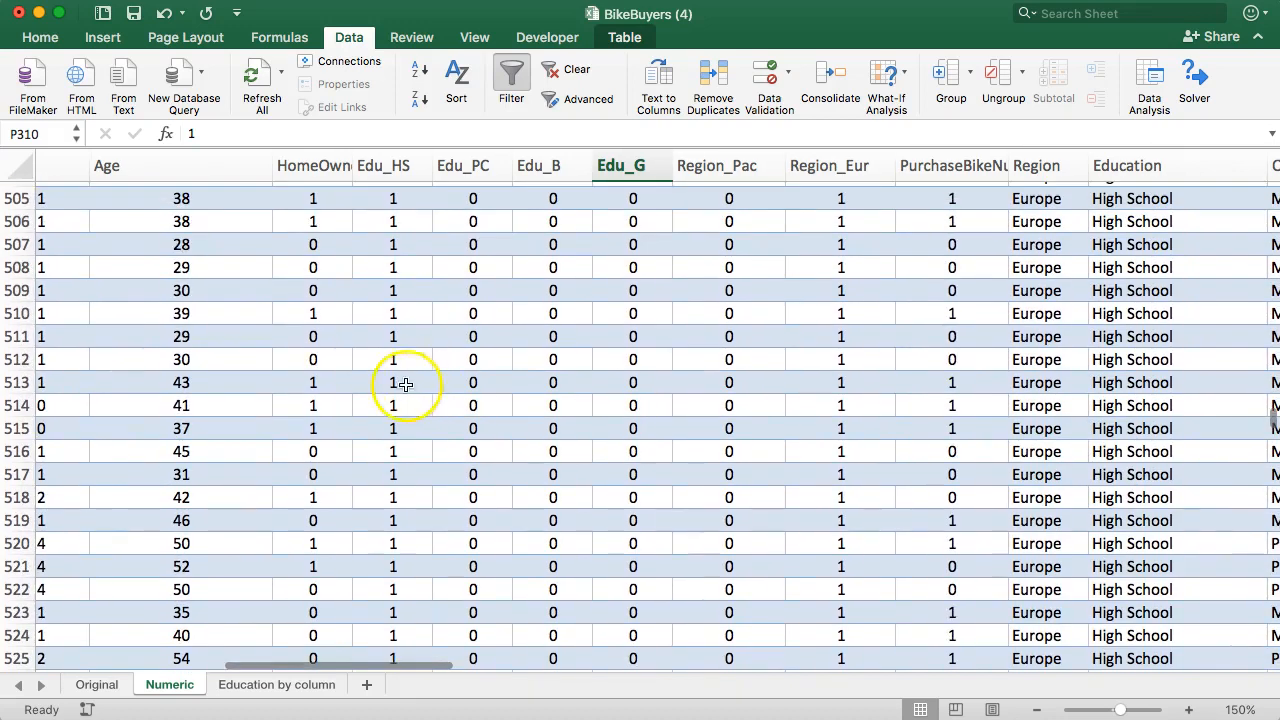
pyautogui.scroll(-3)
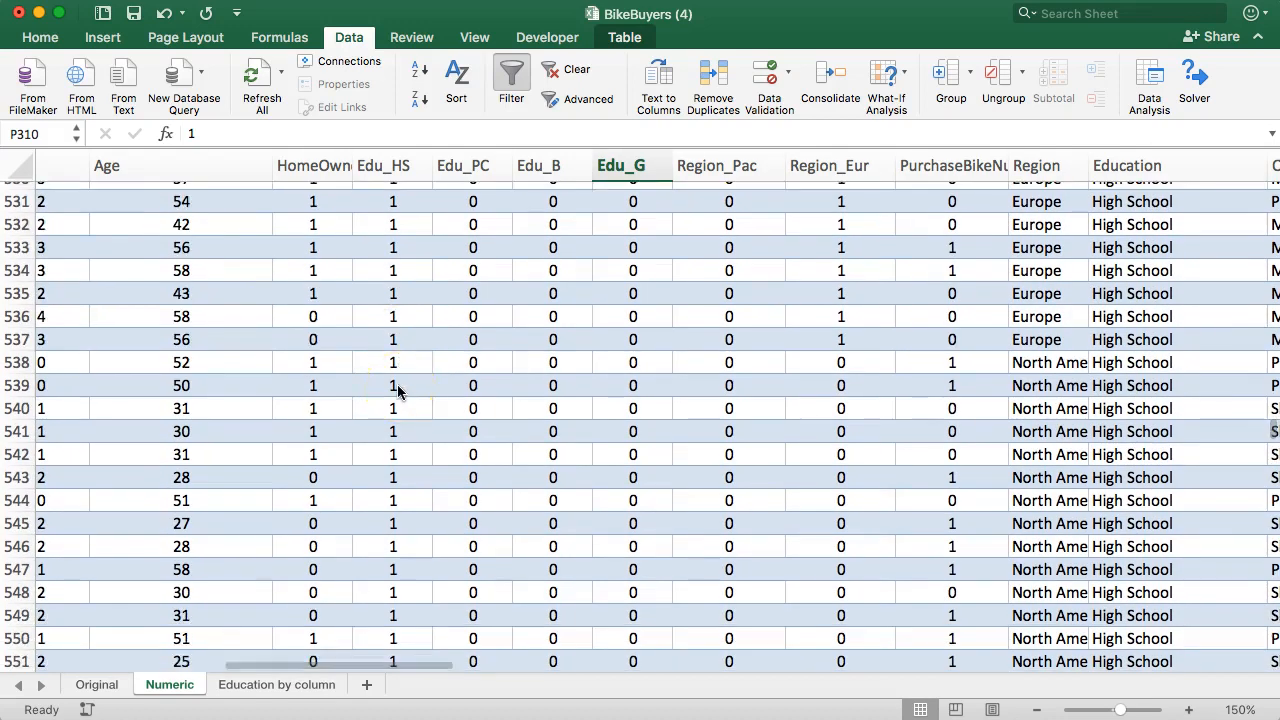
pyautogui.scroll(-3)
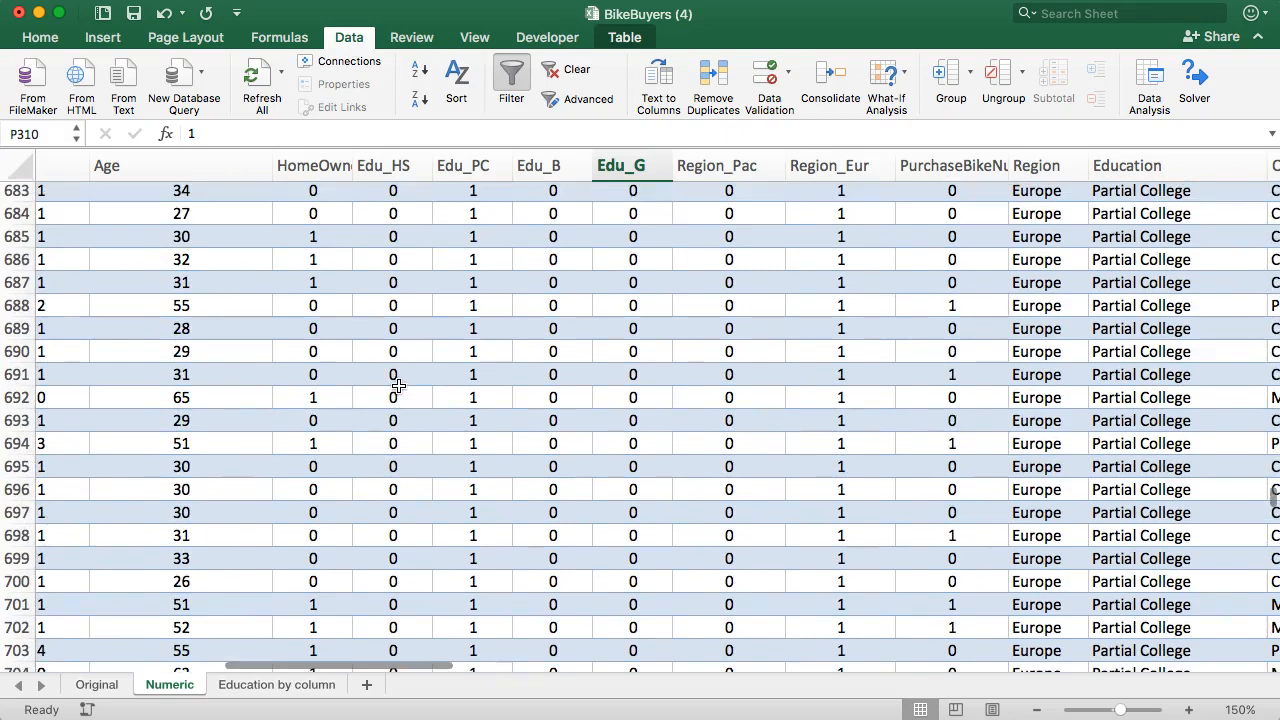
pyautogui.scroll(-3)
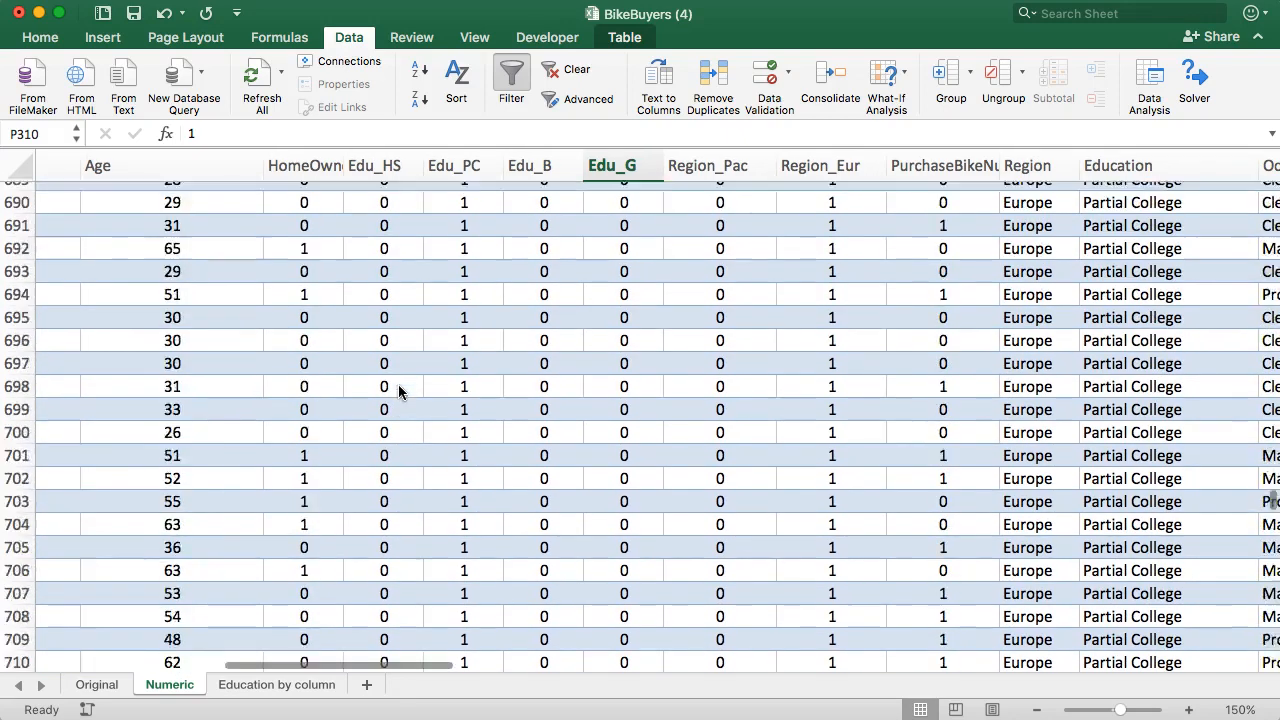
pyautogui.scroll(-3)
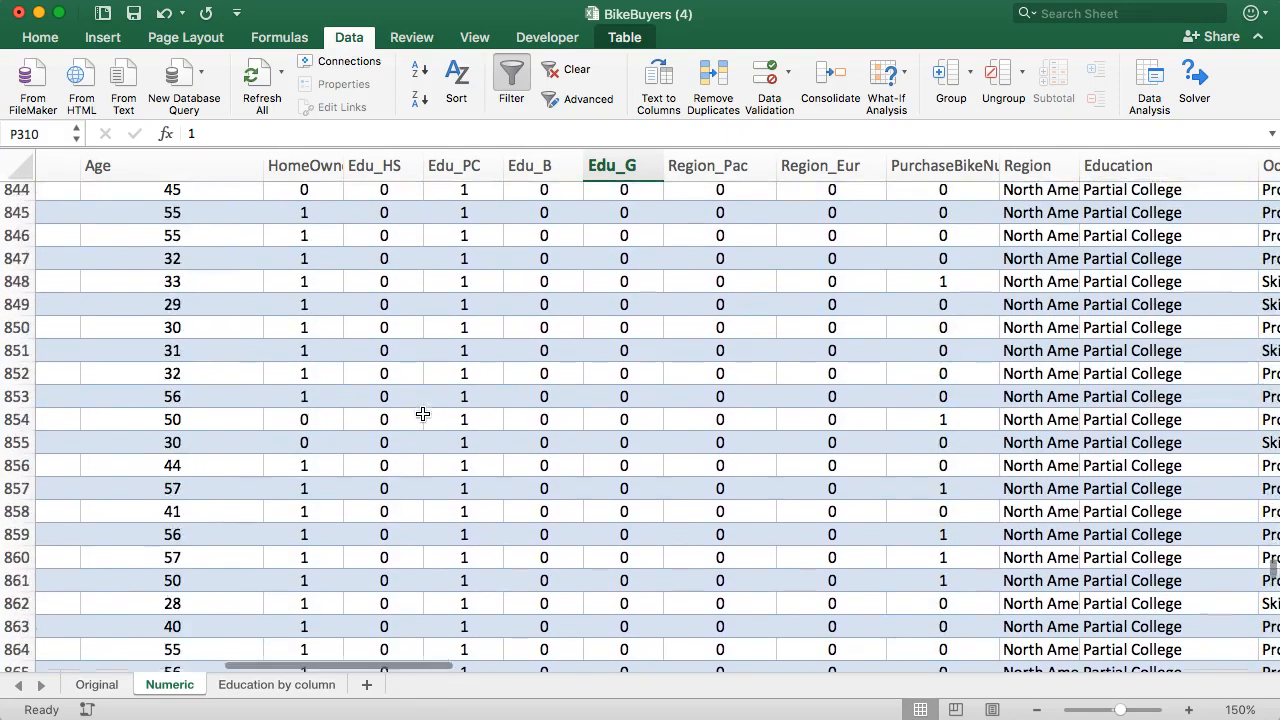
pyautogui.scroll(-3)
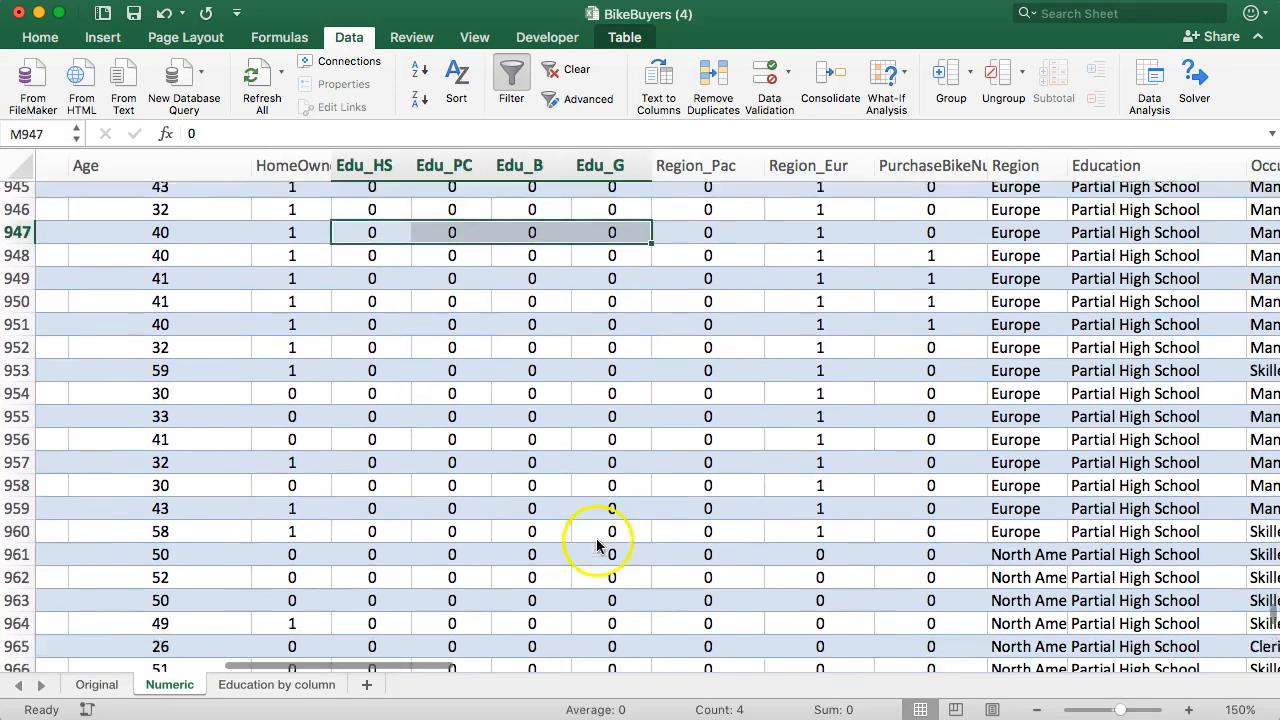
pyautogui.scroll(-3)
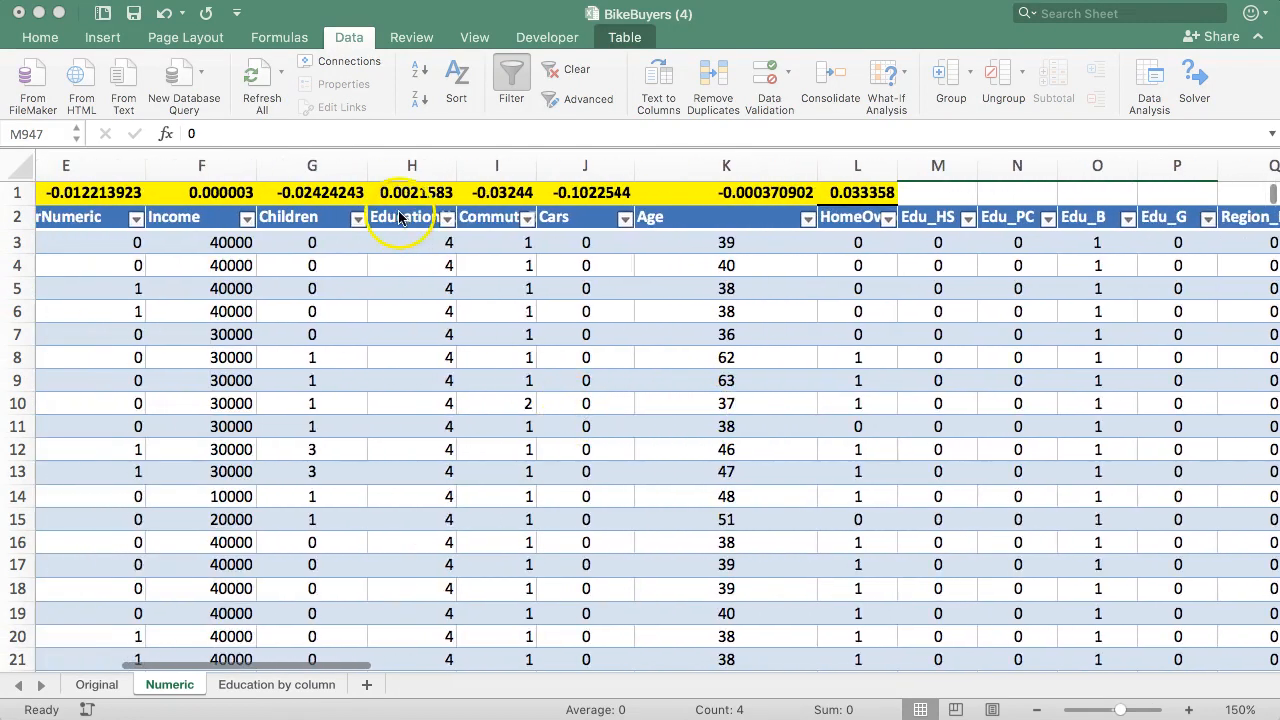
pyautogui.moveTo(416, 228)
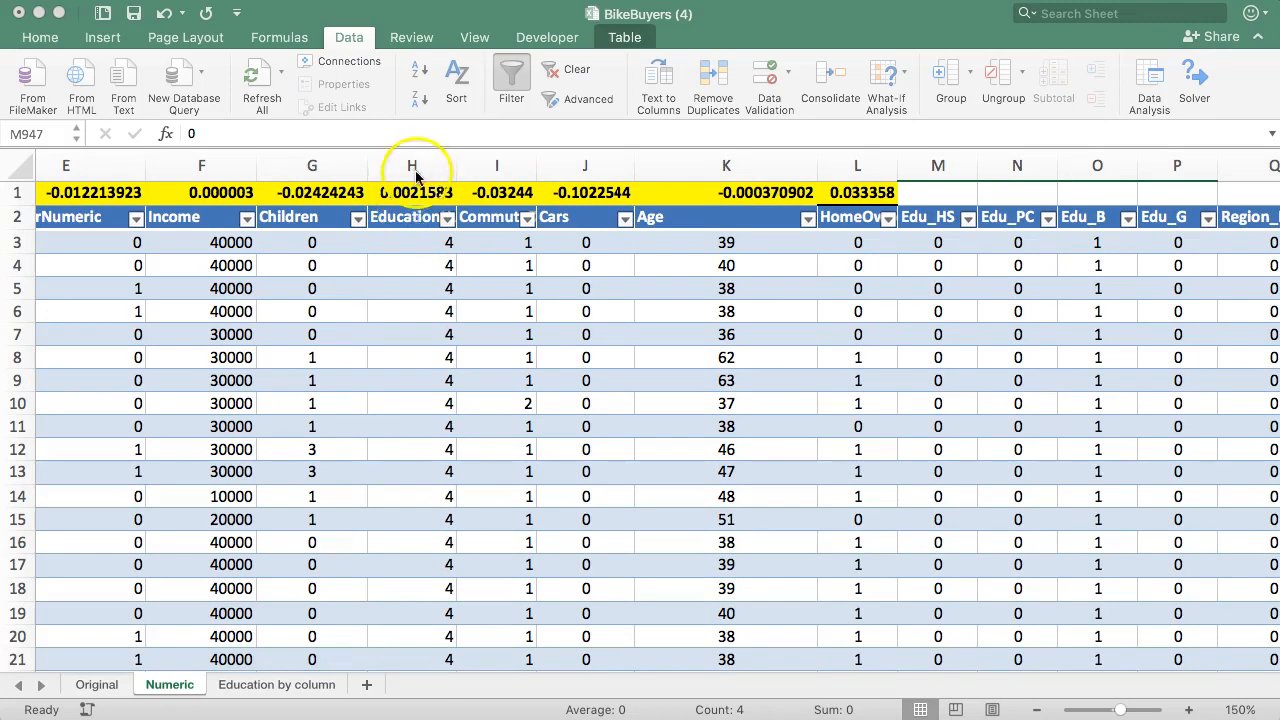
# - Cut the numeric Education column and insert it at column D after Gender
pyautogui.click(412, 164)
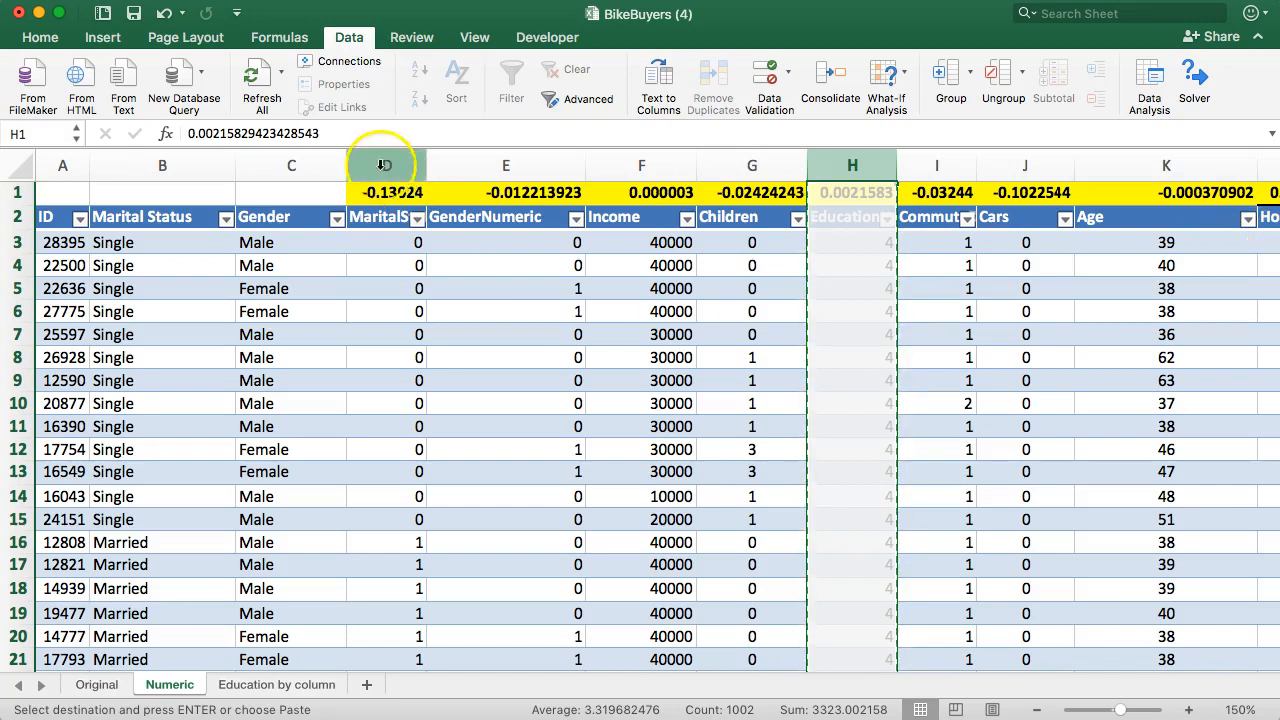
pyautogui.rightClick(384, 164)
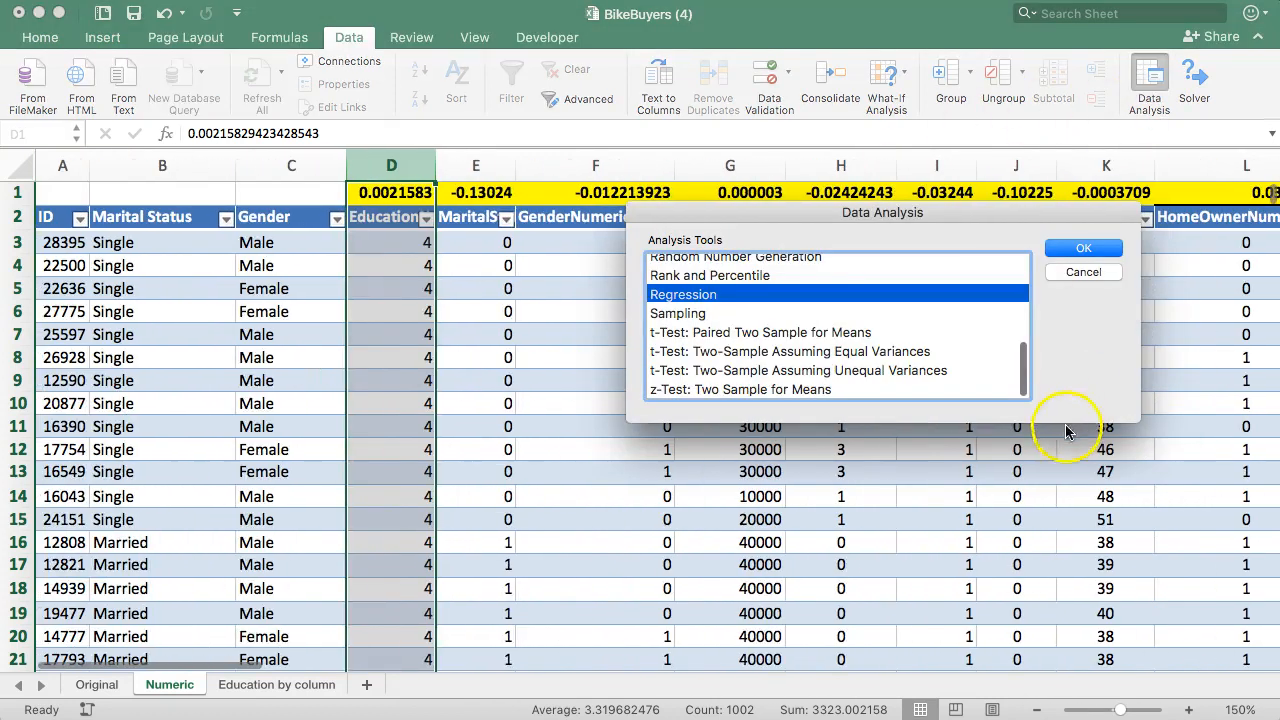
# - Rerun Regression with Y S2:S1002, X E2:R1002 and confirm overwriting, giving Adjusted R Square 0.1086
pyautogui.click(1084, 248)
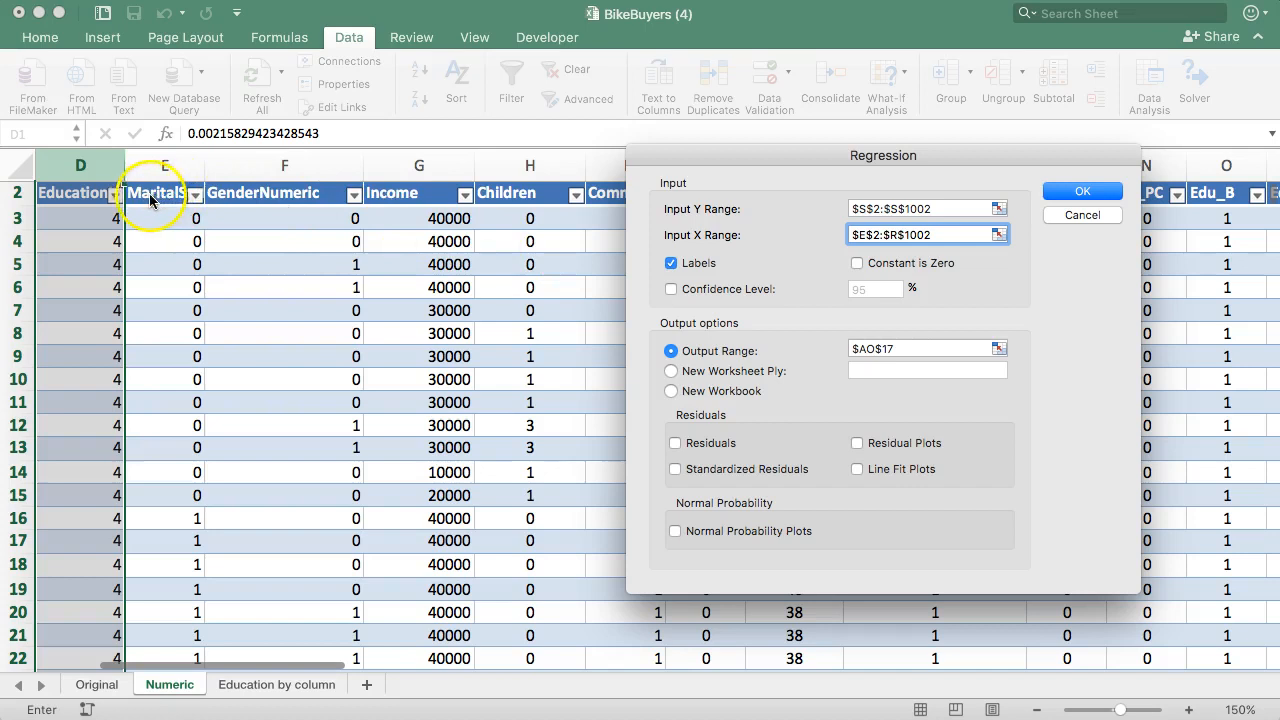
pyautogui.click(1082, 192)
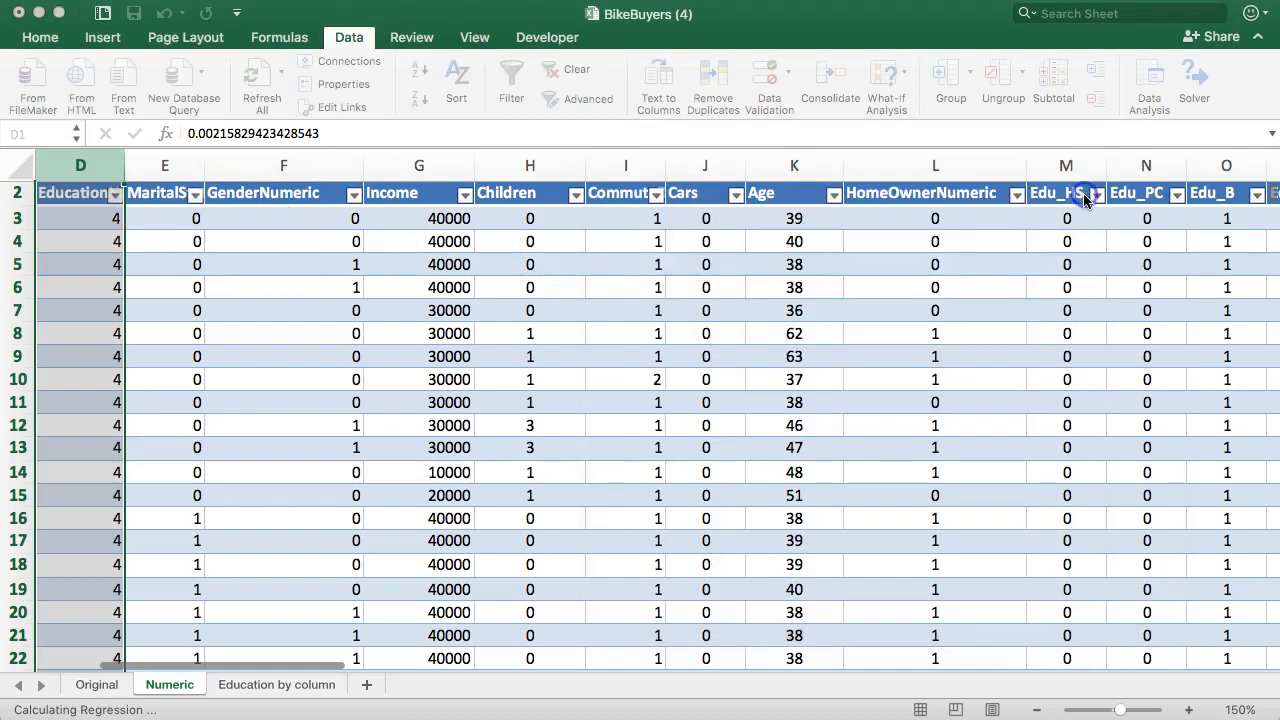
pyautogui.click(1144, 80)
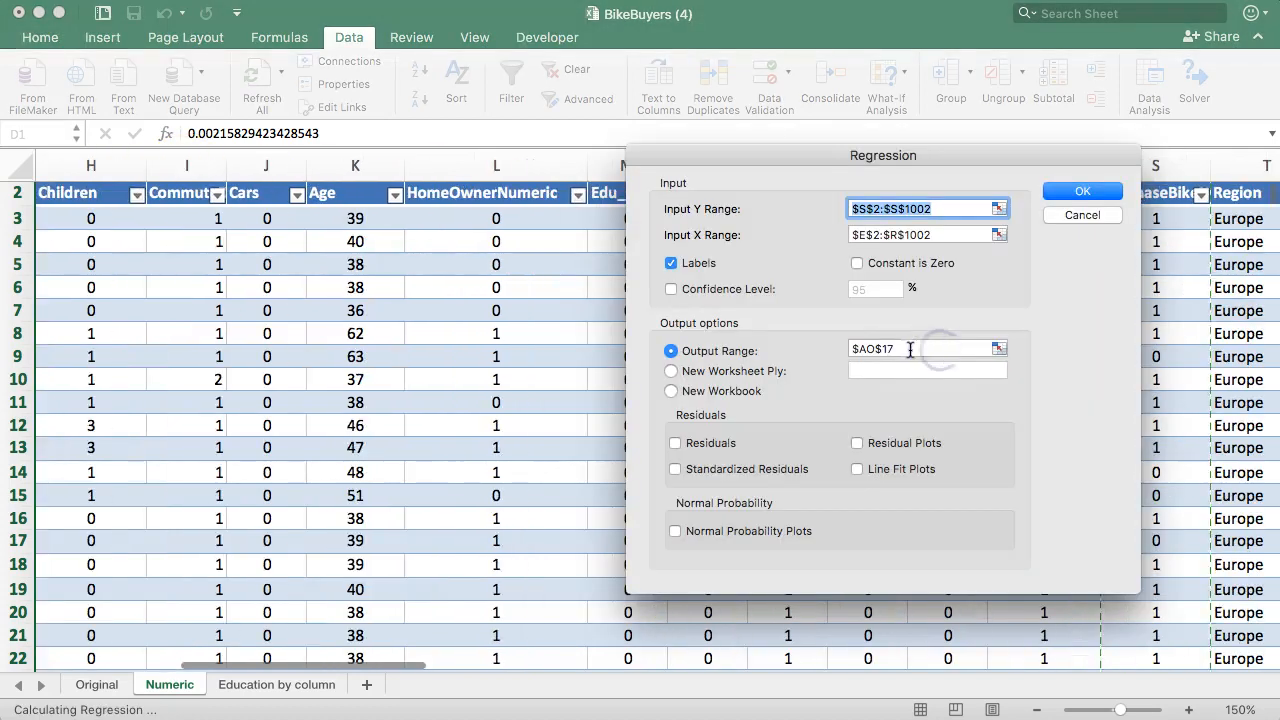
pyautogui.click(1082, 192)
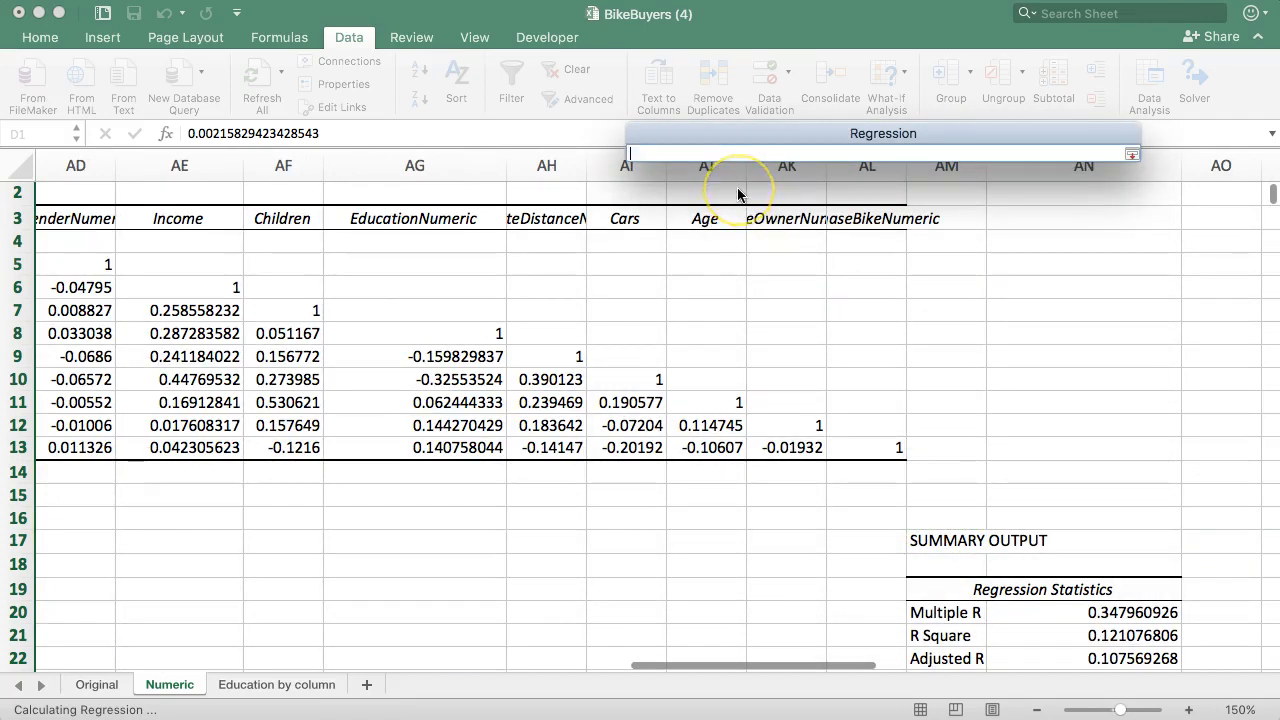
pyautogui.click(944, 528)
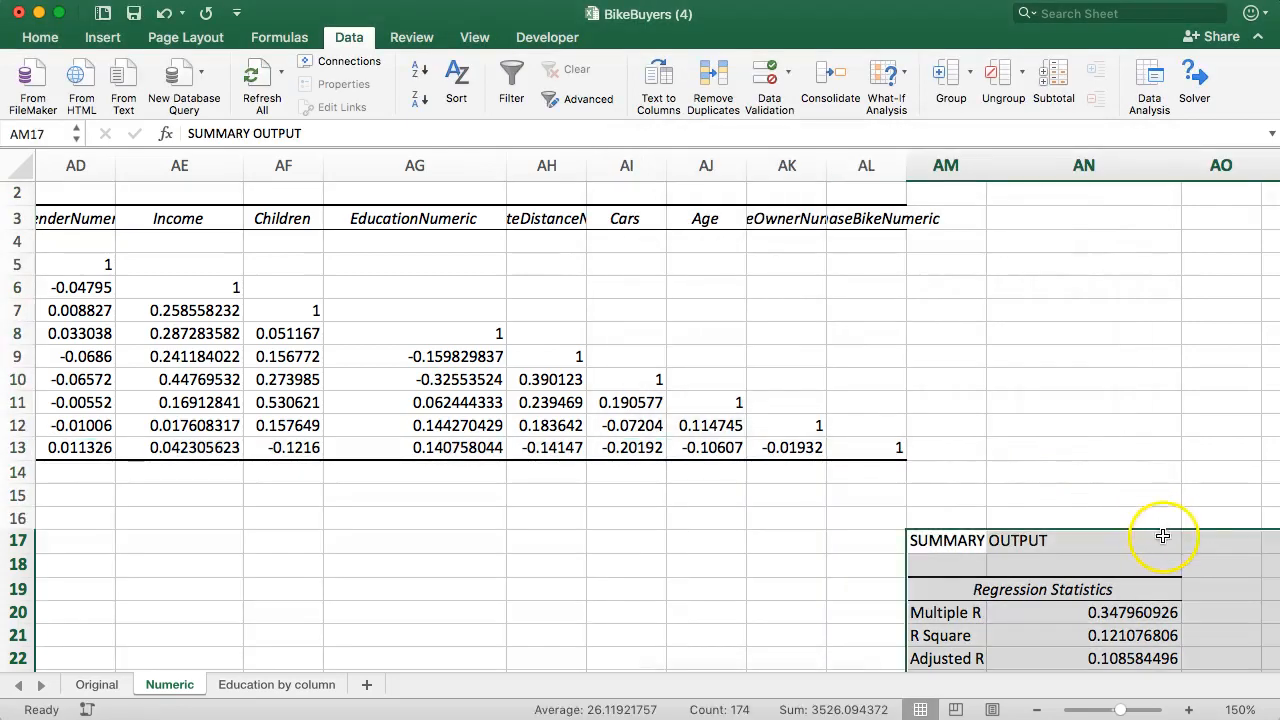
# - Format the new regression's coefficients and p-values as Number with six decimals
pyautogui.scroll(-3)
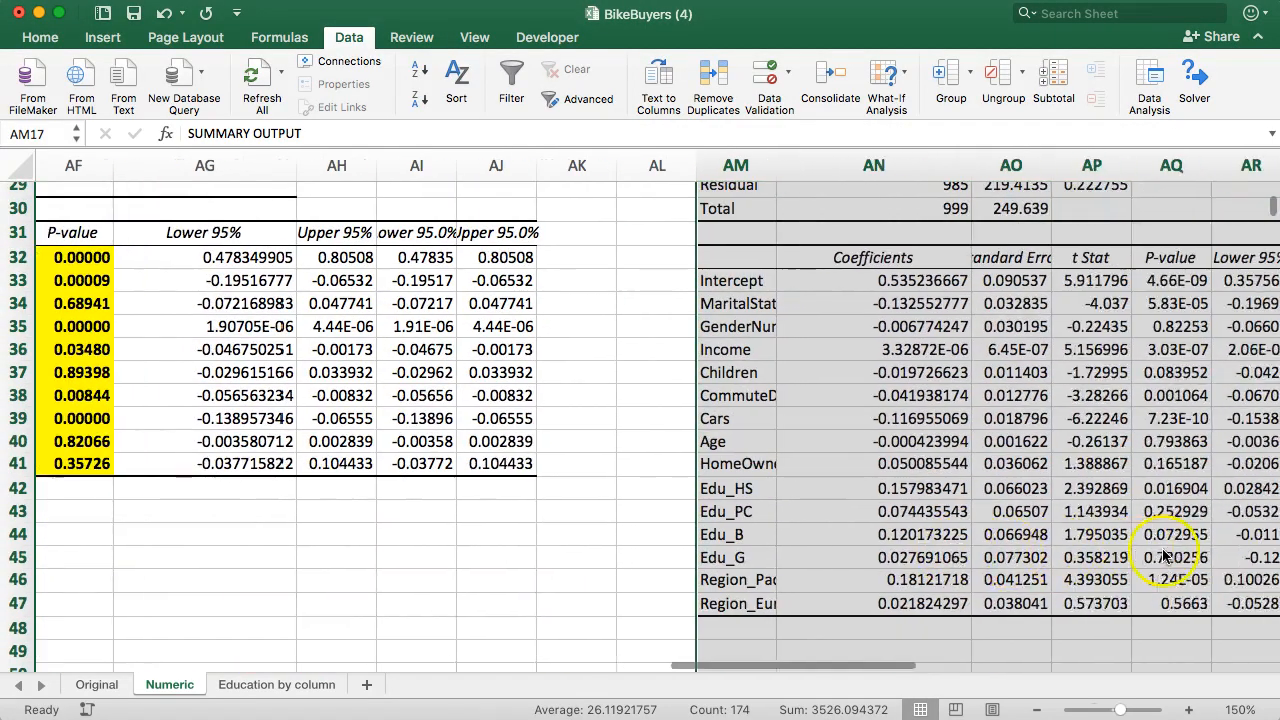
pyautogui.click(848, 460)
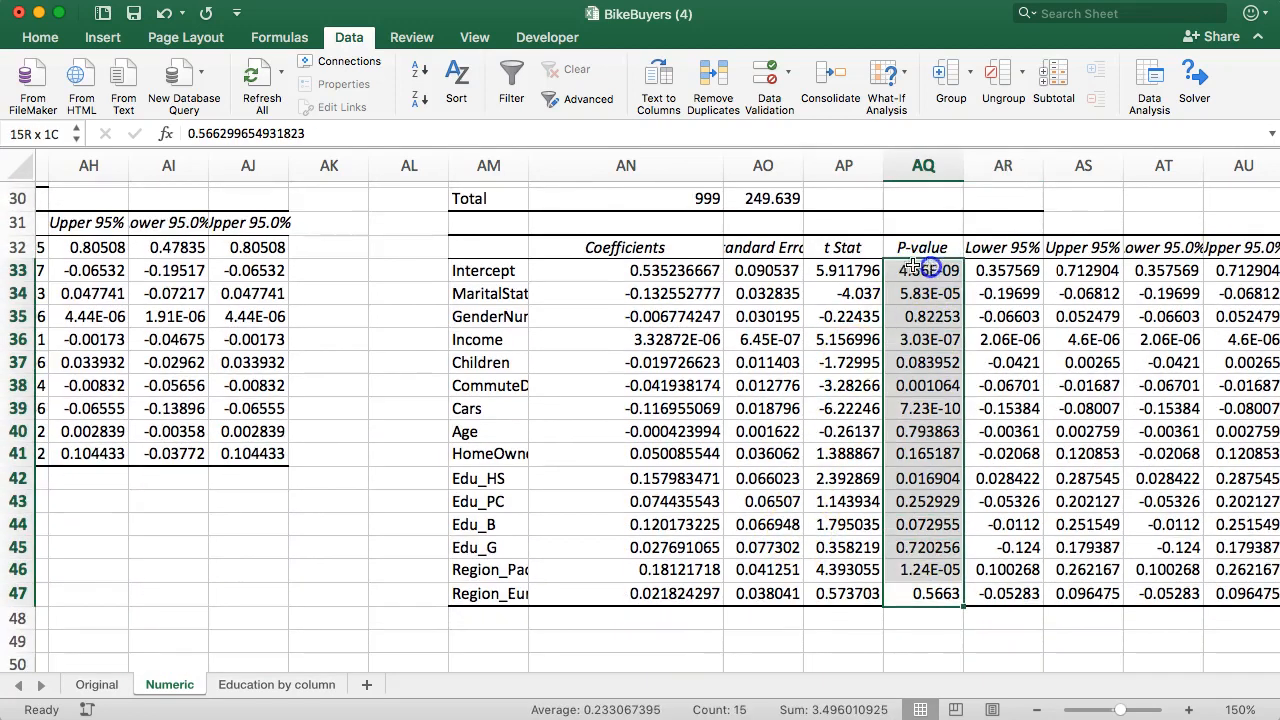
pyautogui.click(40, 36)
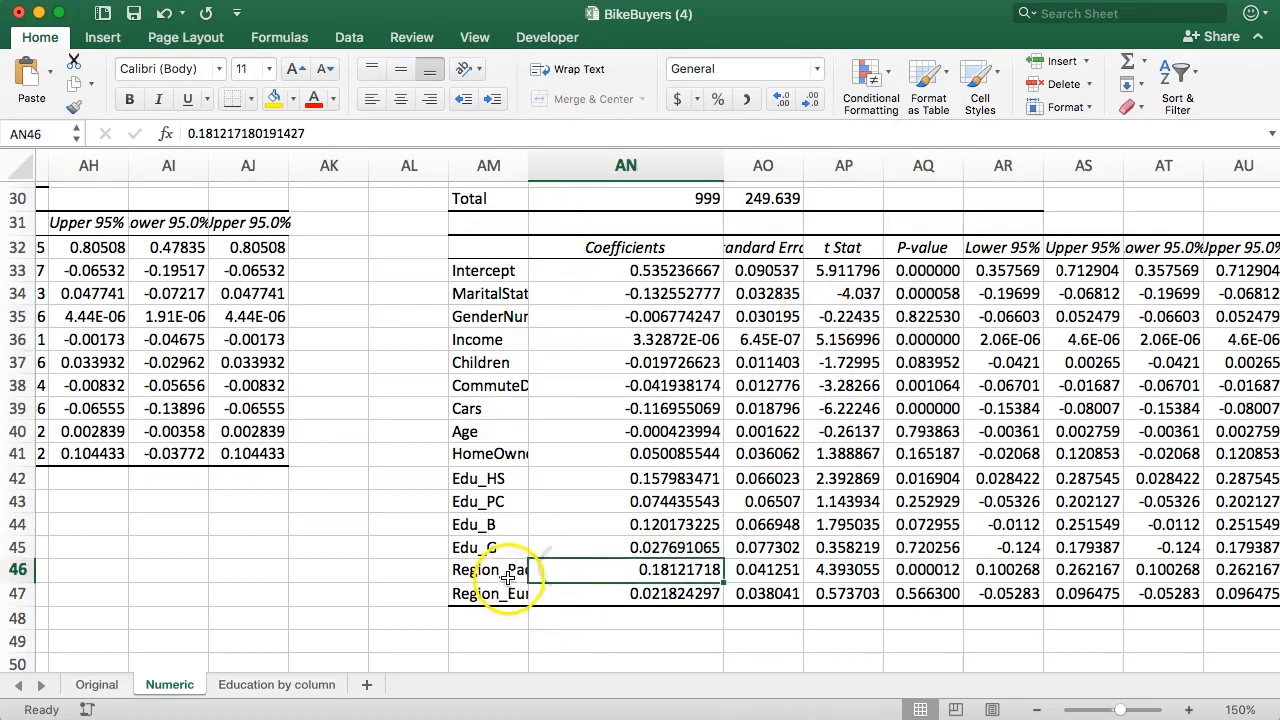
pyautogui.moveTo(520, 568); pyautogui.dragTo(720, 568)
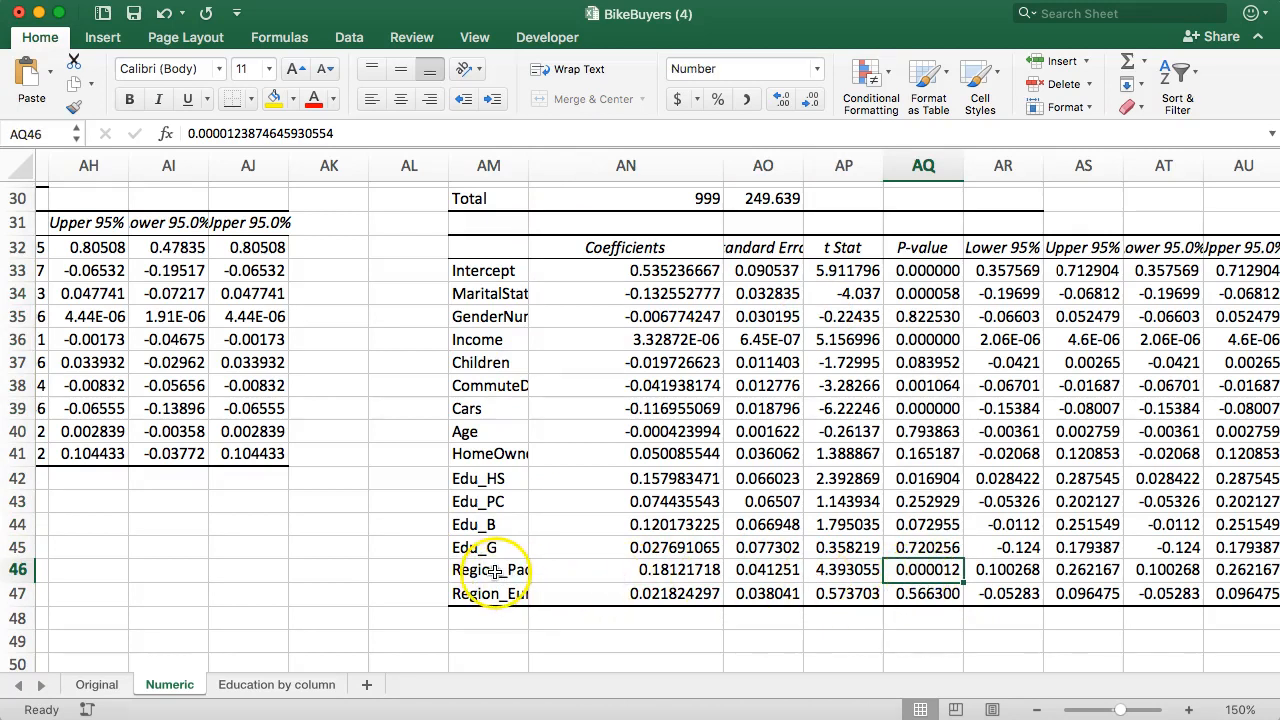
# - Widen column AM for full predictor names and narrow the coefficients column
pyautogui.moveTo(550, 164); pyautogui.dragTo(556, 164)
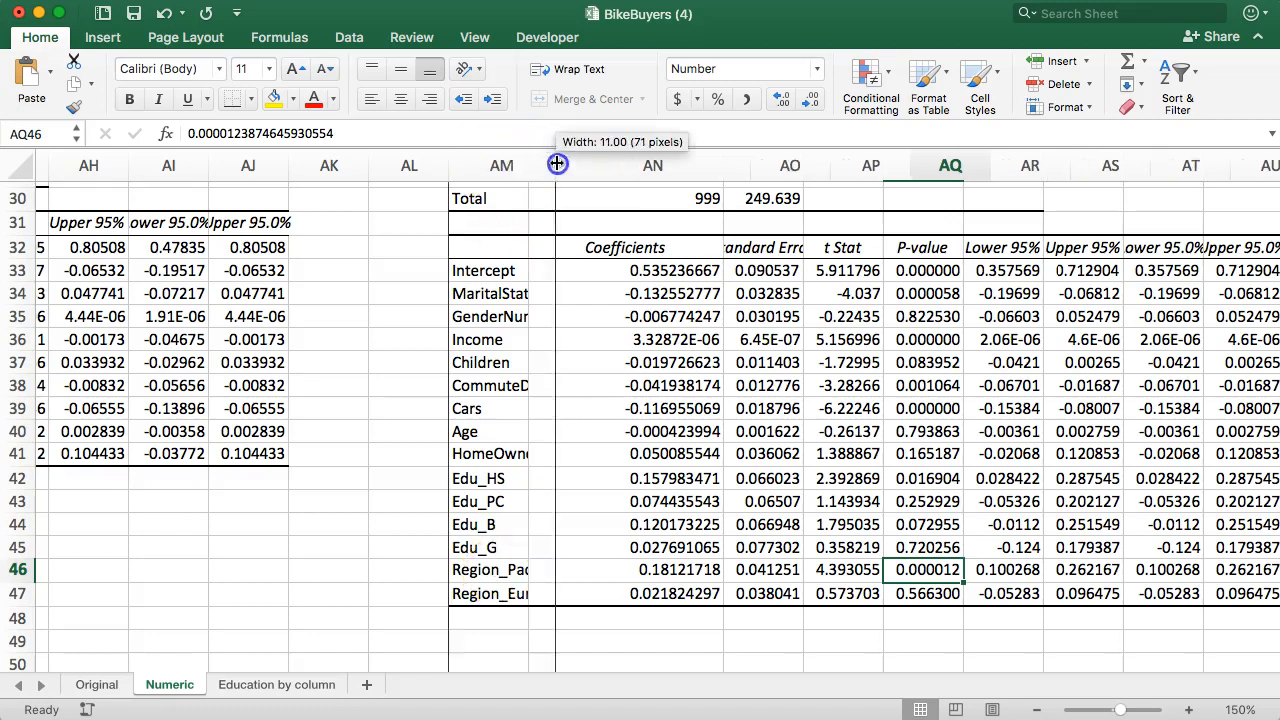
pyautogui.moveTo(556, 164); pyautogui.dragTo(606, 164)
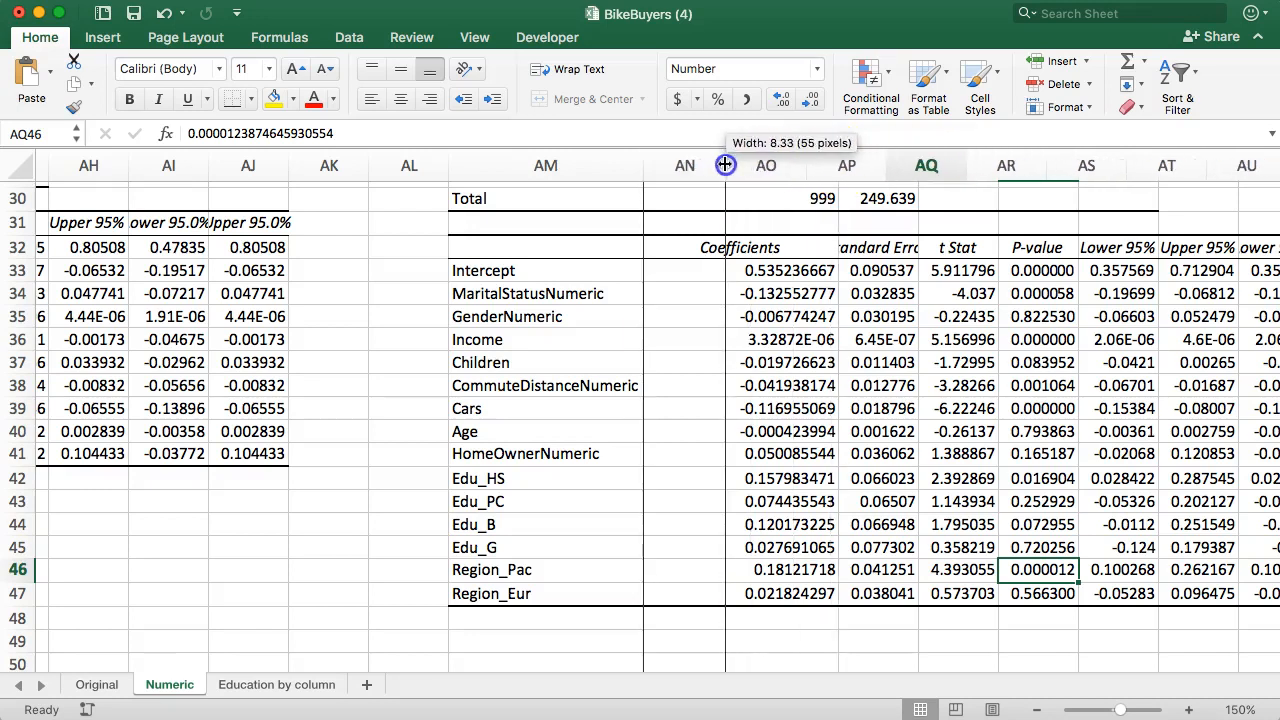
pyautogui.moveTo(724, 164); pyautogui.dragTo(684, 164)
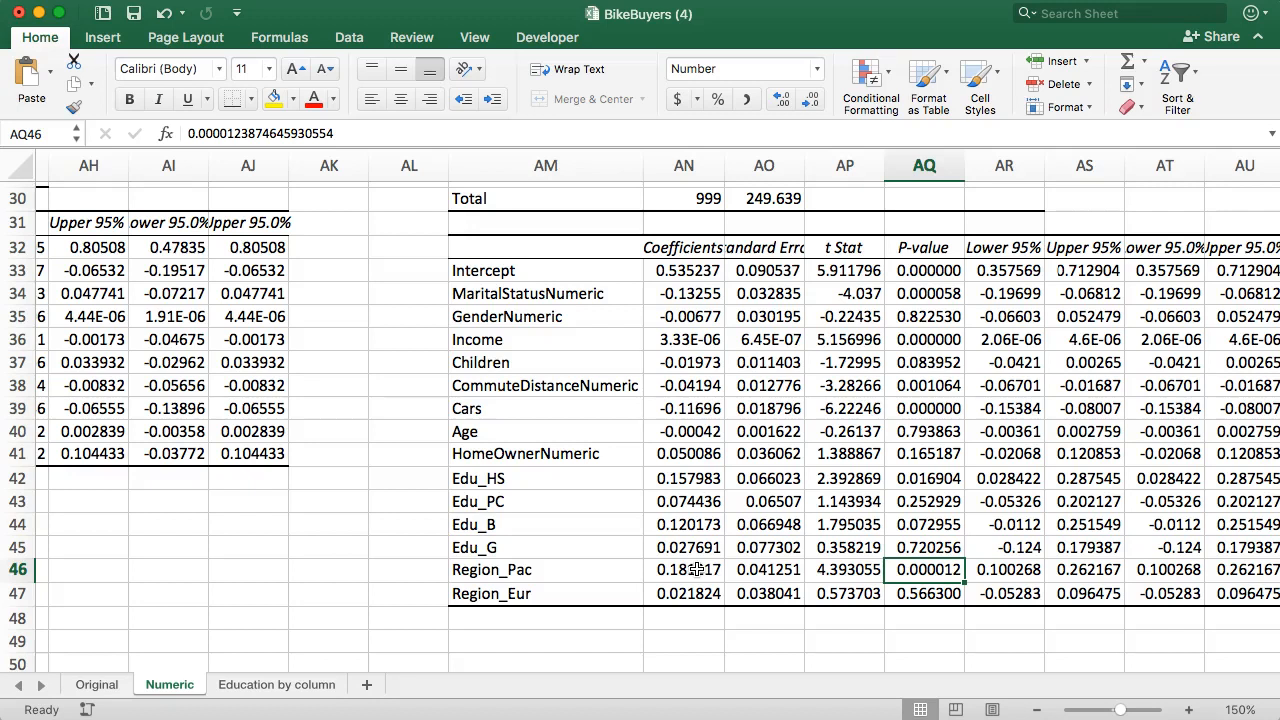
pyautogui.click(676, 592)
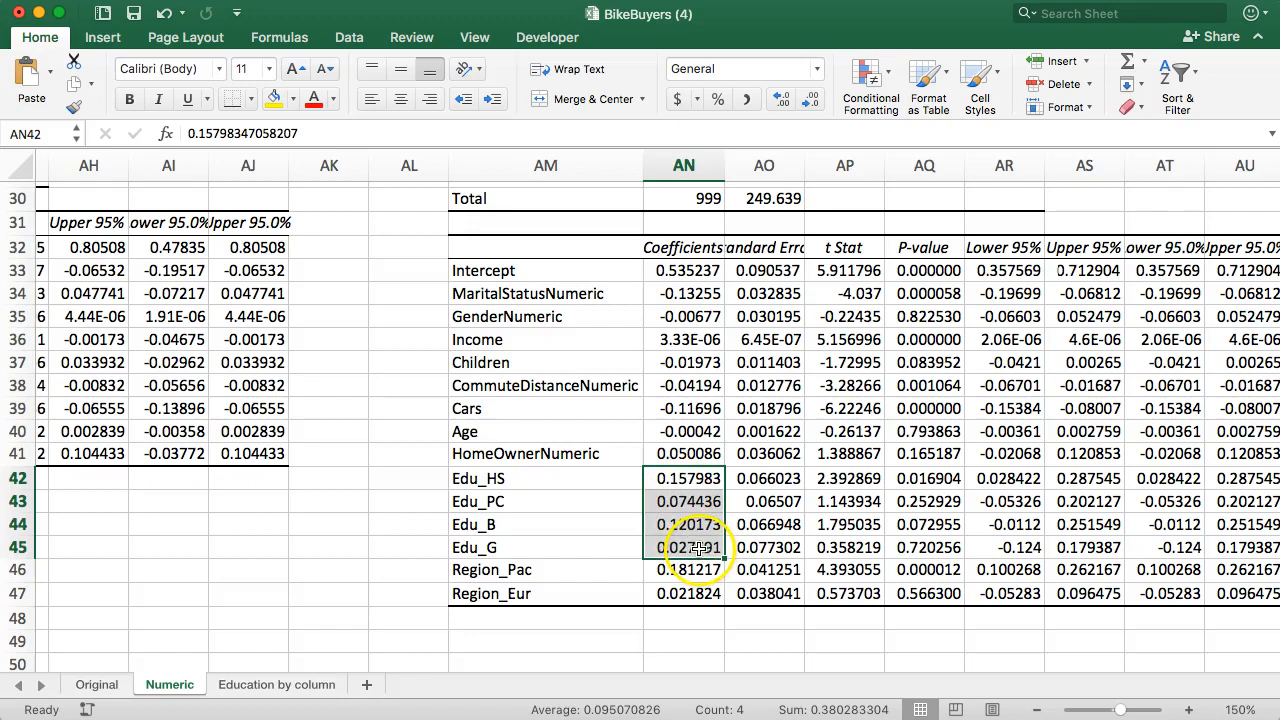
# - Select the education dummy coefficient rows (Edu_G, Edu_PC) and their p-value cells in column AQ for bolding
pyautogui.click(684, 548)
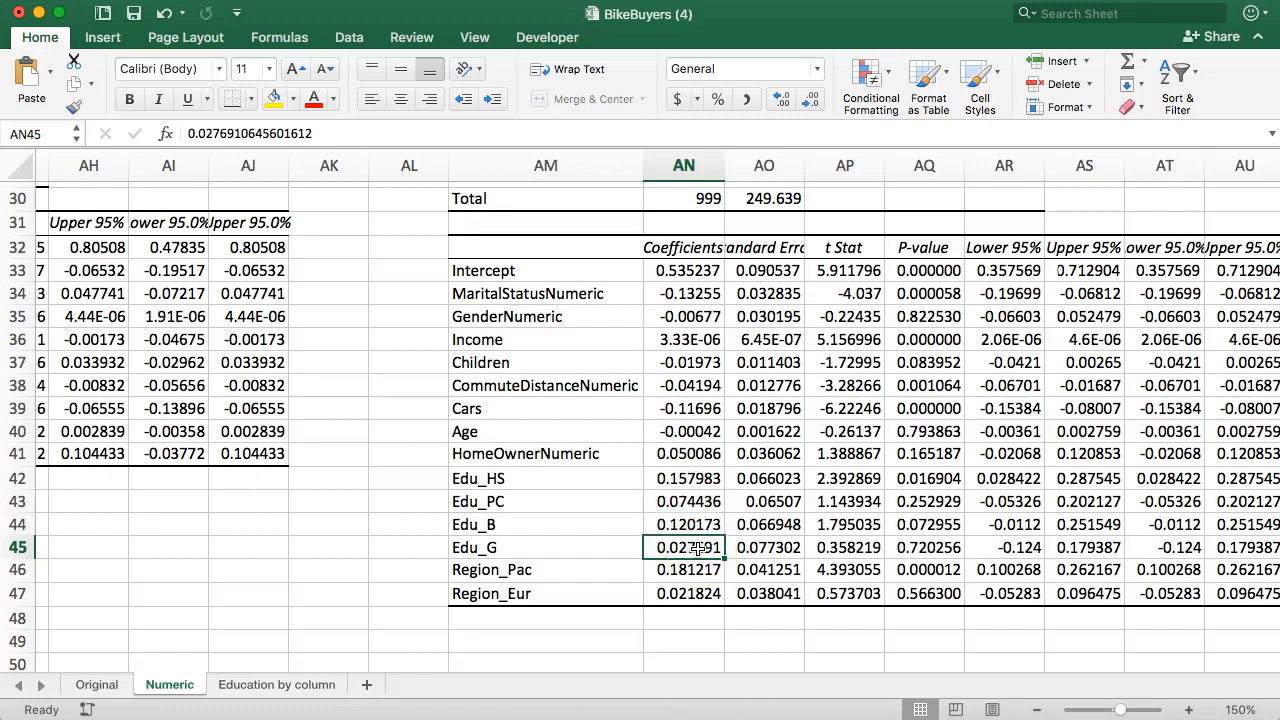
pyautogui.click(1006, 564)
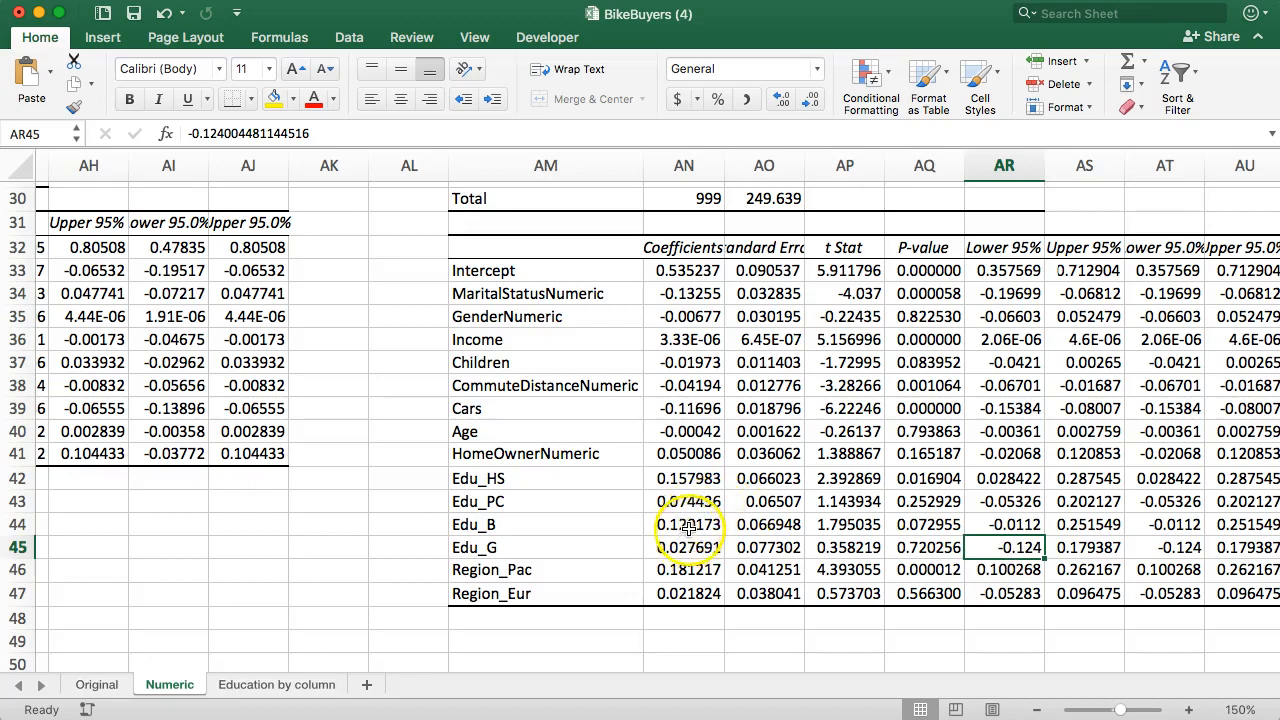
pyautogui.click(684, 500)
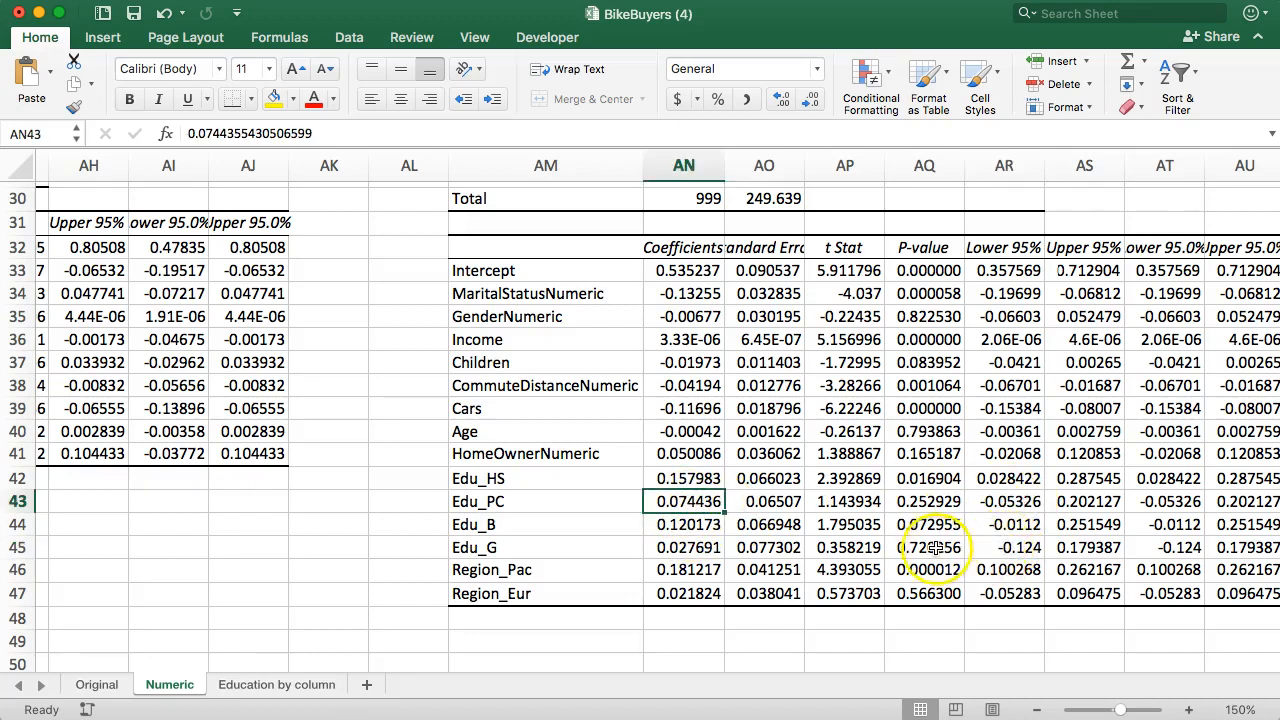
pyautogui.click(928, 568)
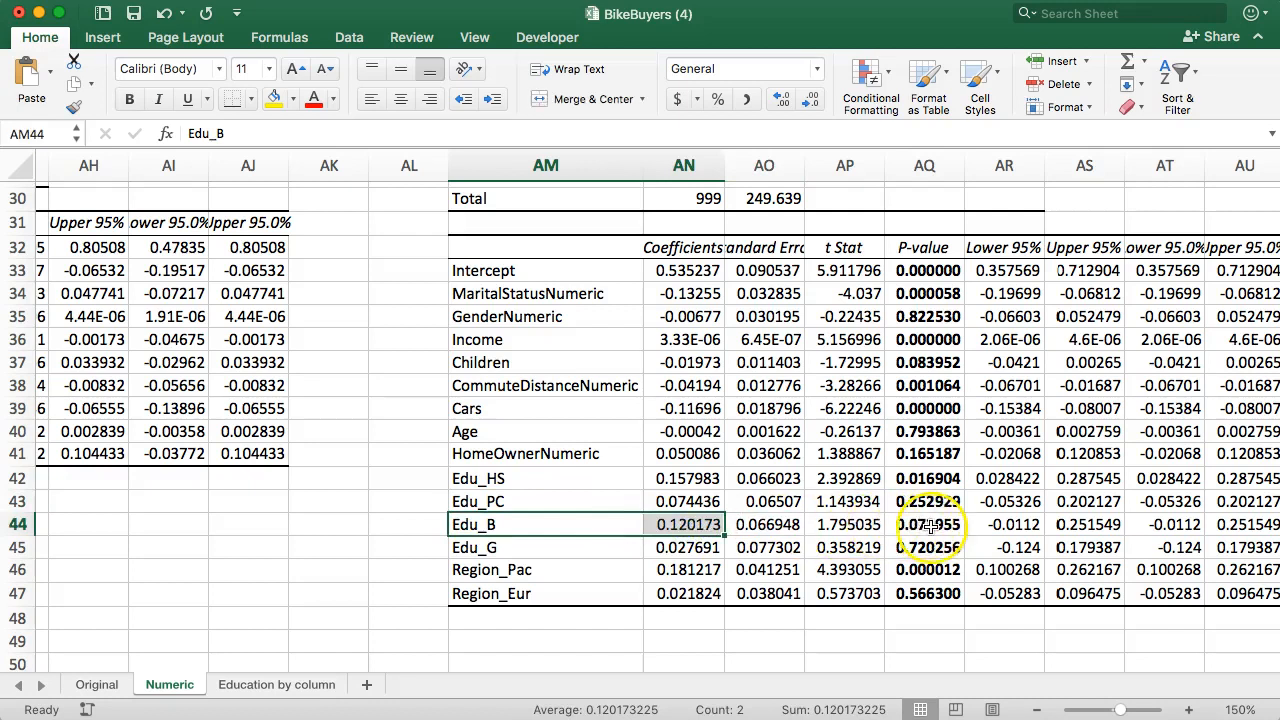
pyautogui.moveTo(932, 526)
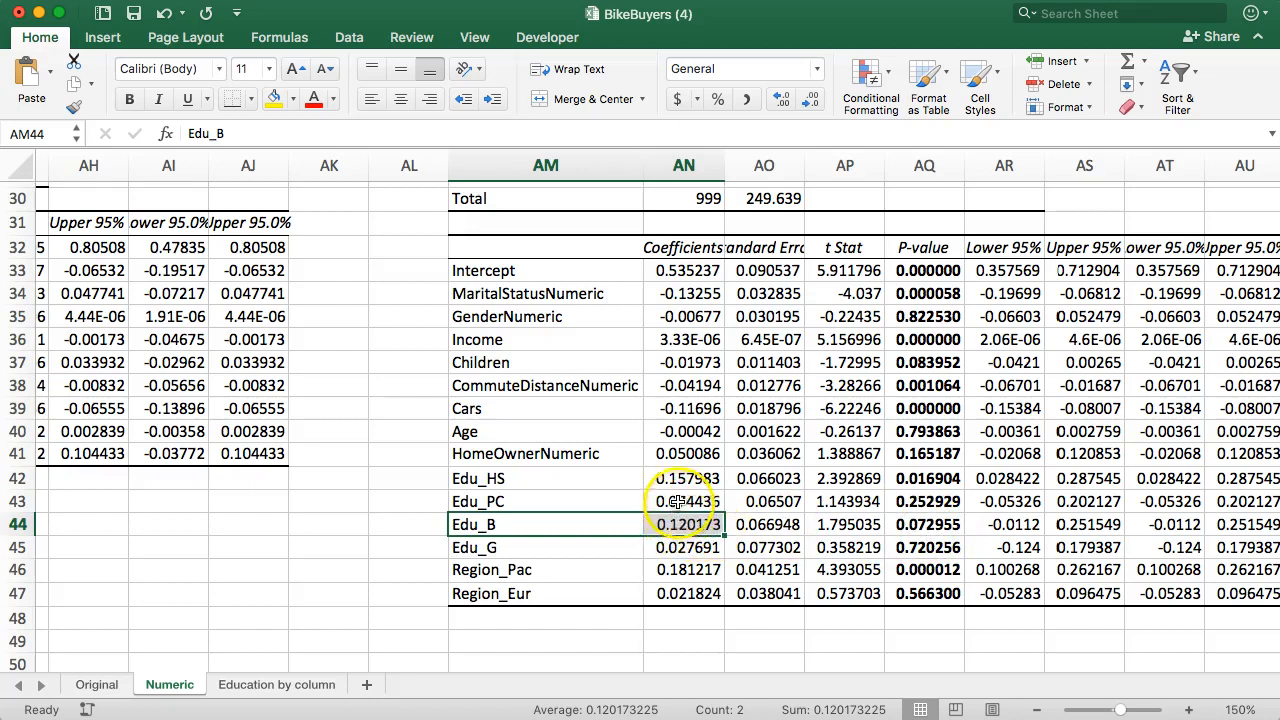
pyautogui.click(684, 476)
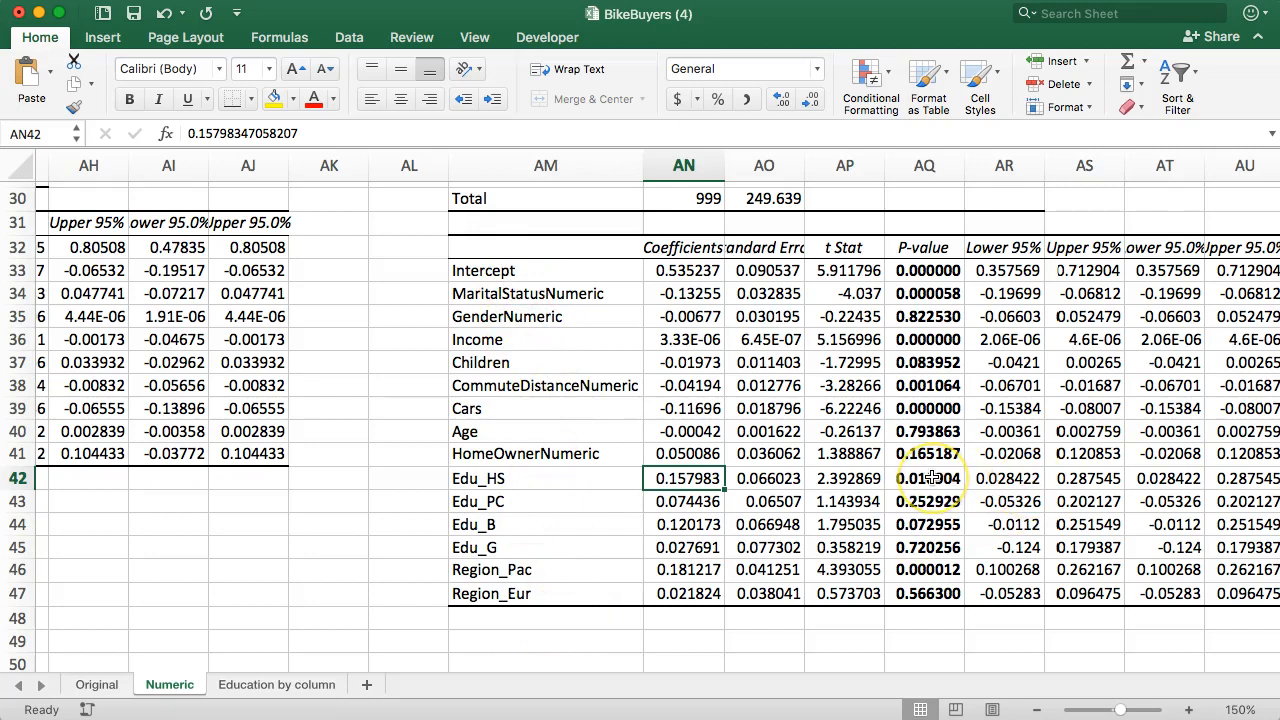
pyautogui.moveTo(512, 484)
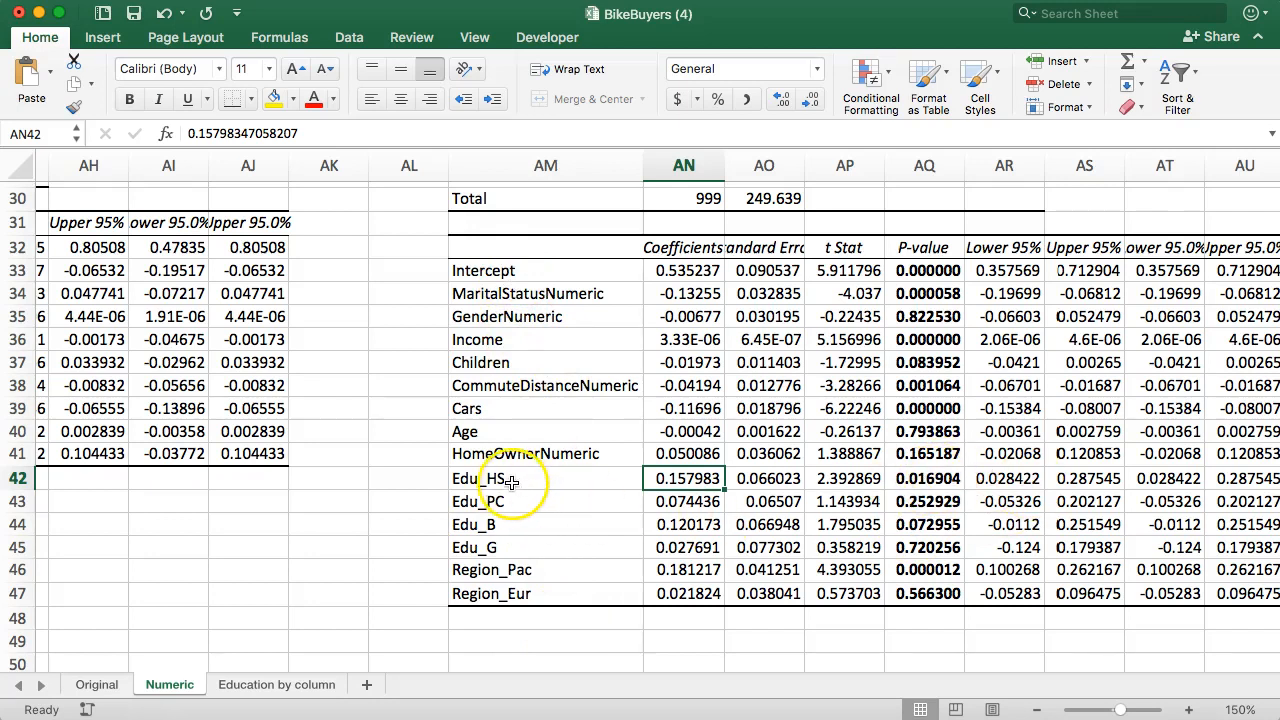
pyautogui.moveTo(510, 478); pyautogui.dragTo(584, 524)
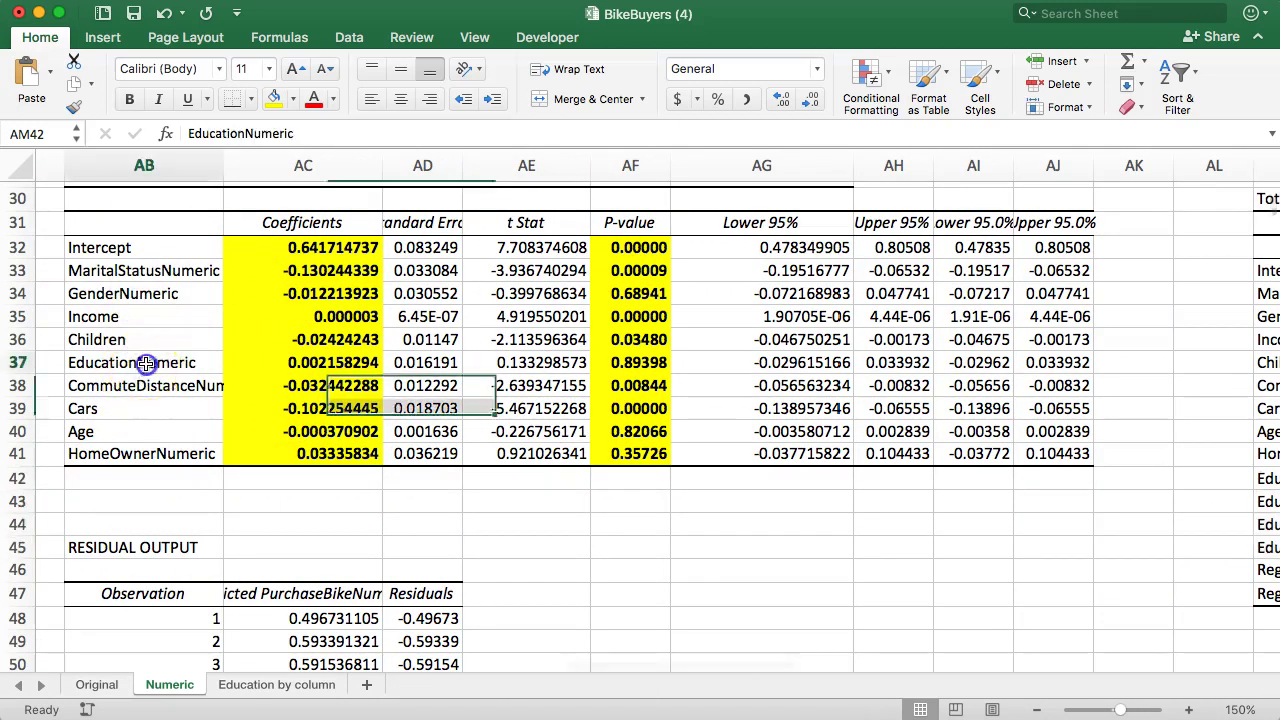
# - Review the earlier EducationNumeric row, then select R Square 0.1211 (AN21) in the new summary to bold it
pyautogui.moveTo(132, 362); pyautogui.dragTo(630, 362)
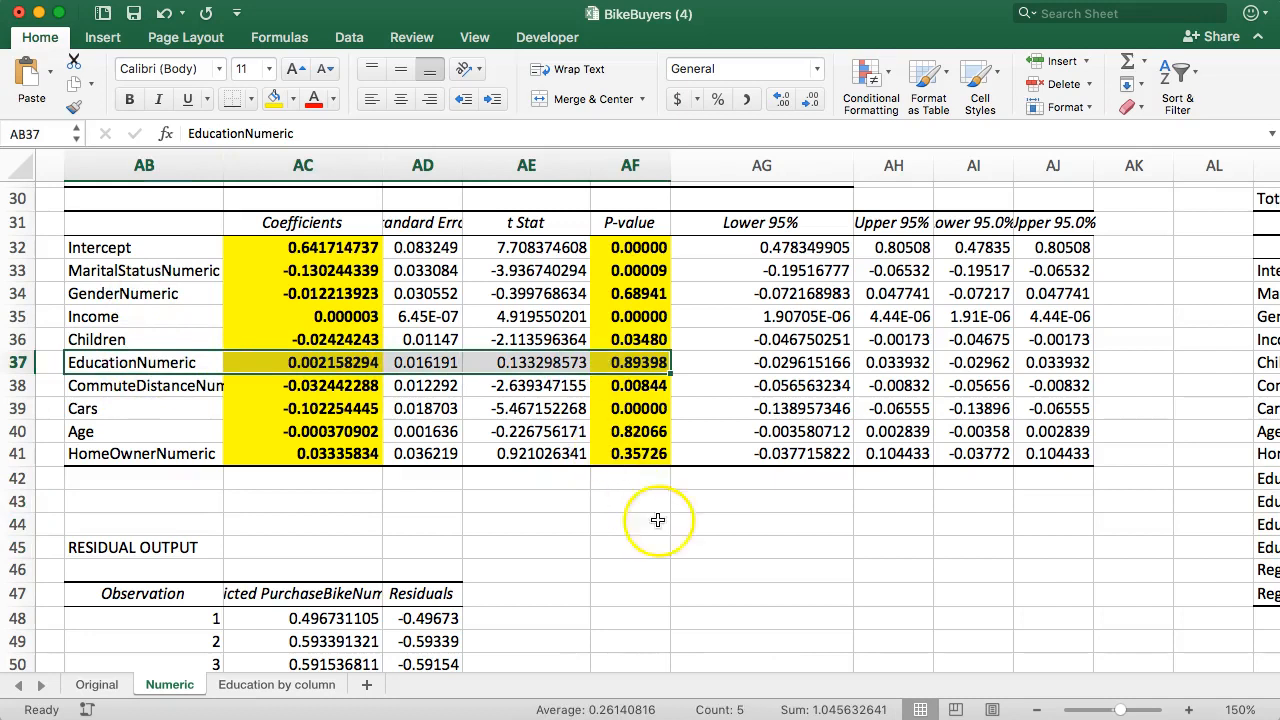
pyautogui.hscroll(3)
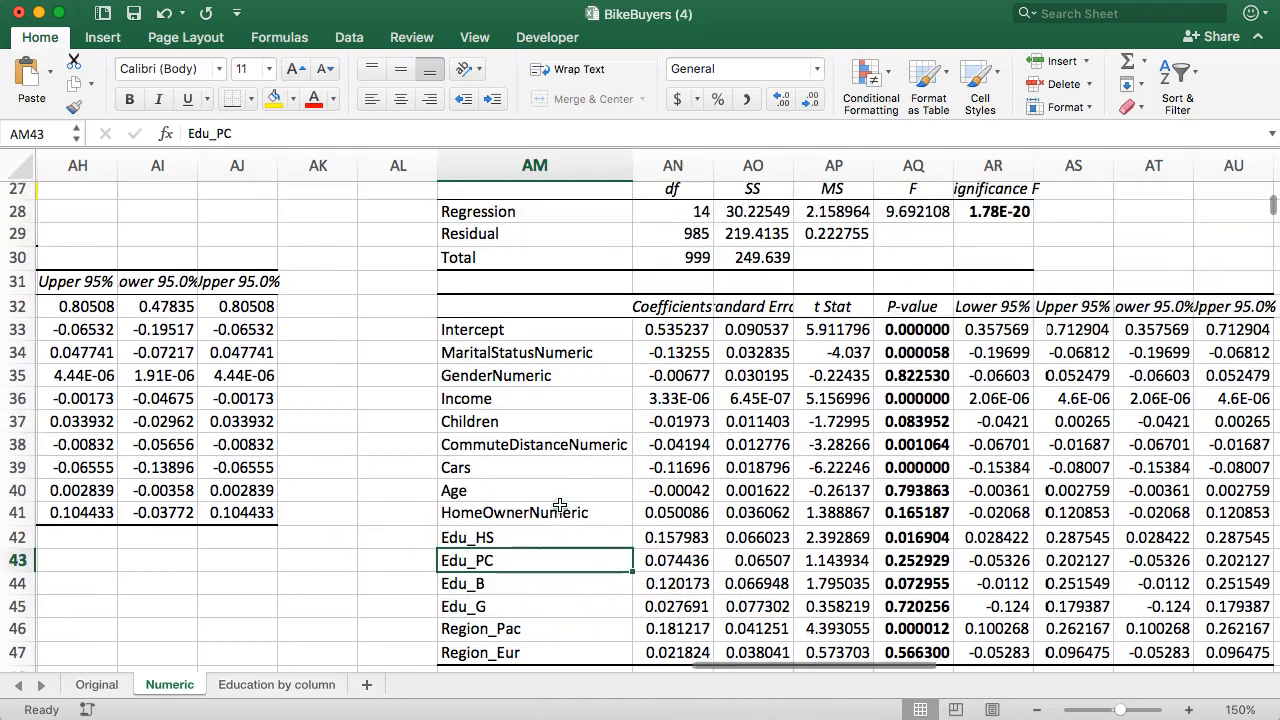
pyautogui.scroll(-3)
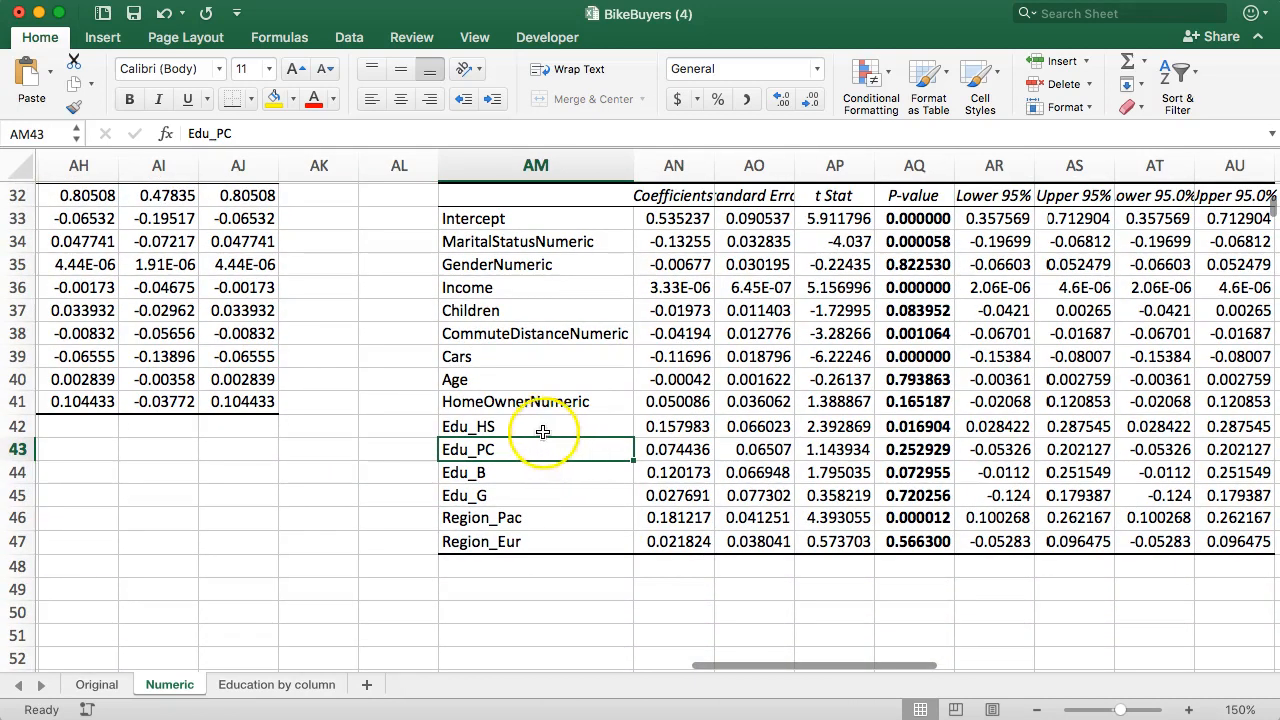
pyautogui.click(536, 426)
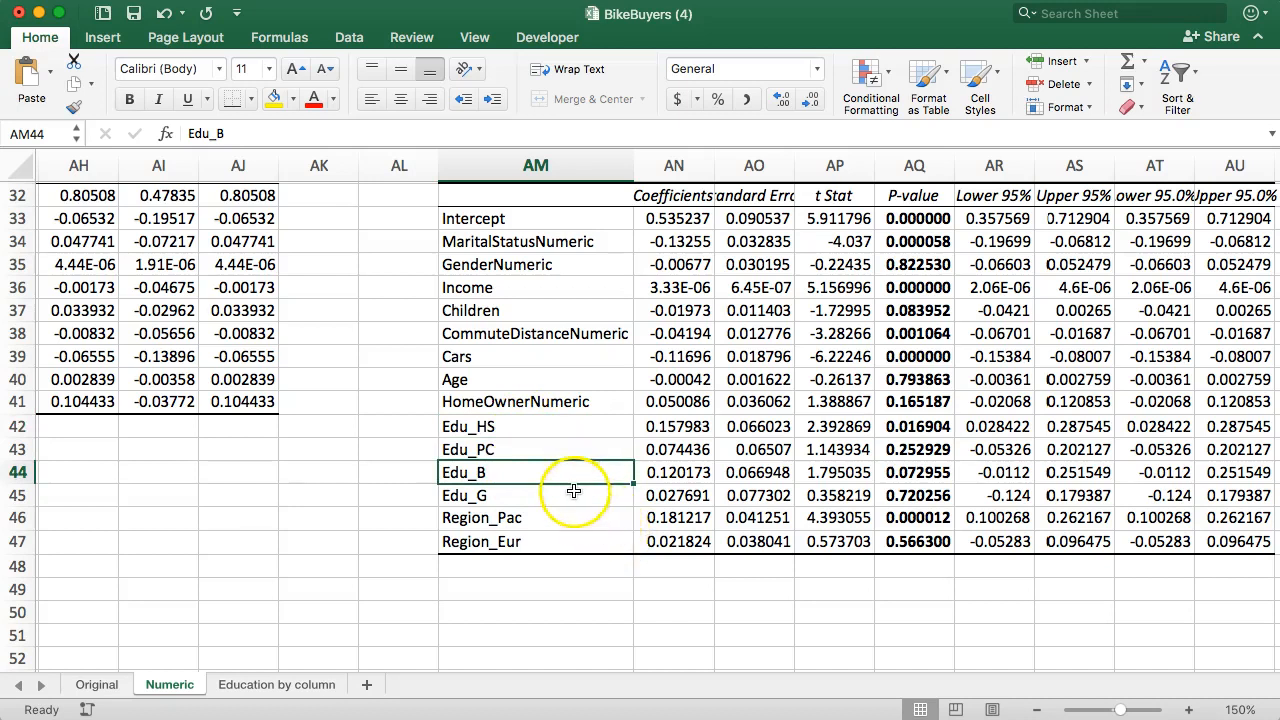
pyautogui.moveTo(528, 428)
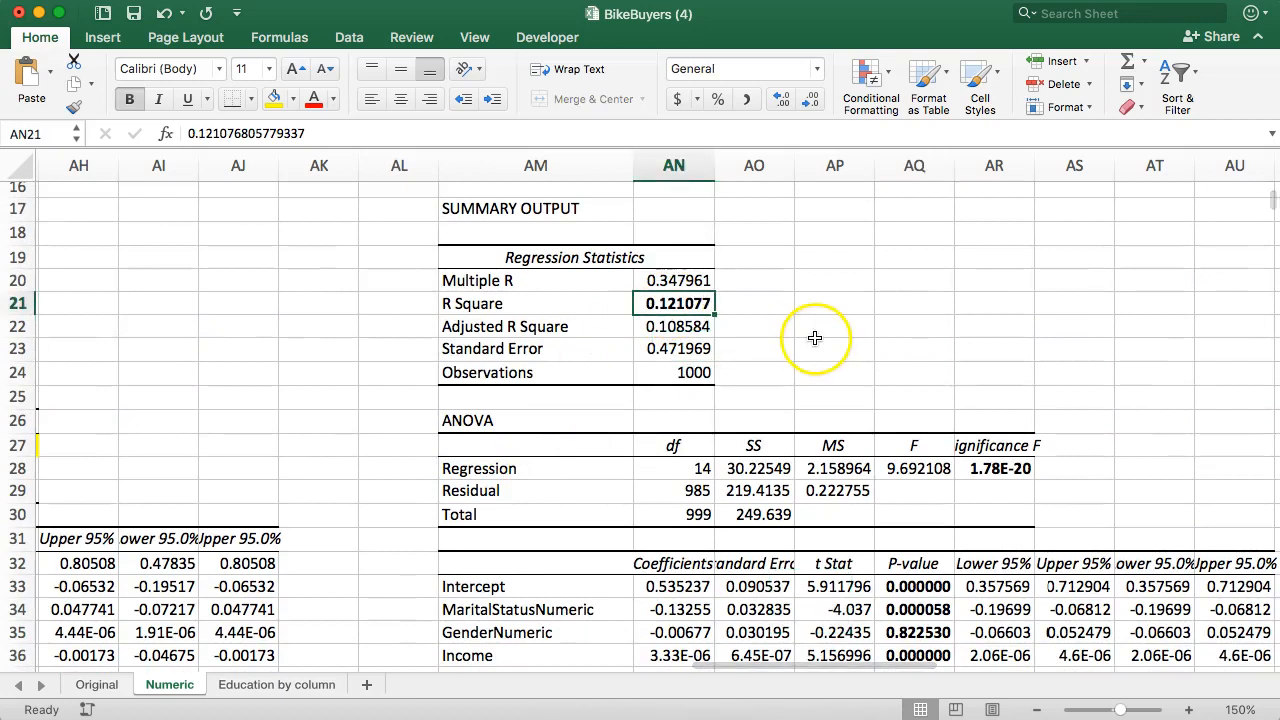
pyautogui.scroll(-3)
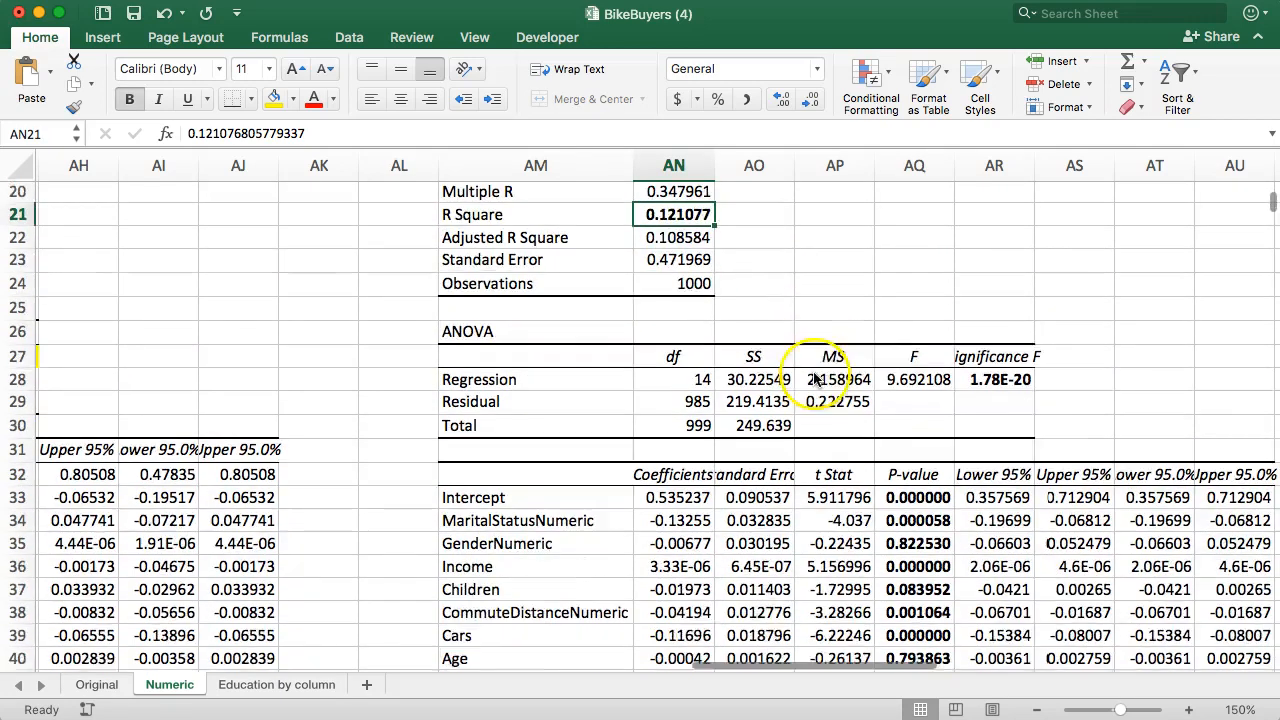
pyautogui.scroll(-3)
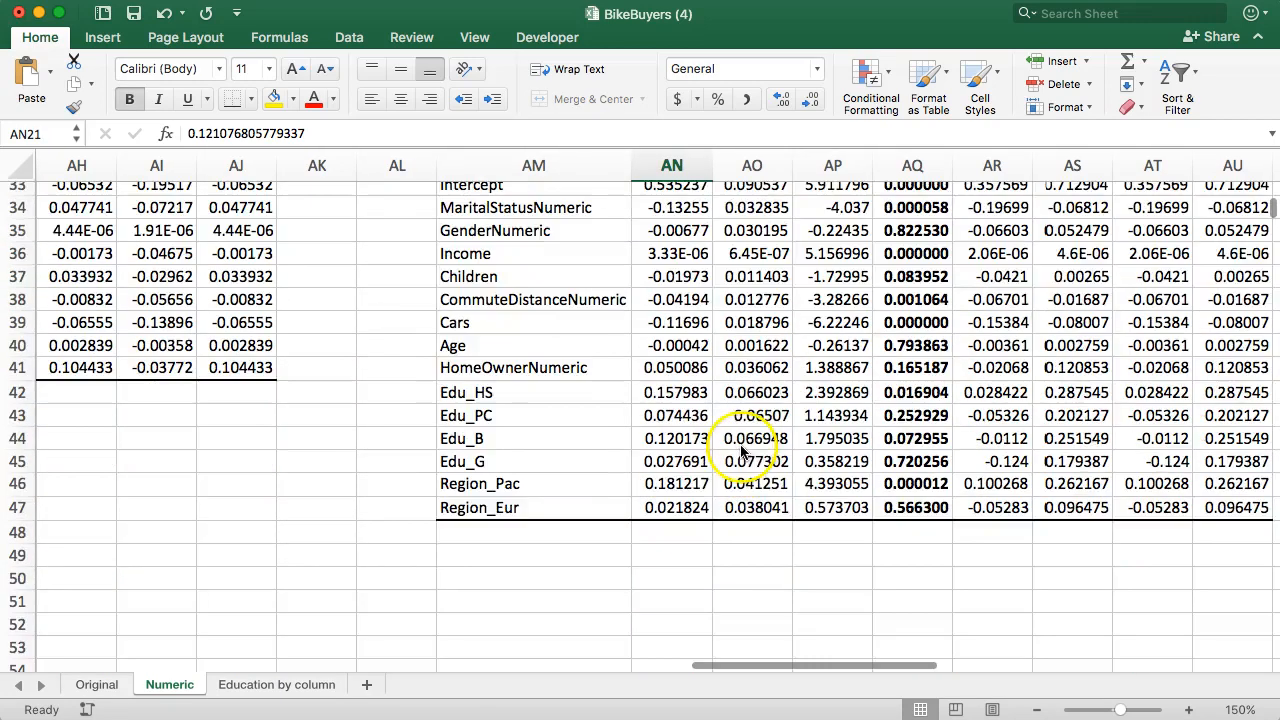